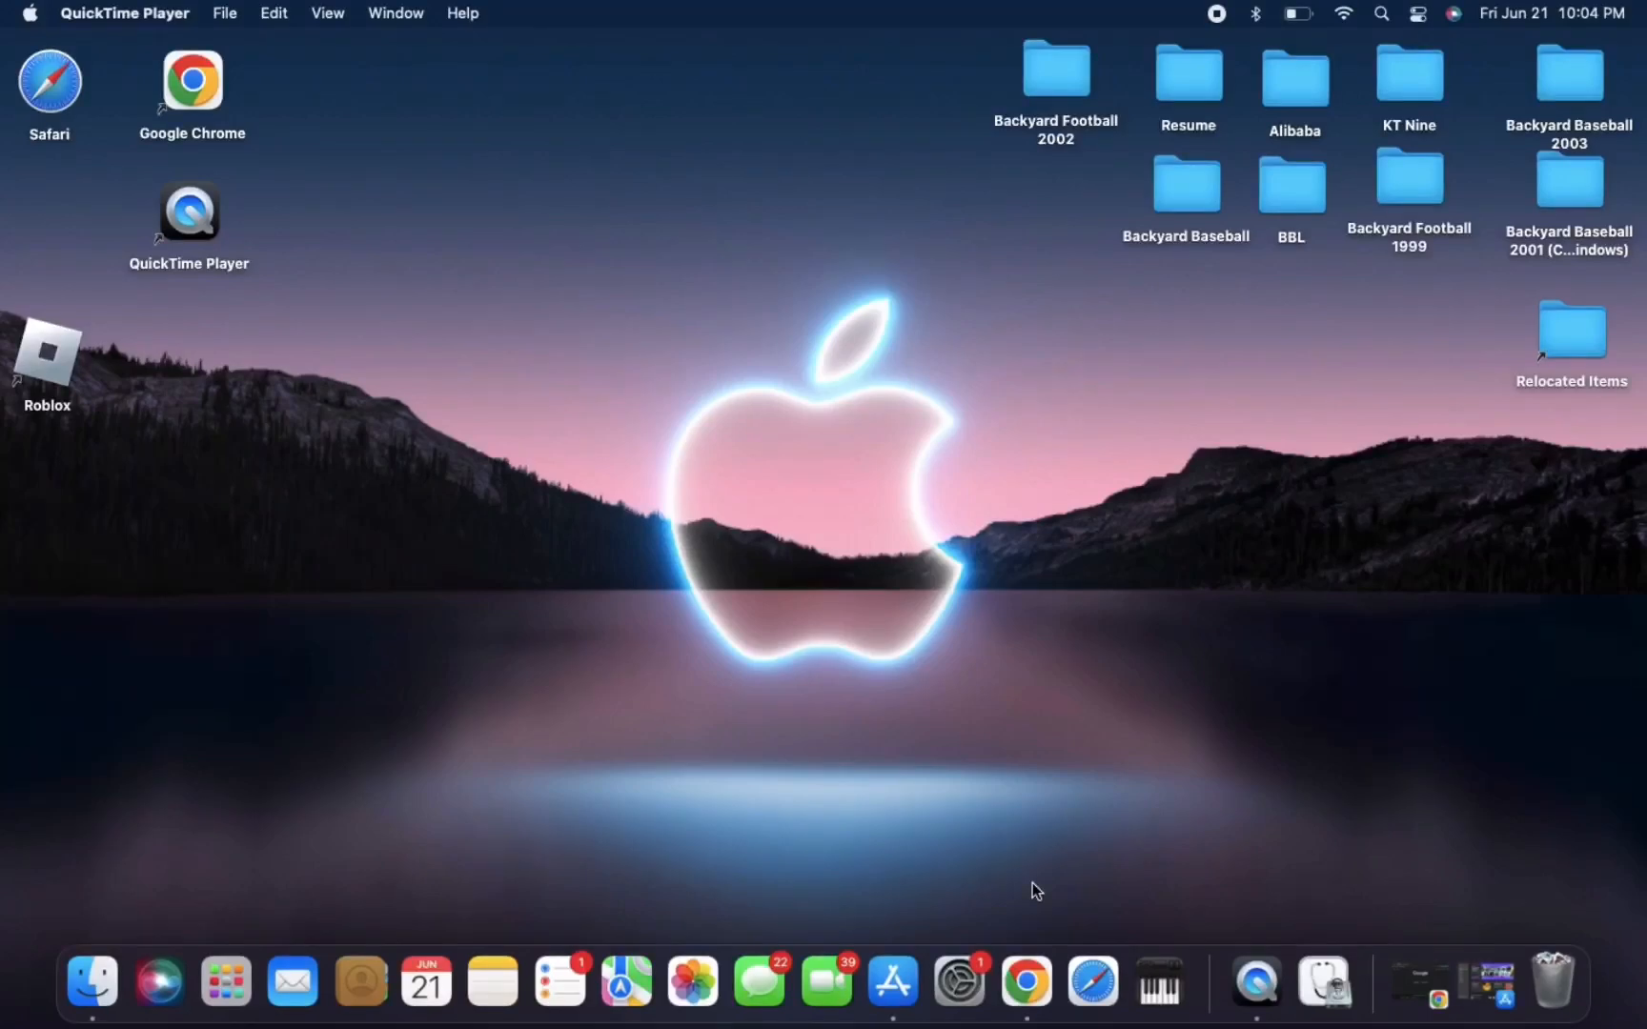
{"action": "mouse_move", "coordinate": [778, 434]}
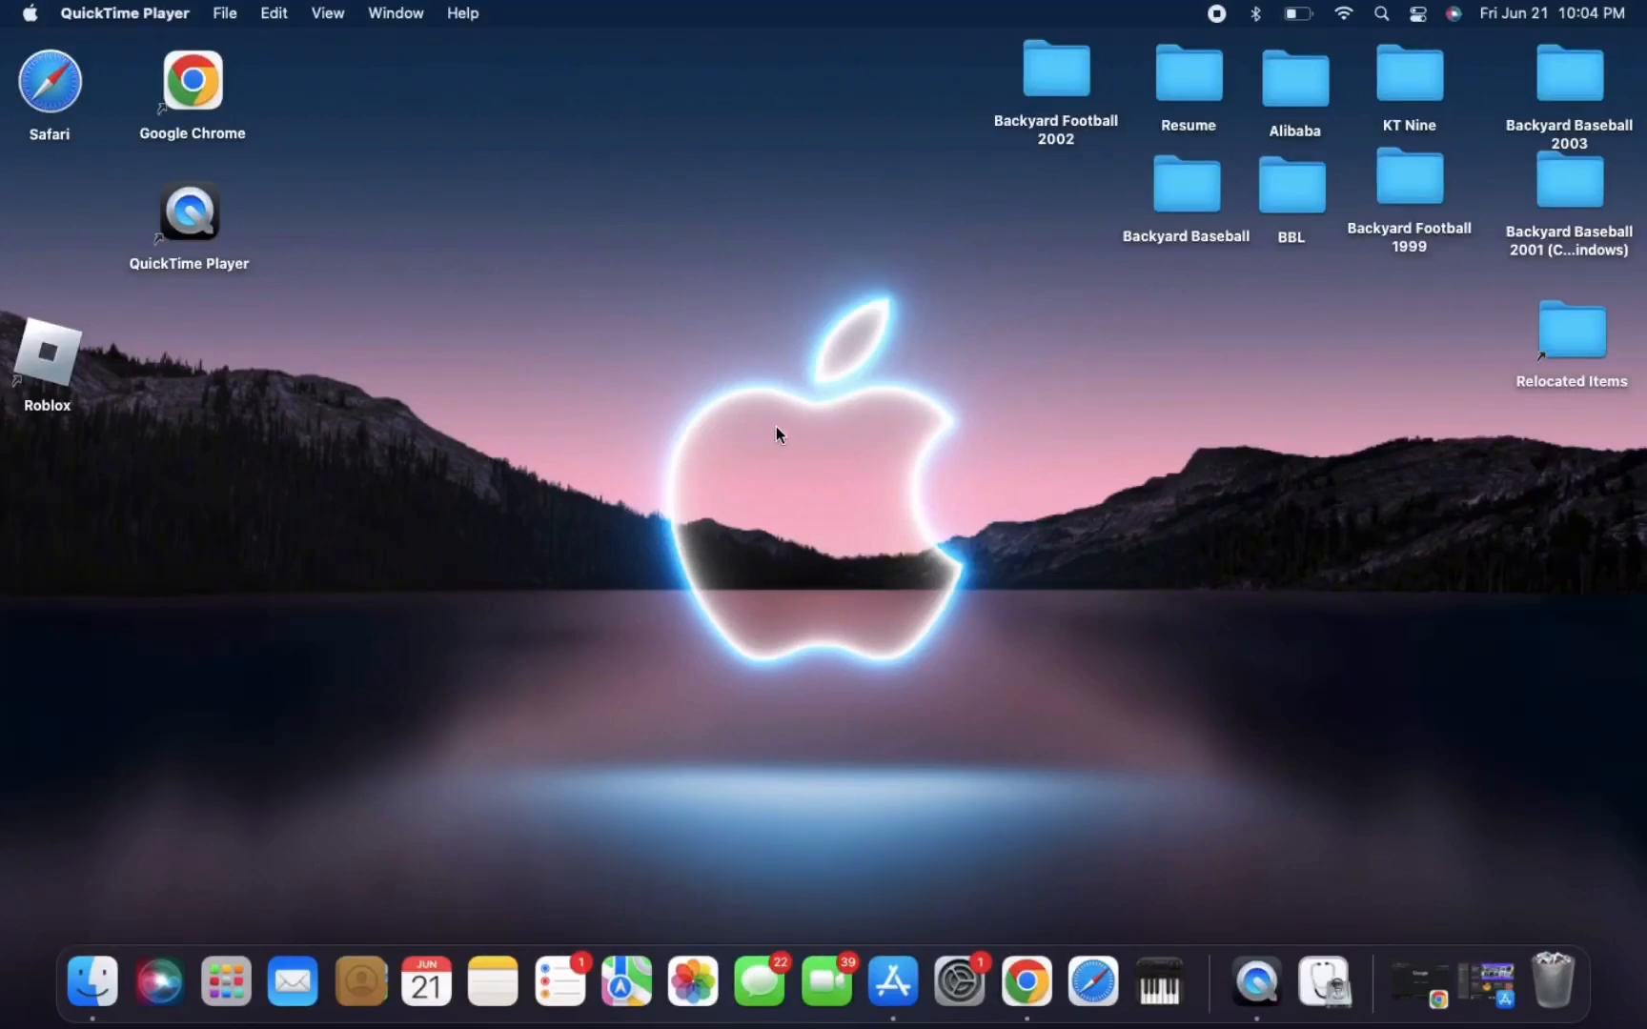
{"action": "mouse_move", "coordinate": [949, 865]}
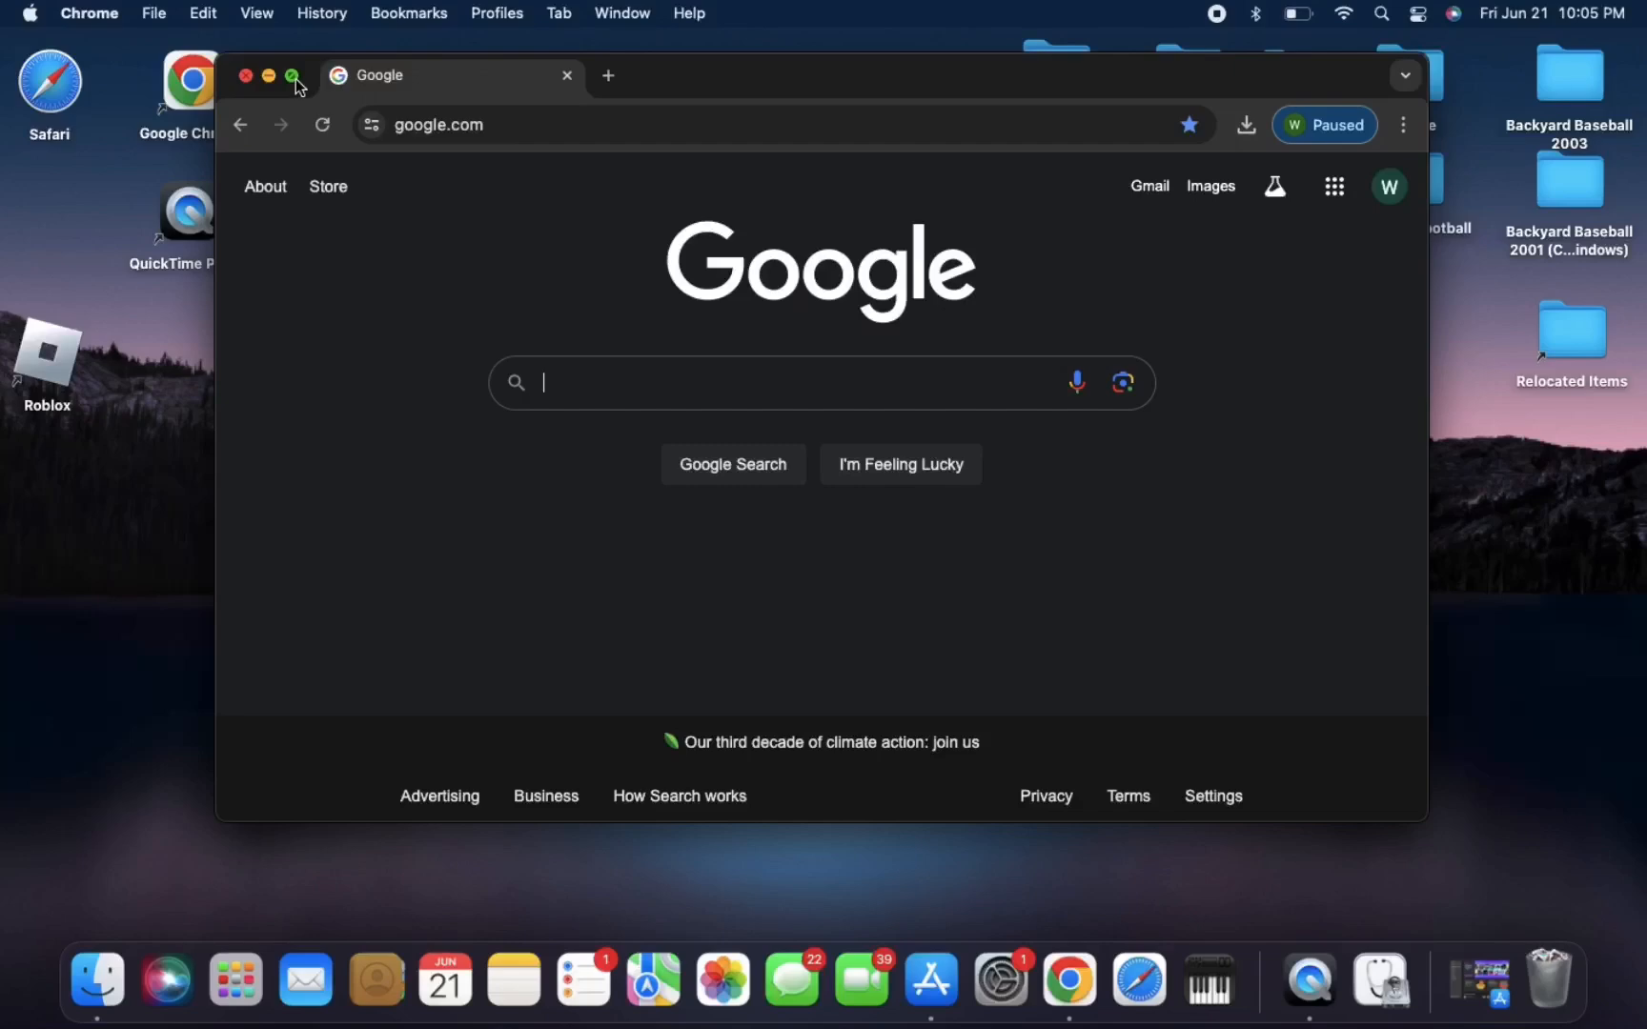
Make Chrome full screen and go to scummvm.org.
{"action": "left_click", "coordinate": [294, 75]}
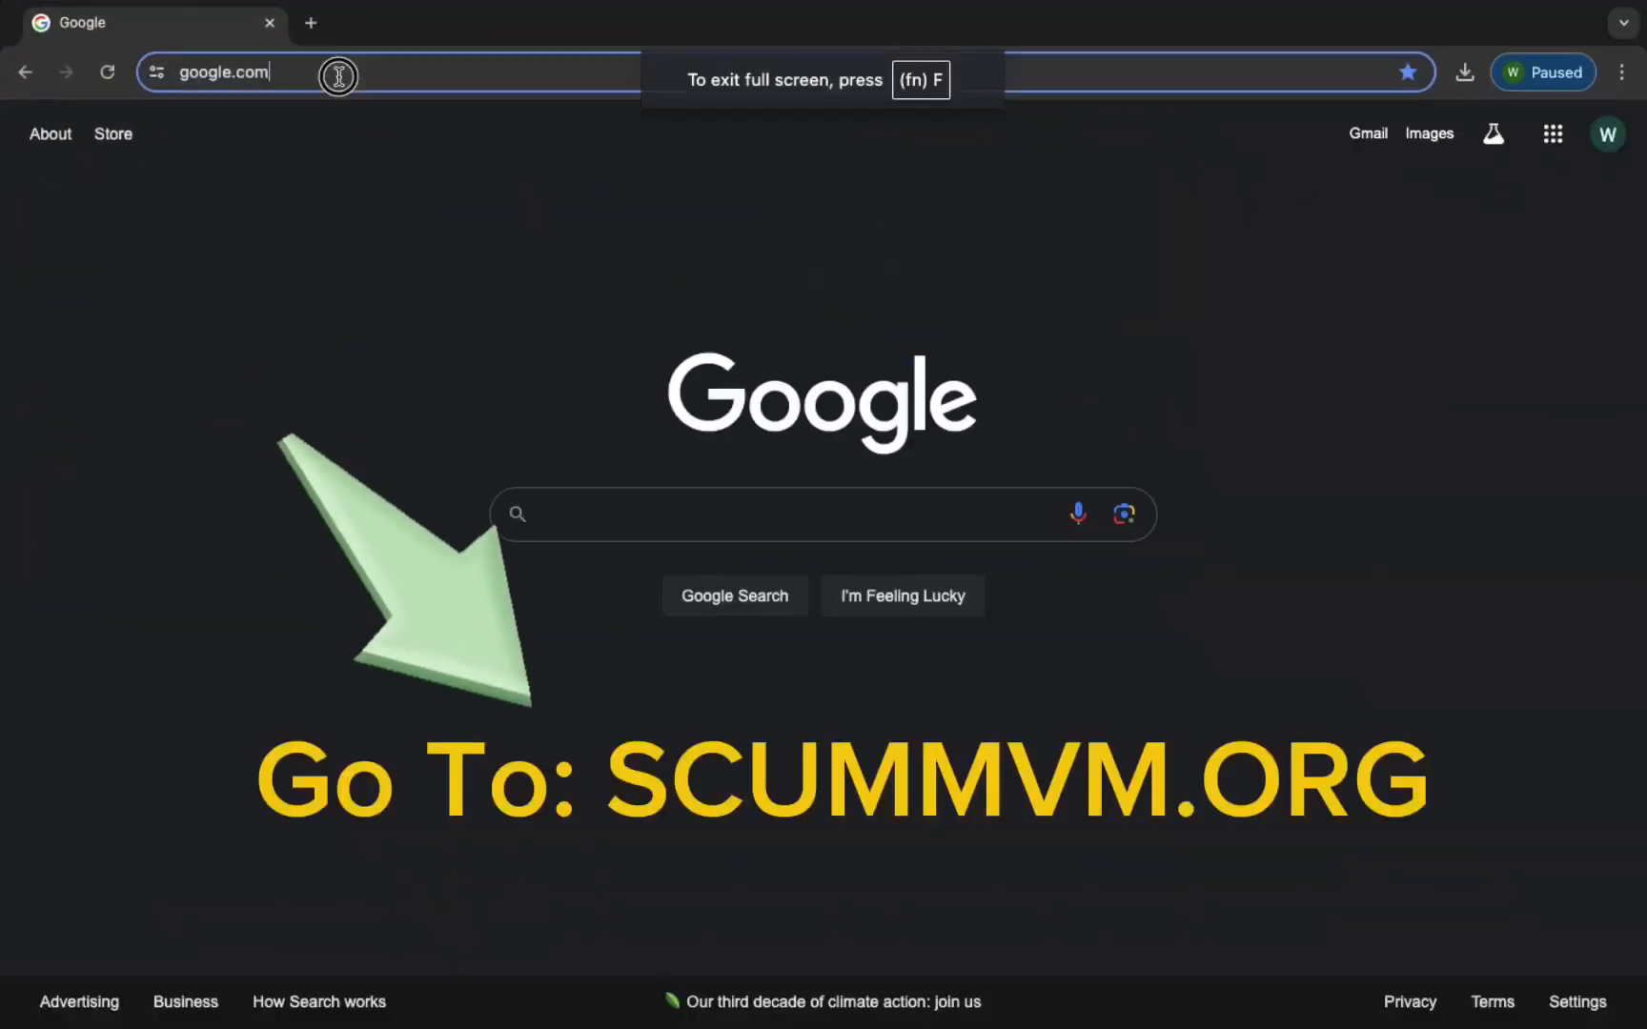
{"action": "type", "text": "scummvm.org"}
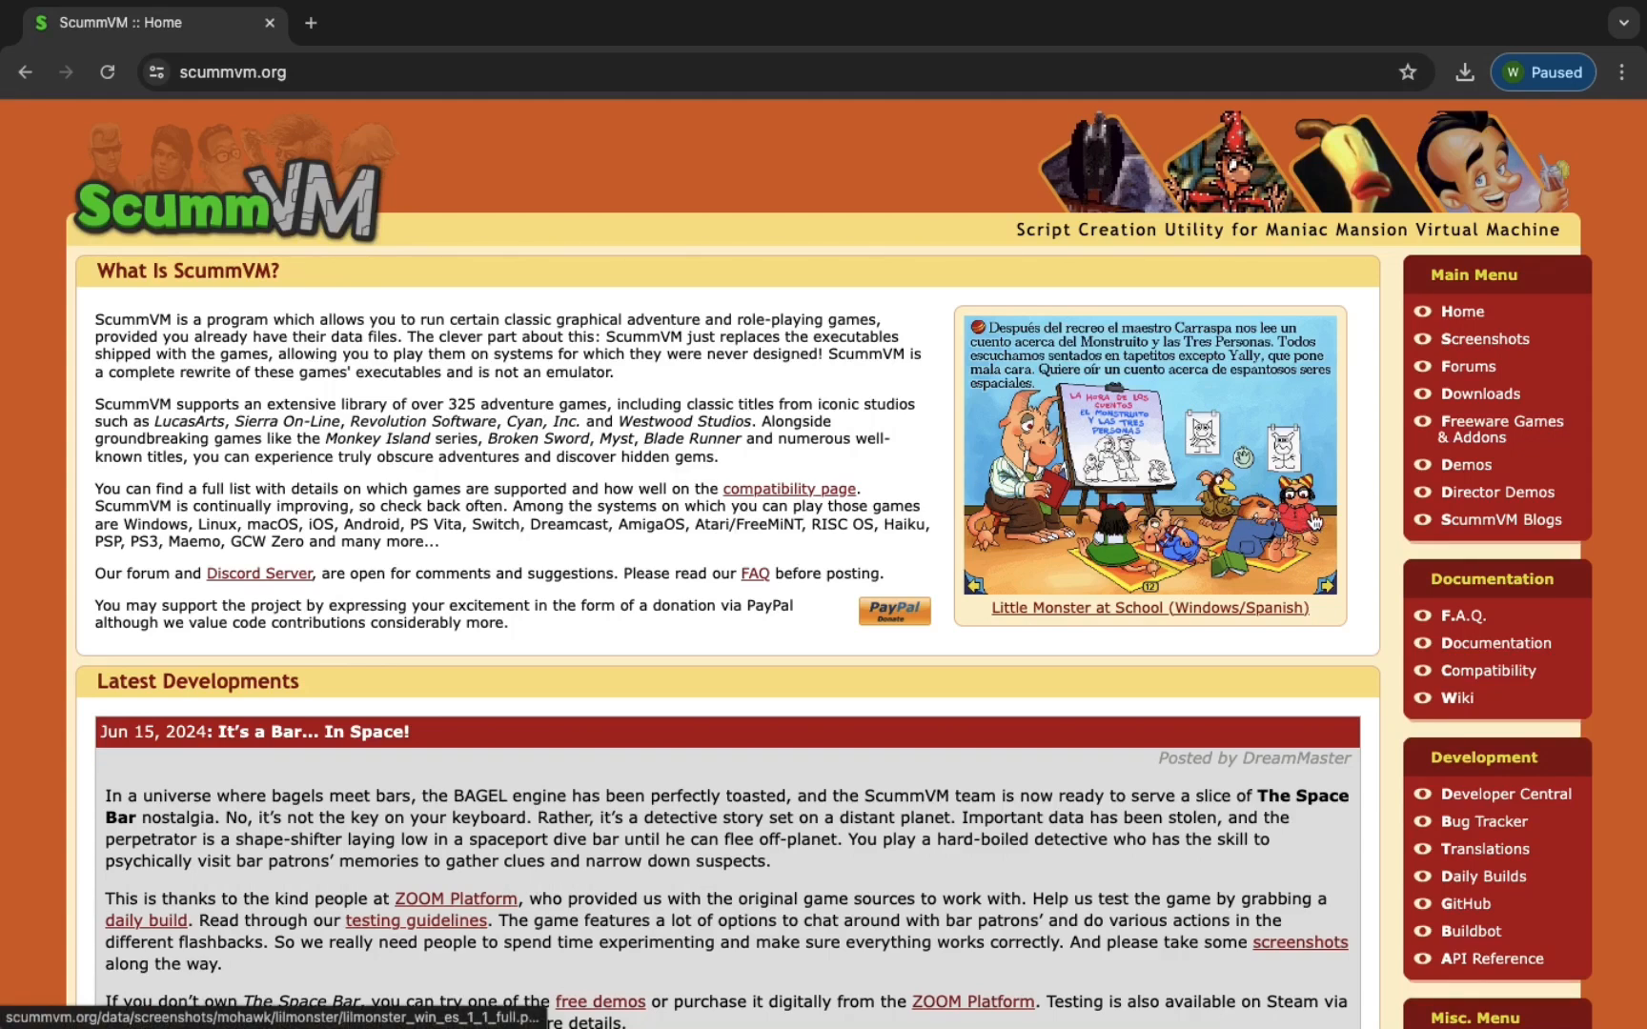
{"action": "mouse_move", "coordinate": [1479, 394]}
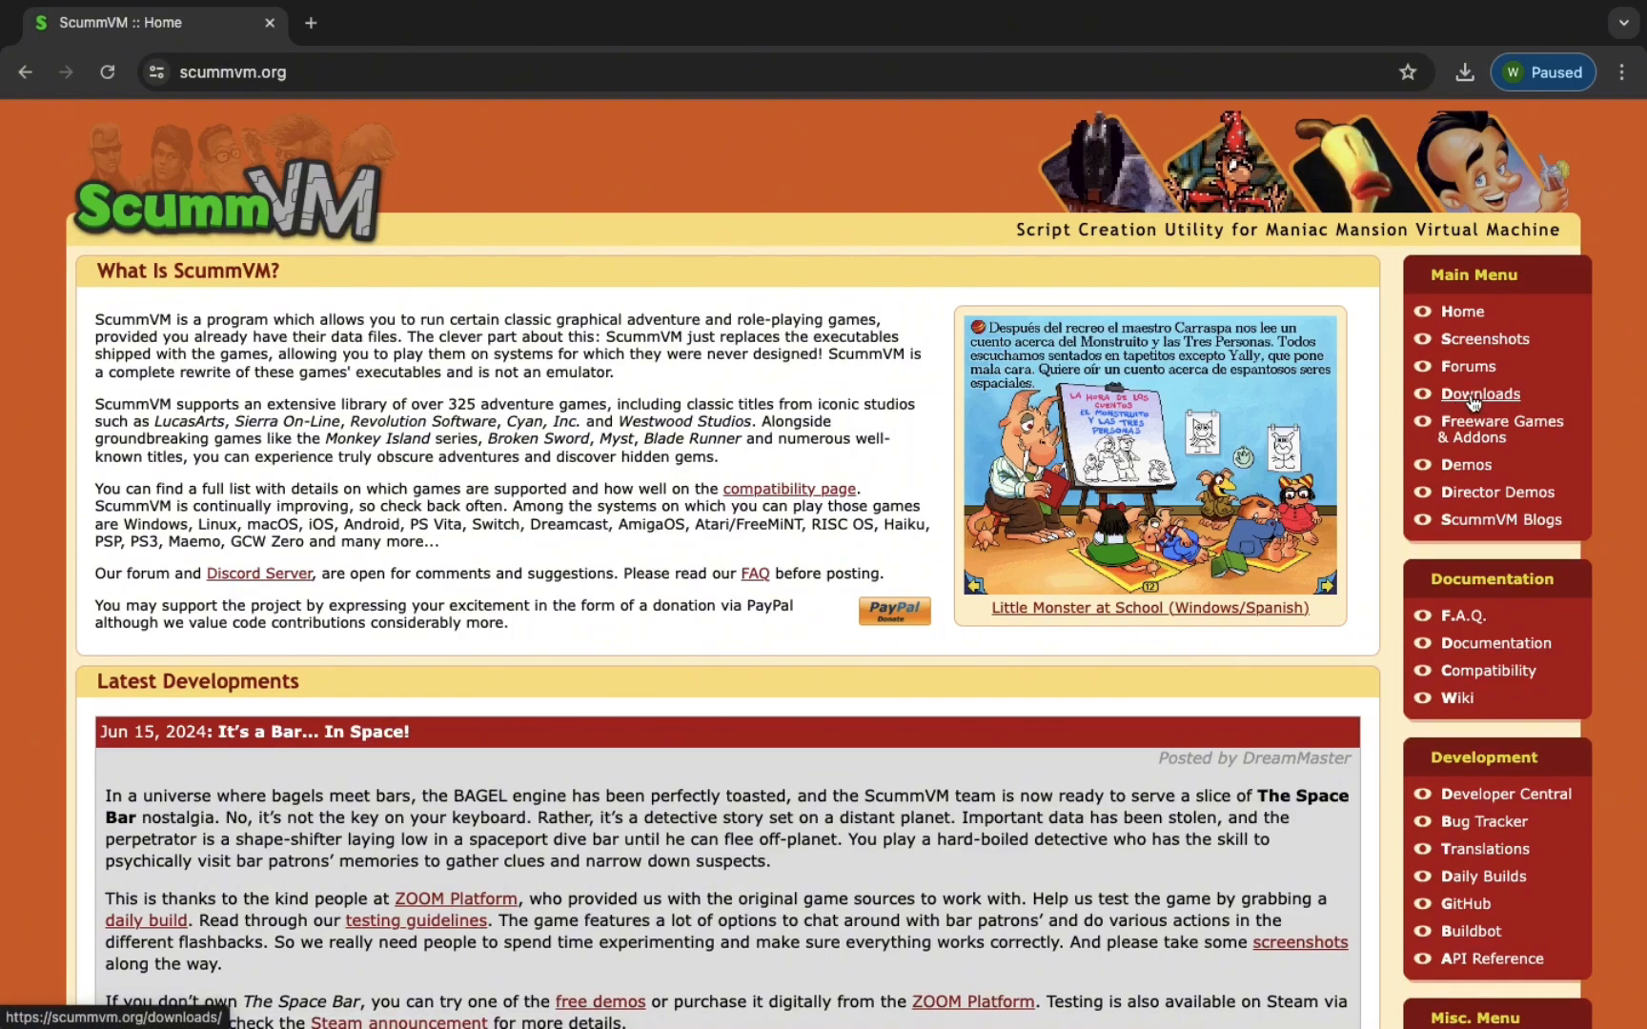
From the Downloads page, download the recommended ScummVM 2.8.1 macOS disk image and confirm it finished.
{"action": "left_click", "coordinate": [1480, 394]}
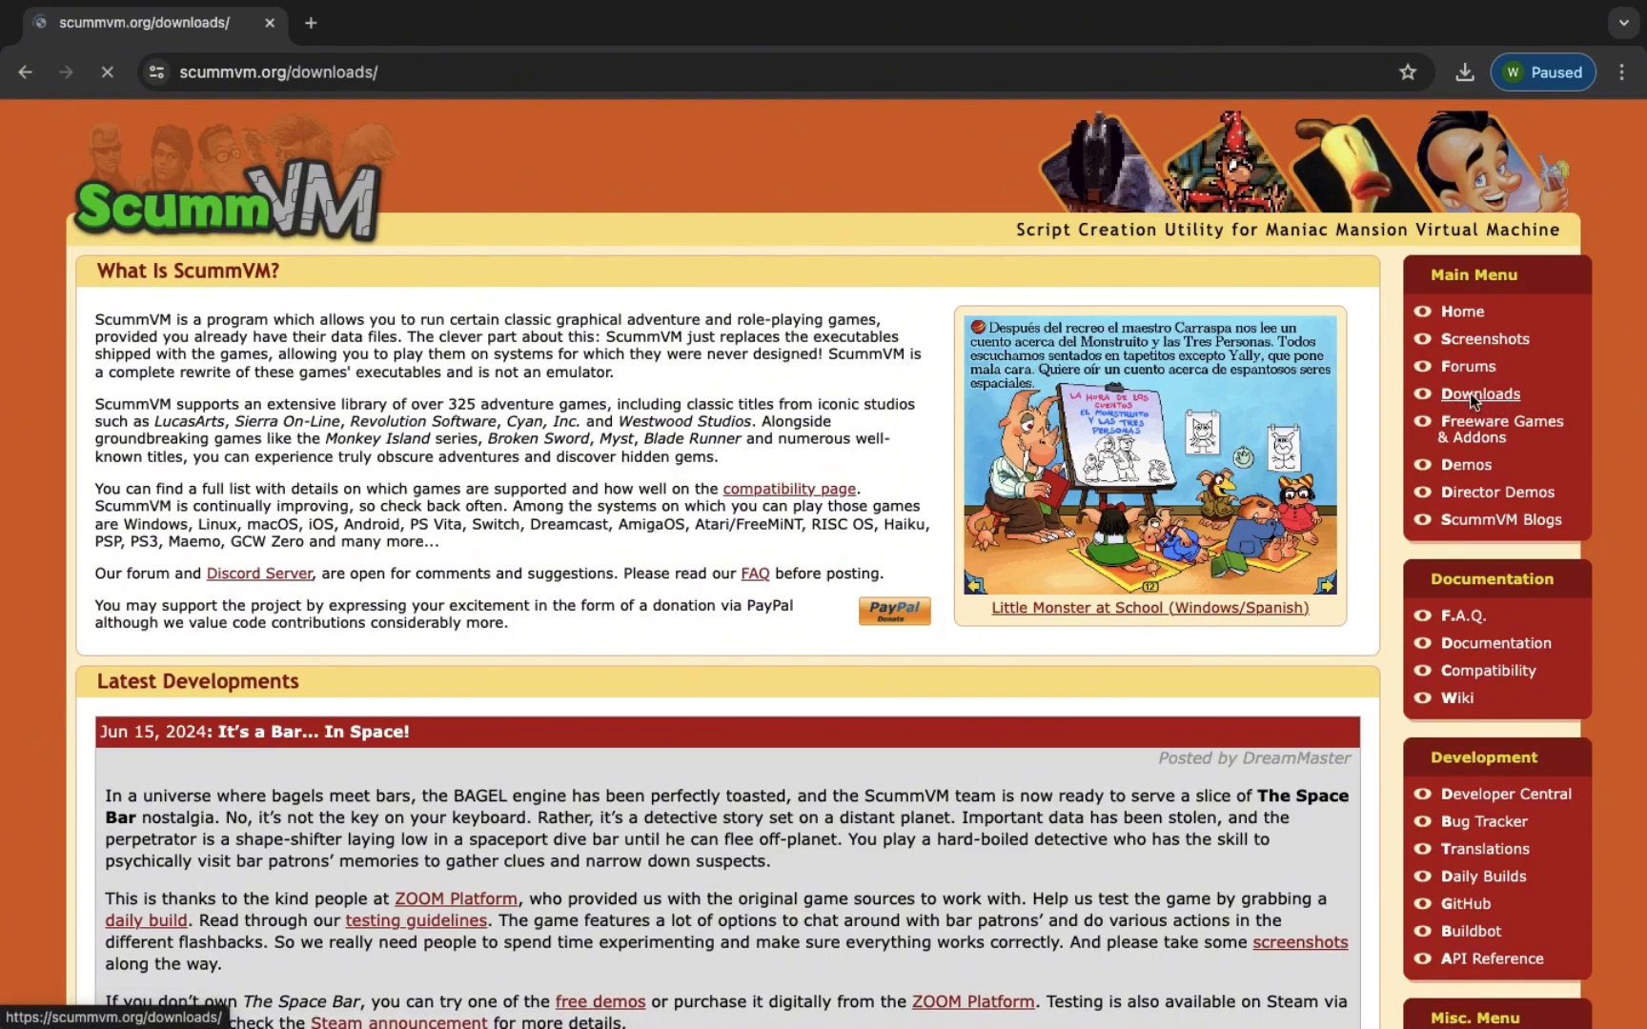
{"action": "left_click", "coordinate": [1479, 394]}
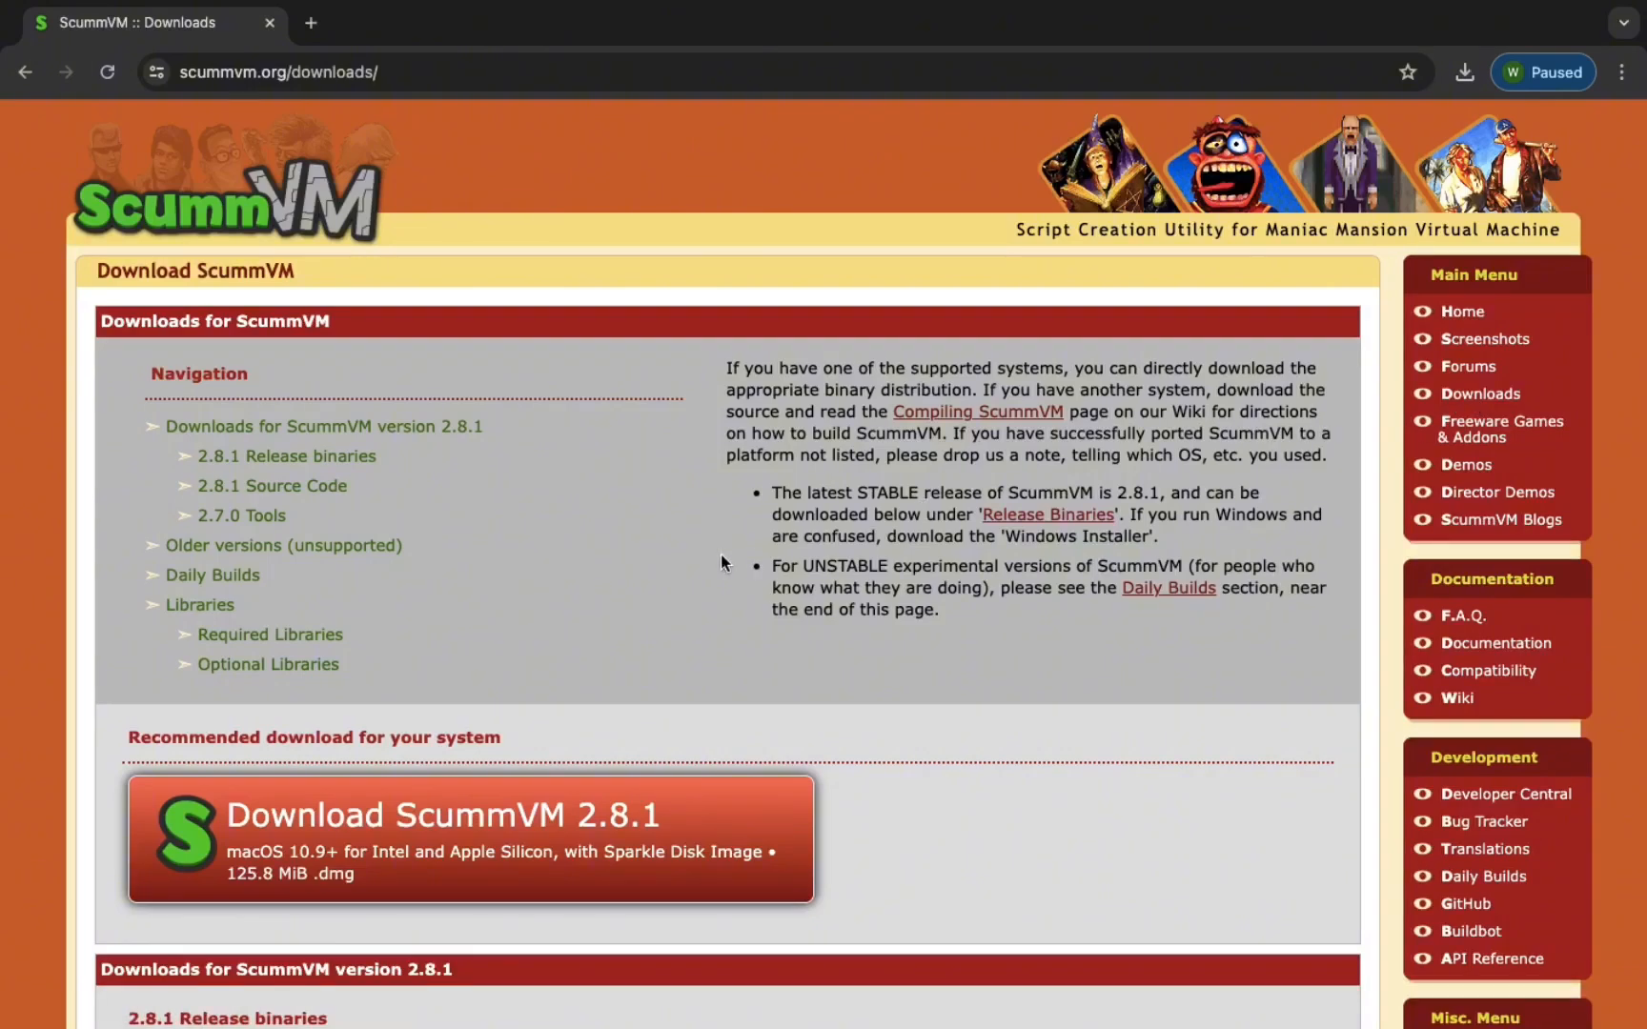
{"action": "scroll", "scroll_direction": "down", "scroll_amount": 3}
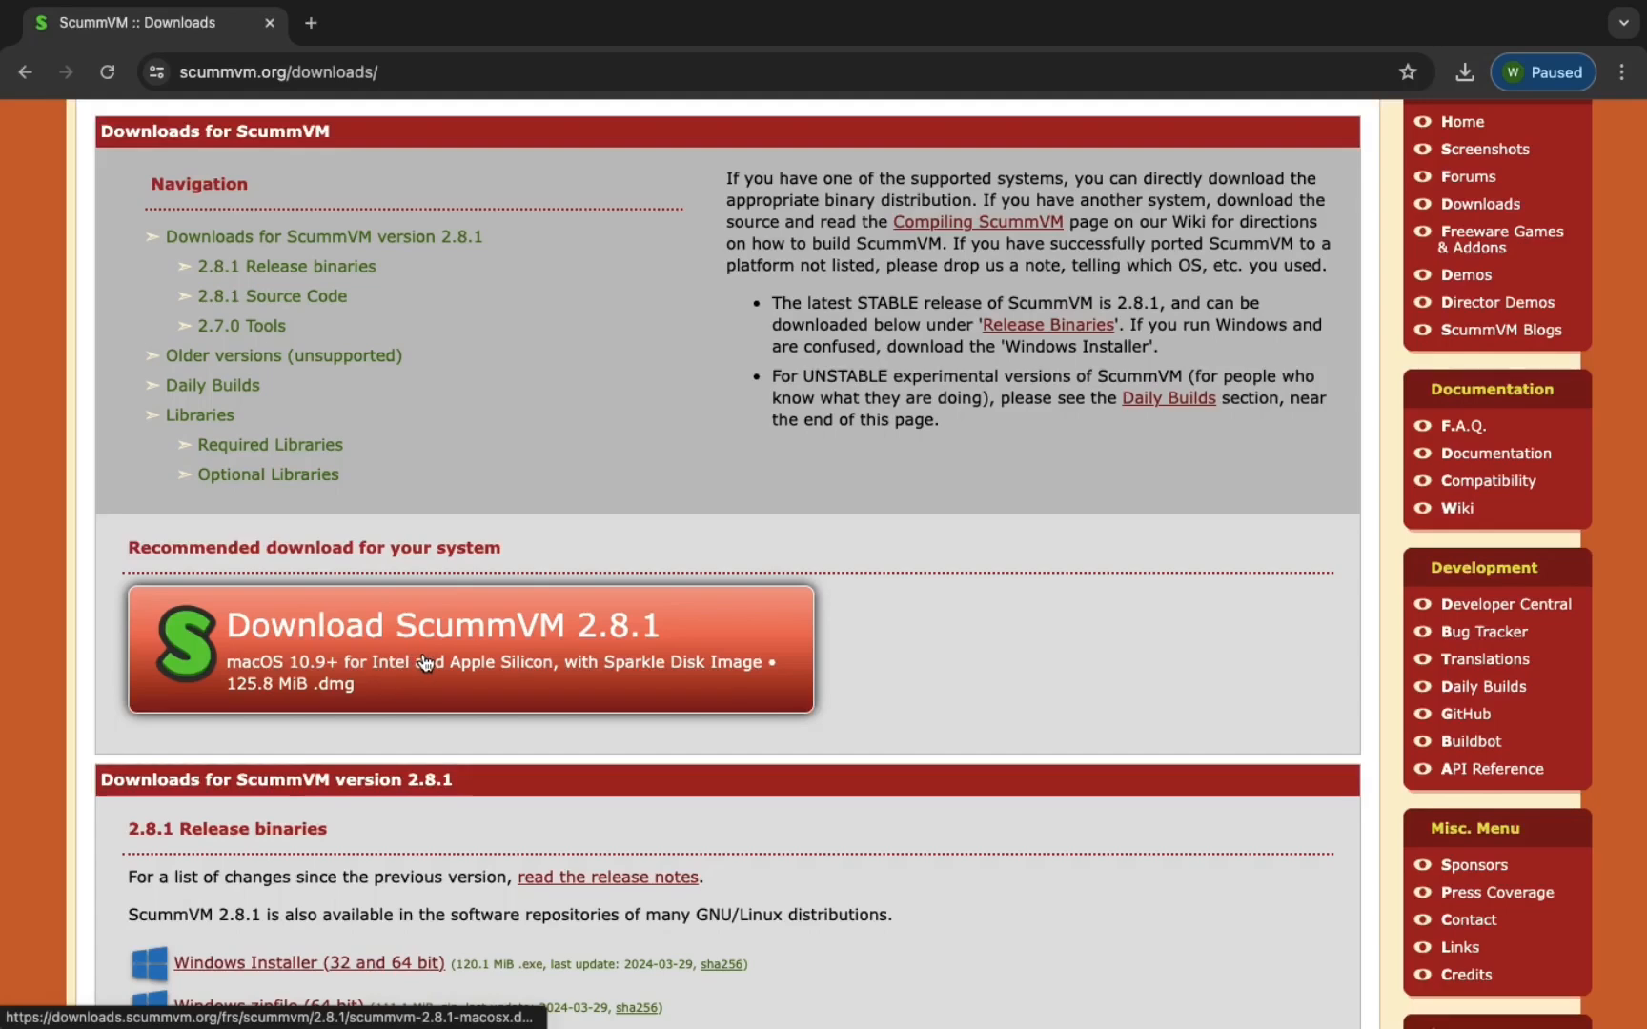
{"action": "left_click", "coordinate": [470, 648]}
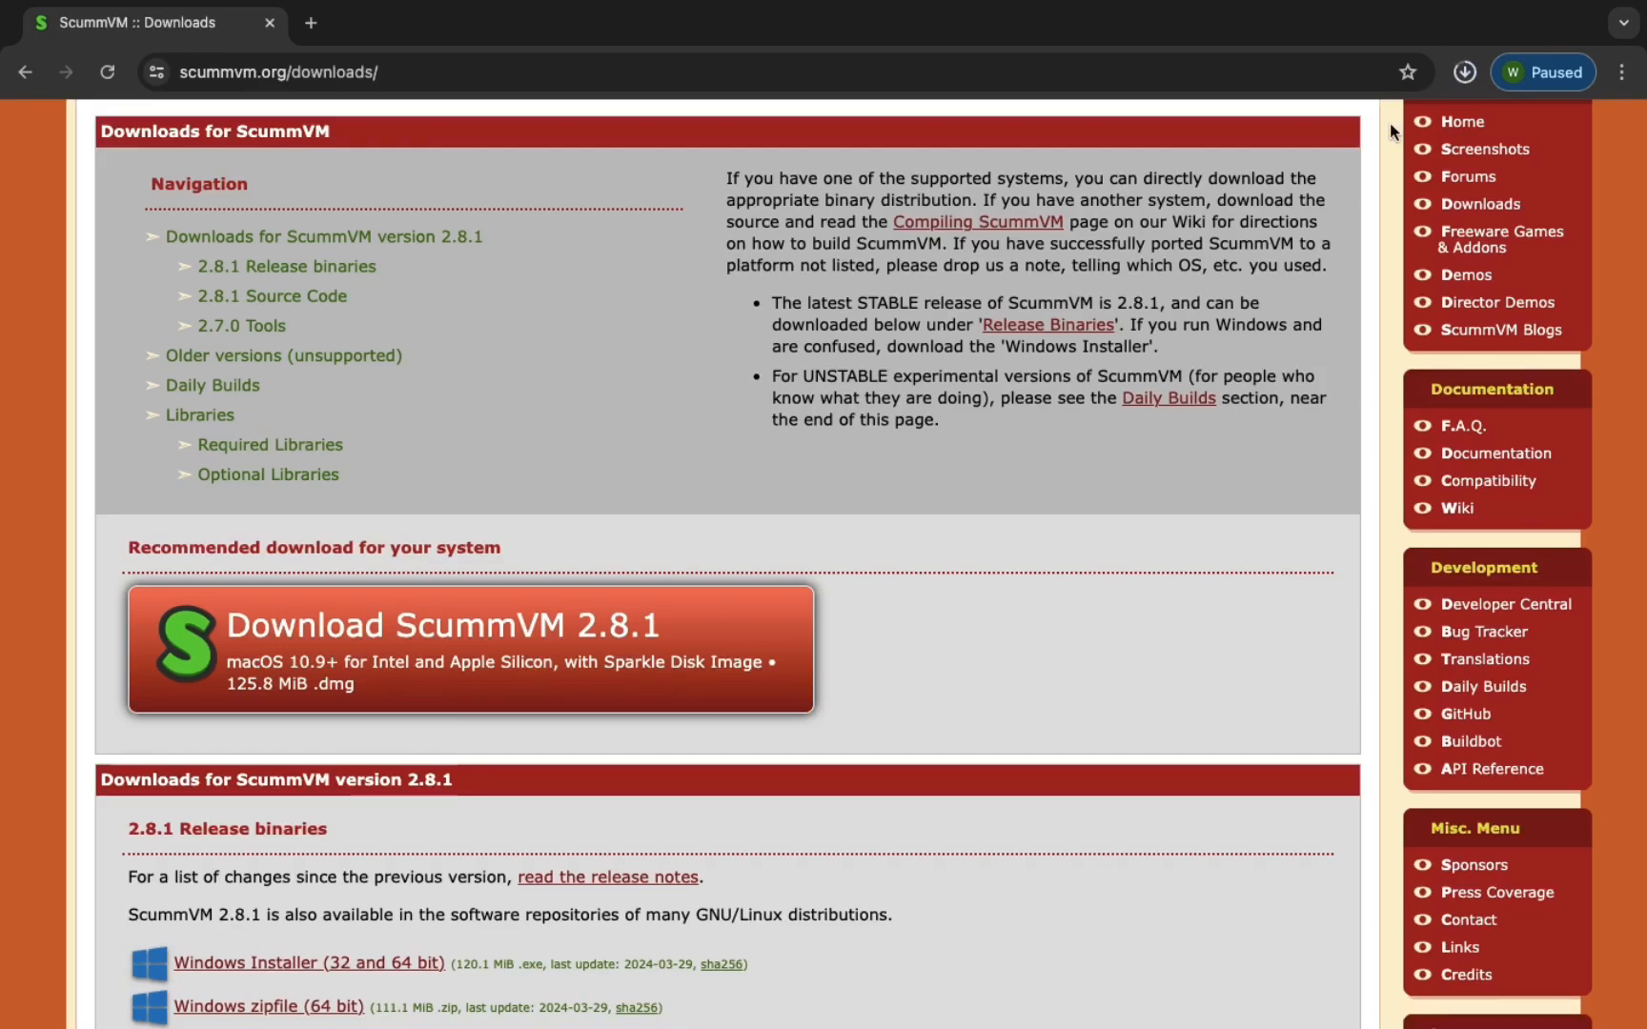
{"action": "left_click", "coordinate": [1464, 72]}
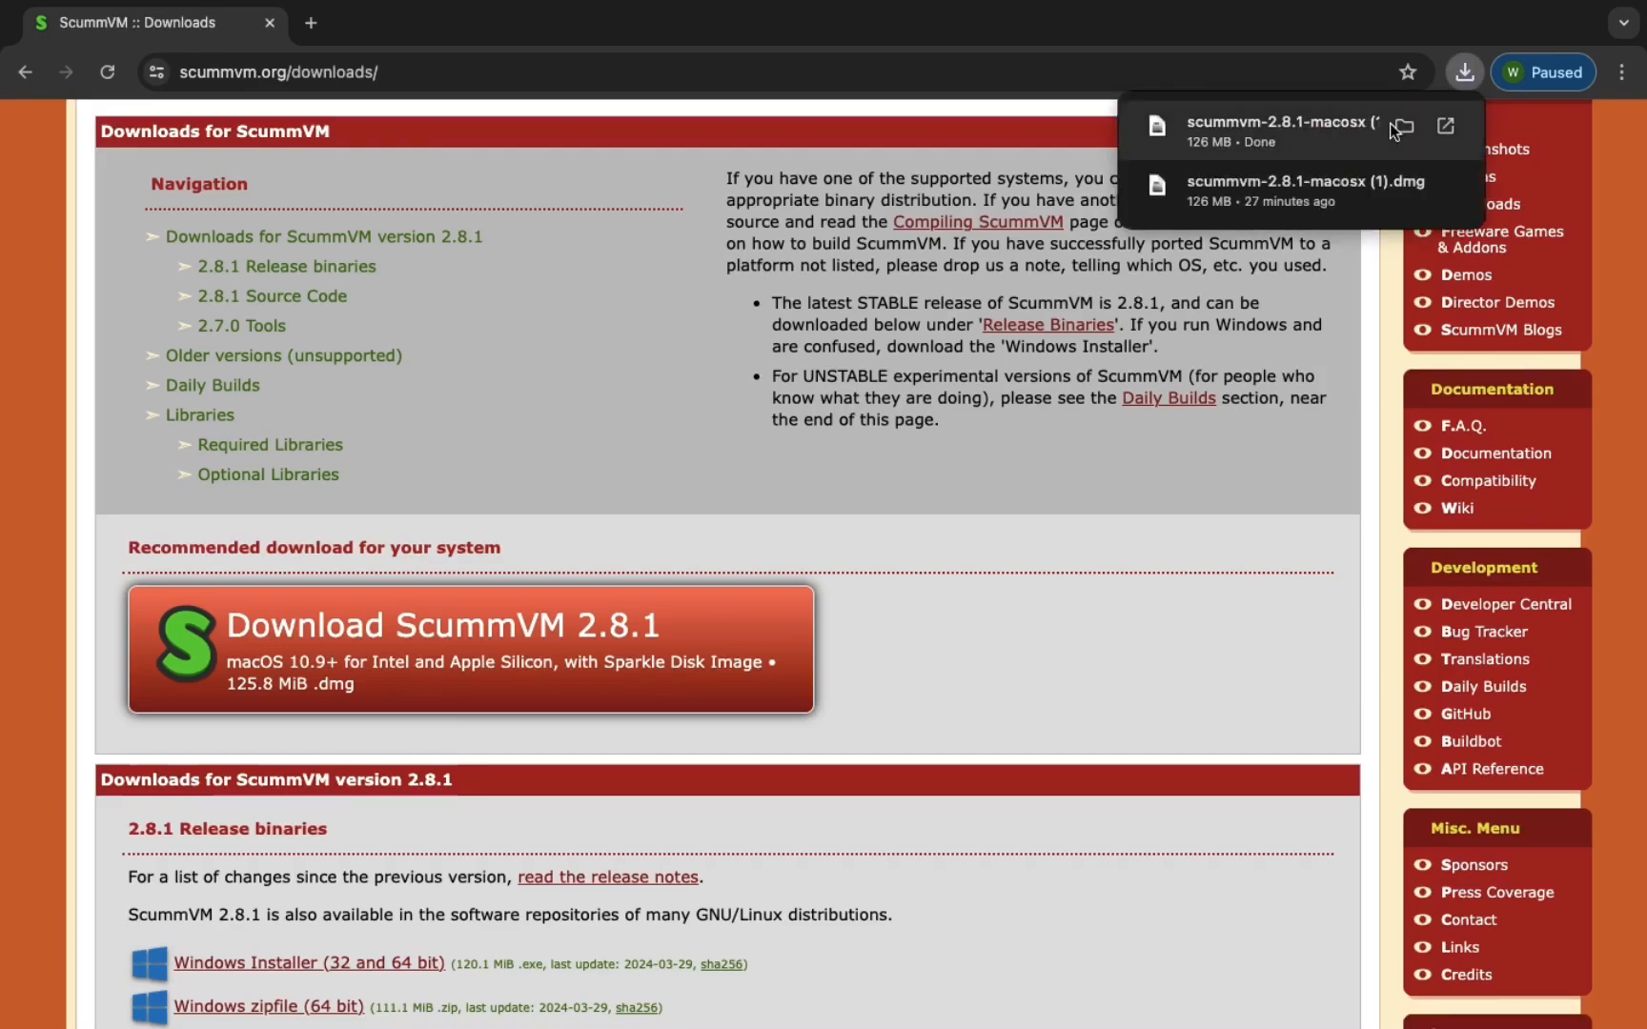
{"action": "mouse_move", "coordinate": [1256, 157]}
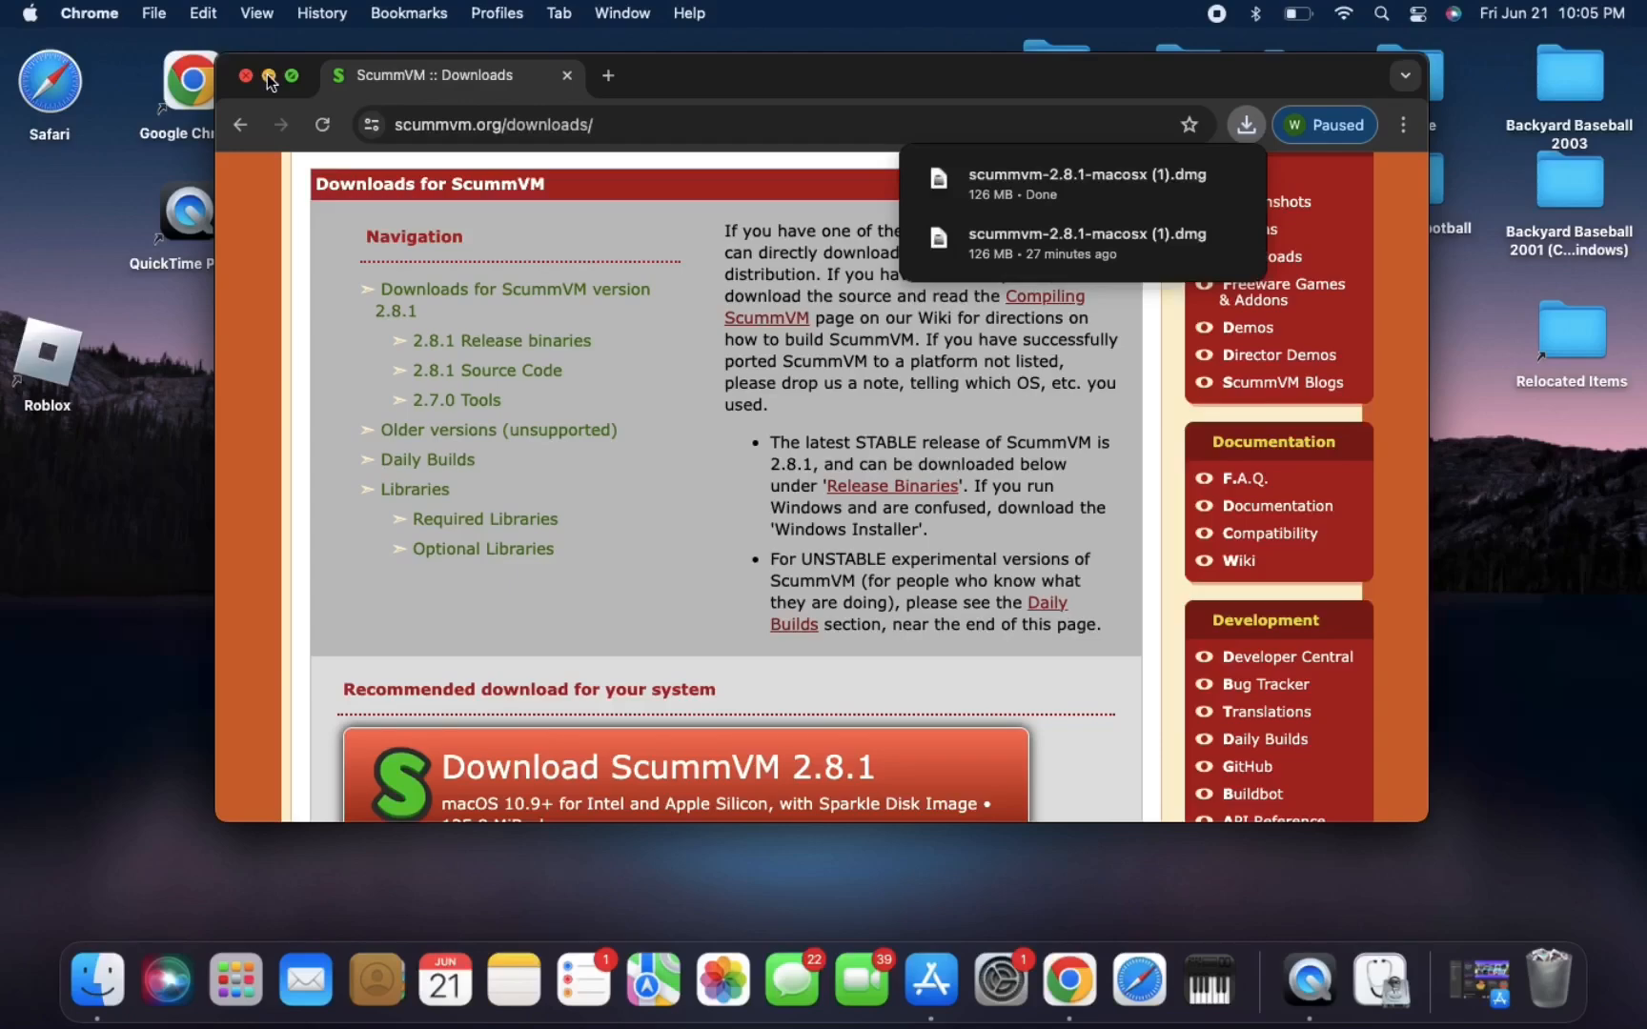
Hide Chrome and mount scummvm-2.8.1-macosx (1).dmg from the Downloads folder in Finder.
{"action": "left_click", "coordinate": [269, 75]}
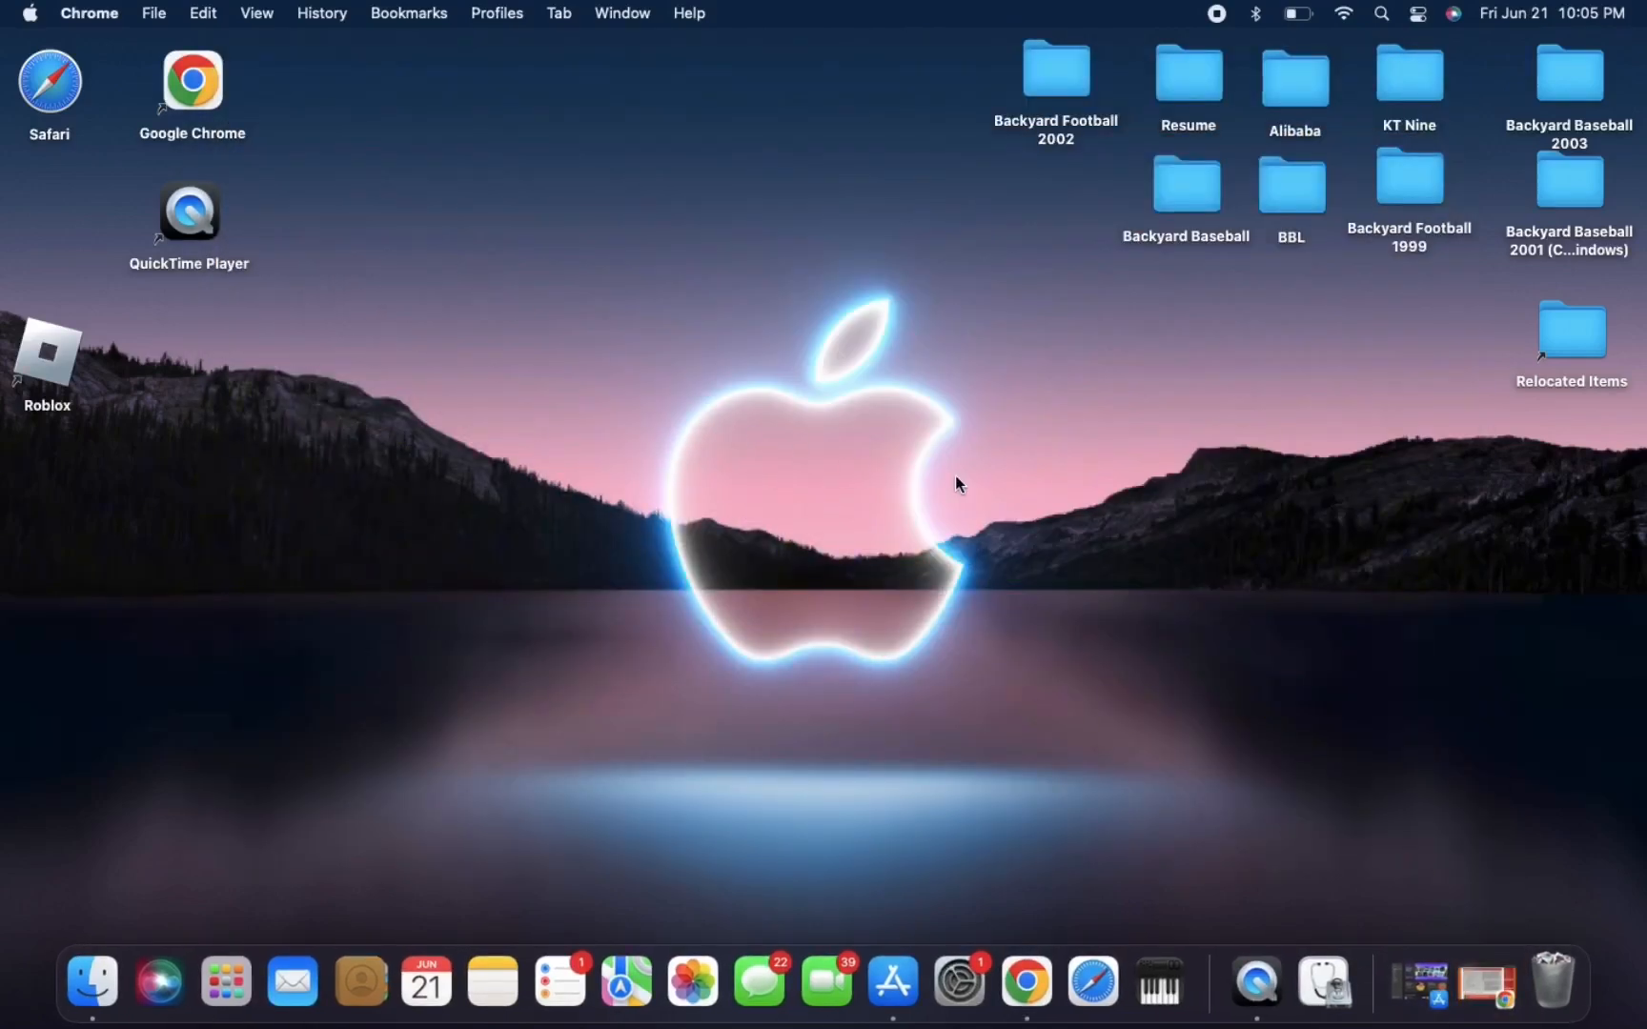
{"action": "mouse_move", "coordinate": [785, 516]}
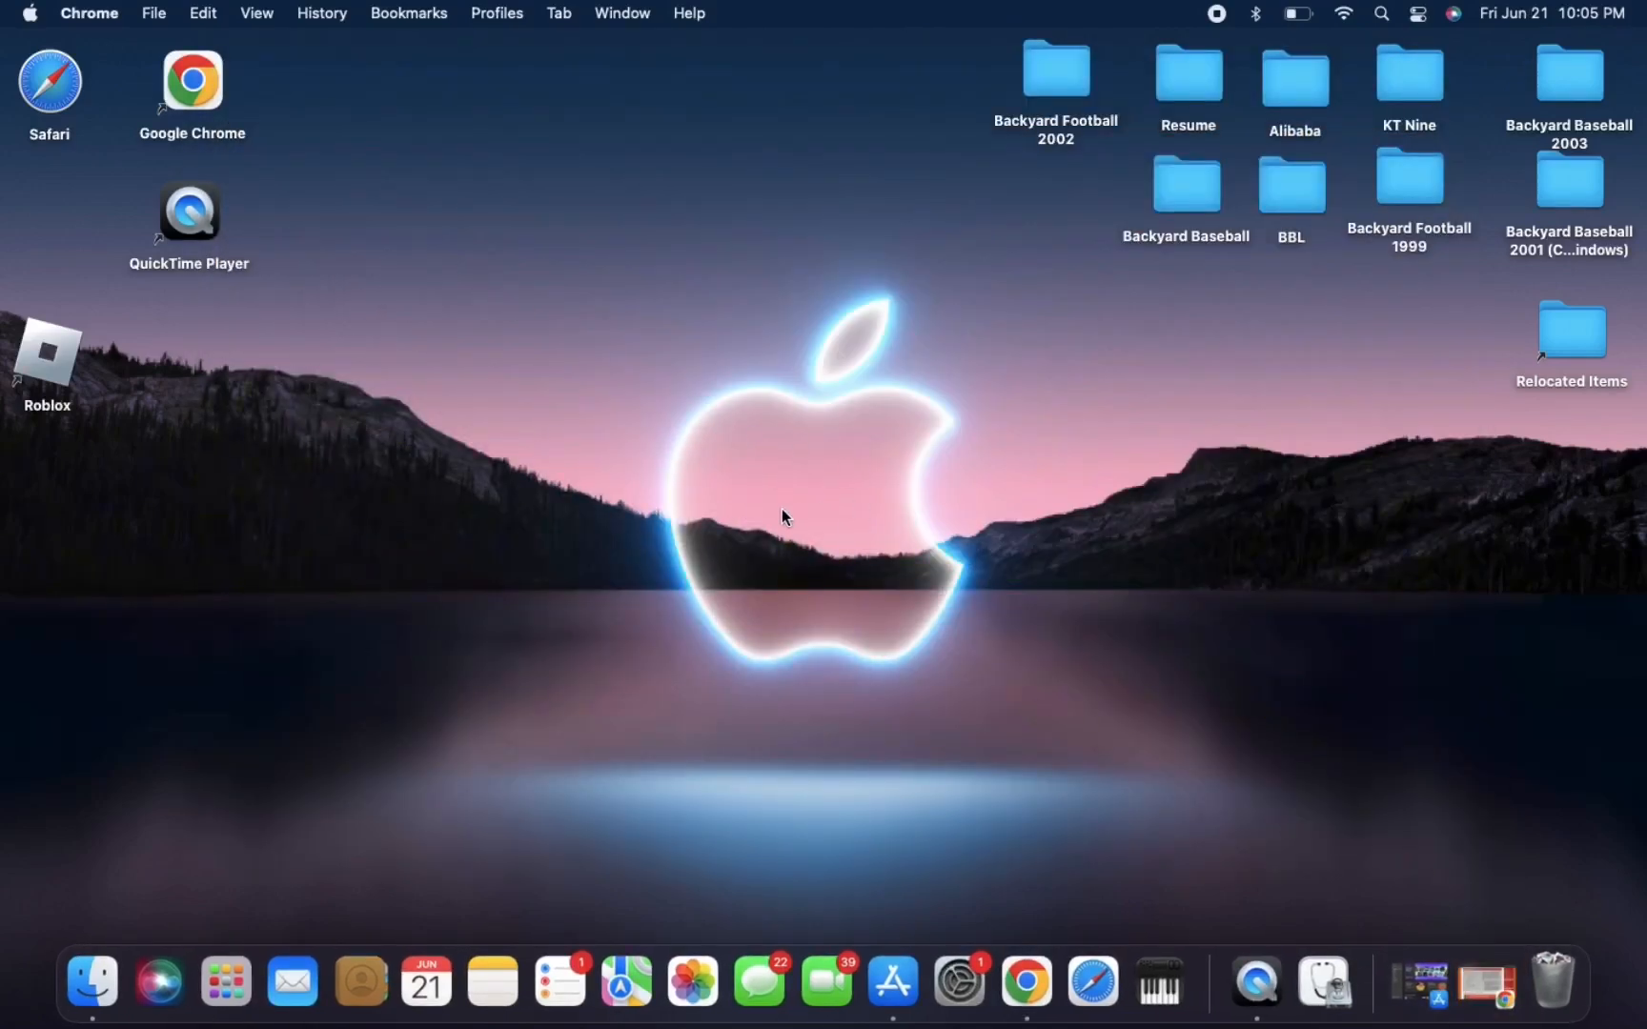
{"action": "left_click", "coordinate": [90, 981]}
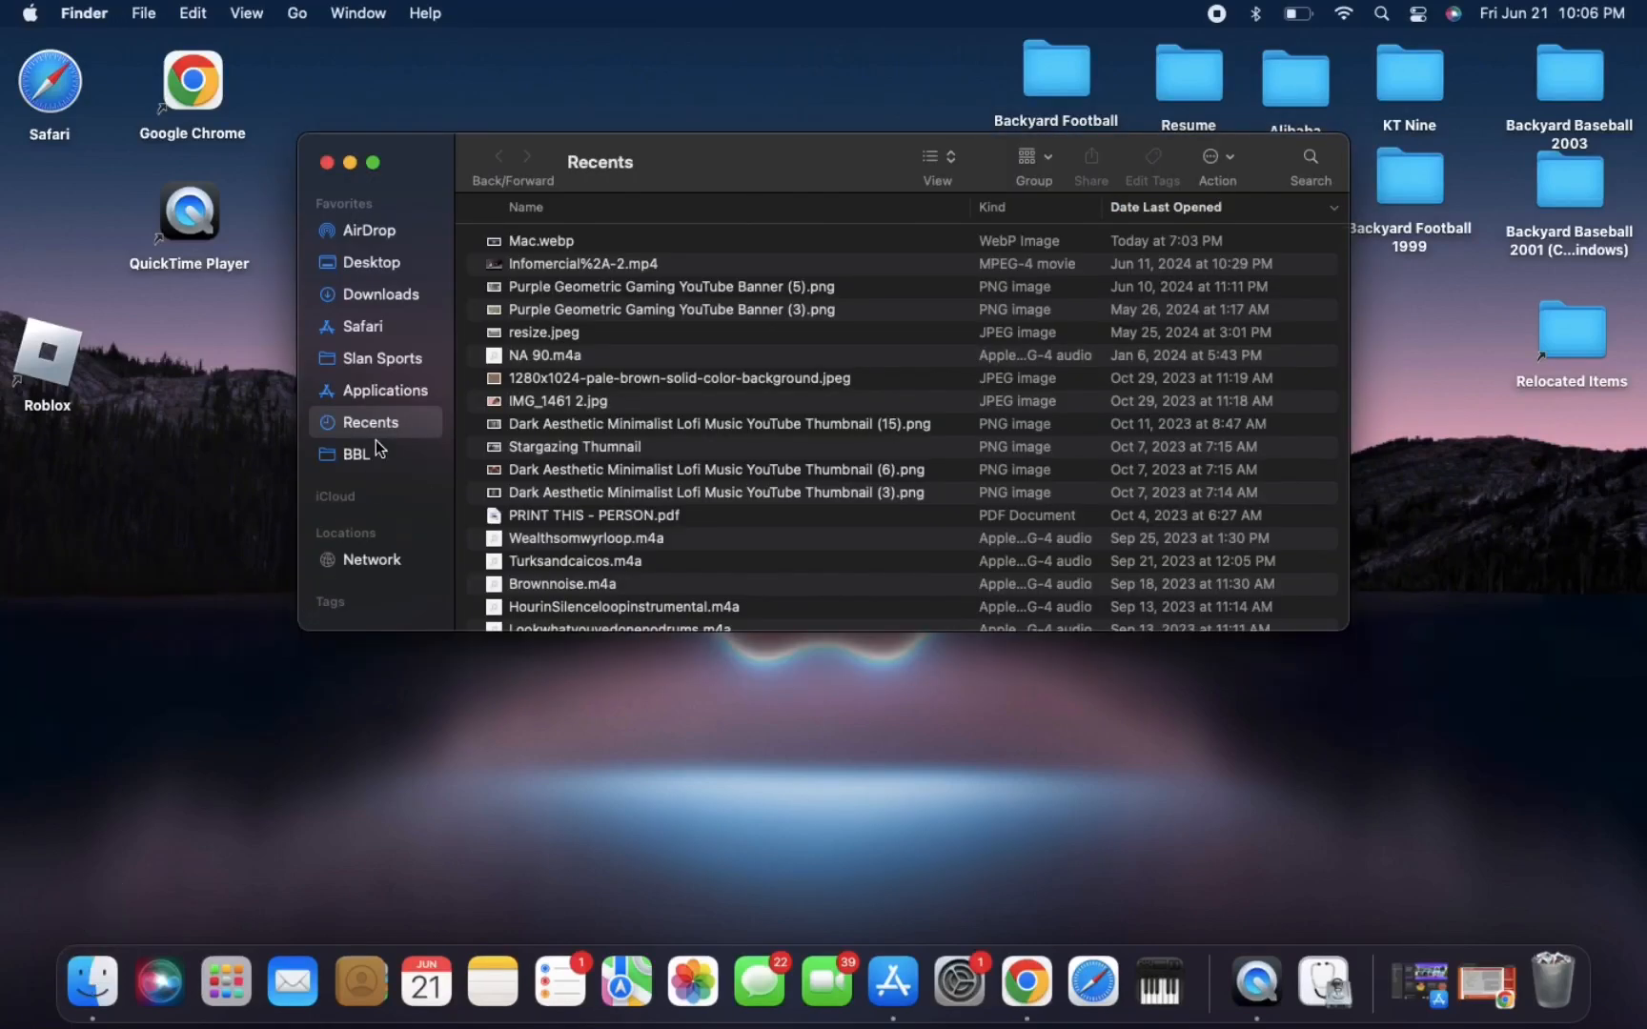
{"action": "mouse_move", "coordinate": [381, 295]}
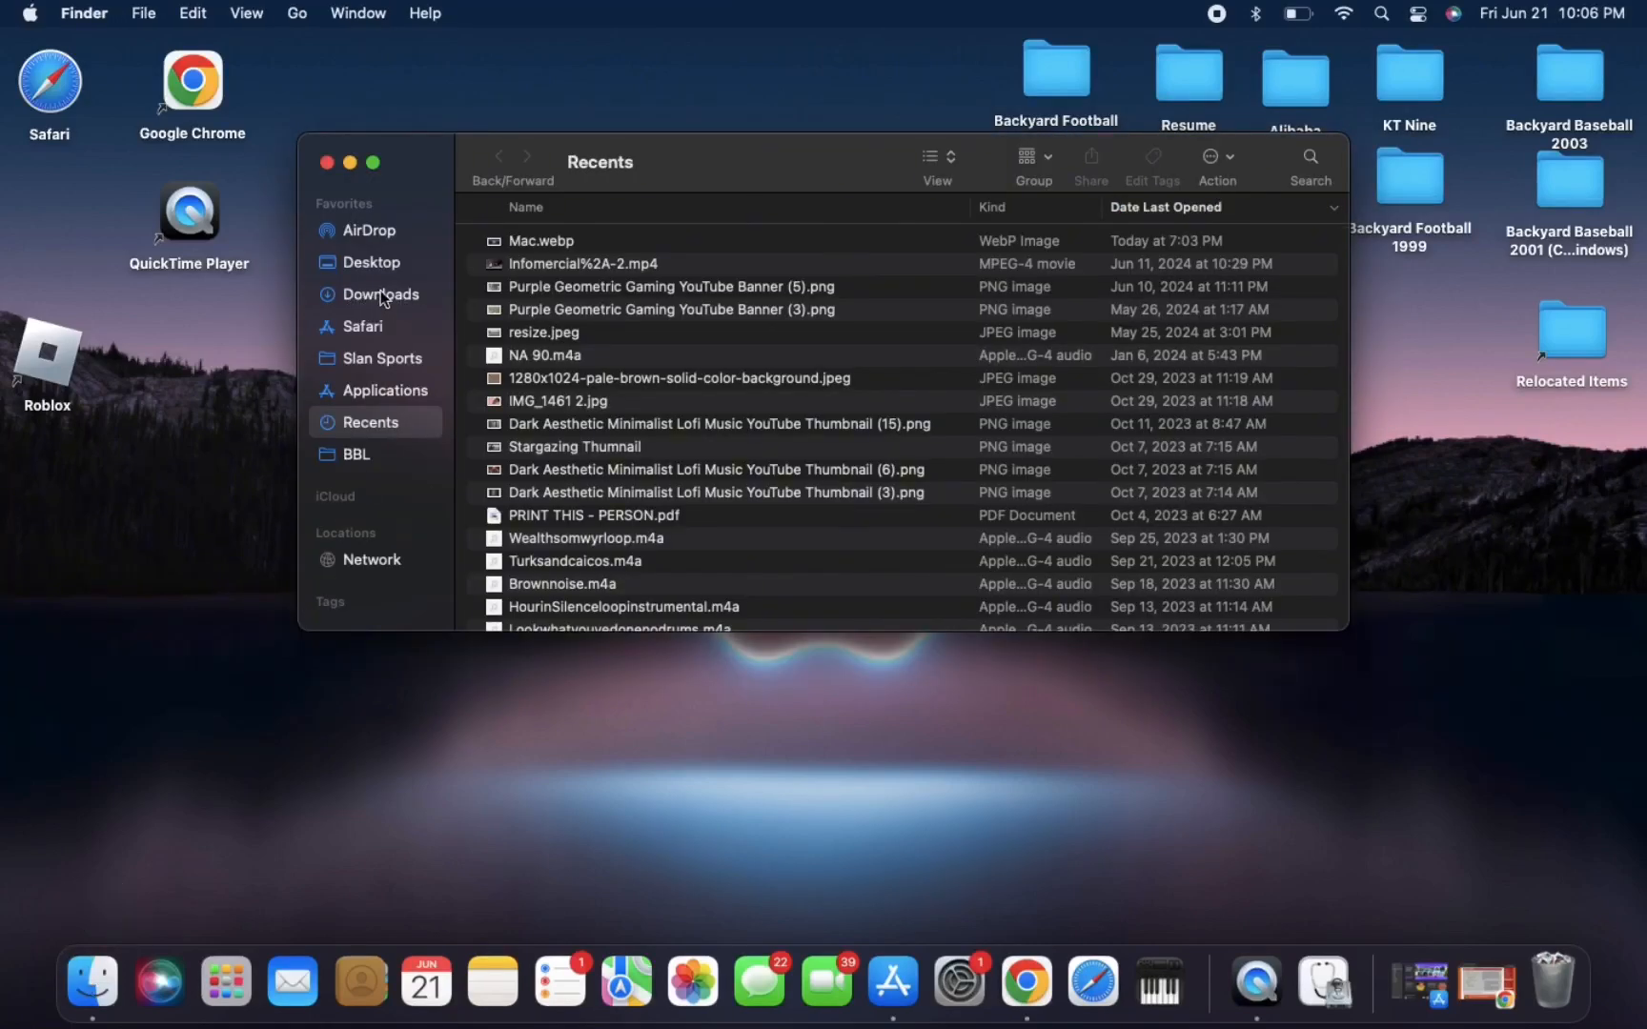
{"action": "left_click", "coordinate": [378, 295]}
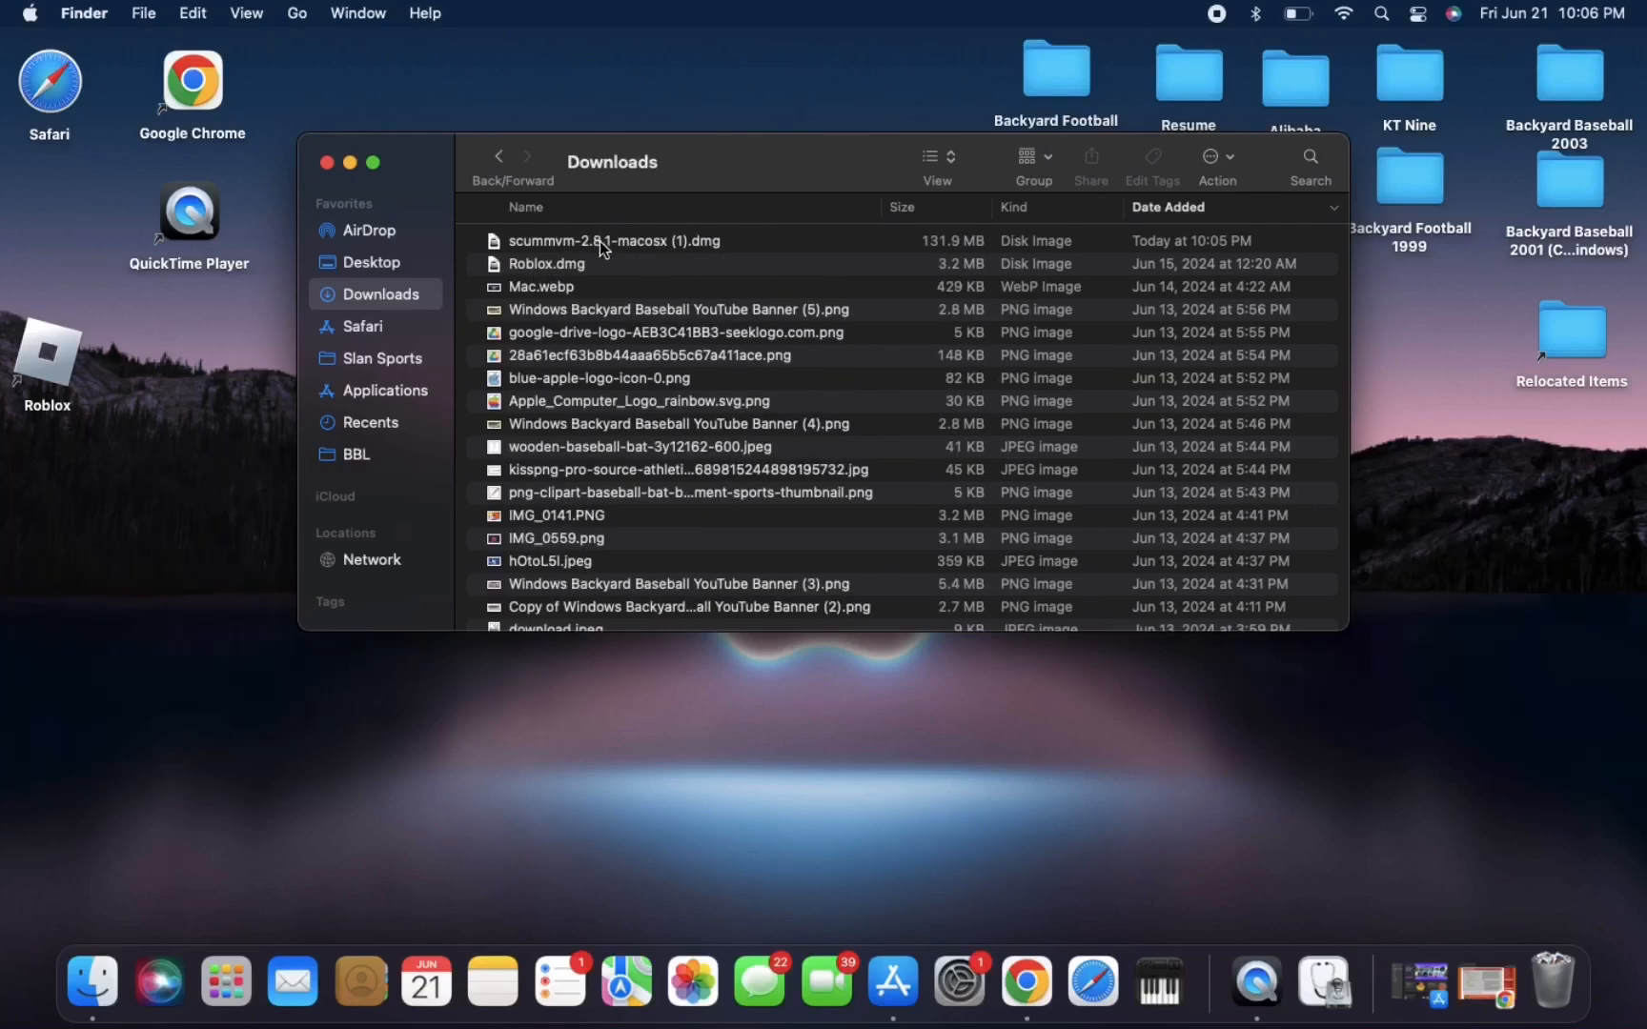
{"action": "left_click", "coordinate": [615, 240]}
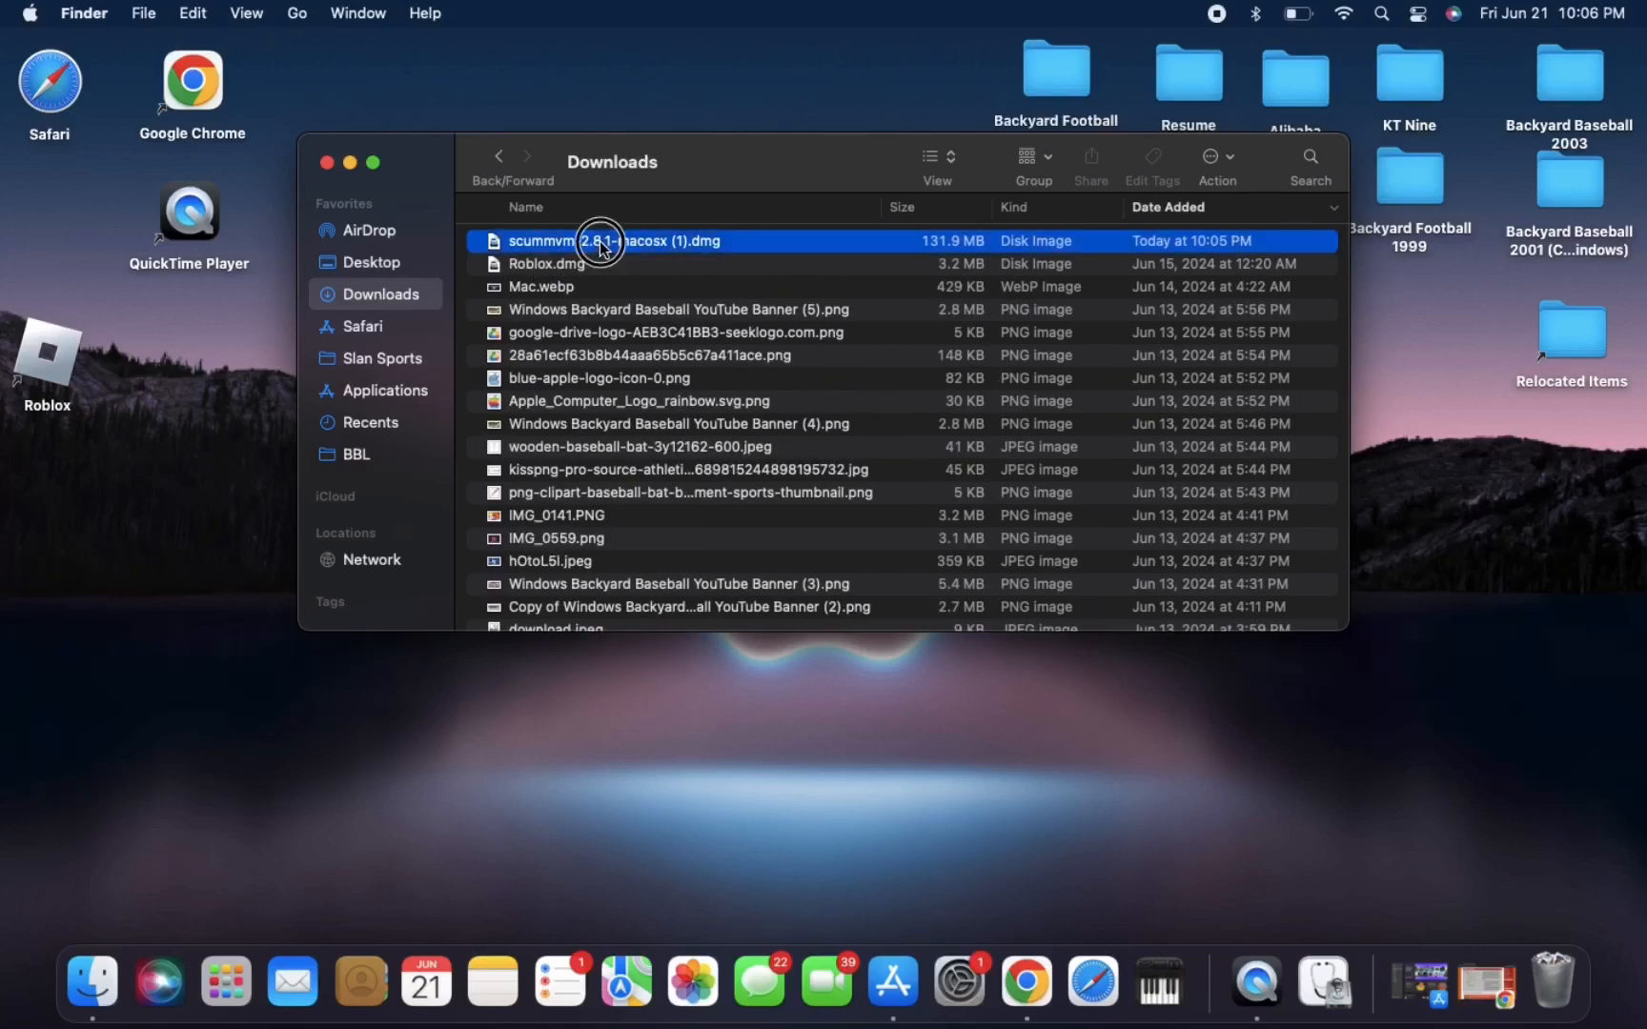
{"action": "double_click", "coordinate": [615, 240]}
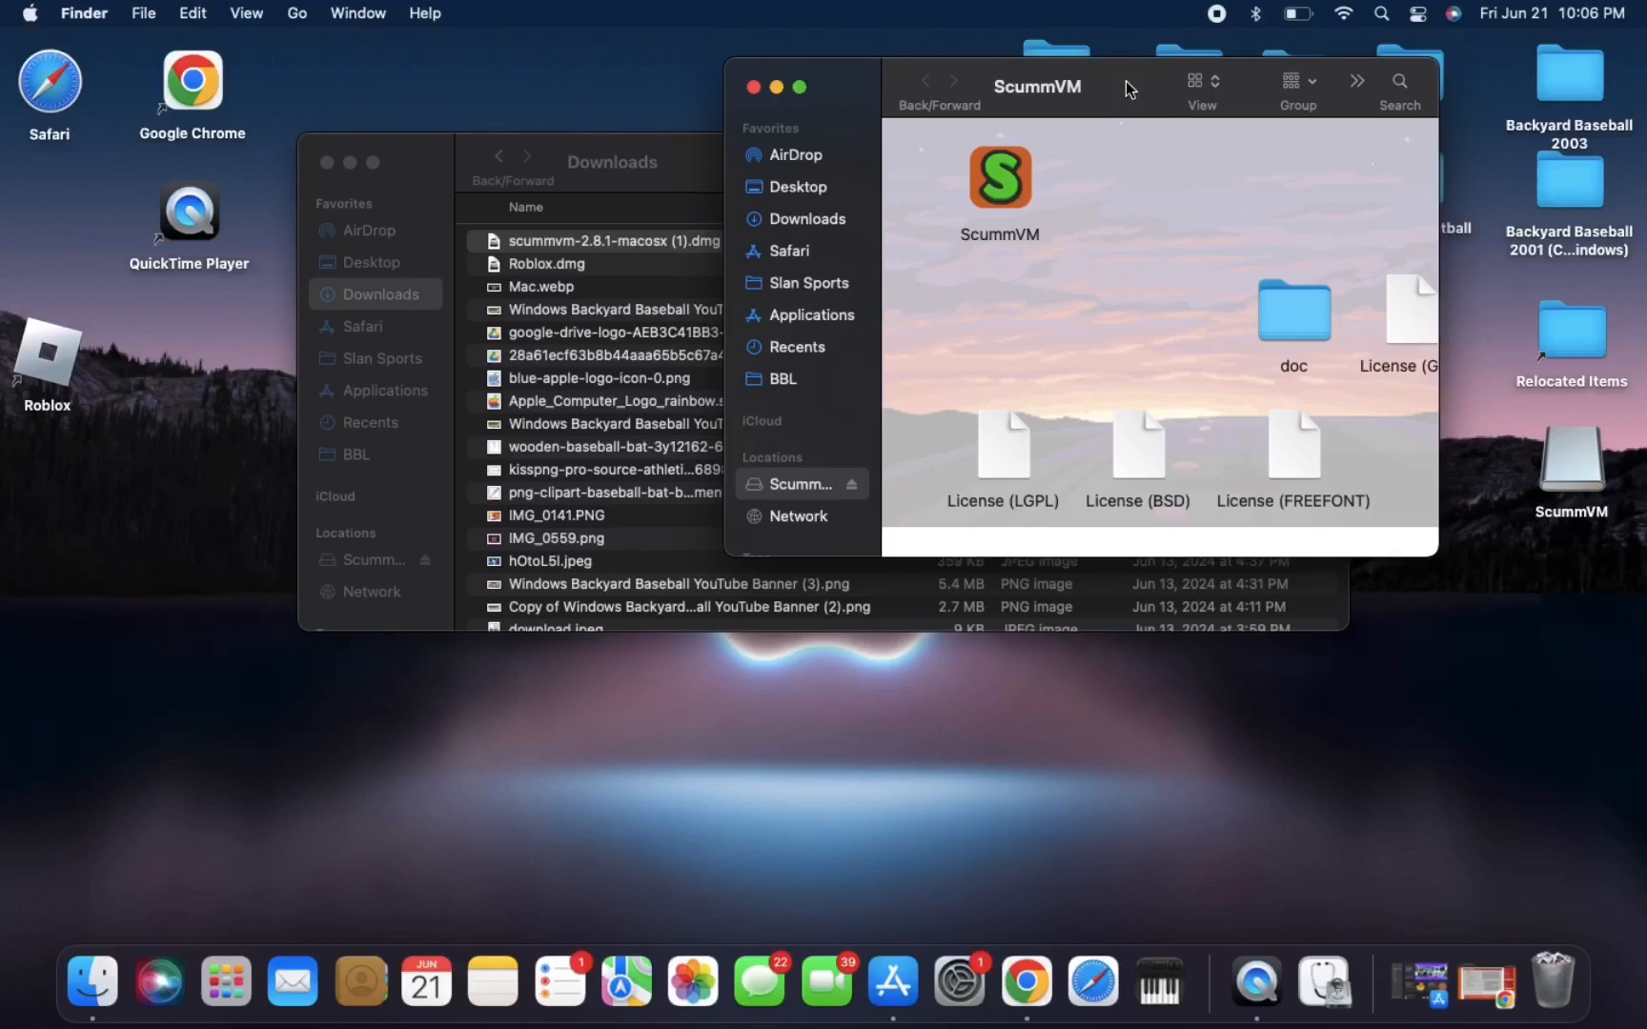
{"action": "mouse_move", "coordinate": [1071, 174]}
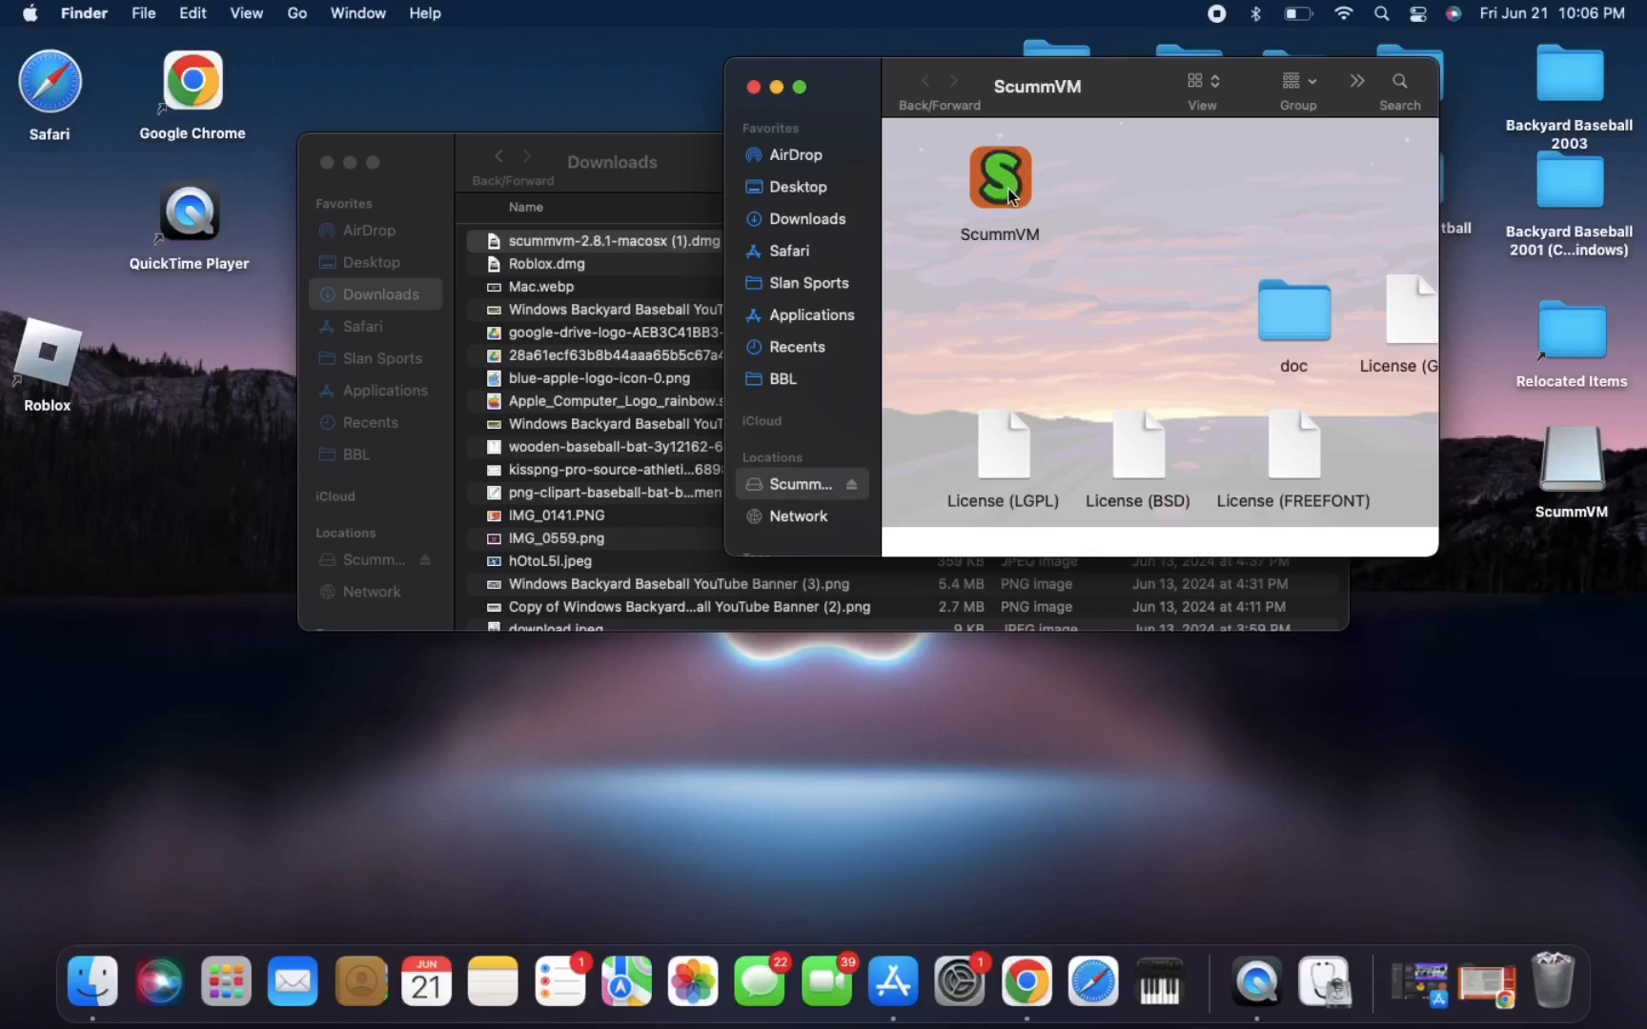
{"action": "left_click", "coordinate": [999, 177]}
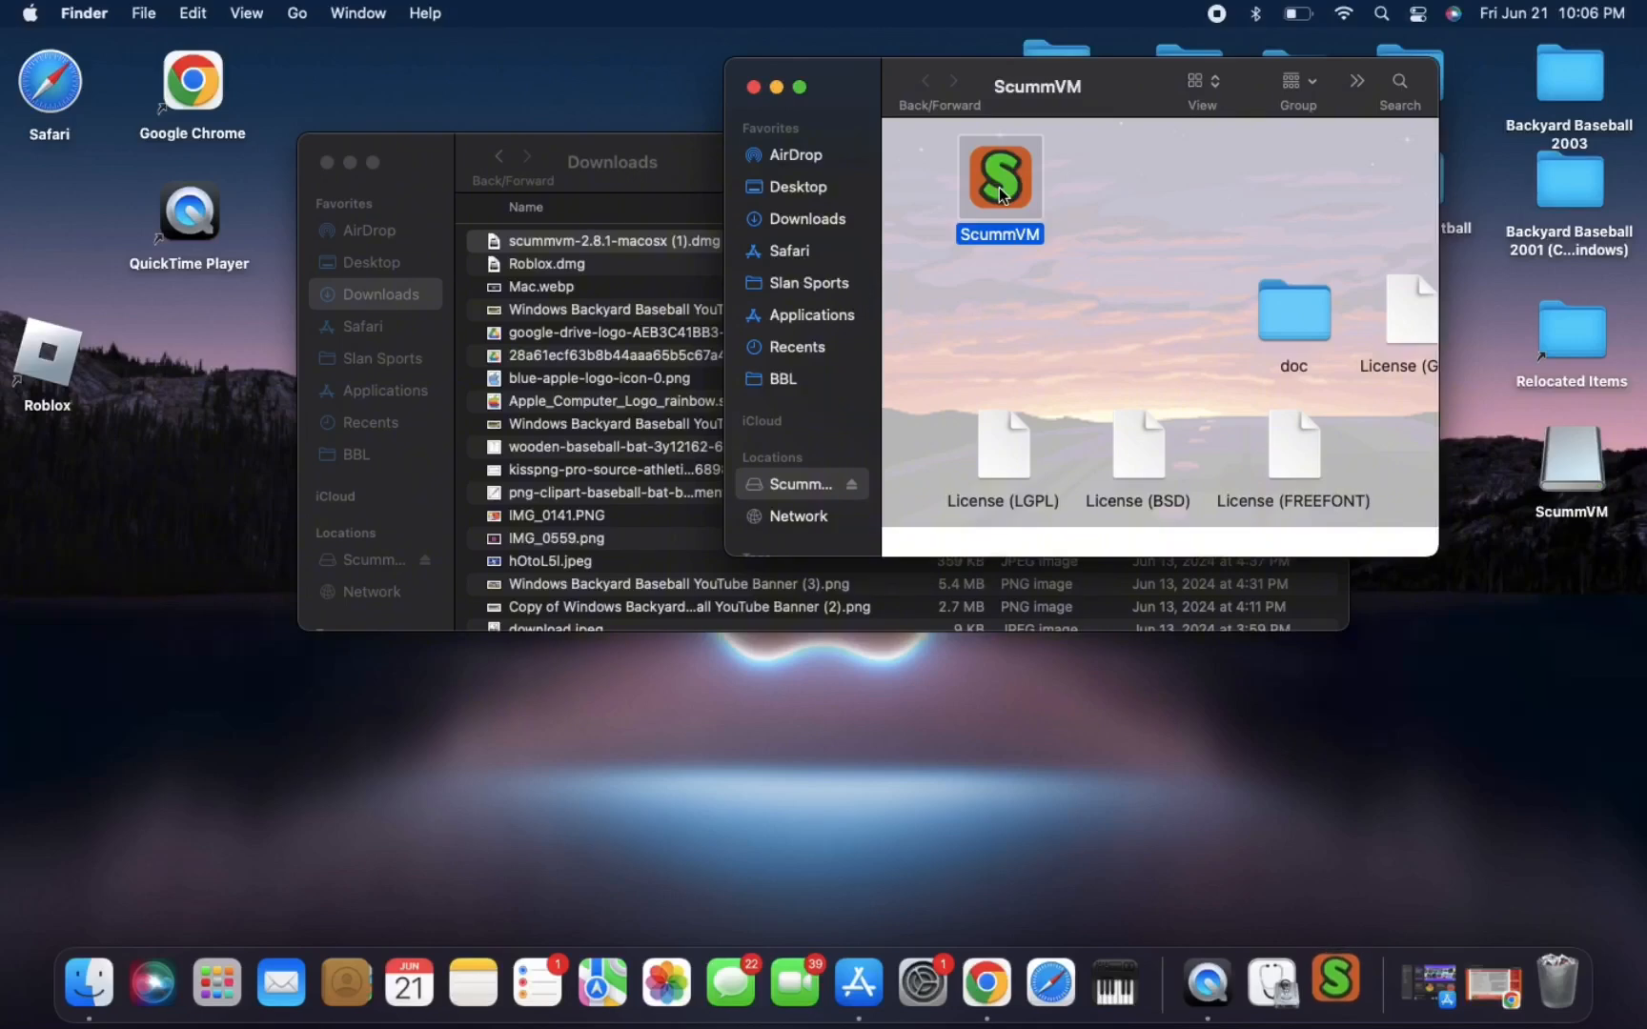
{"action": "double_click", "coordinate": [999, 175]}
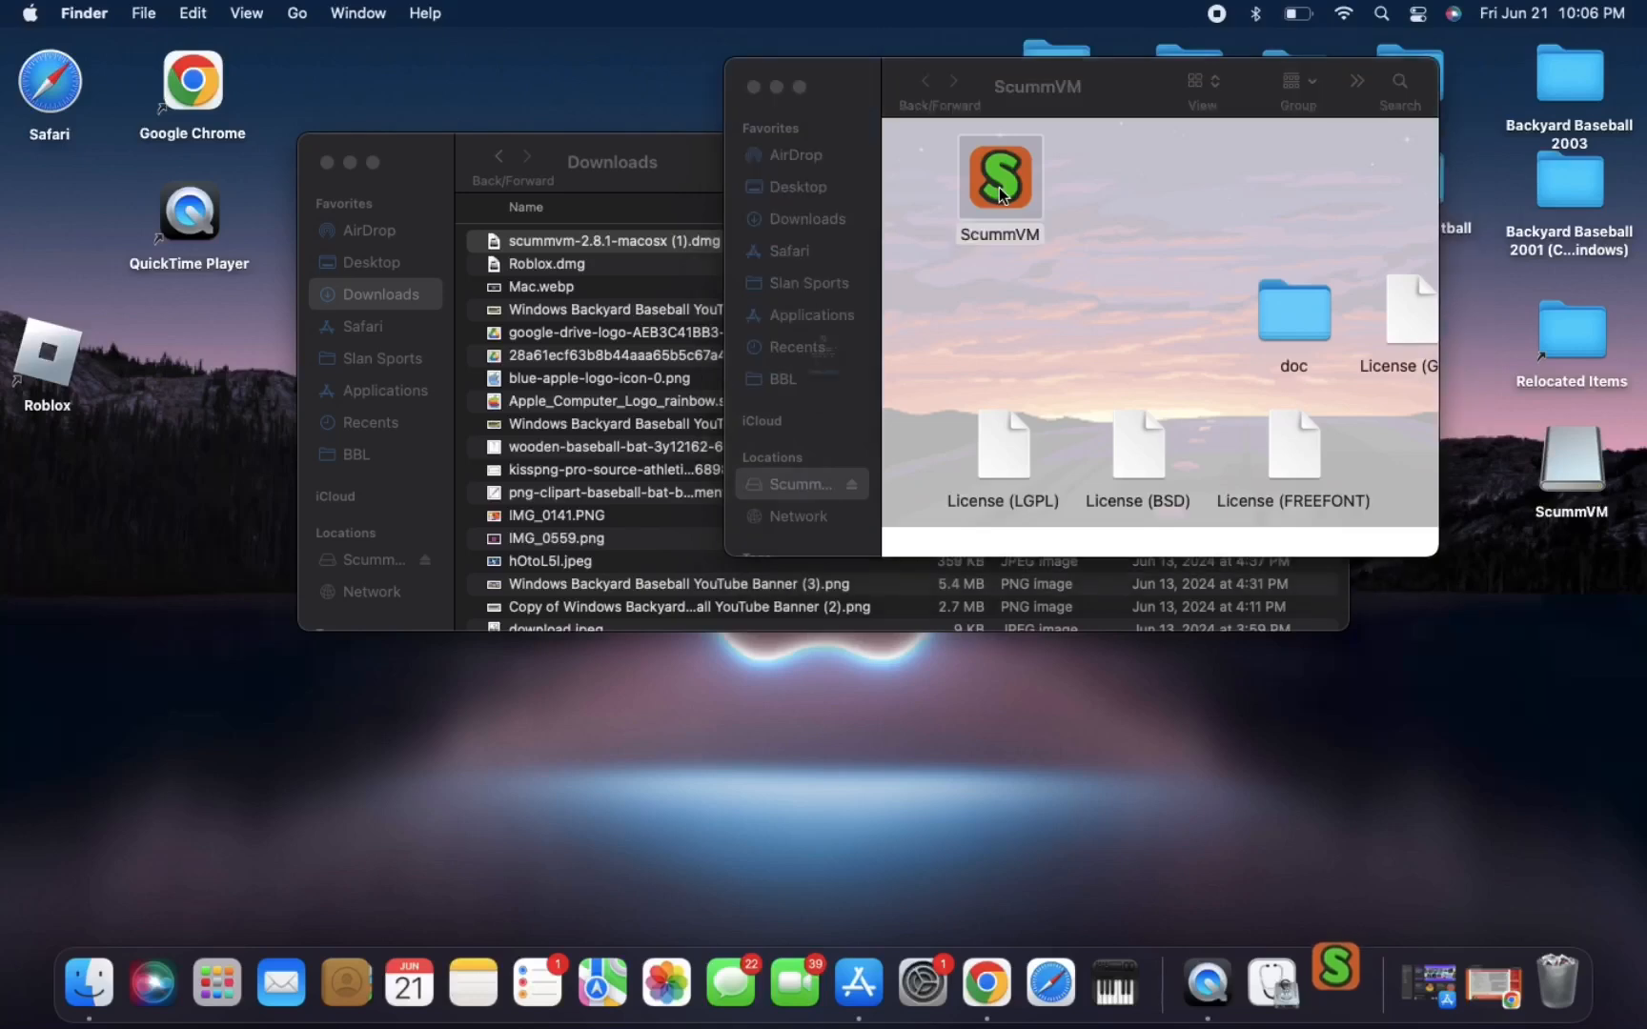
{"action": "double_click", "coordinate": [999, 178]}
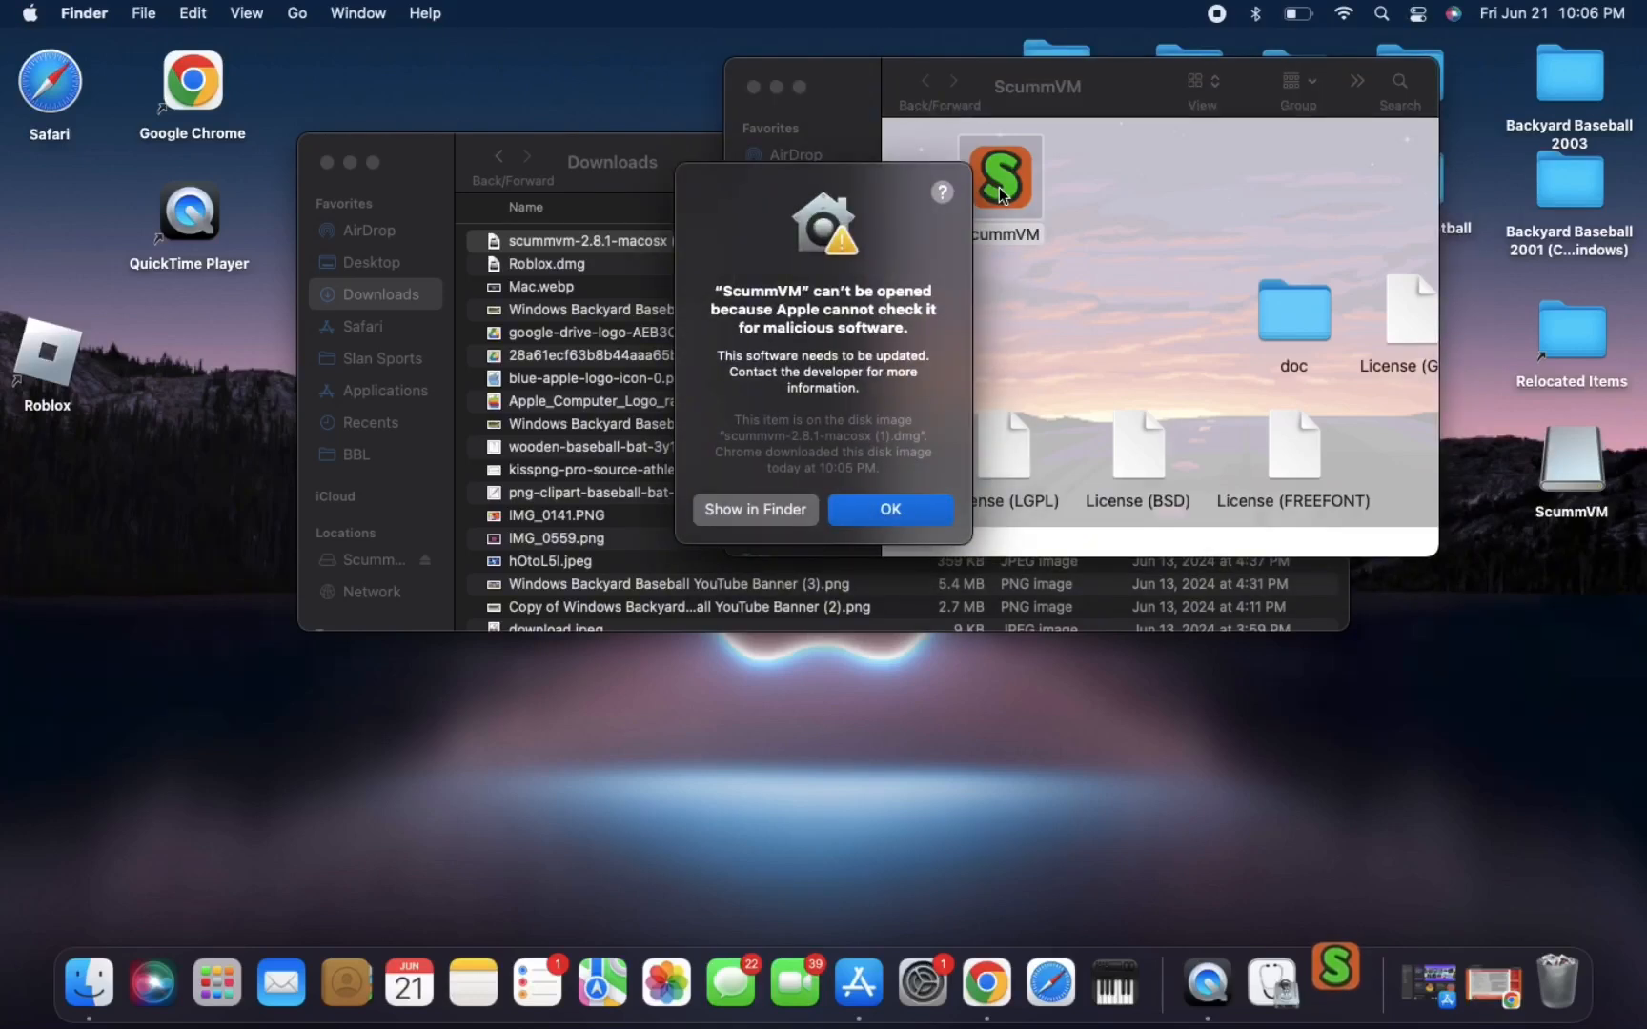
{"action": "mouse_move", "coordinate": [927, 388]}
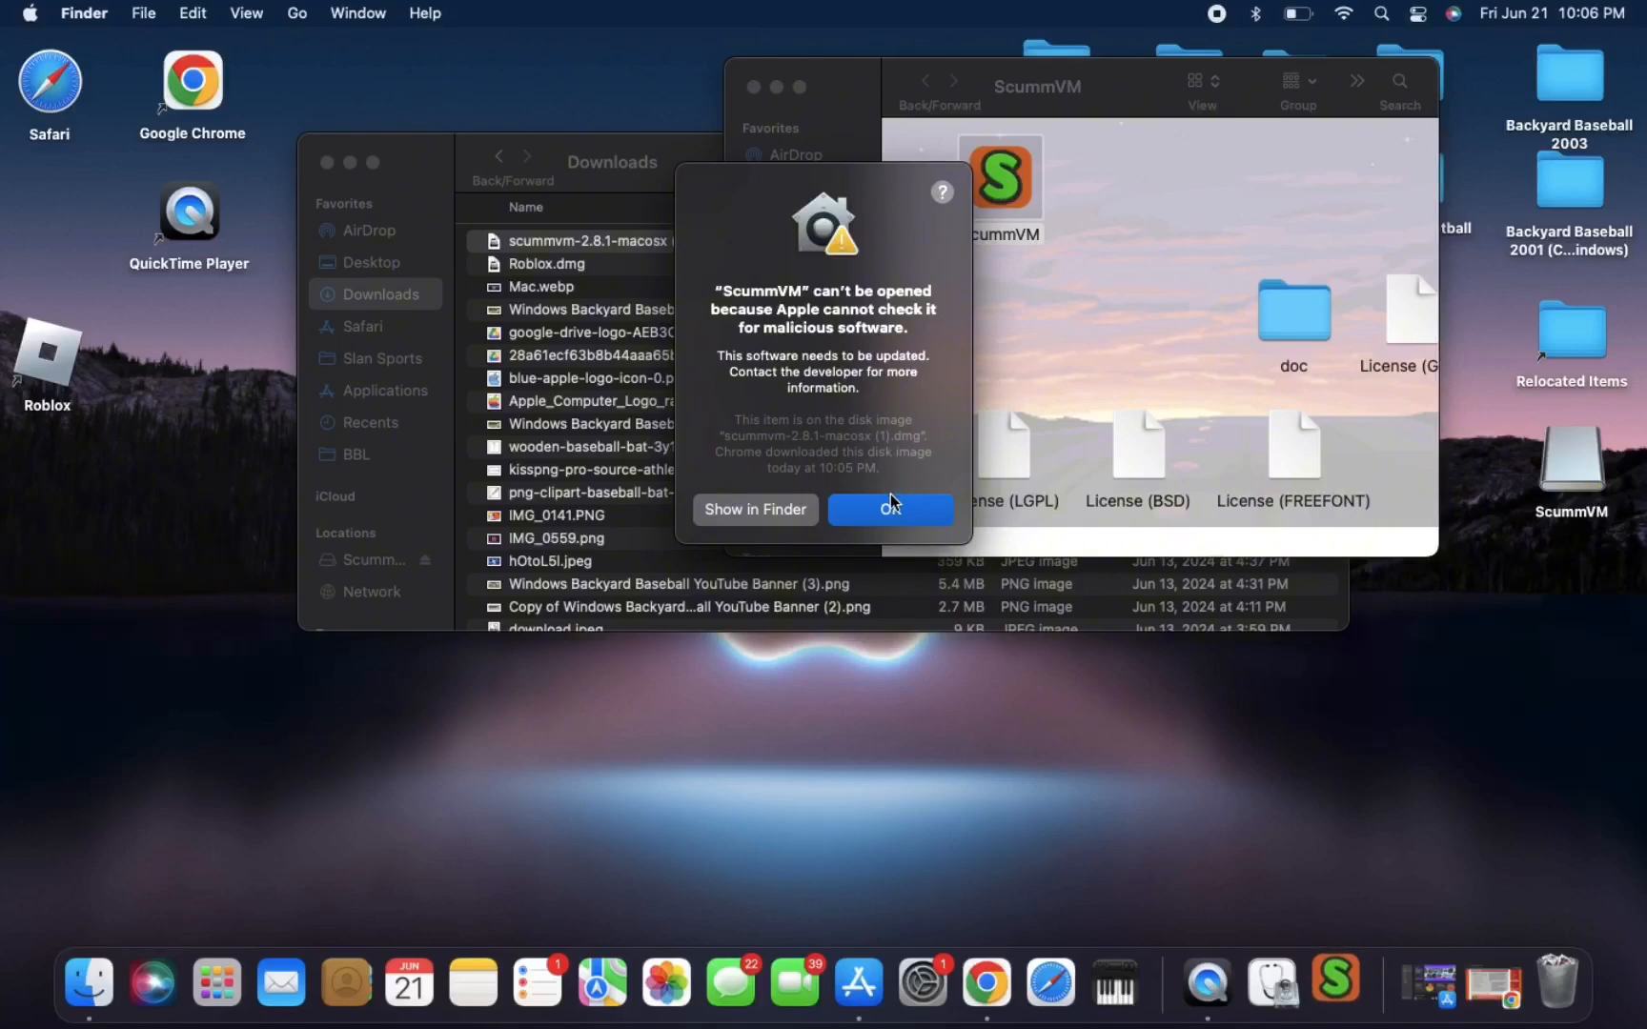
{"action": "left_click", "coordinate": [889, 508]}
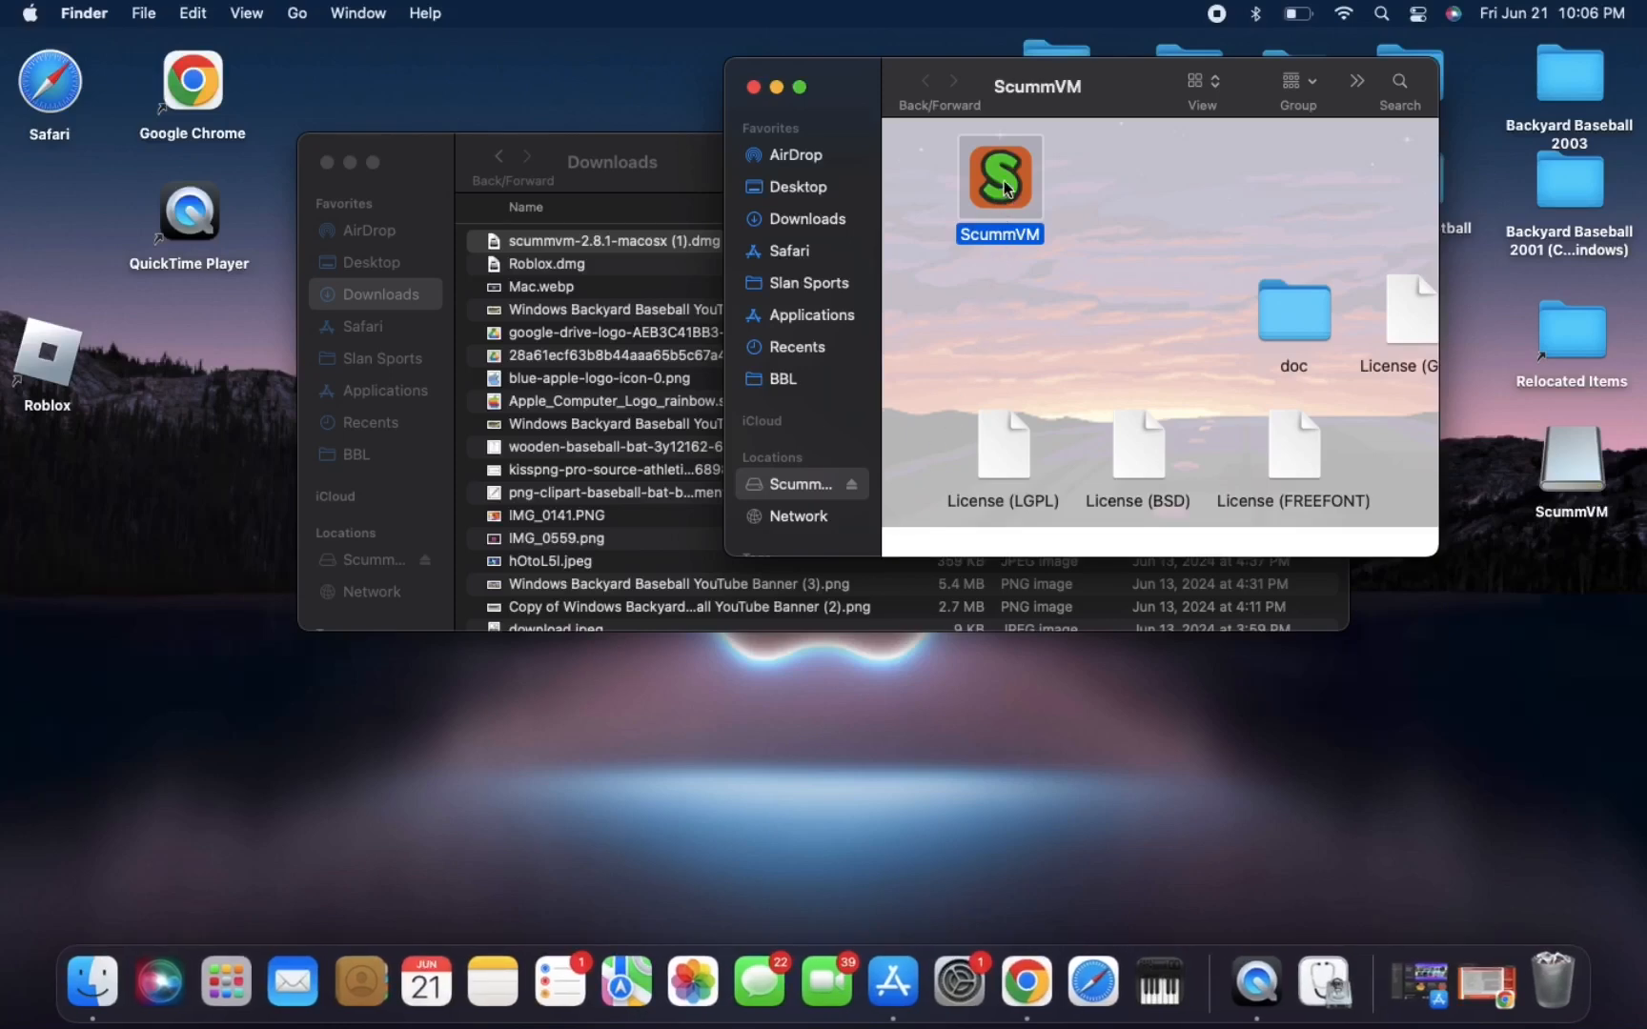
Copy the ScummVM app onto the Desktop and show the Desktop folder in Finder.
{"action": "left_click_drag", "start_coordinate": [998, 178], "coordinate": [536, 275]}
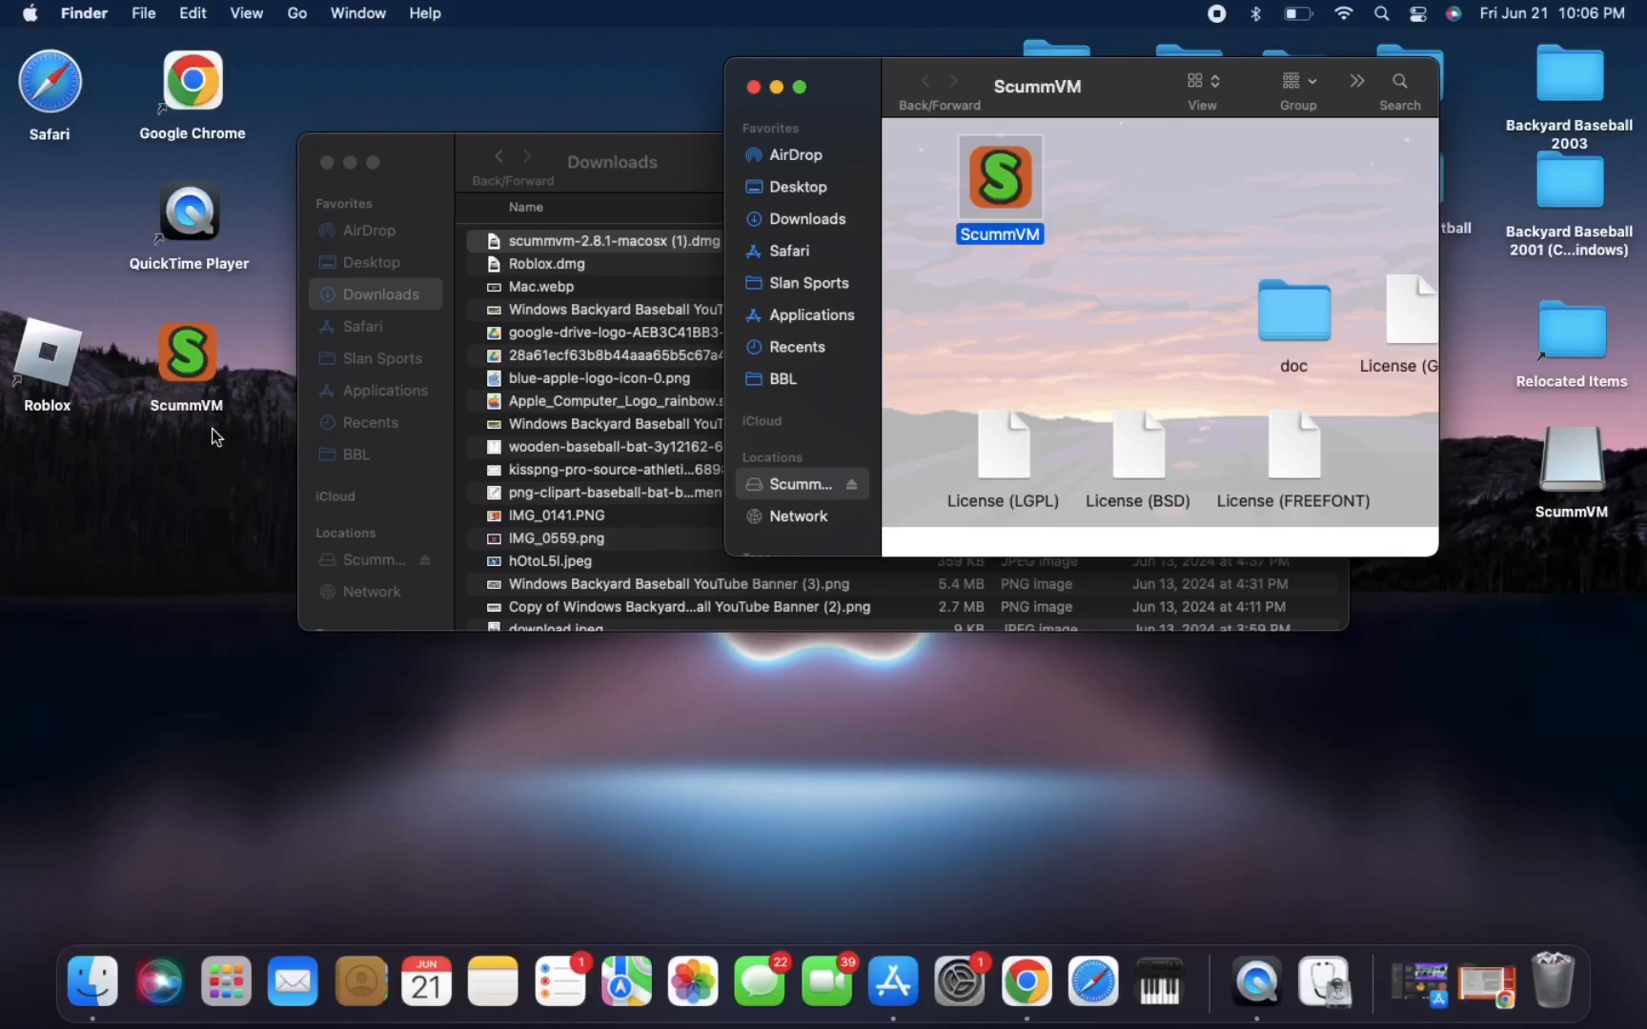
{"action": "mouse_move", "coordinate": [804, 168]}
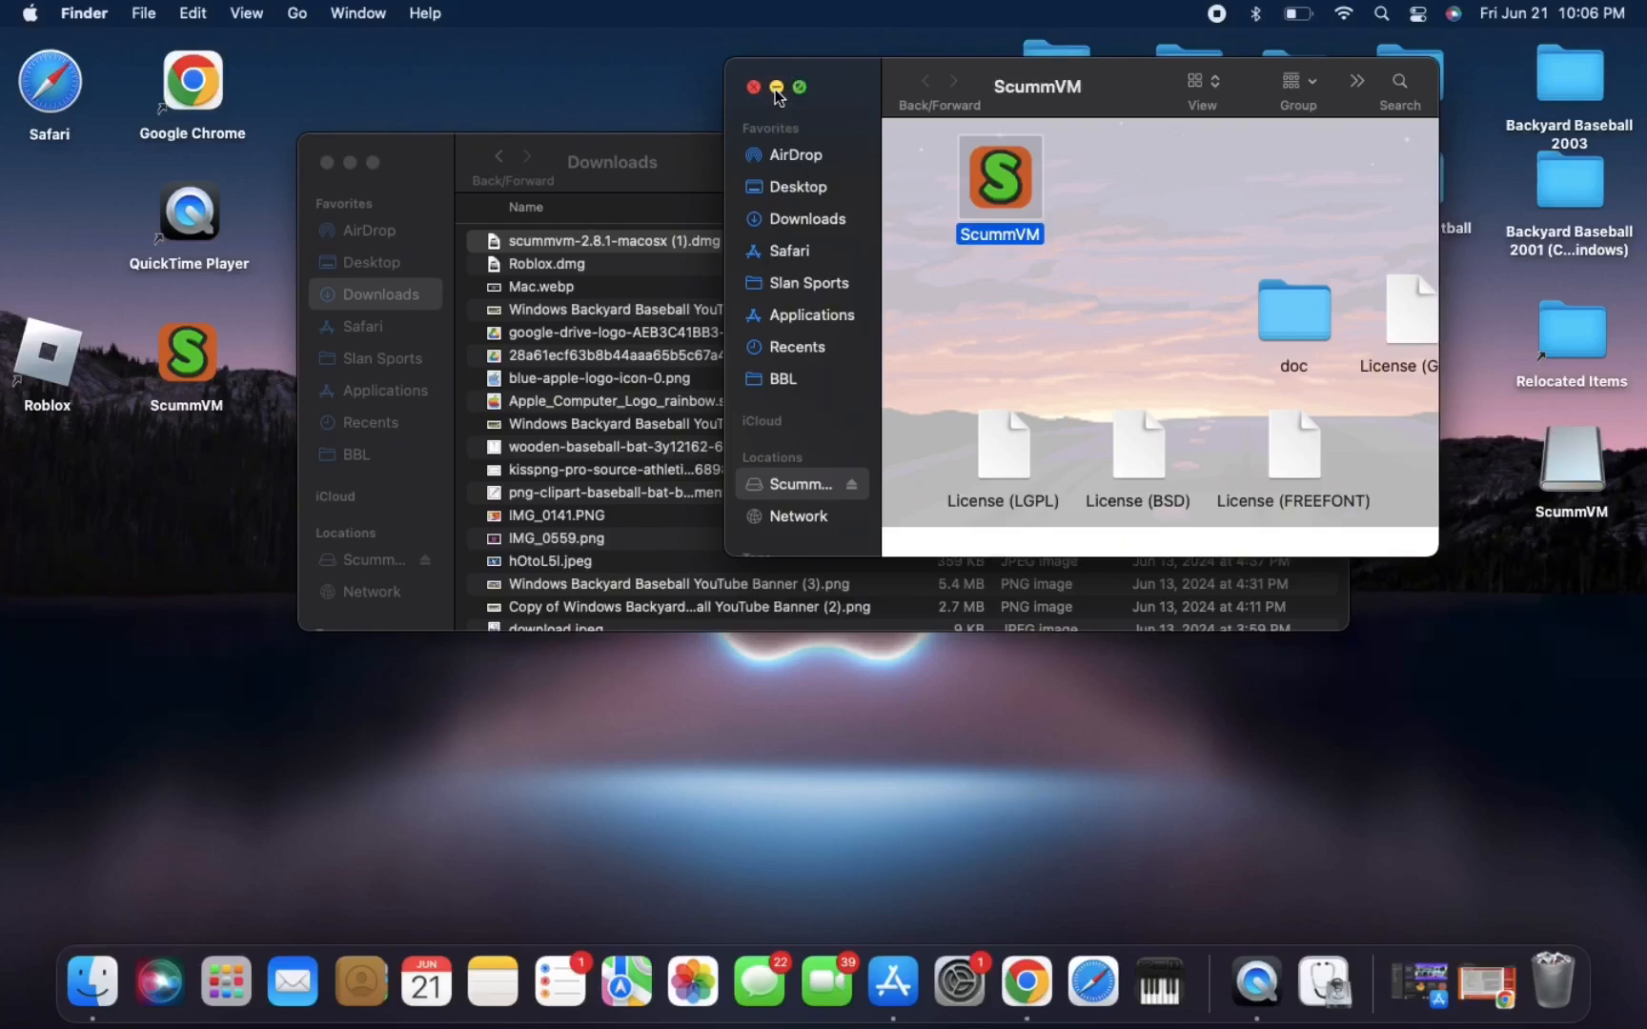
{"action": "left_click", "coordinate": [753, 86]}
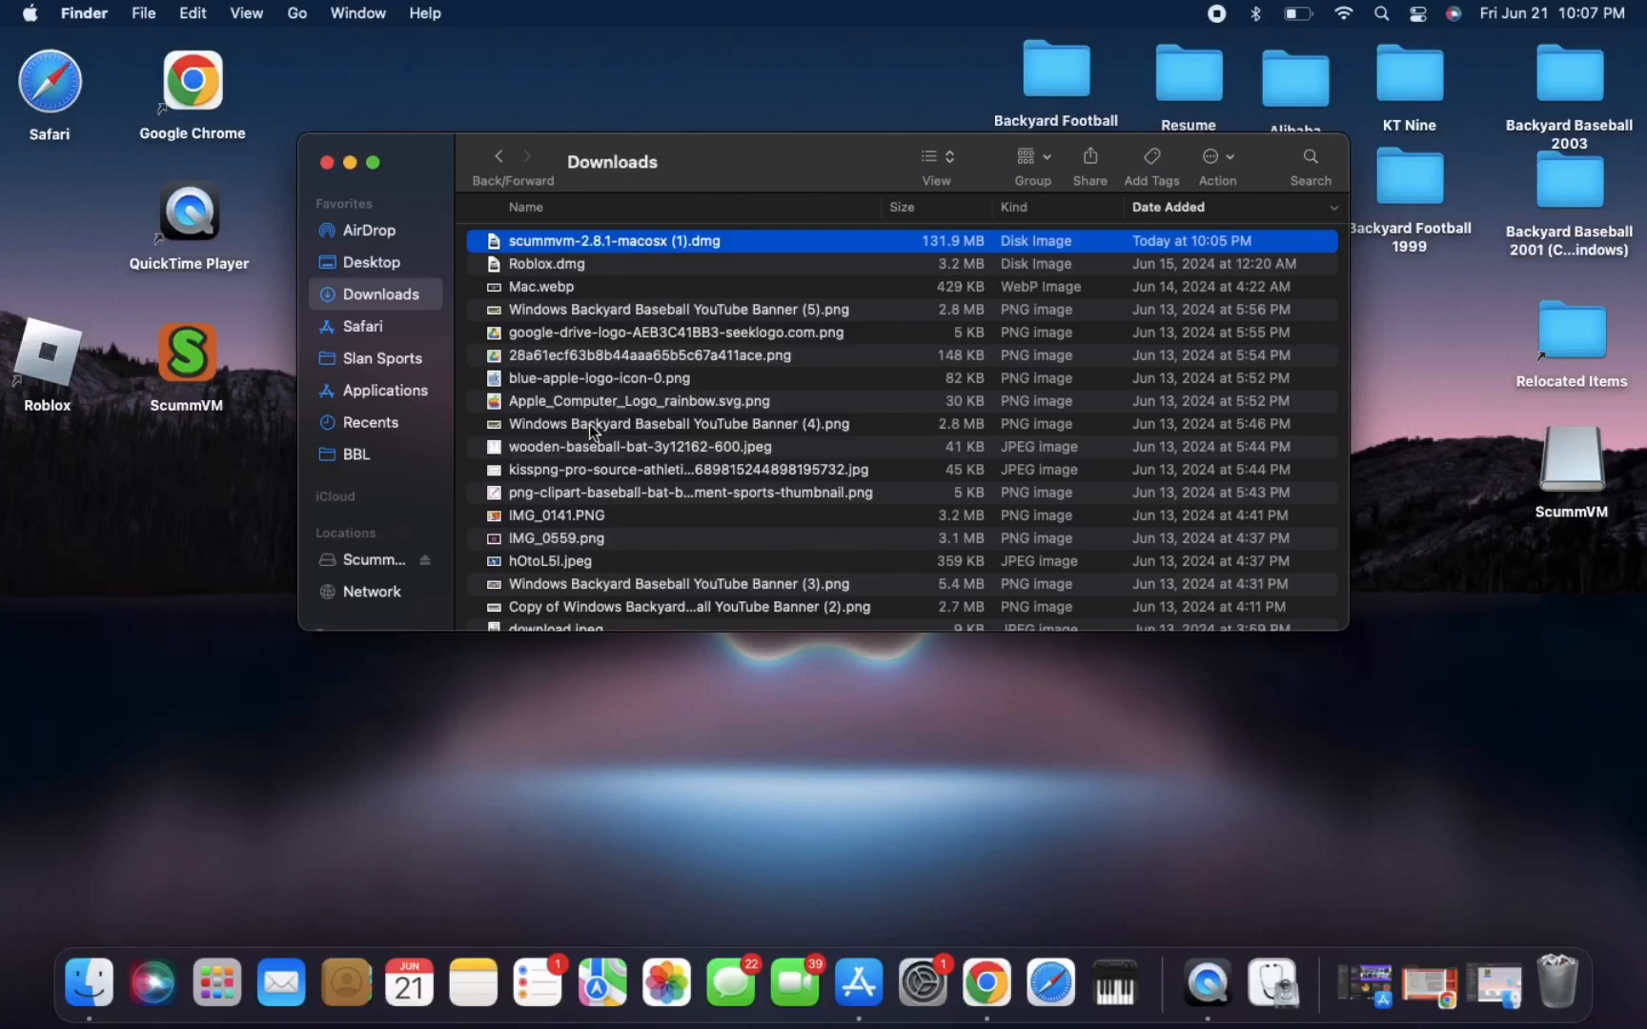
{"action": "mouse_move", "coordinate": [462, 339]}
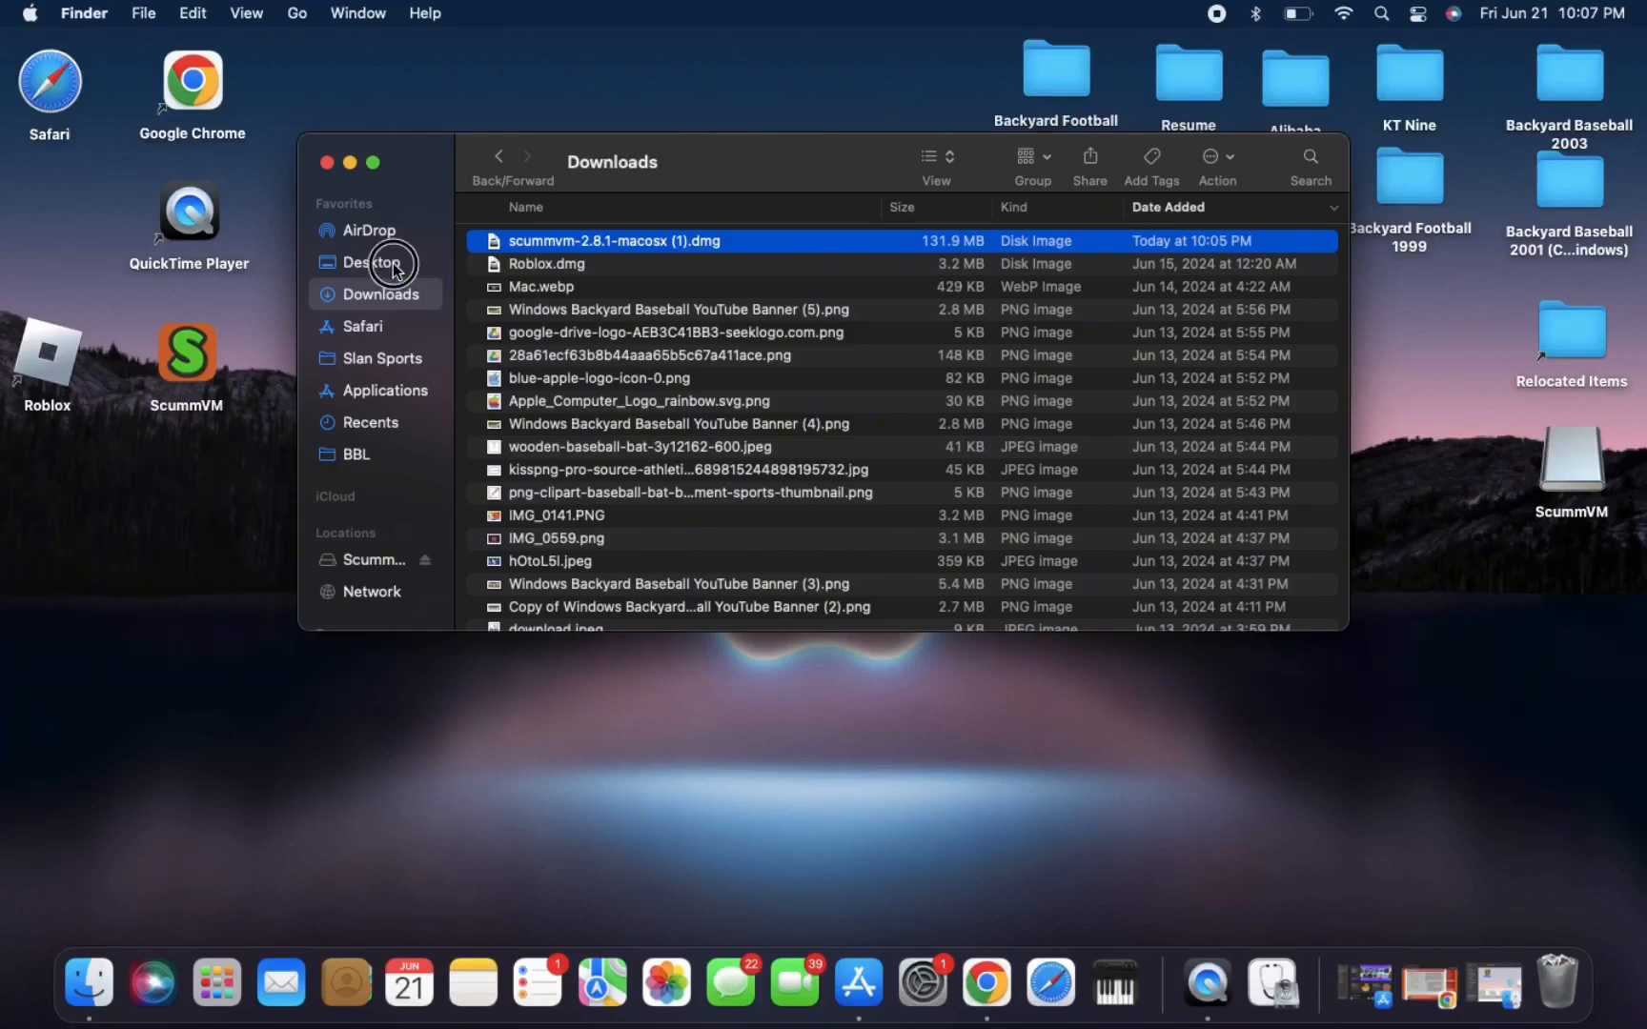
{"action": "left_click", "coordinate": [369, 261]}
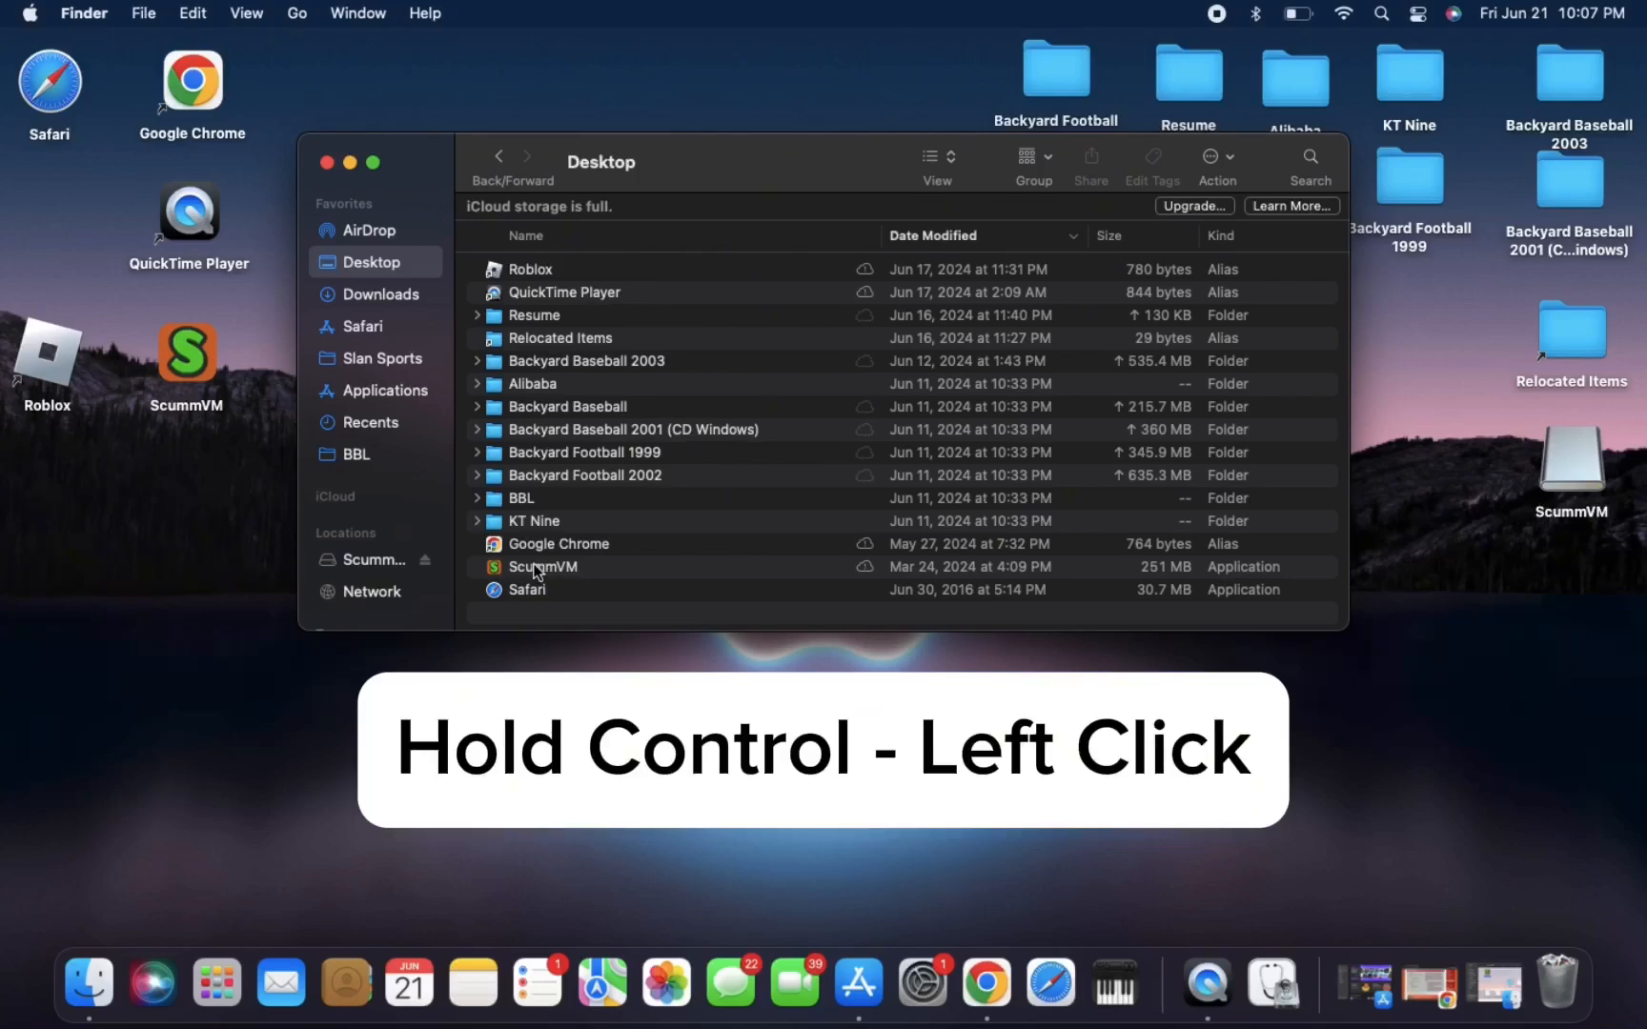
Launch ScummVM from the Desktop via Control-click Open, dismissing the unverified-software warning.
{"action": "right_click", "coordinate": [541, 566]}
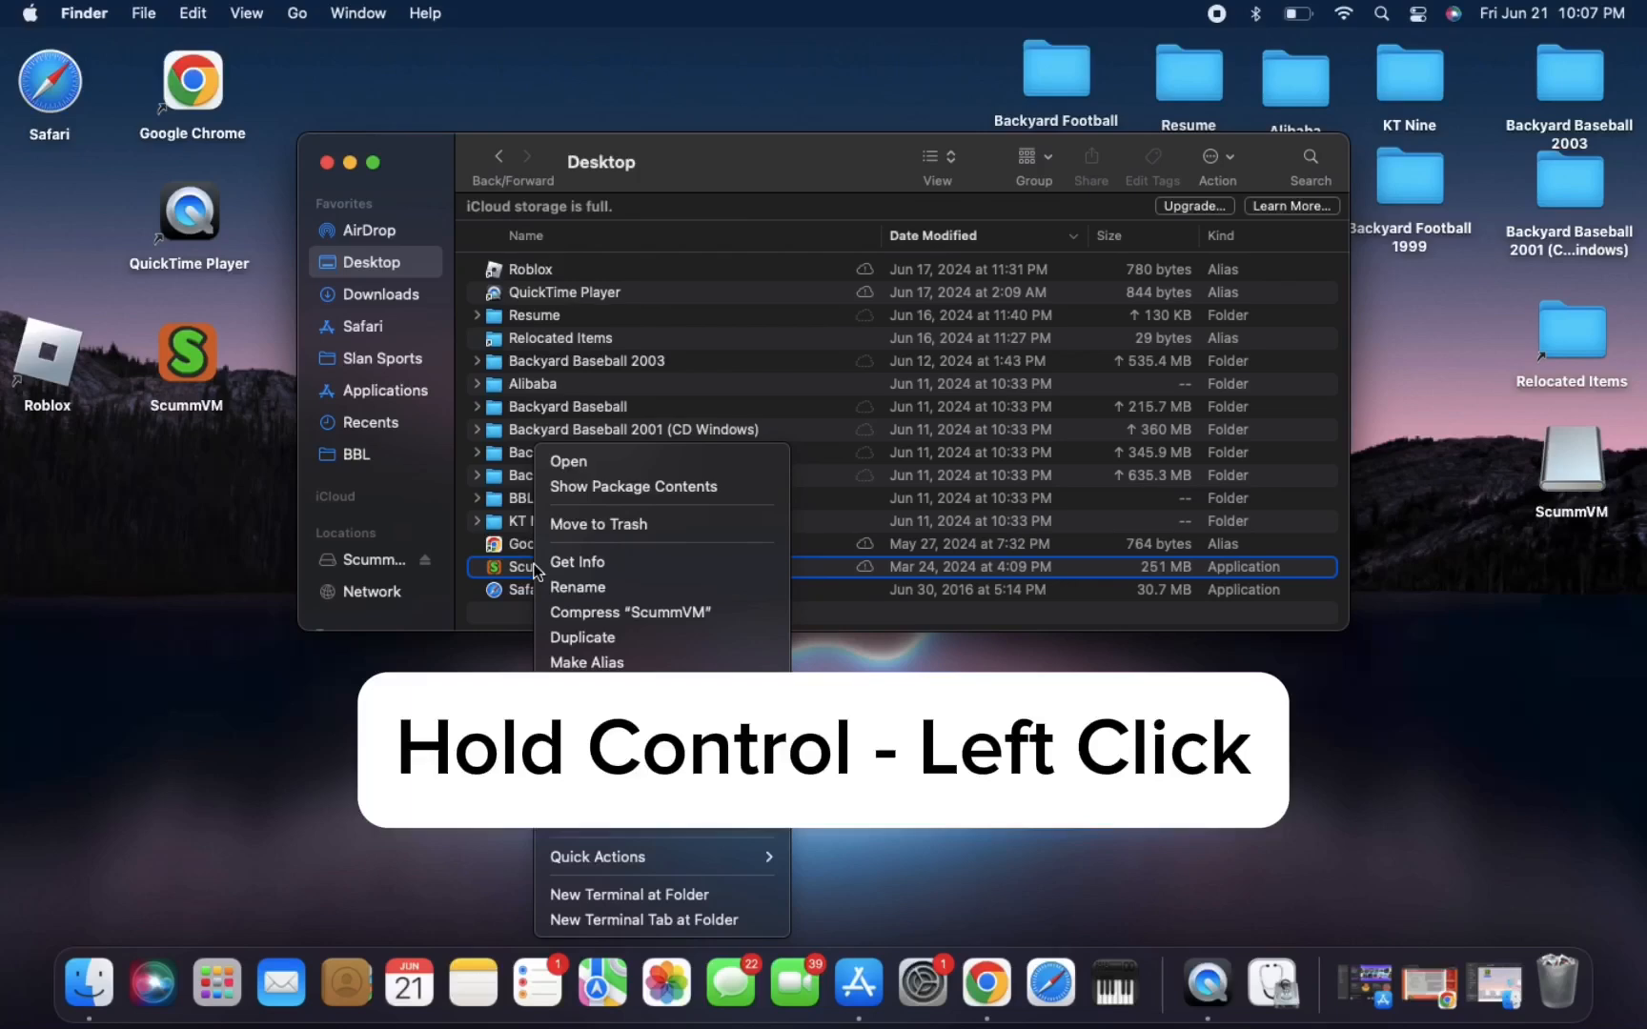
{"action": "mouse_move", "coordinate": [632, 486]}
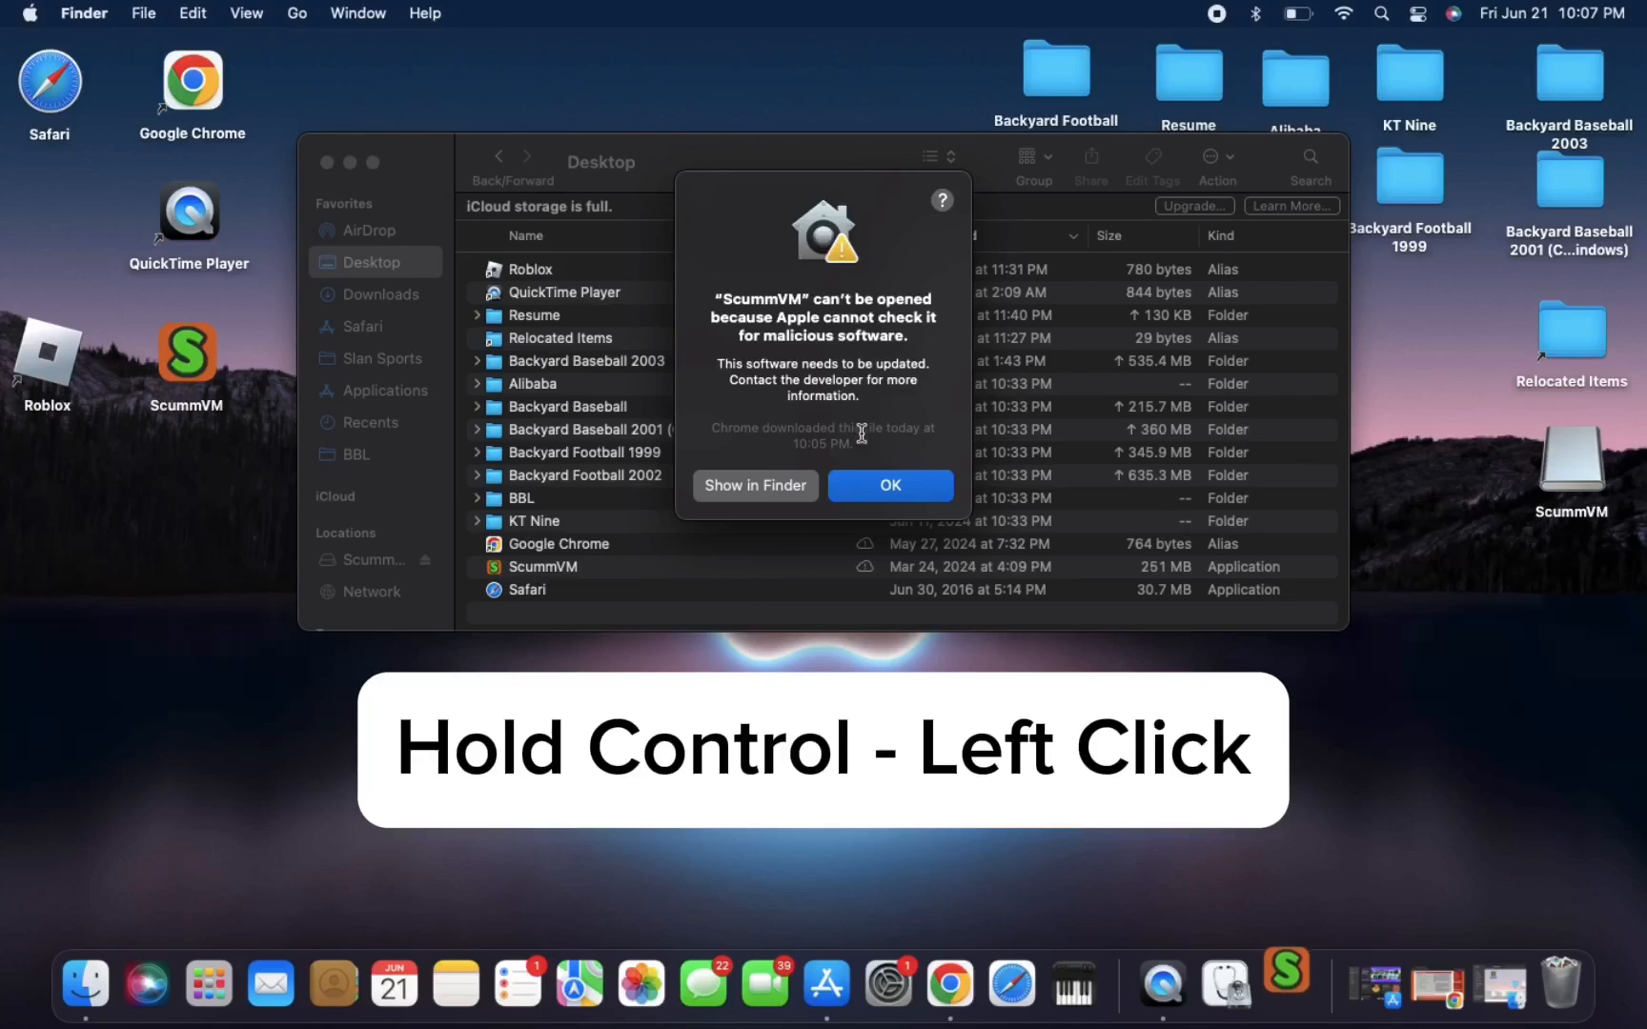
{"action": "left_click", "coordinate": [890, 485]}
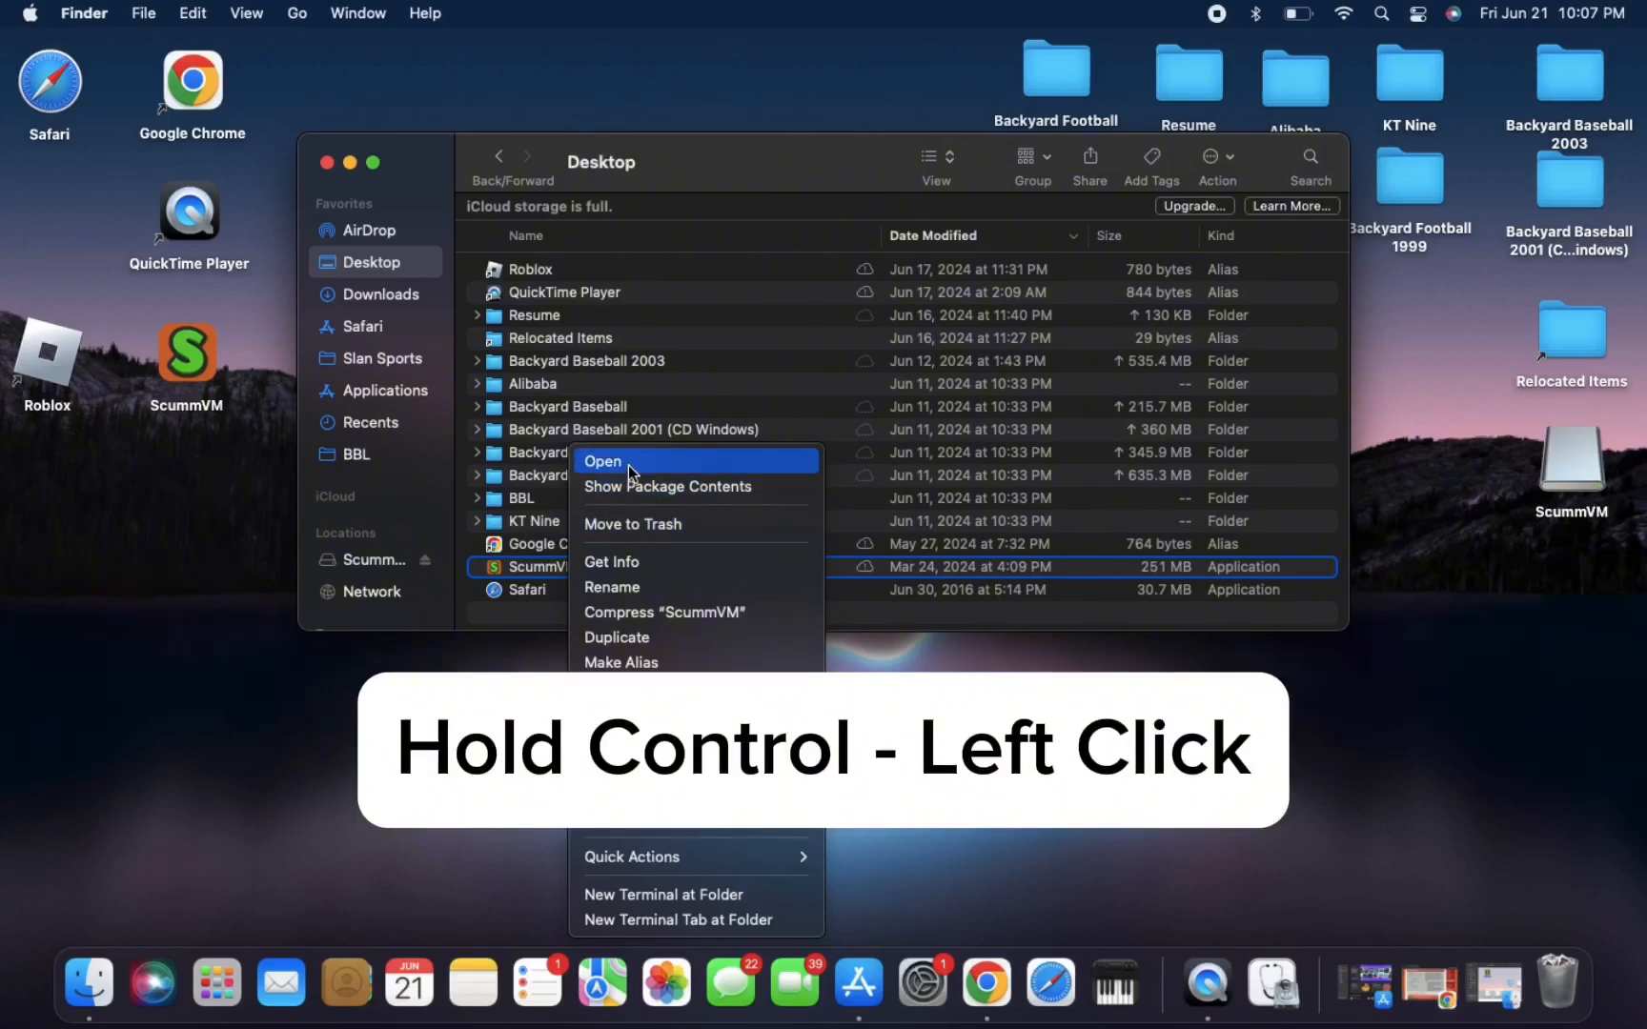
{"action": "left_click", "coordinate": [602, 461]}
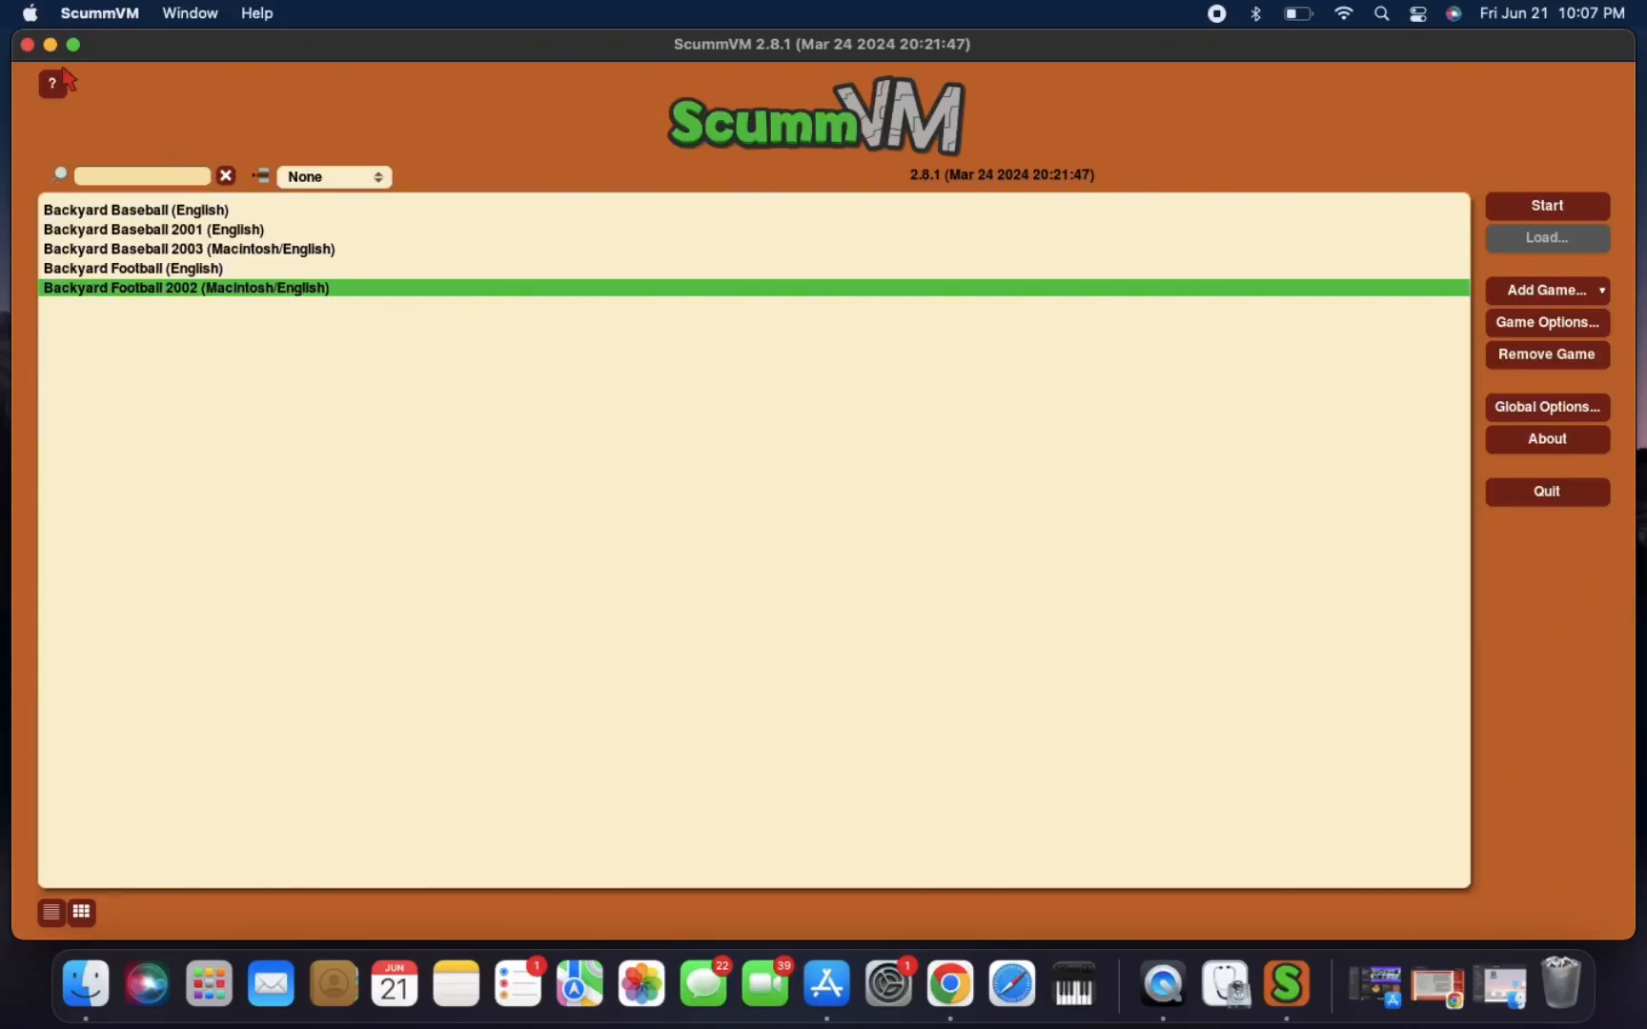
{"action": "mouse_move", "coordinate": [52, 50]}
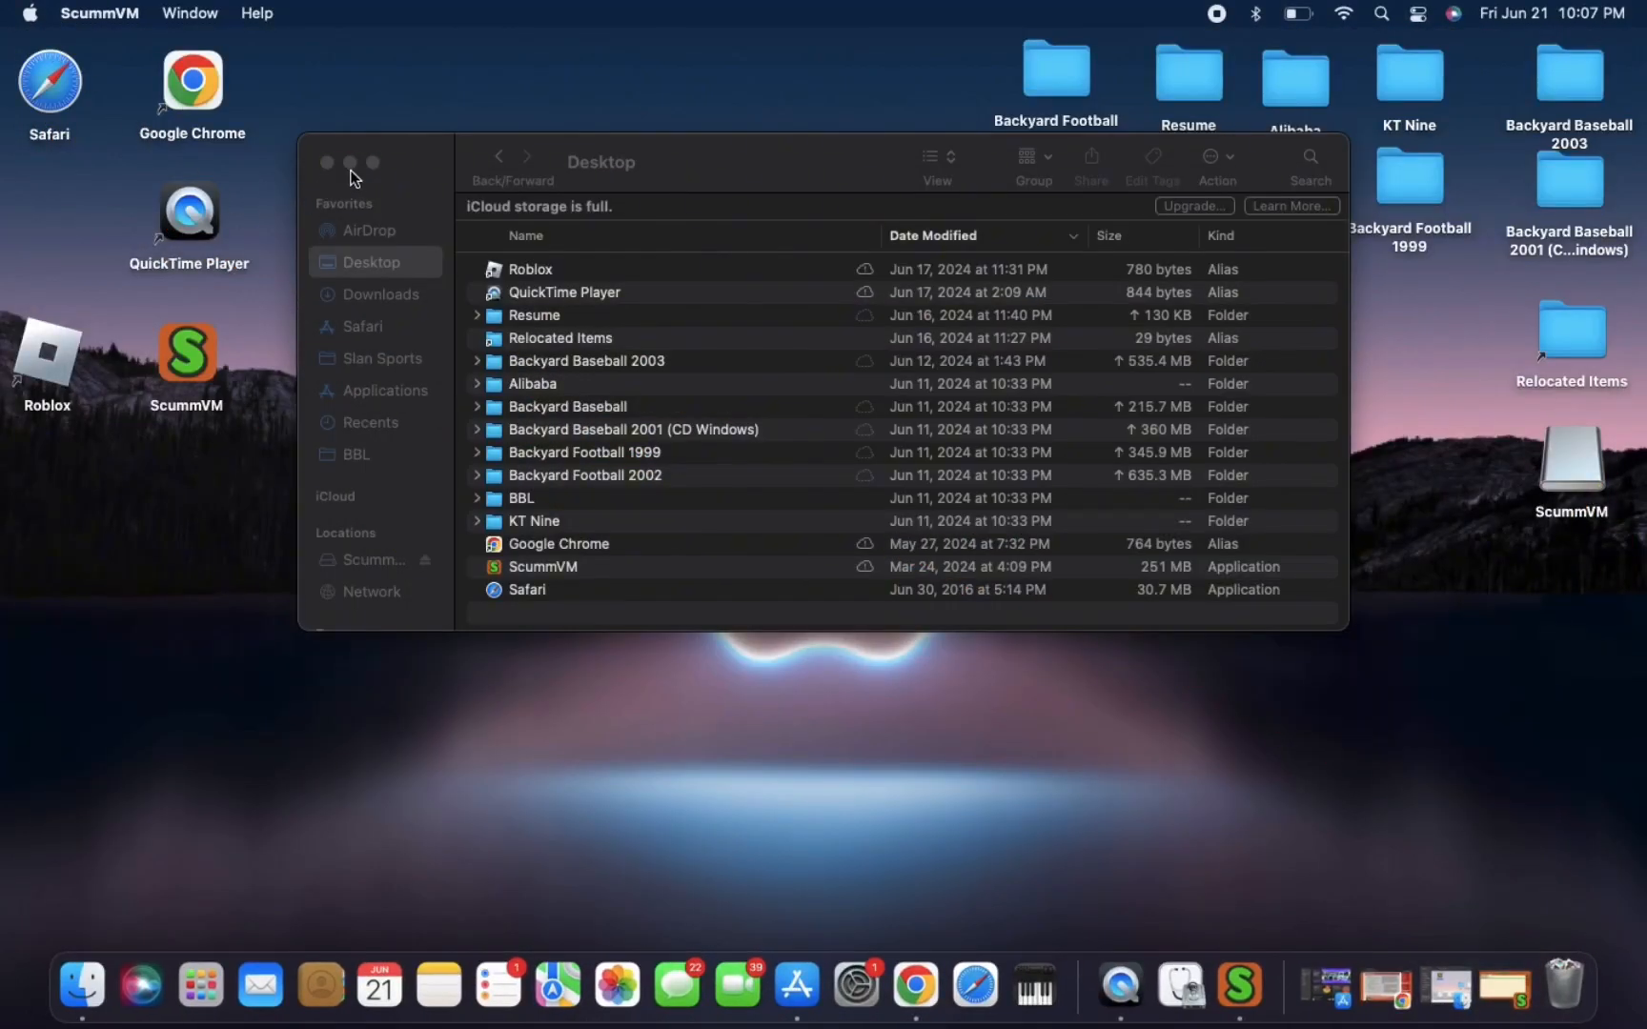
Close the Desktop folder window after quitting ScummVM.
{"action": "left_click", "coordinate": [350, 163]}
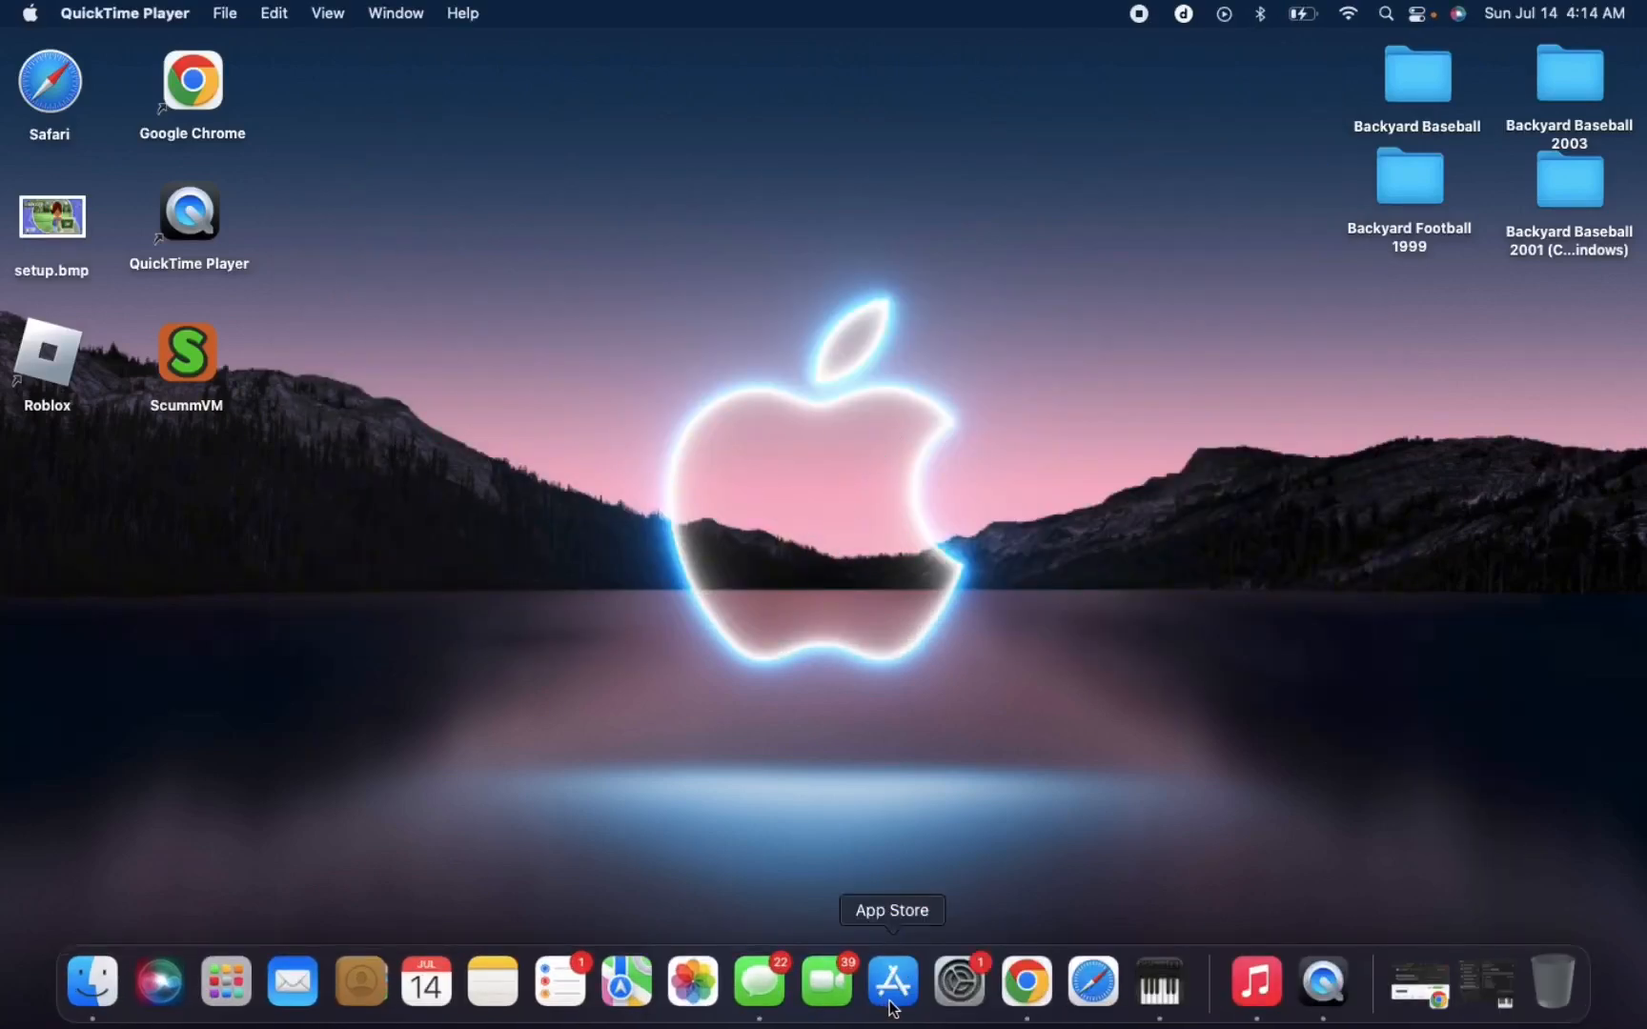
Search the App Store for 'the unarchiver', install The Unarchiver and launch it.
{"action": "left_click", "coordinate": [891, 981]}
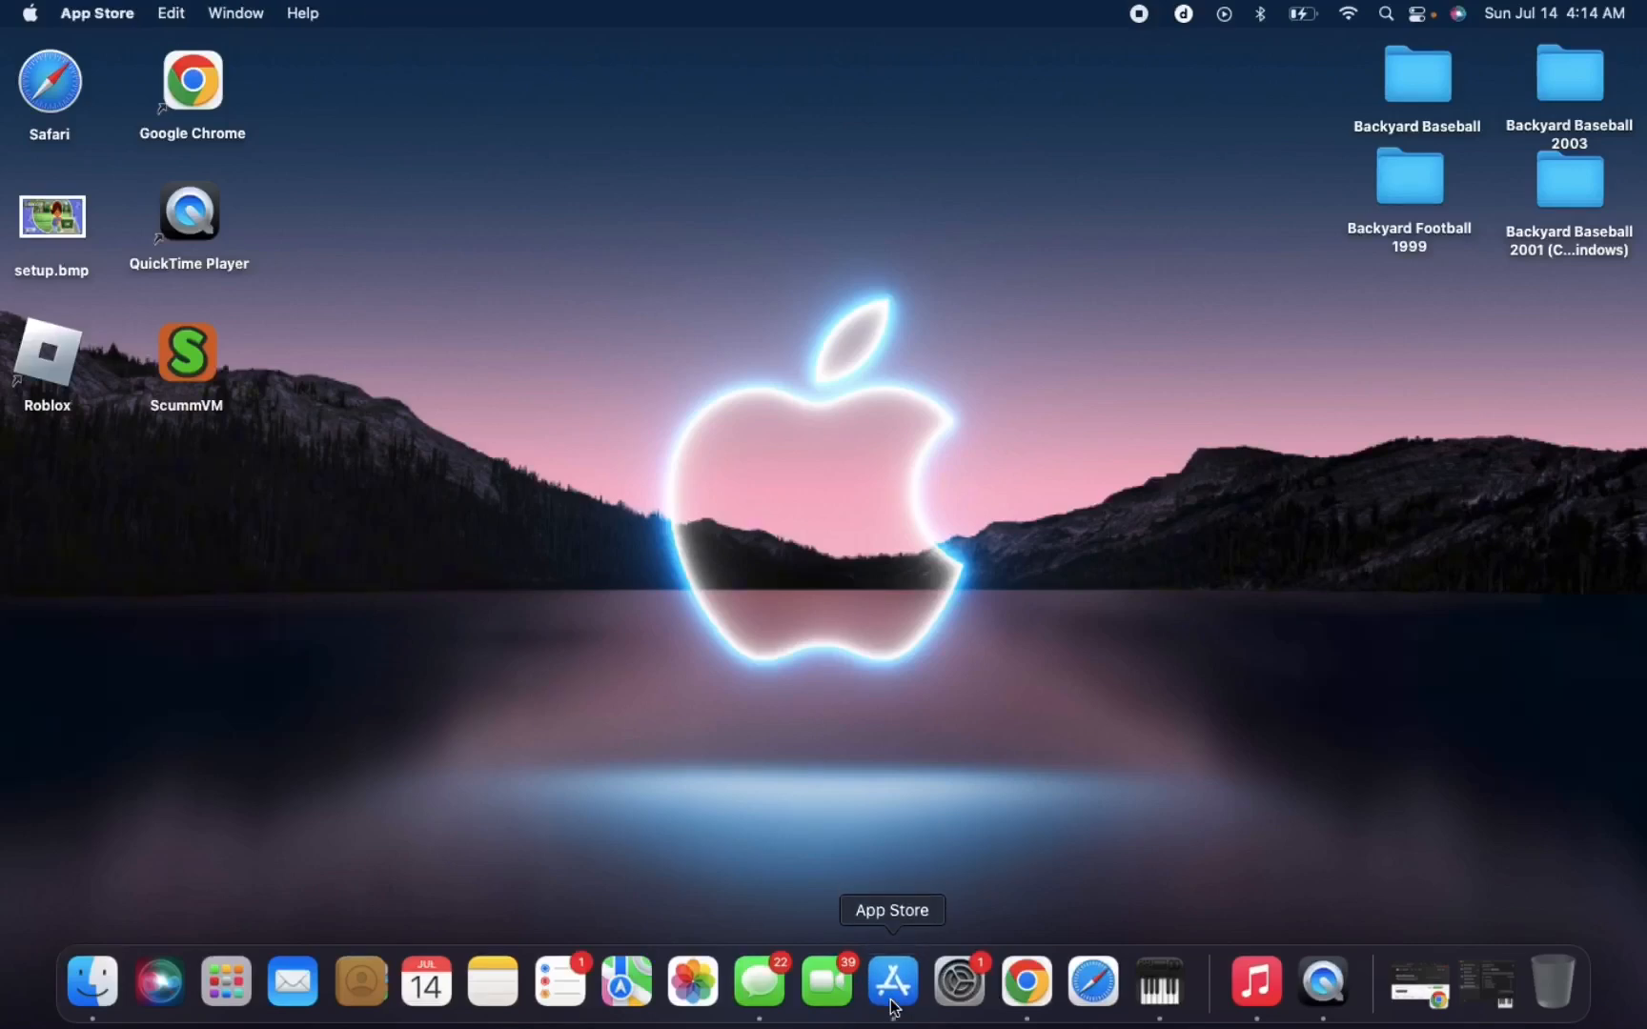
{"action": "left_click", "coordinate": [892, 981]}
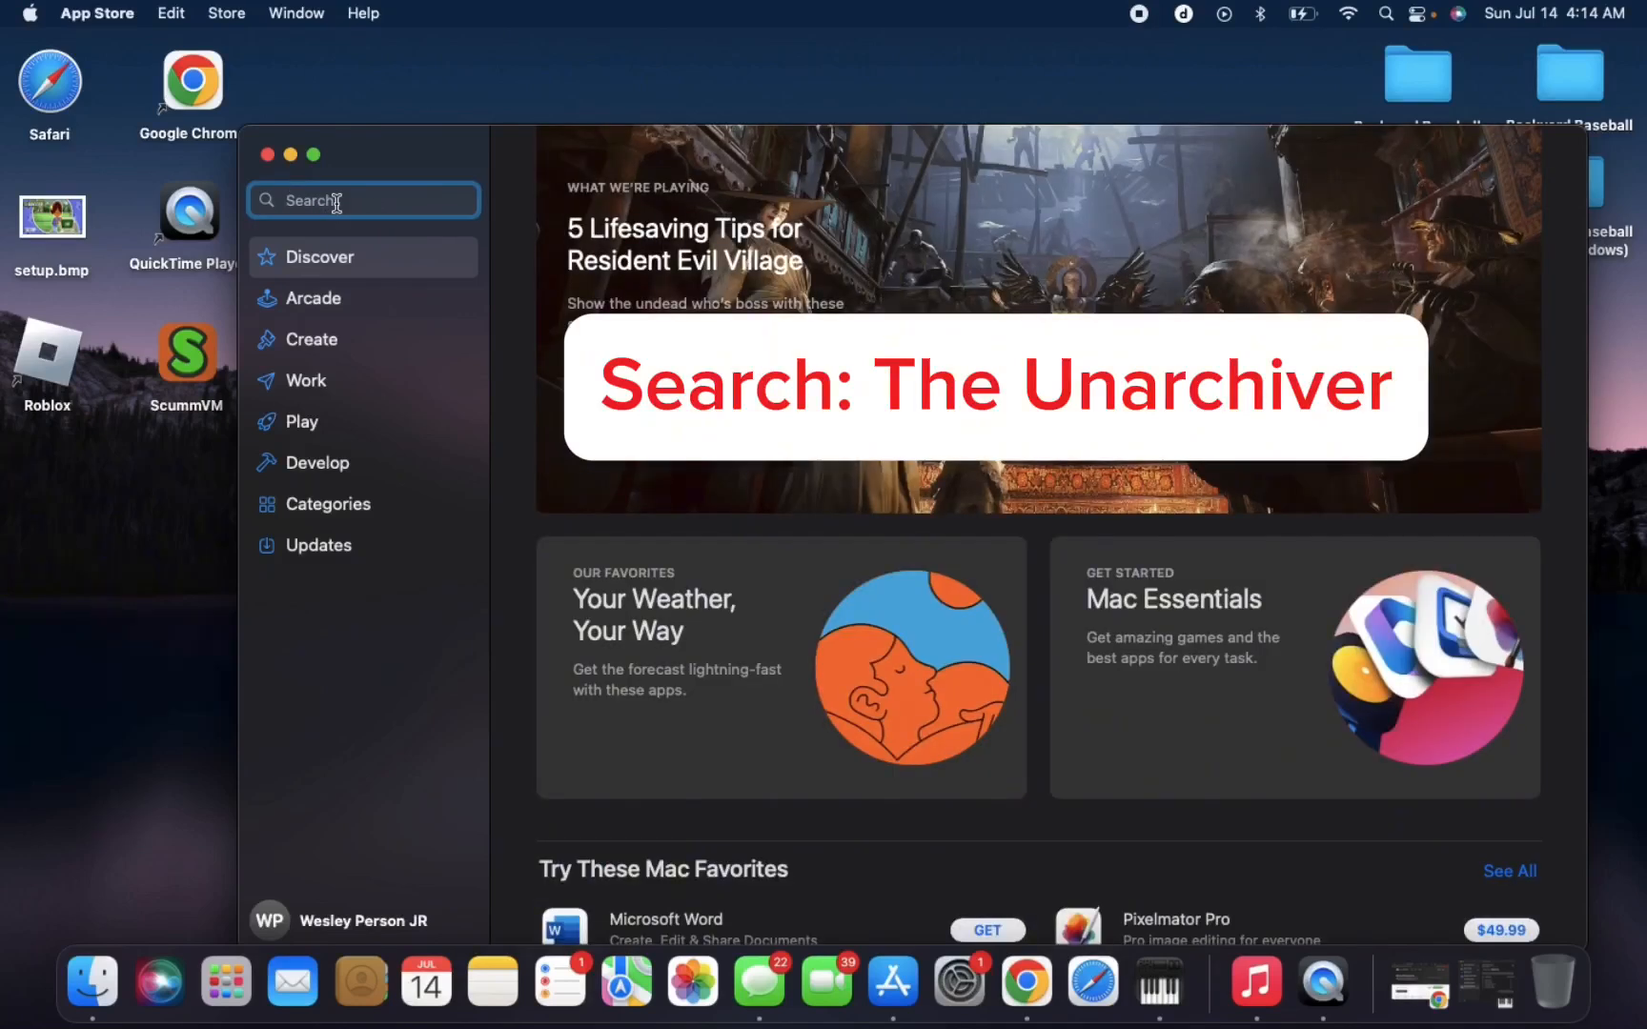
{"action": "type", "text": "the unarchiver"}
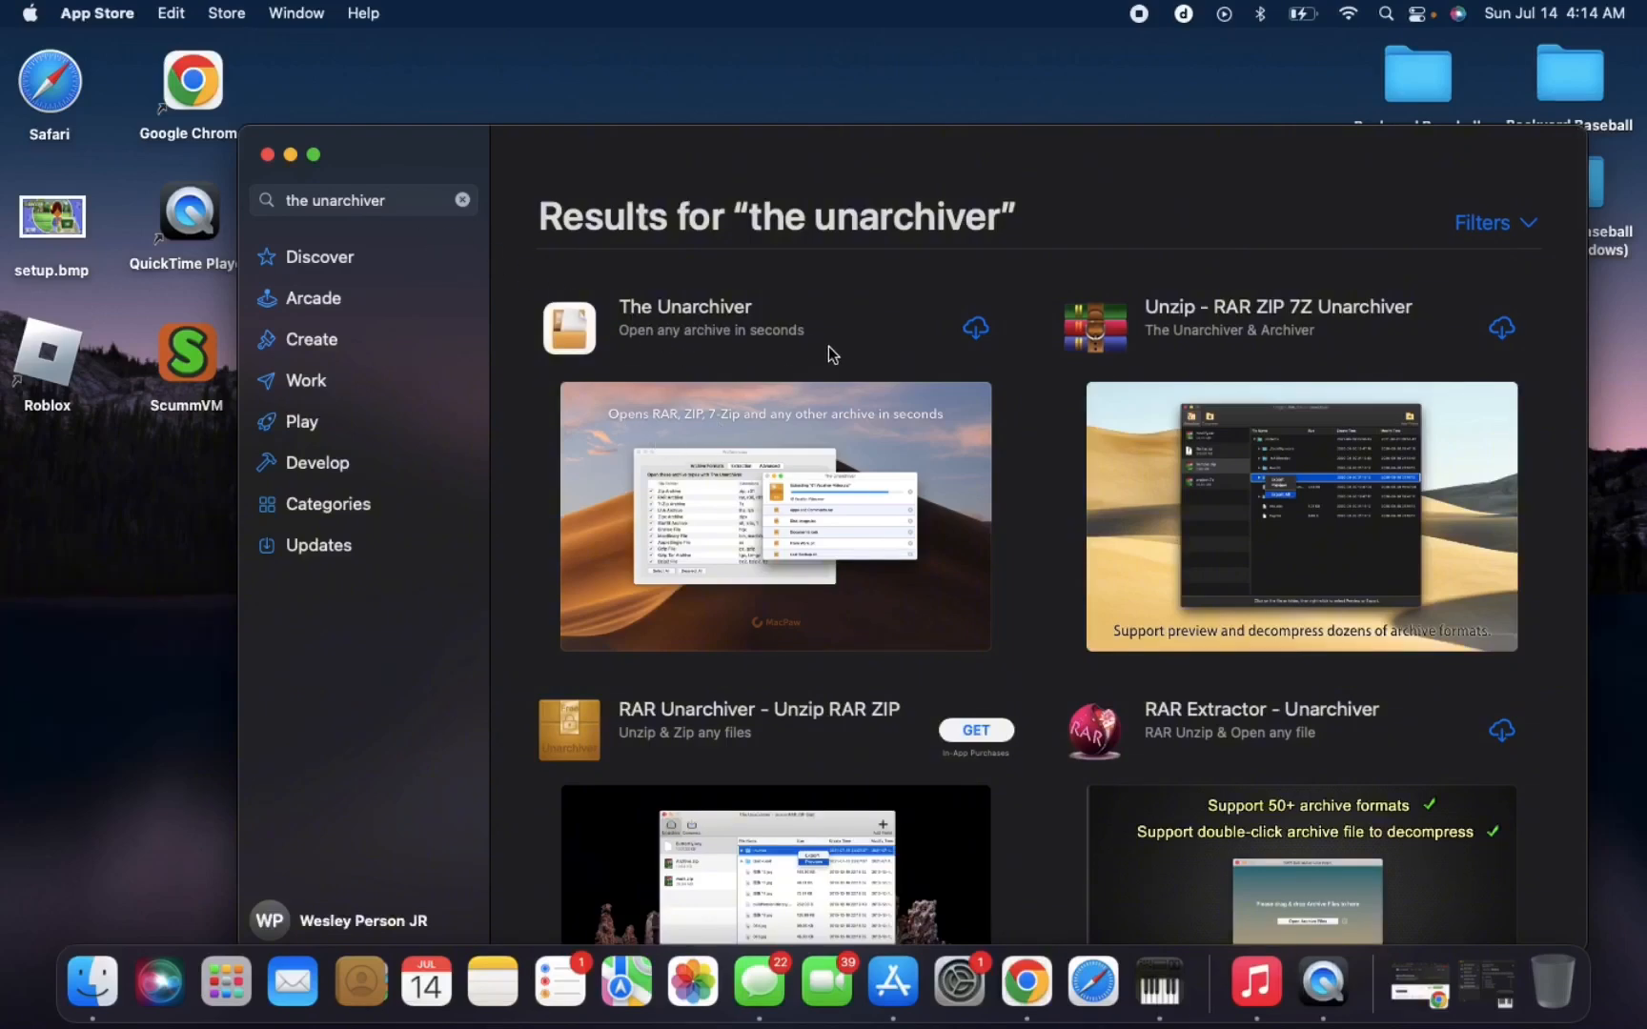
{"action": "mouse_move", "coordinate": [975, 329]}
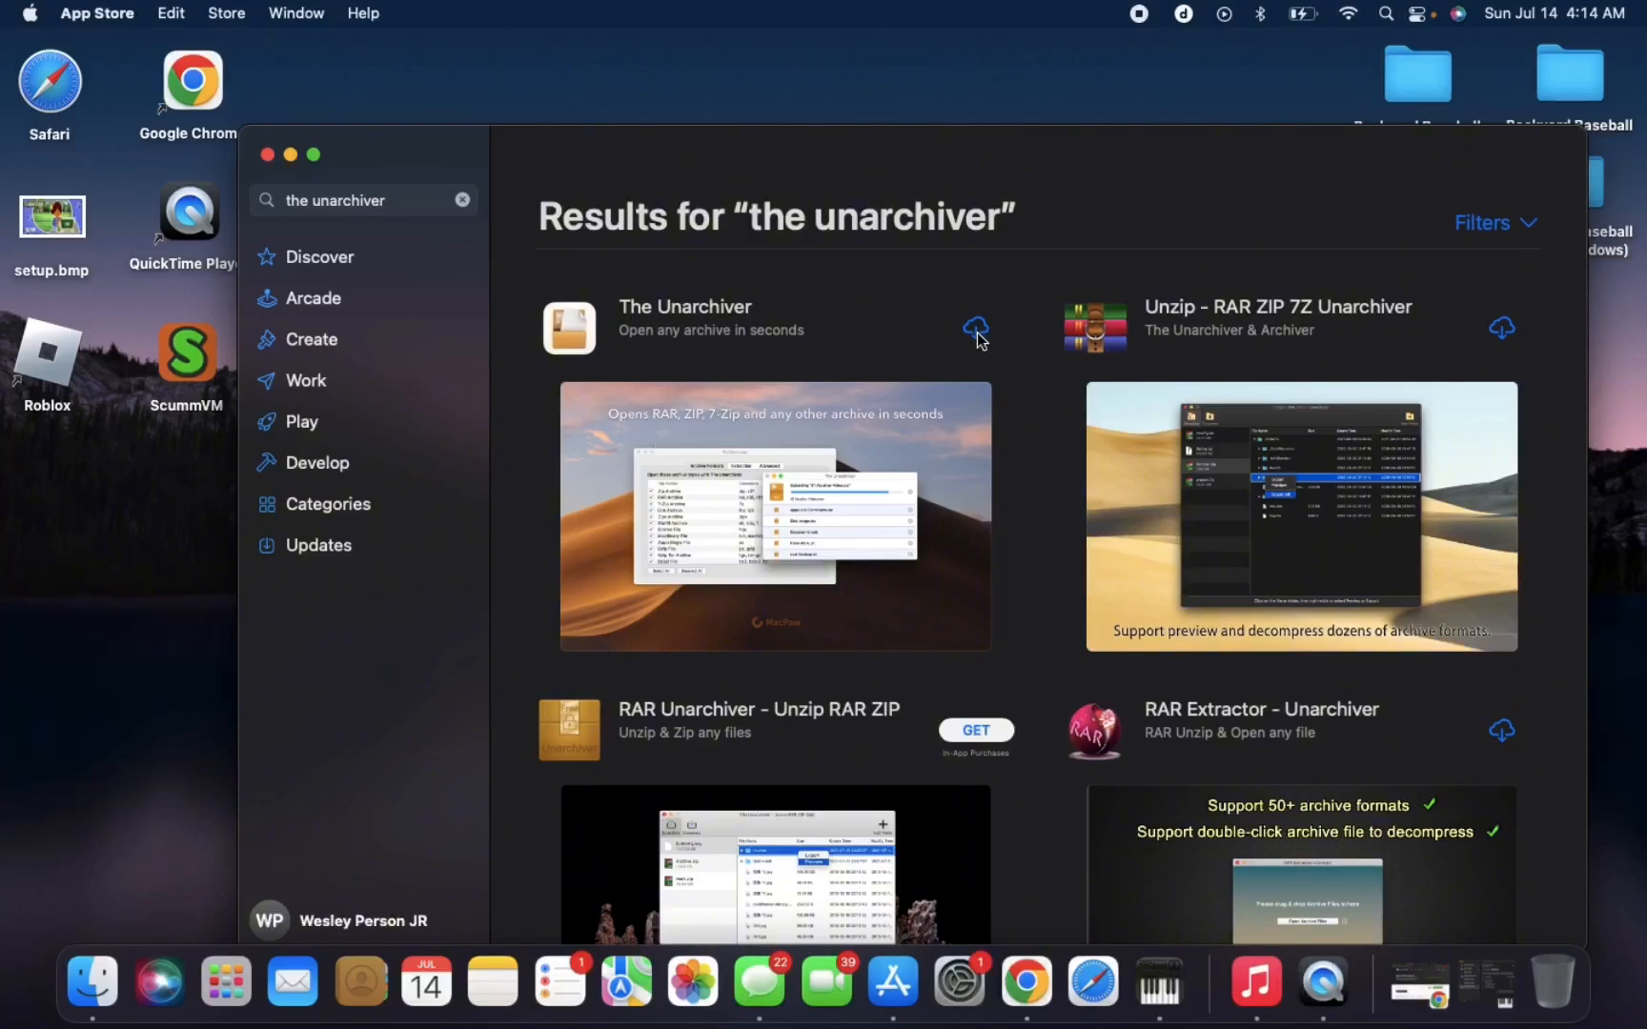
{"action": "left_click", "coordinate": [974, 327]}
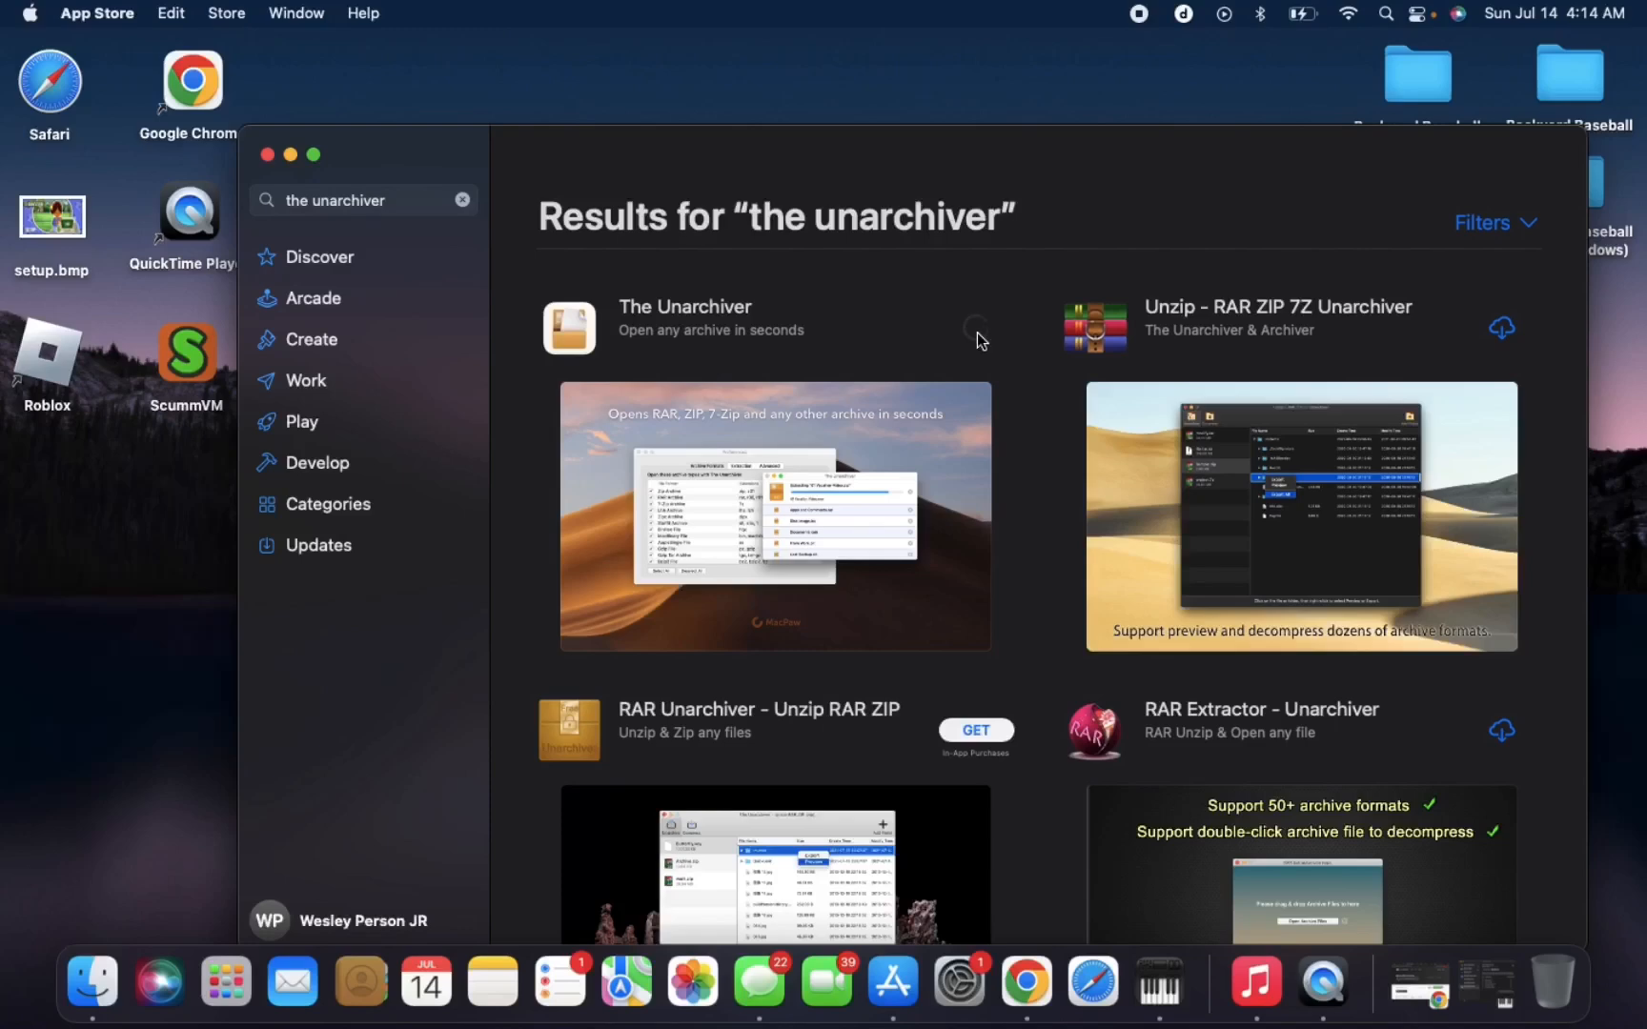
{"action": "left_click", "coordinate": [976, 327]}
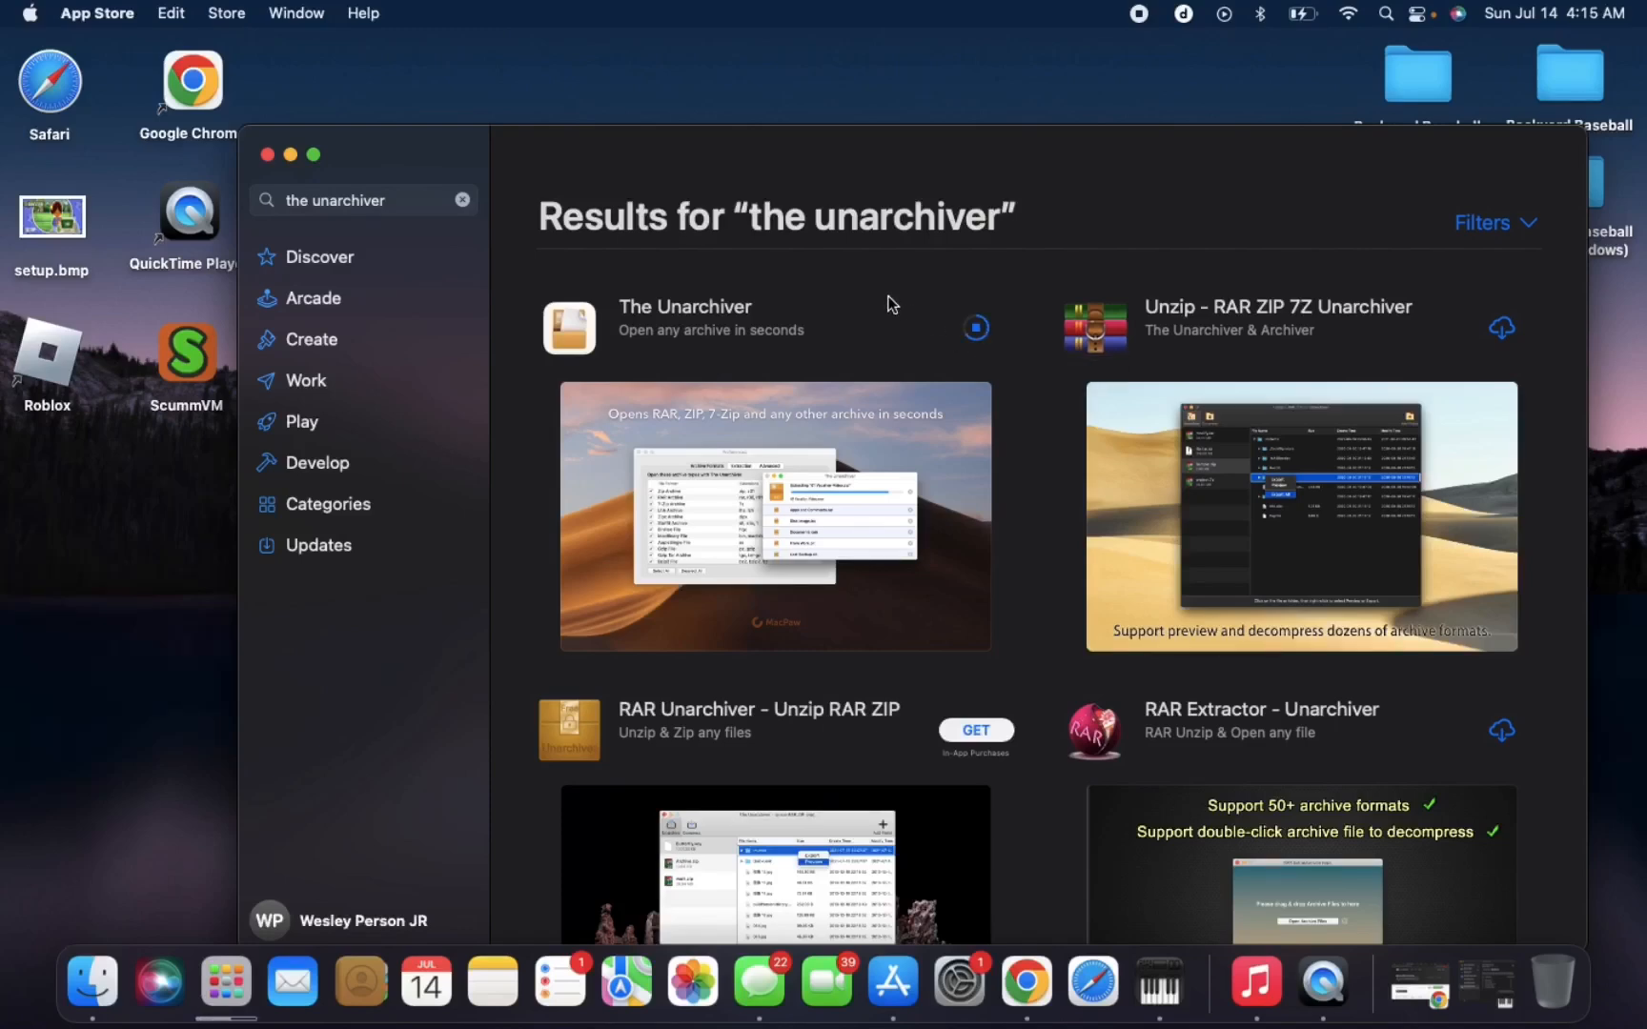
{"action": "left_click", "coordinate": [974, 326]}
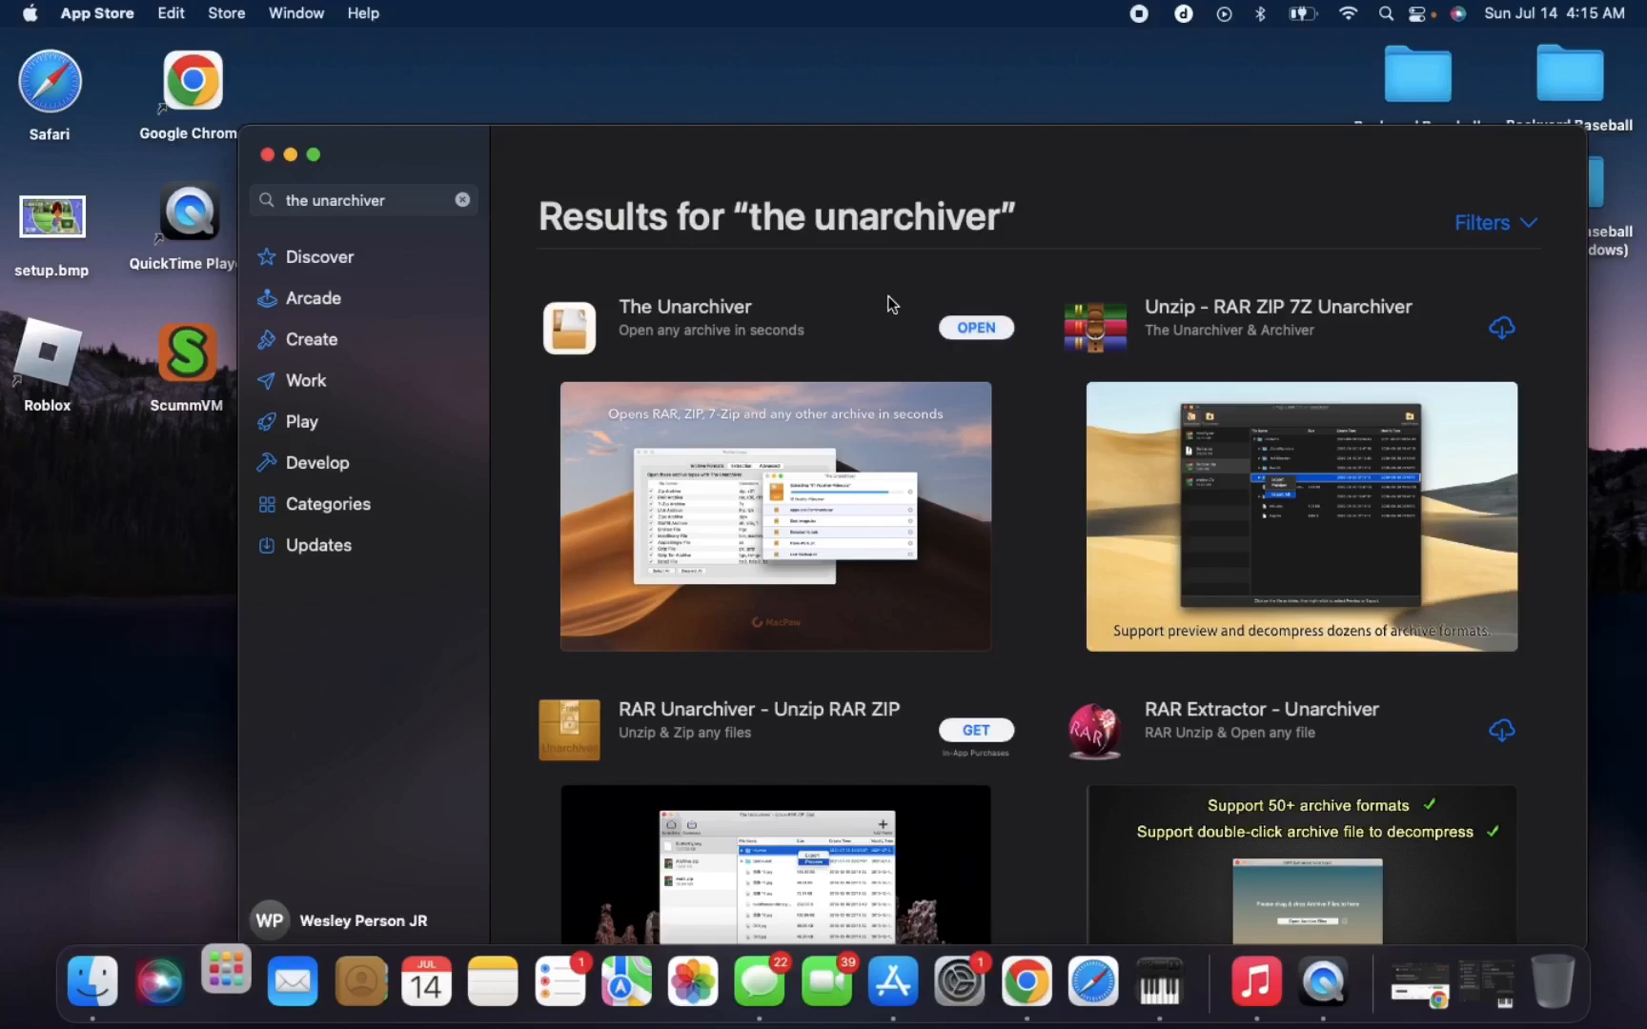
{"action": "mouse_move", "coordinate": [974, 327]}
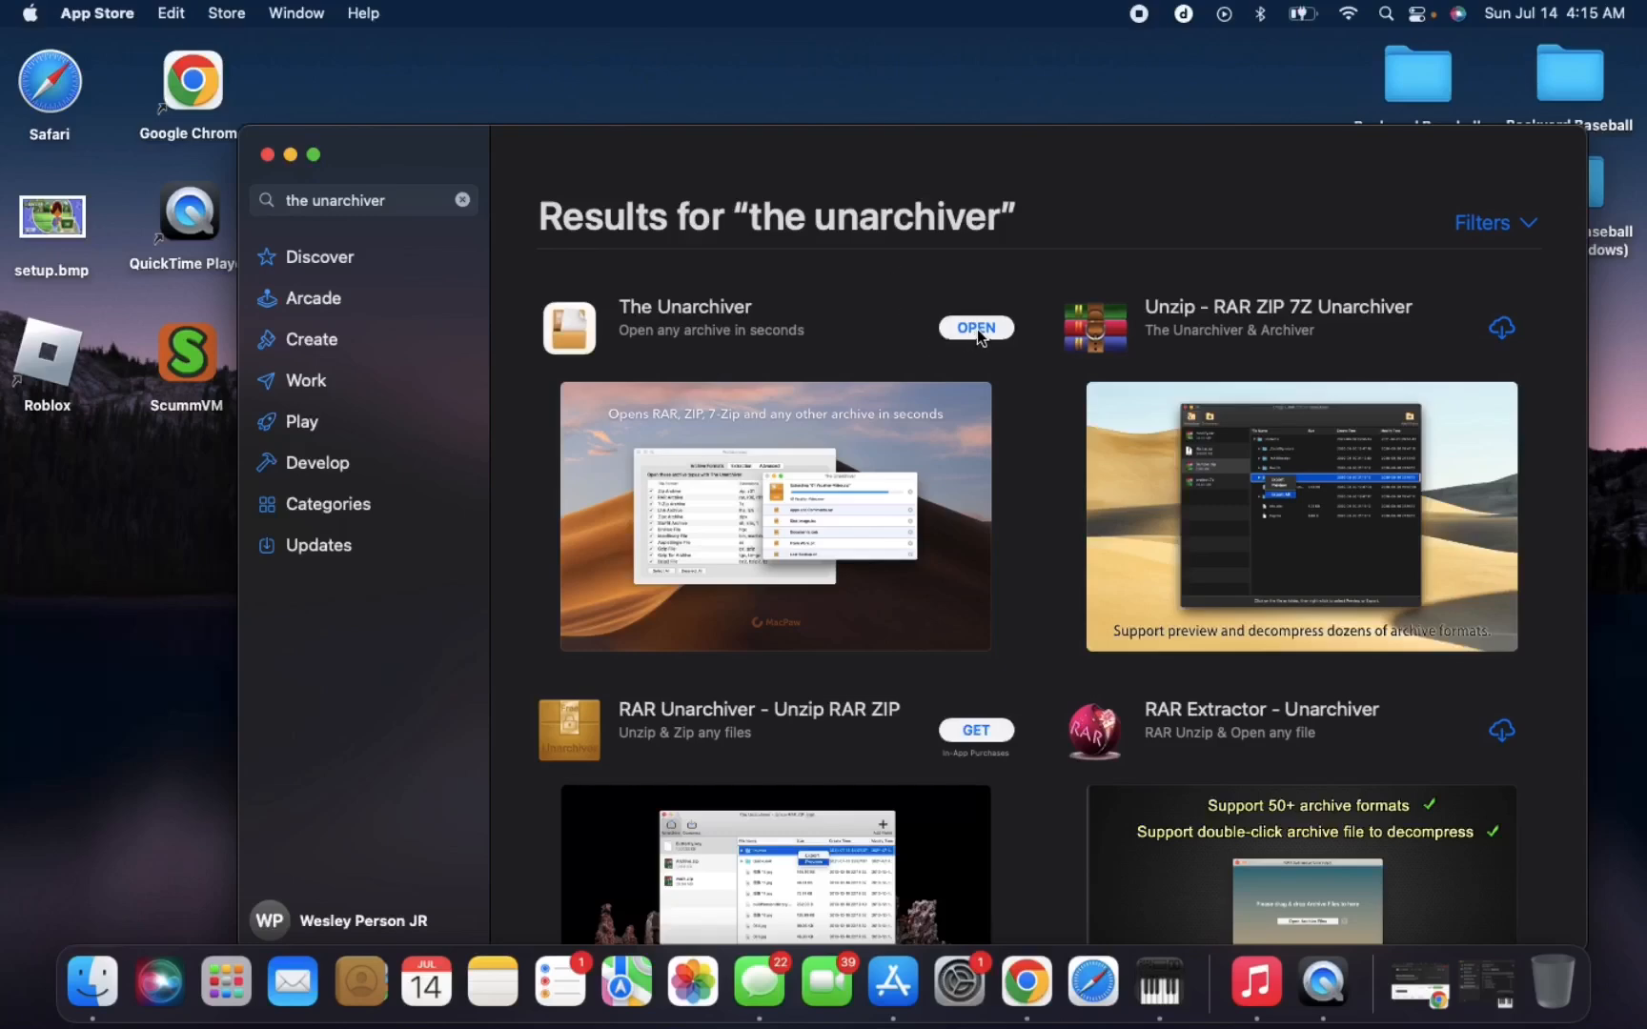
{"action": "left_click", "coordinate": [974, 328]}
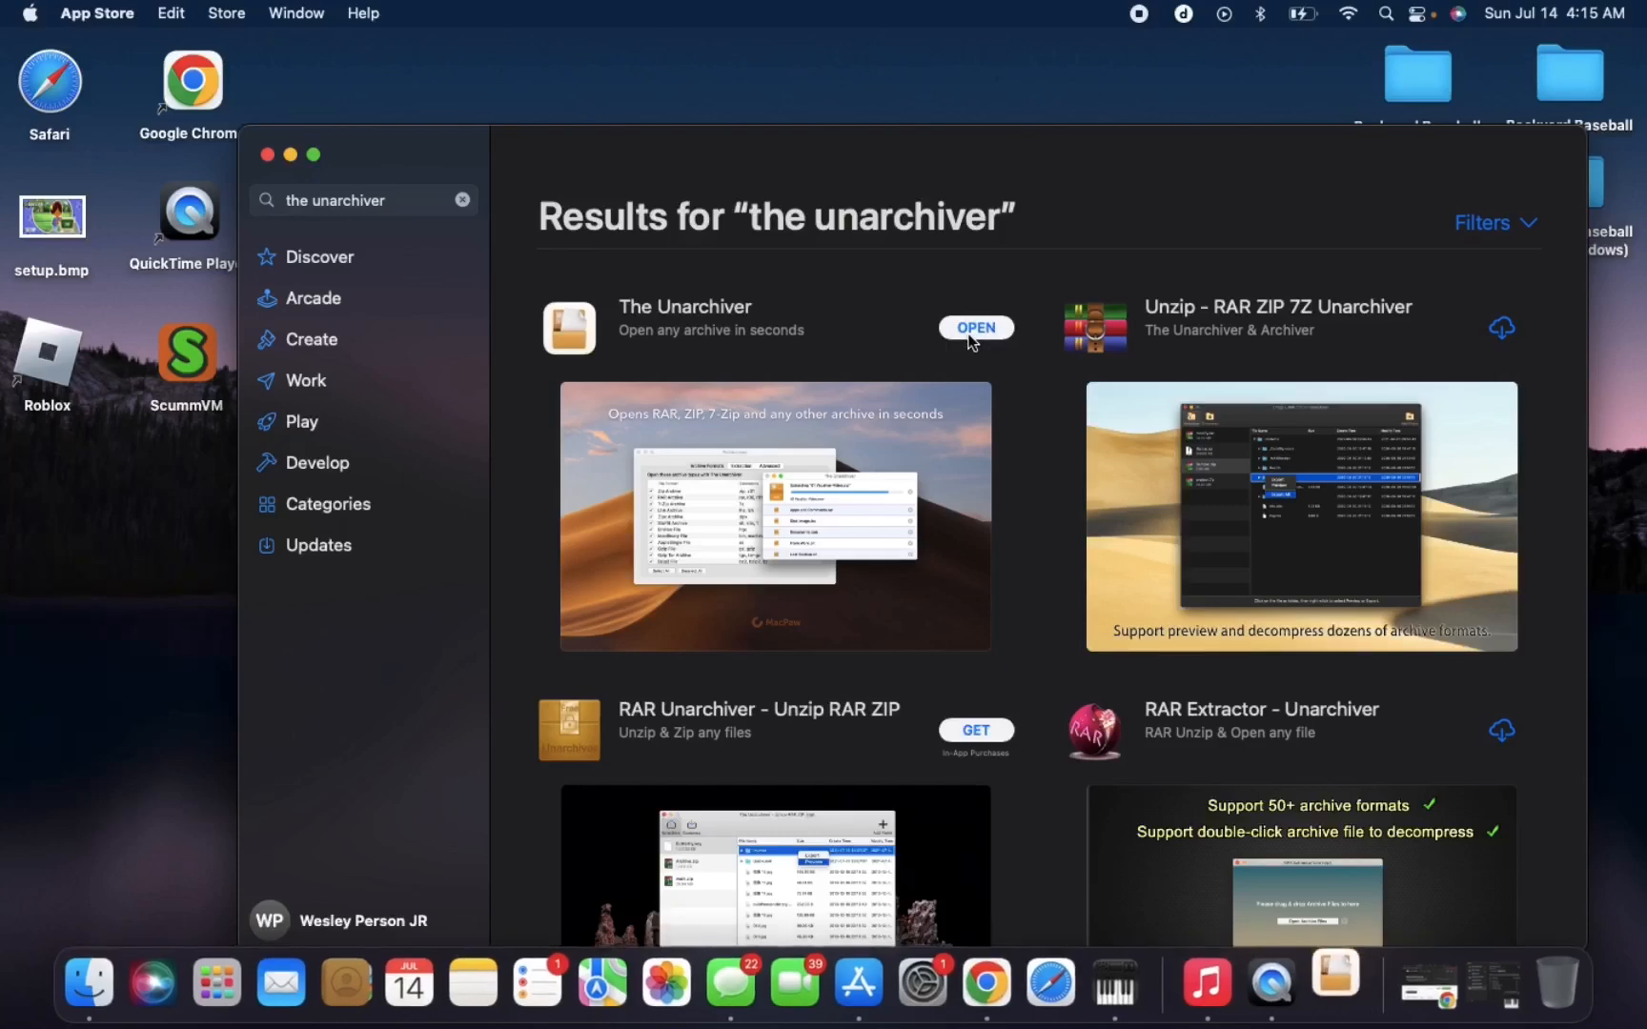
Dismiss The Unarchiver settings and close the App Store window.
{"action": "left_click", "coordinate": [974, 327]}
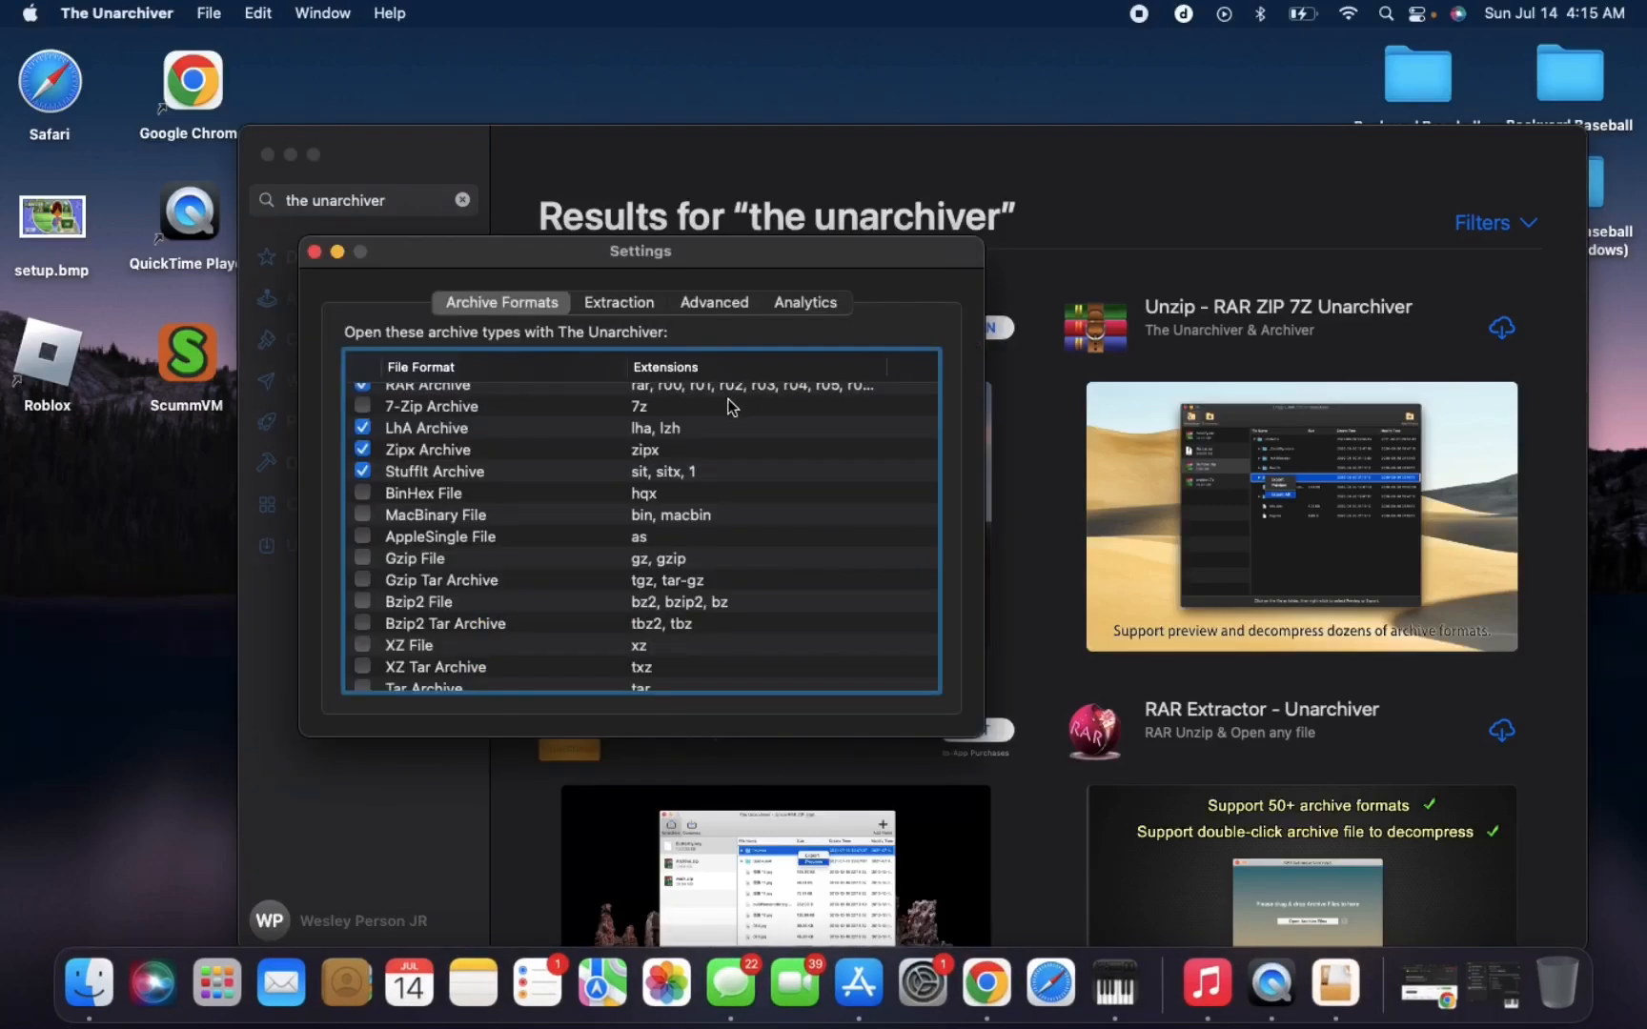
{"action": "scroll", "scroll_direction": "down", "scroll_amount": 3}
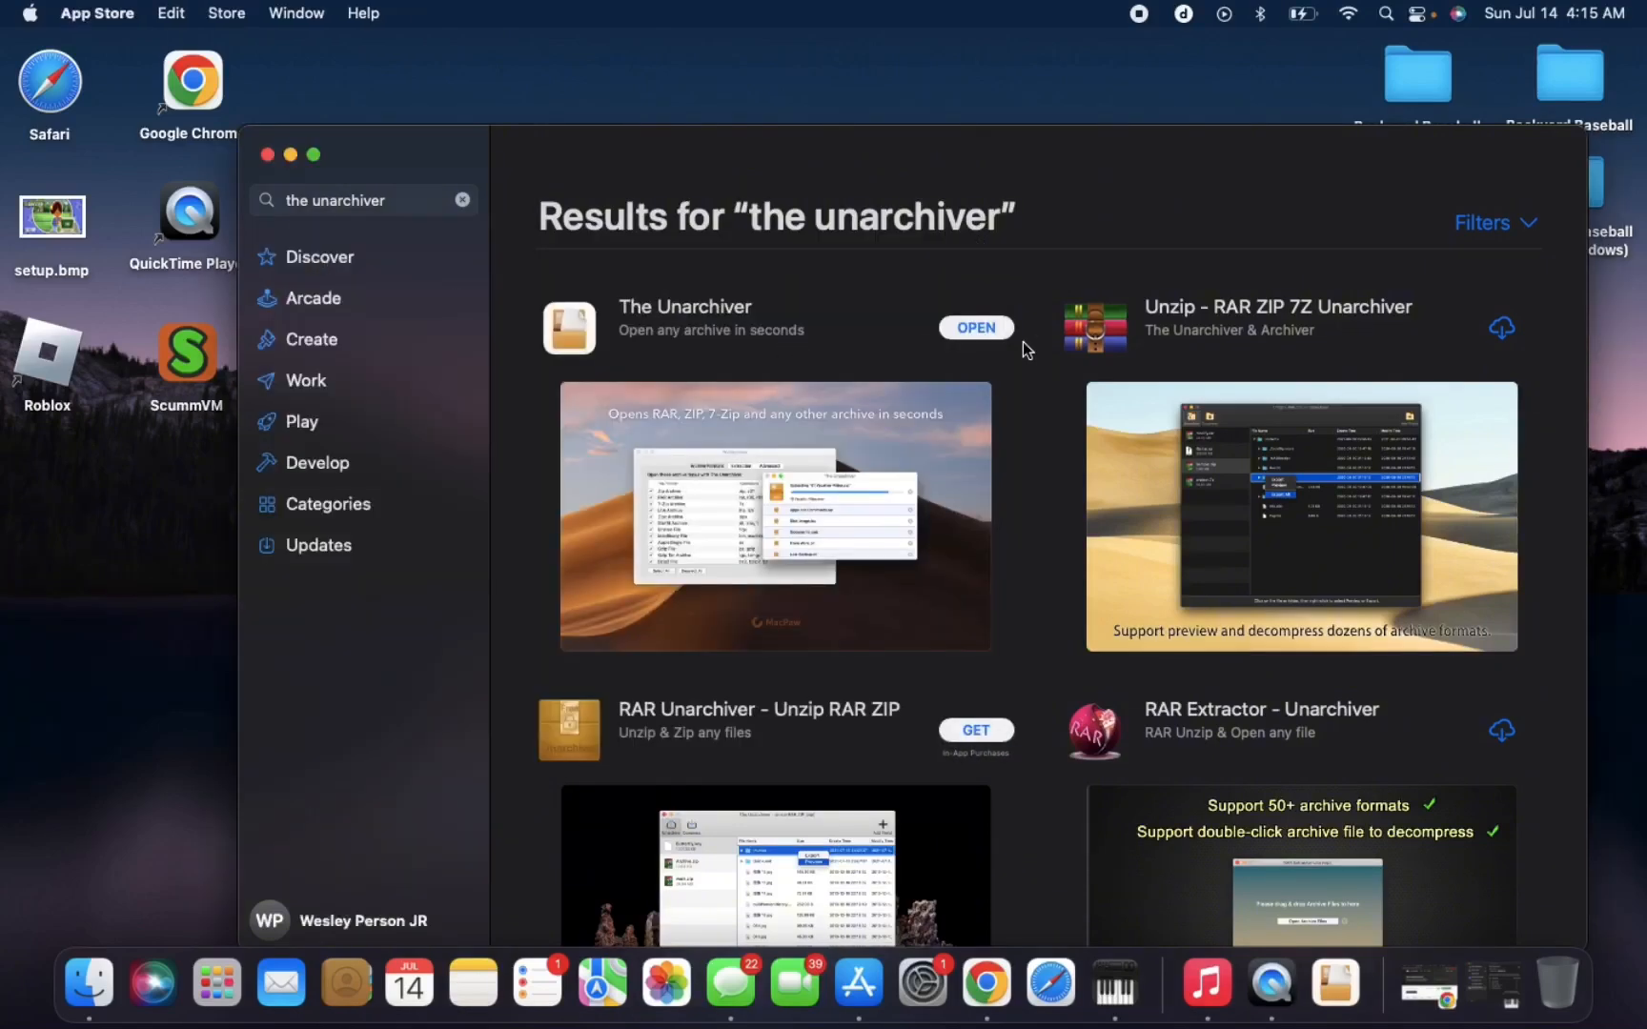
{"action": "mouse_move", "coordinate": [270, 168]}
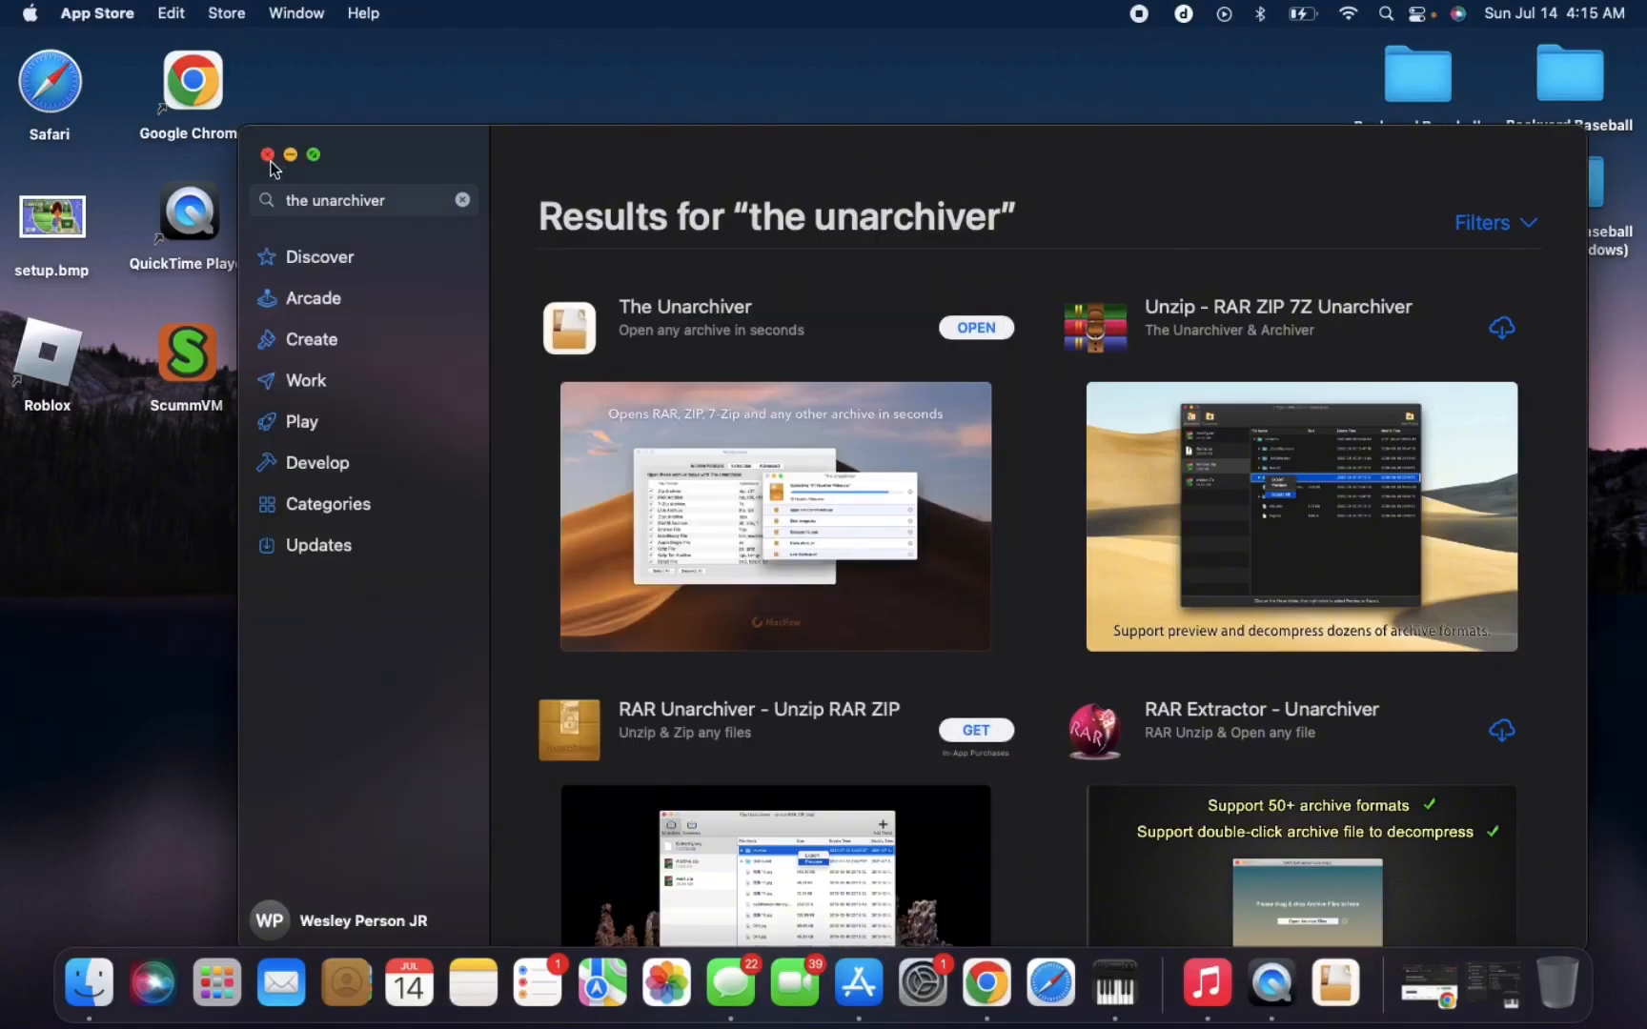
{"action": "left_click", "coordinate": [267, 155]}
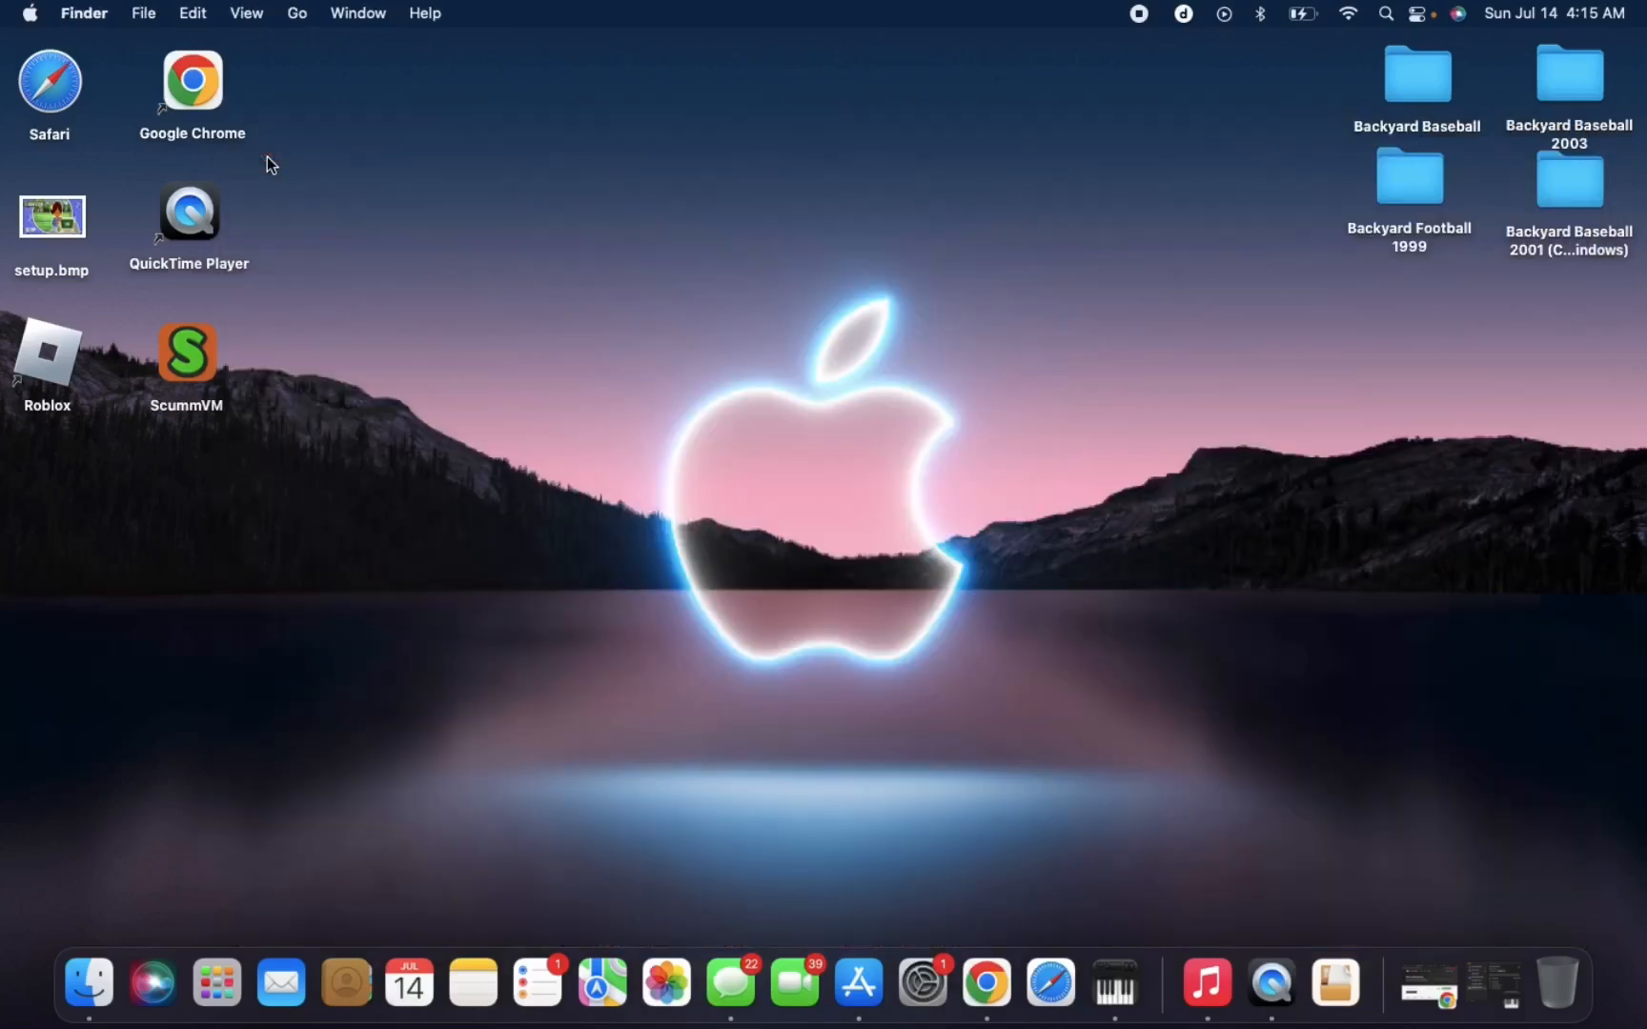
{"action": "mouse_move", "coordinate": [672, 396]}
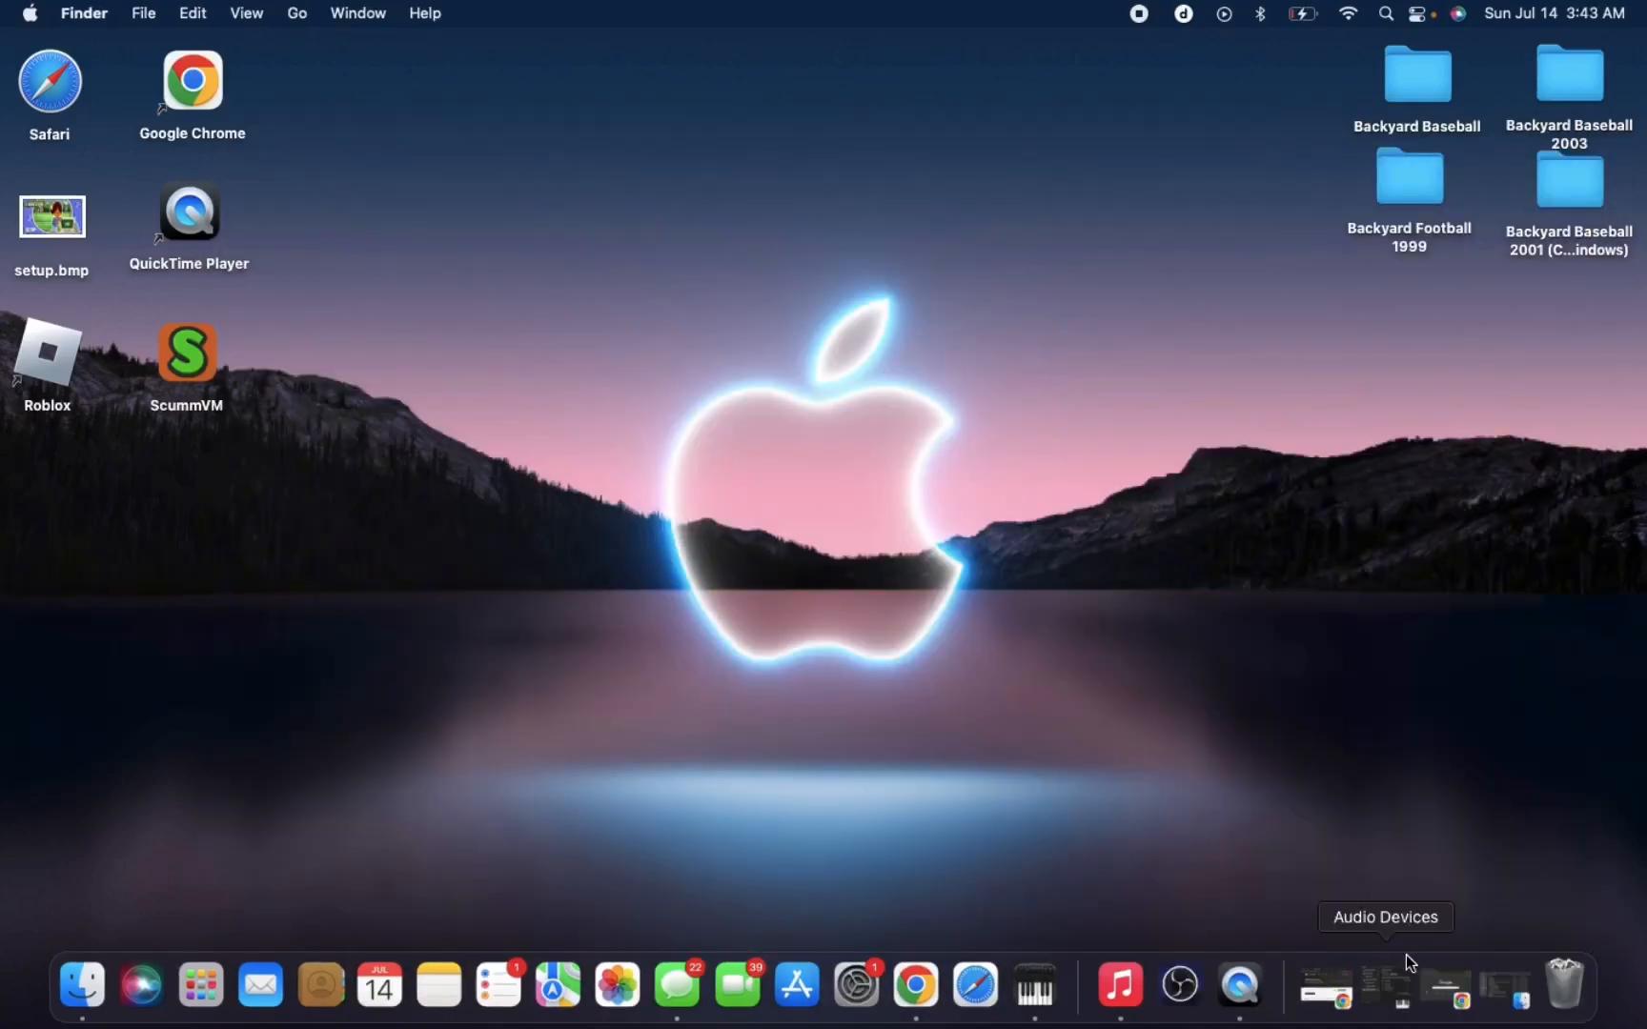
Go to myabandonware.com in Chrome and search the site for 'backyard soccer'.
{"action": "left_click", "coordinate": [943, 983]}
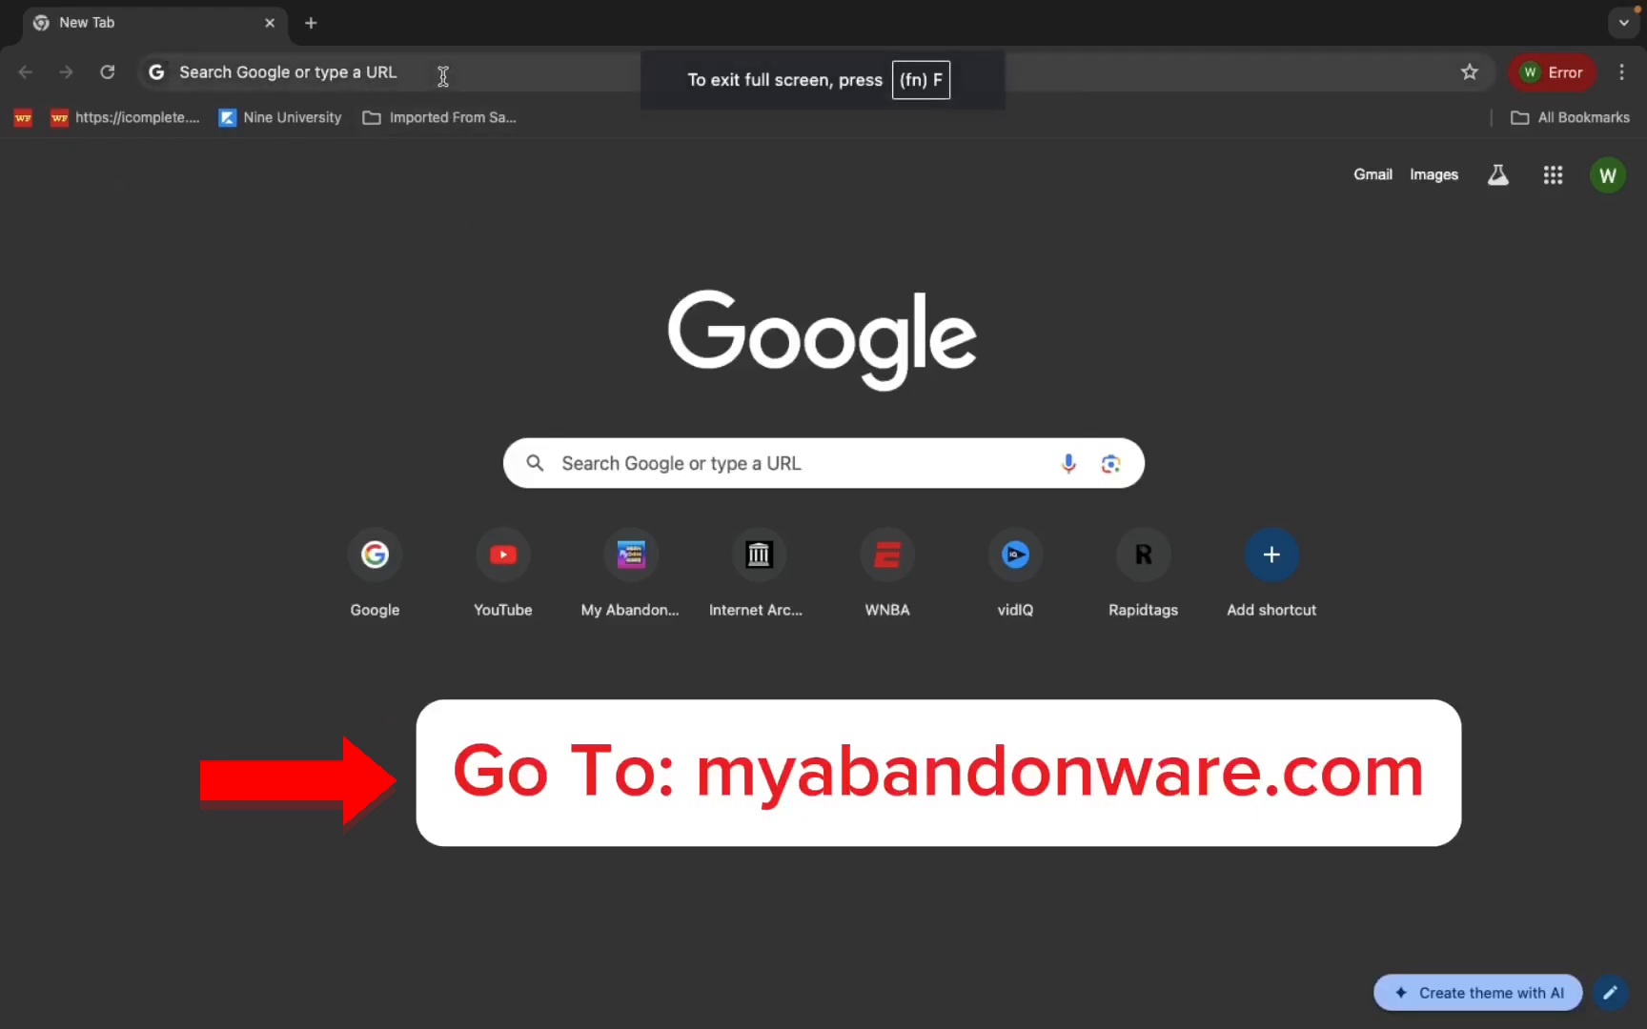
{"action": "type", "text": "myabandonware.com"}
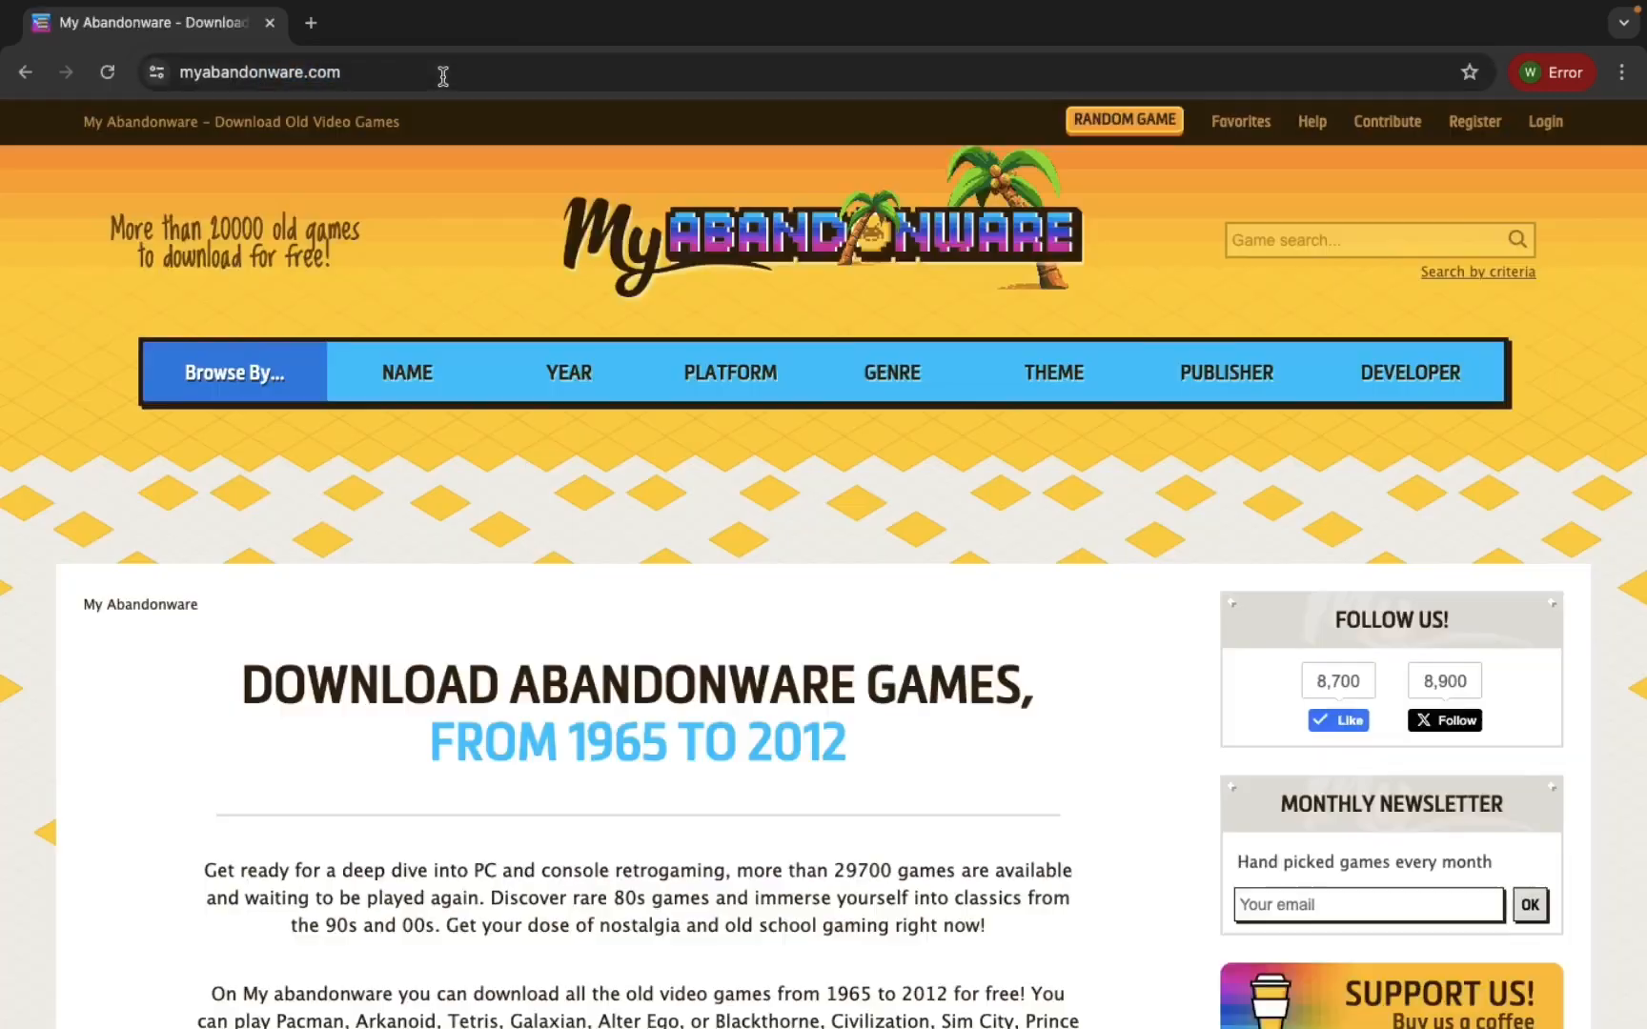
{"action": "mouse_move", "coordinate": [534, 183]}
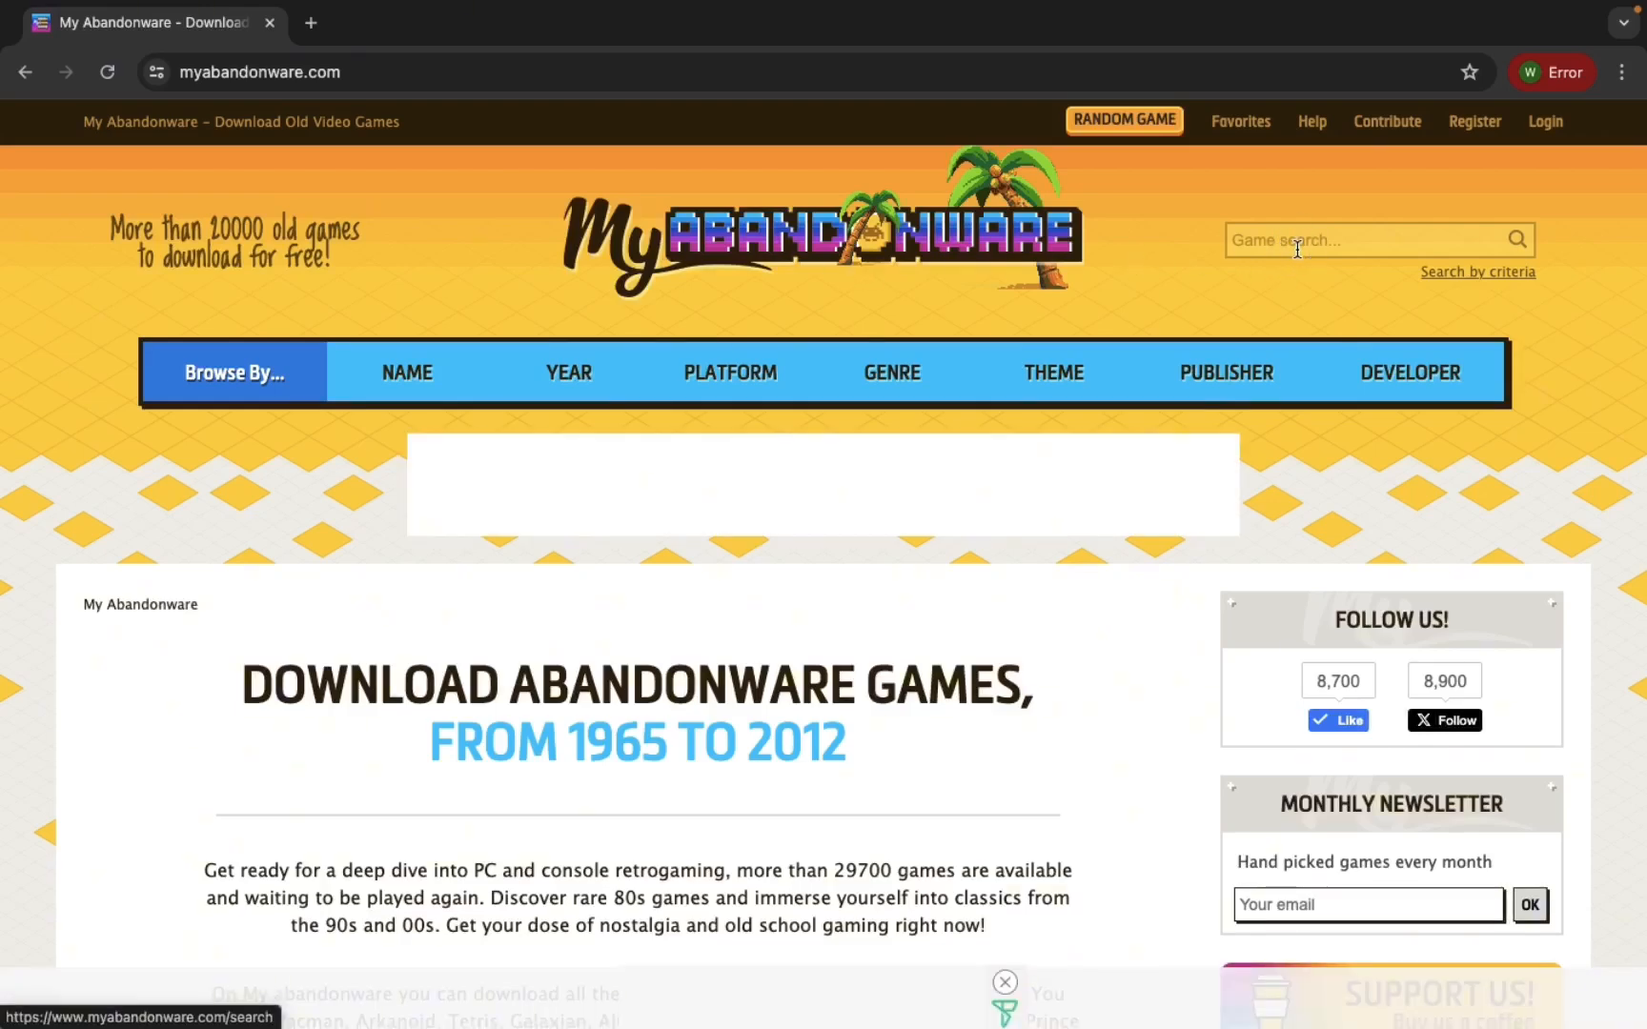
{"action": "type", "text": "ba"}
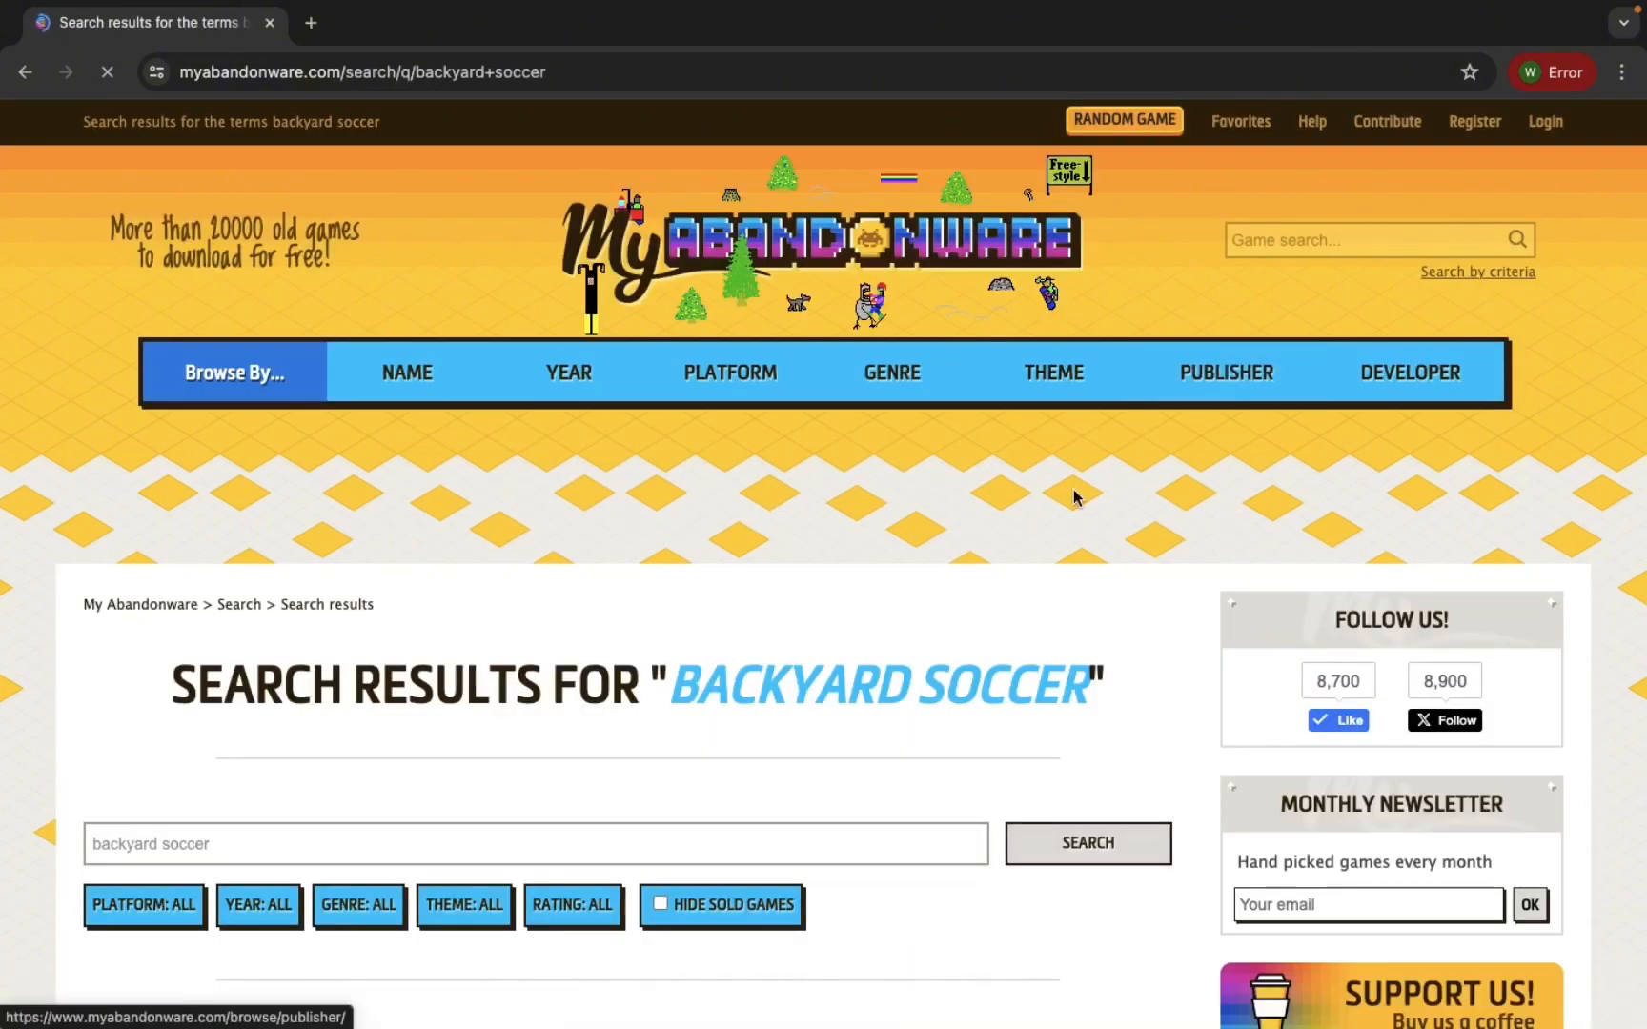
{"action": "scroll", "scroll_direction": "down", "scroll_amount": 3}
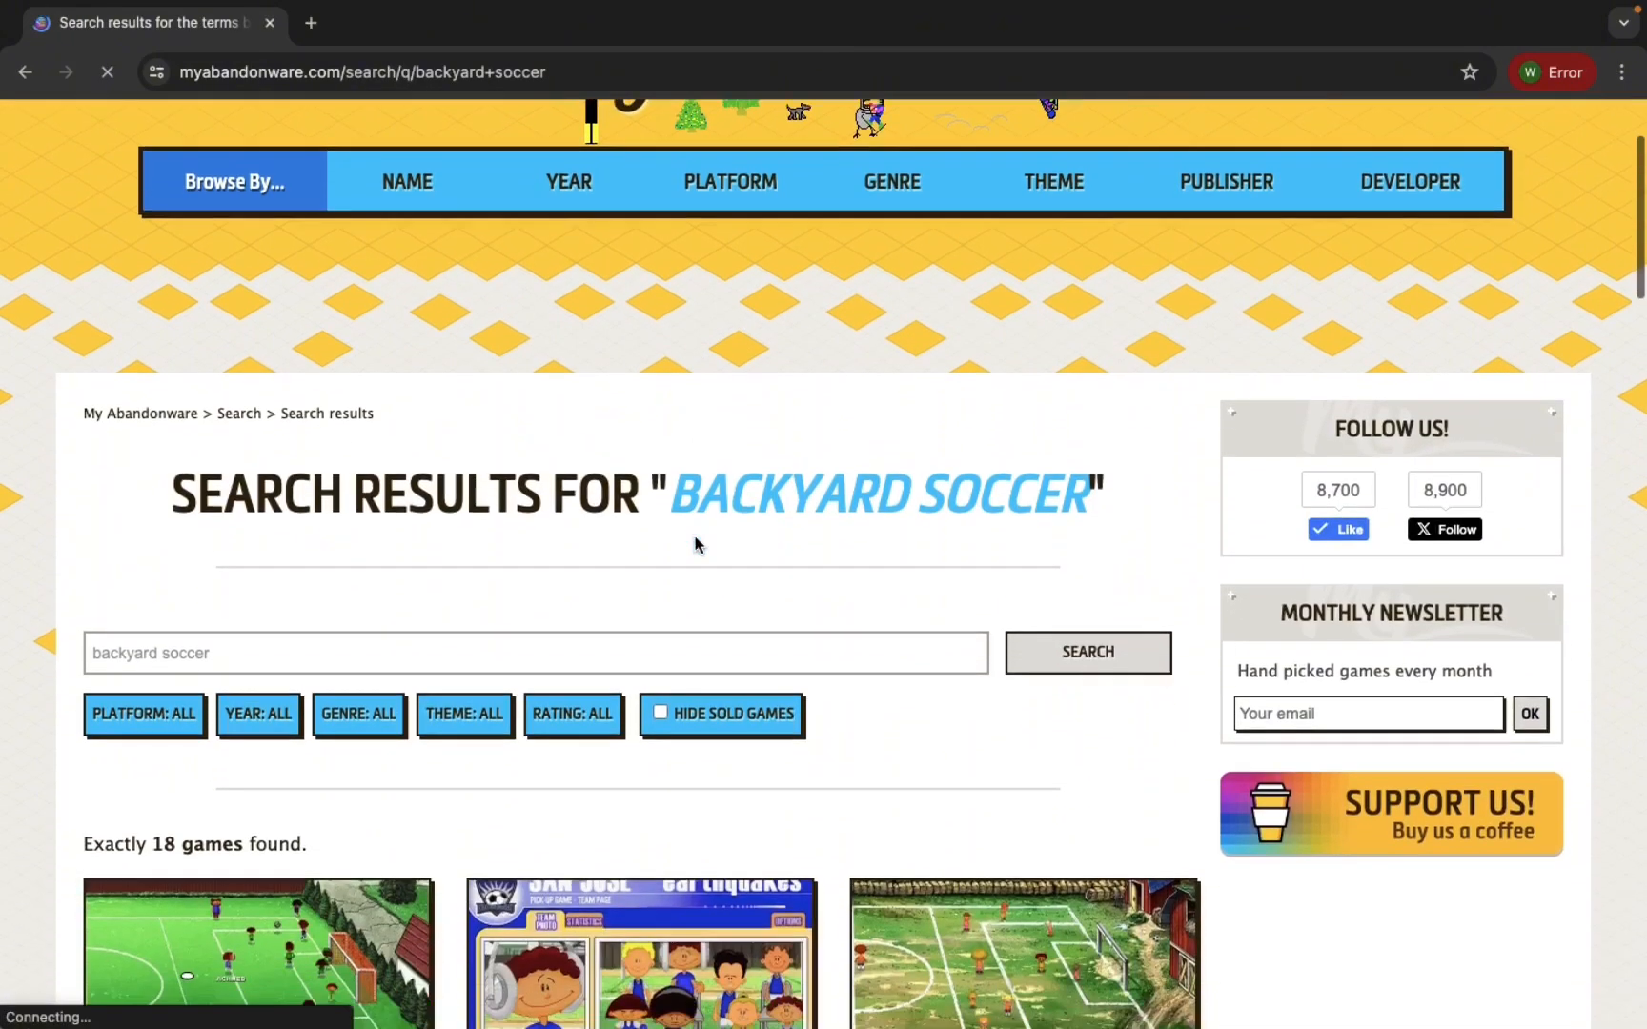
{"action": "scroll", "scroll_direction": "down", "scroll_amount": 3}
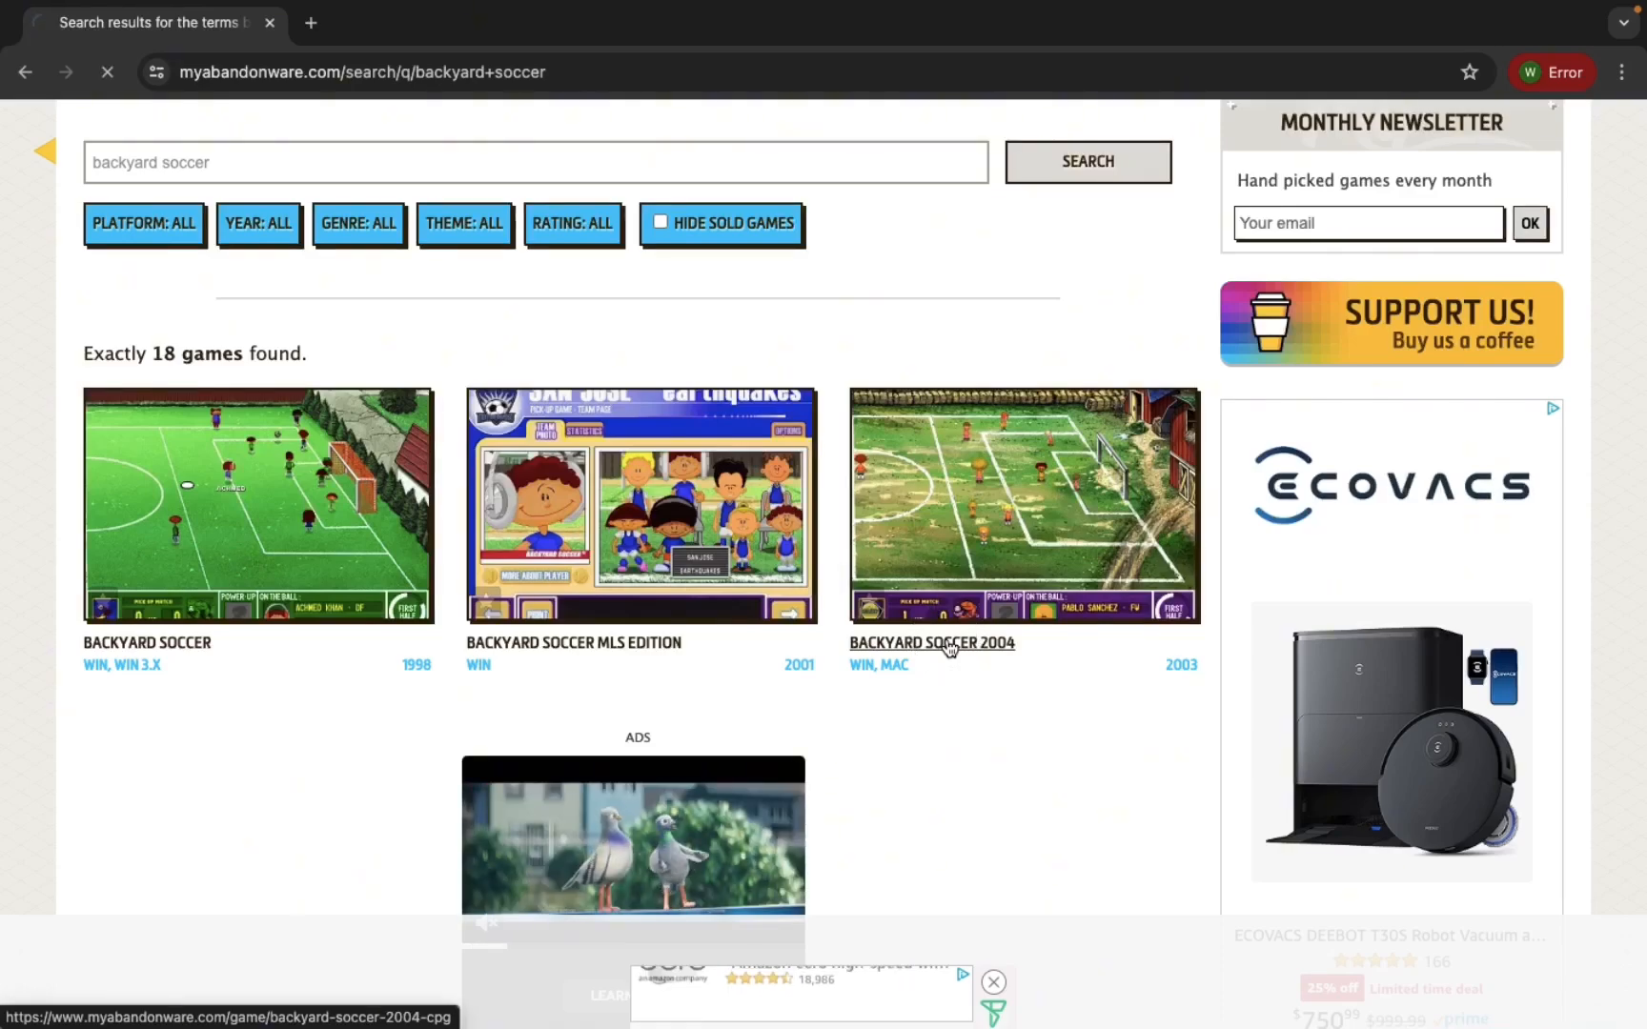
Download the Backyard Soccer 2004 Windows disc image from its game page, then close Chrome.
{"action": "left_click", "coordinate": [930, 642]}
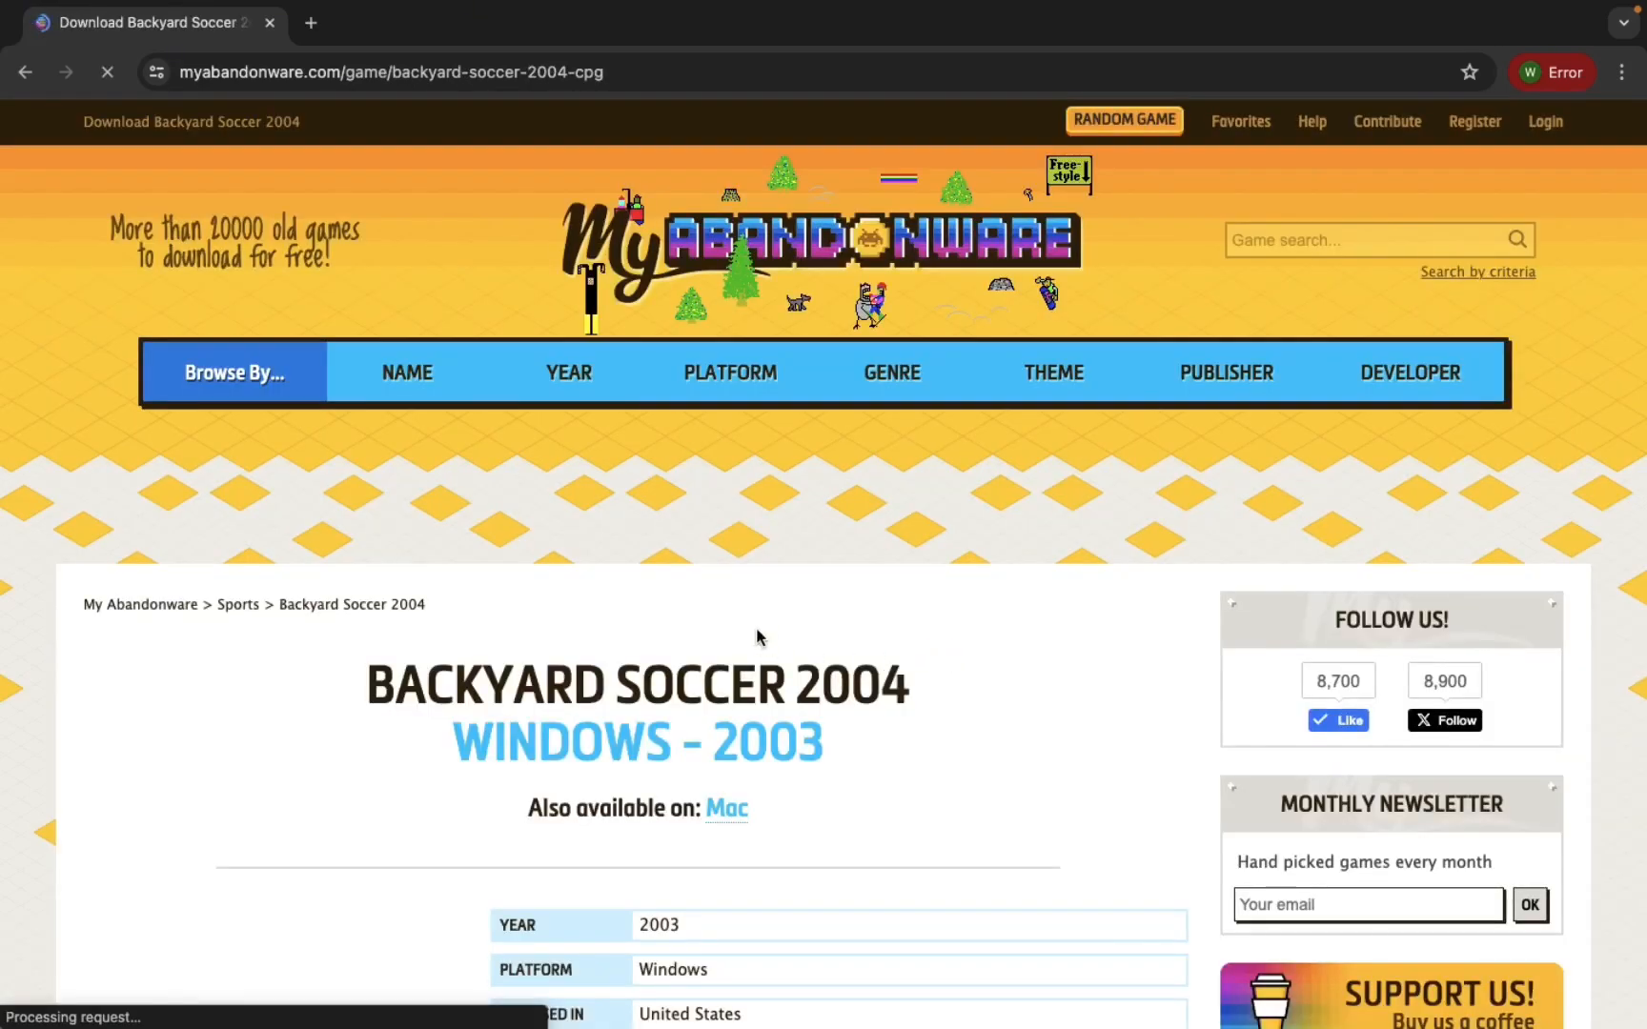
{"action": "scroll", "scroll_direction": "down", "scroll_amount": 3}
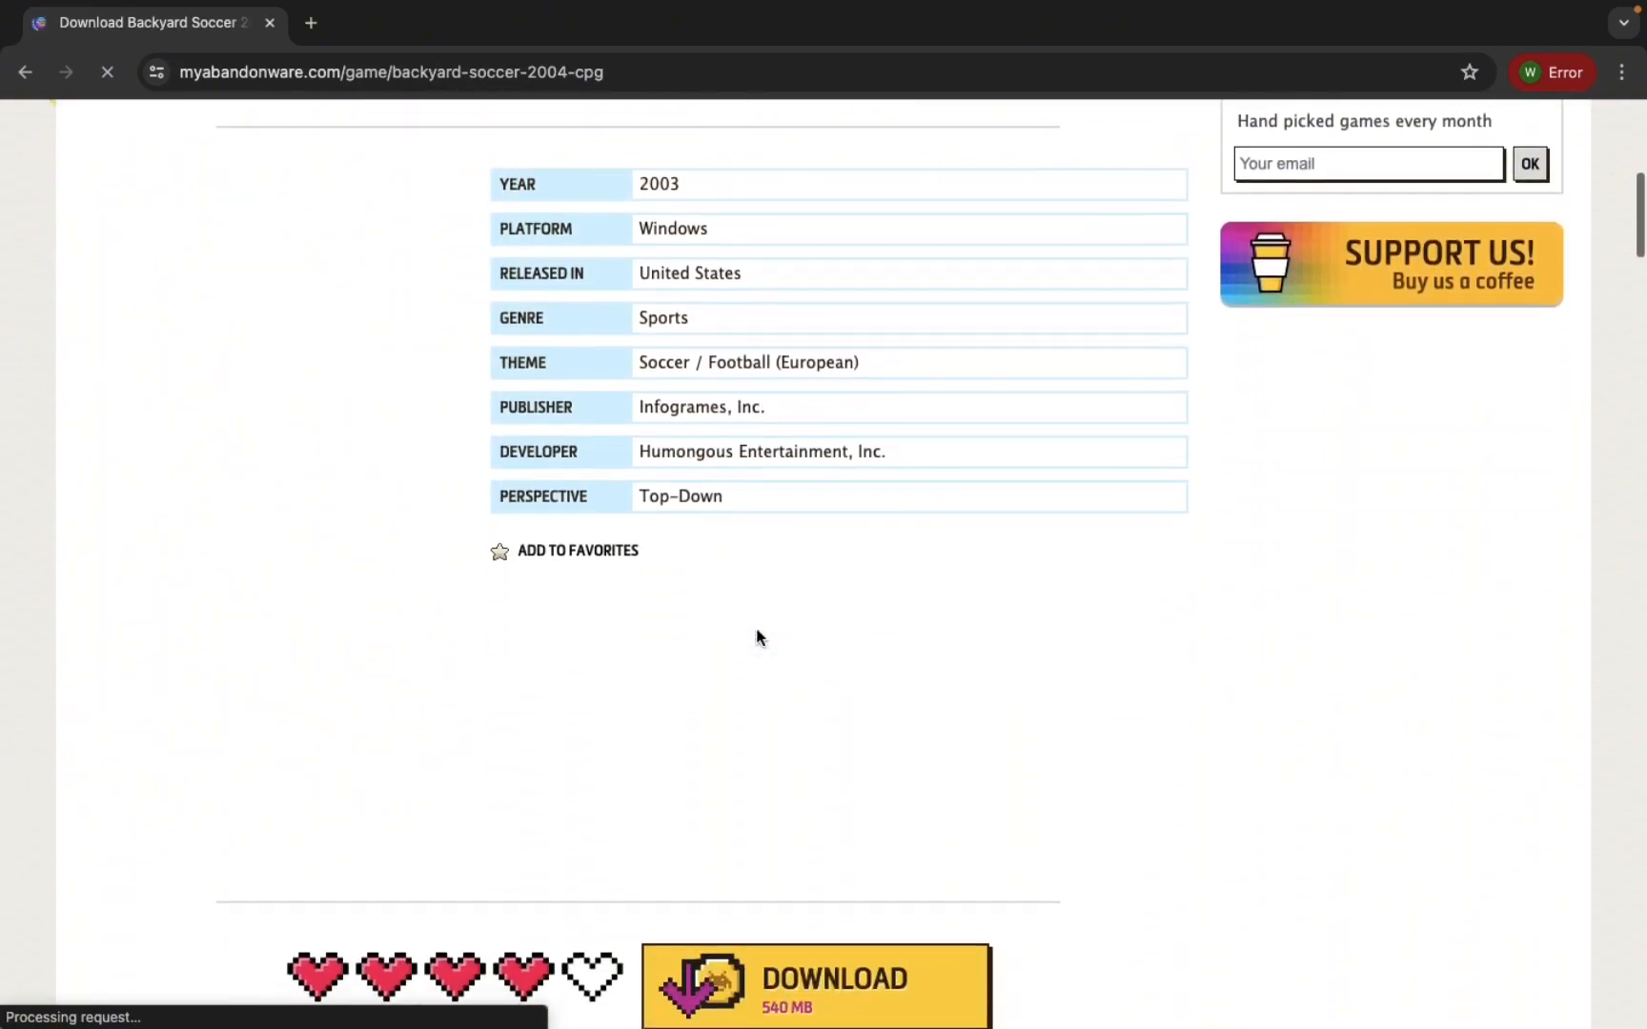
{"action": "scroll", "scroll_direction": "down", "scroll_amount": 3}
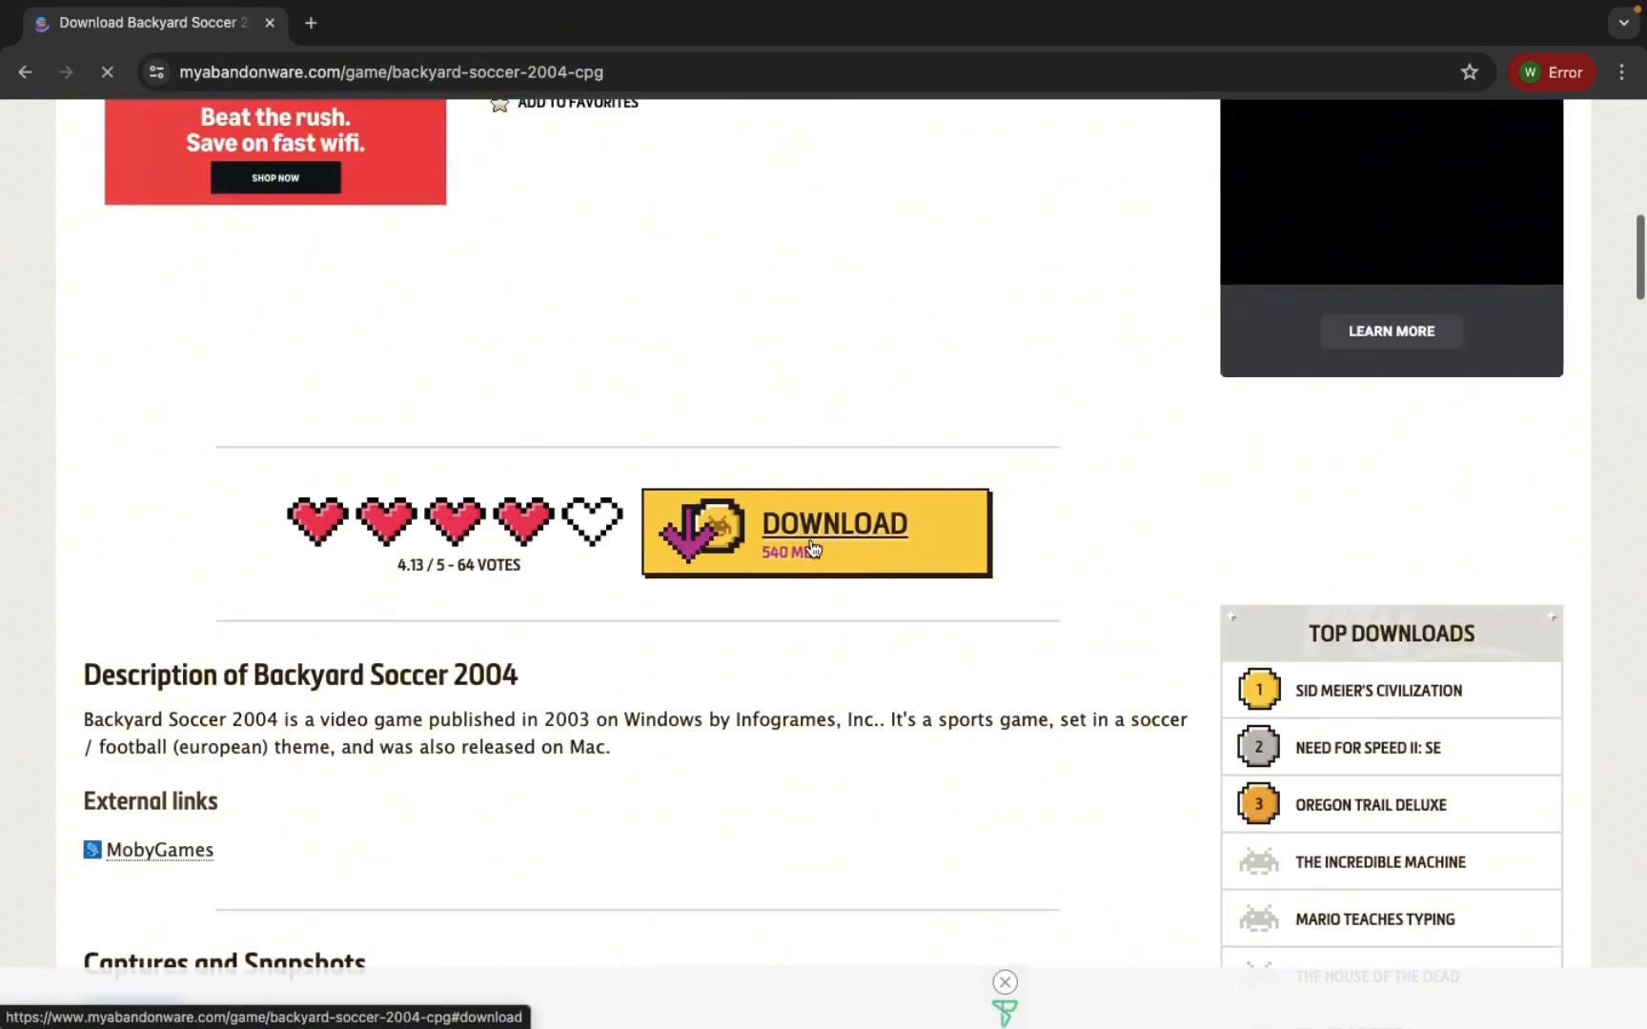
{"action": "left_click", "coordinate": [814, 531]}
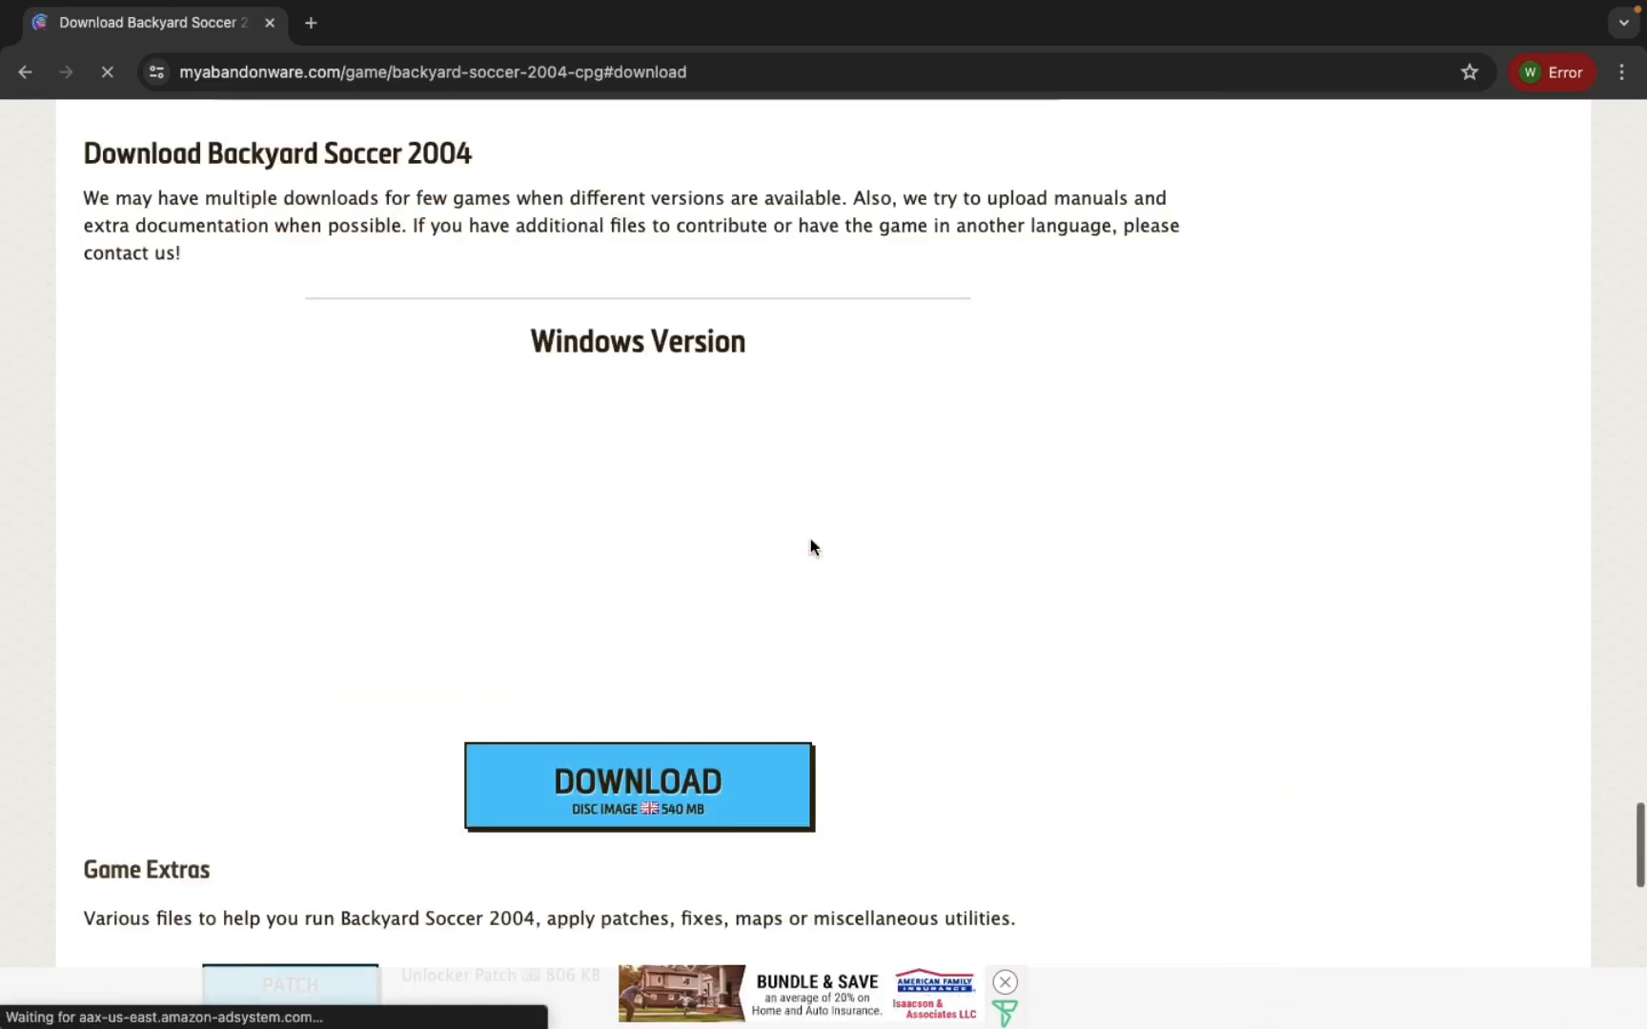
{"action": "scroll", "scroll_direction": "down", "scroll_amount": 3}
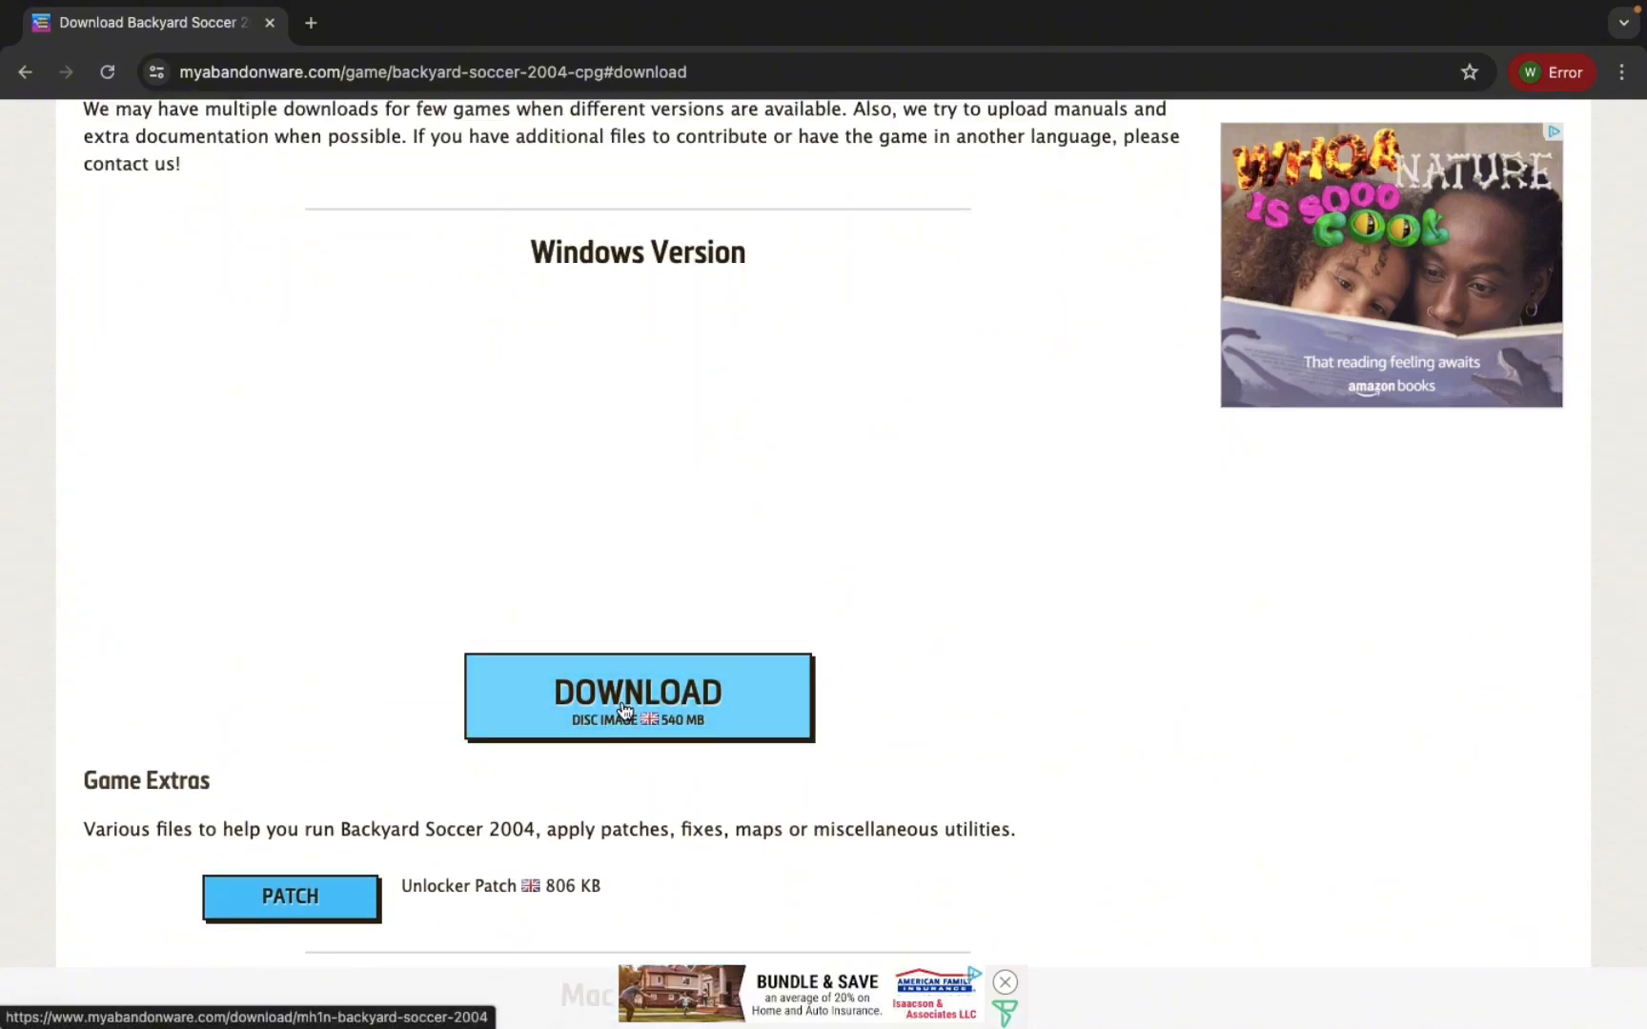
{"action": "left_click", "coordinate": [637, 697]}
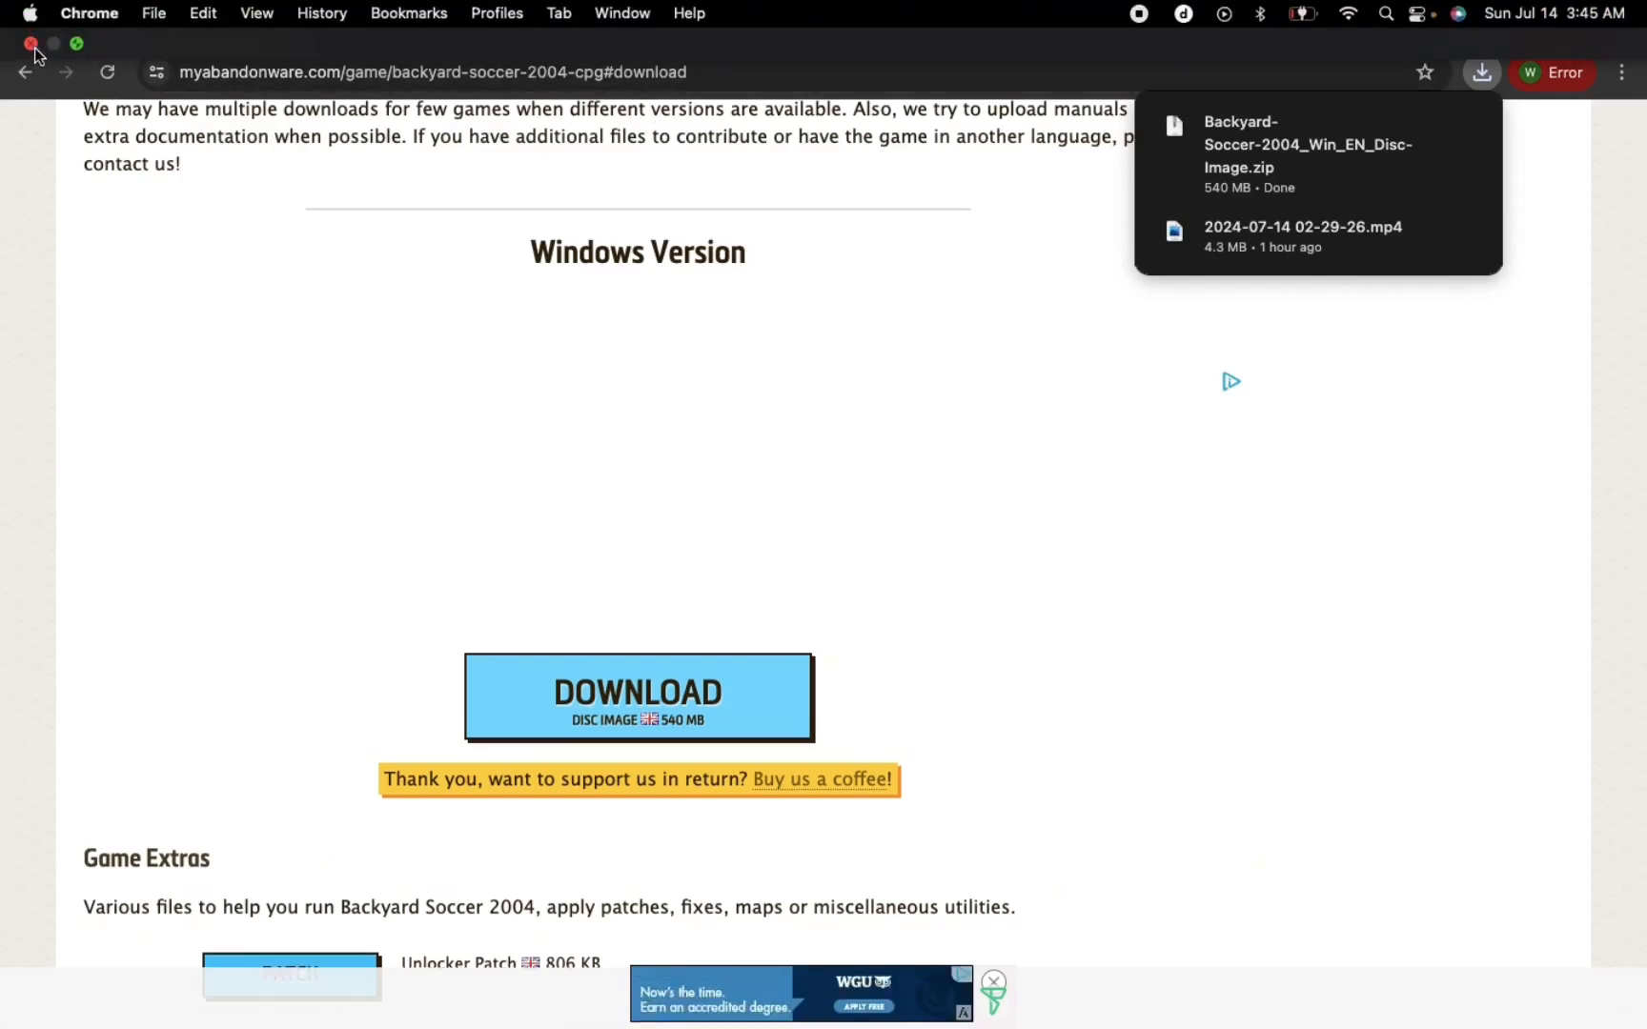
{"action": "left_click", "coordinate": [30, 43]}
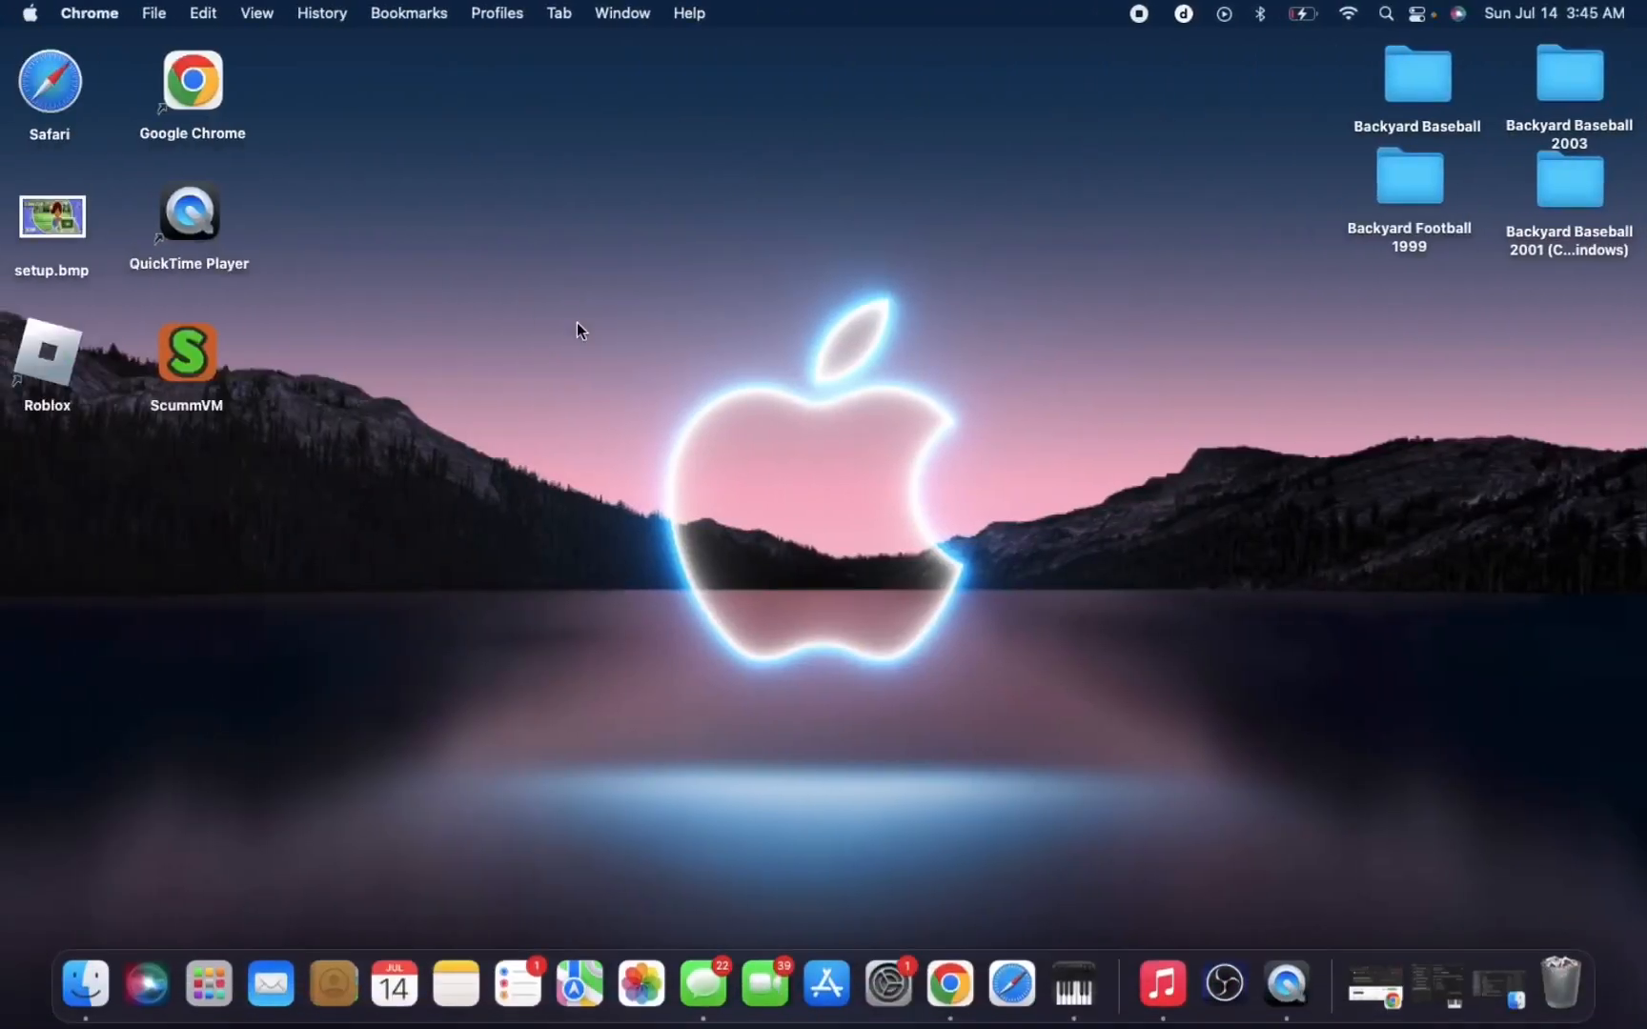
{"action": "mouse_move", "coordinate": [84, 914]}
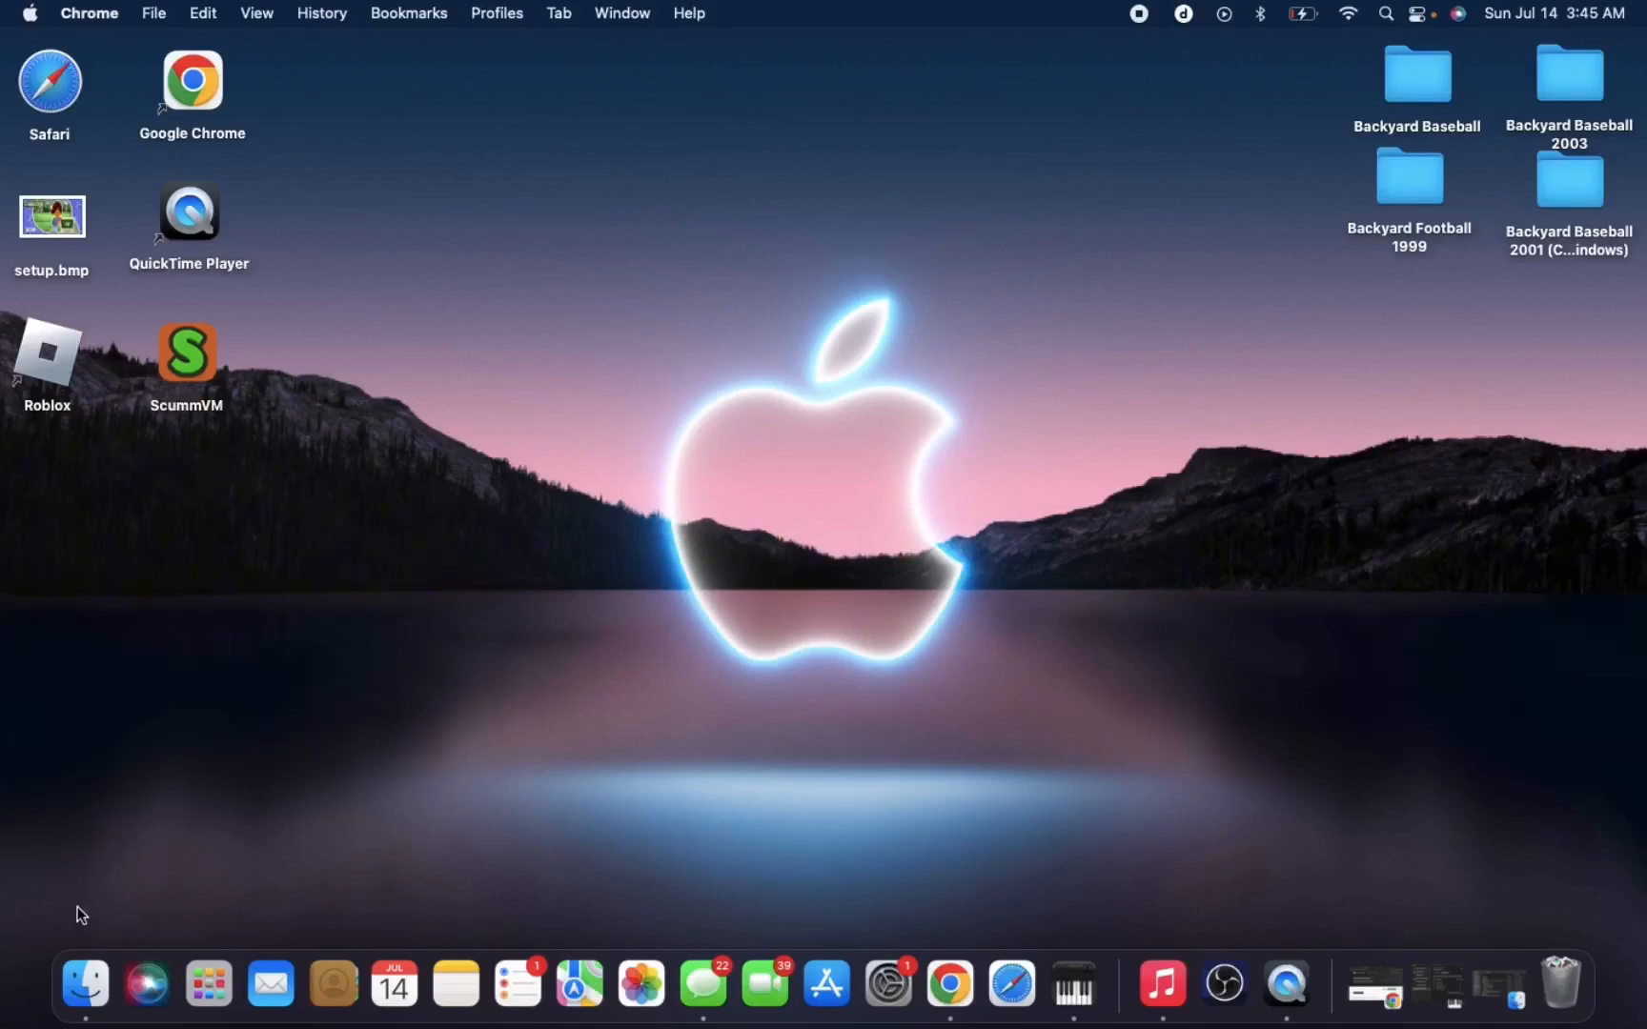
{"action": "mouse_move", "coordinate": [83, 986]}
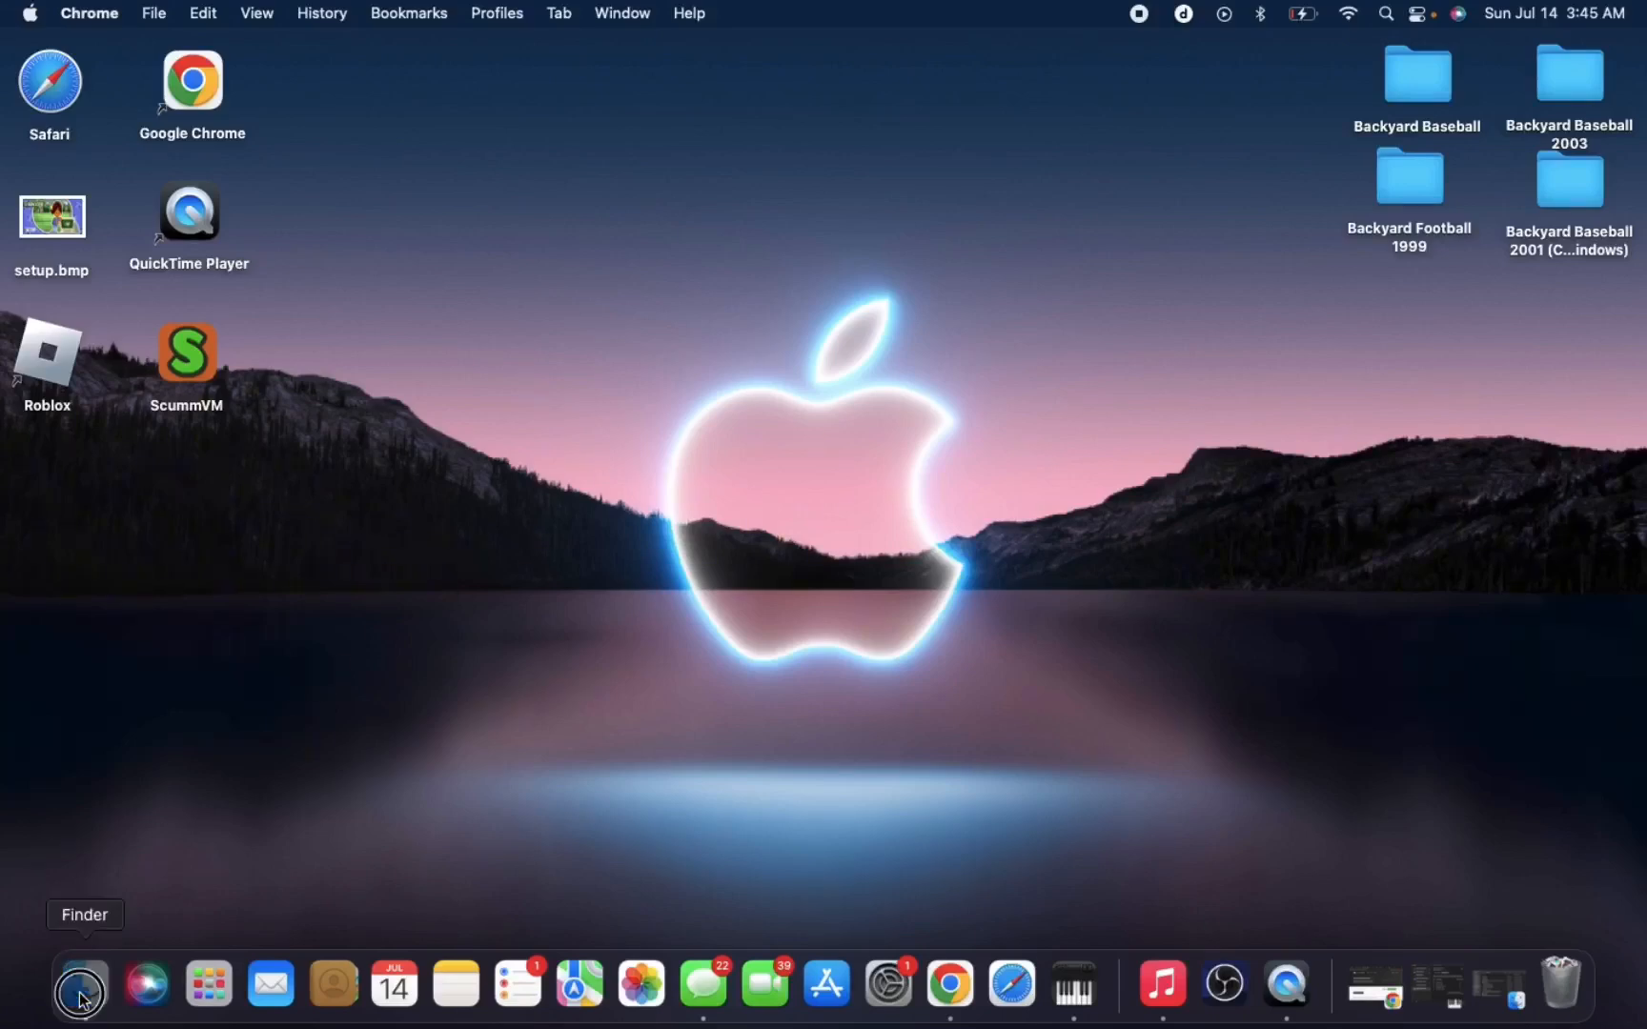
Unzip the downloaded Backyard Soccer 2004 archive in the Downloads folder.
{"action": "left_click", "coordinate": [80, 985]}
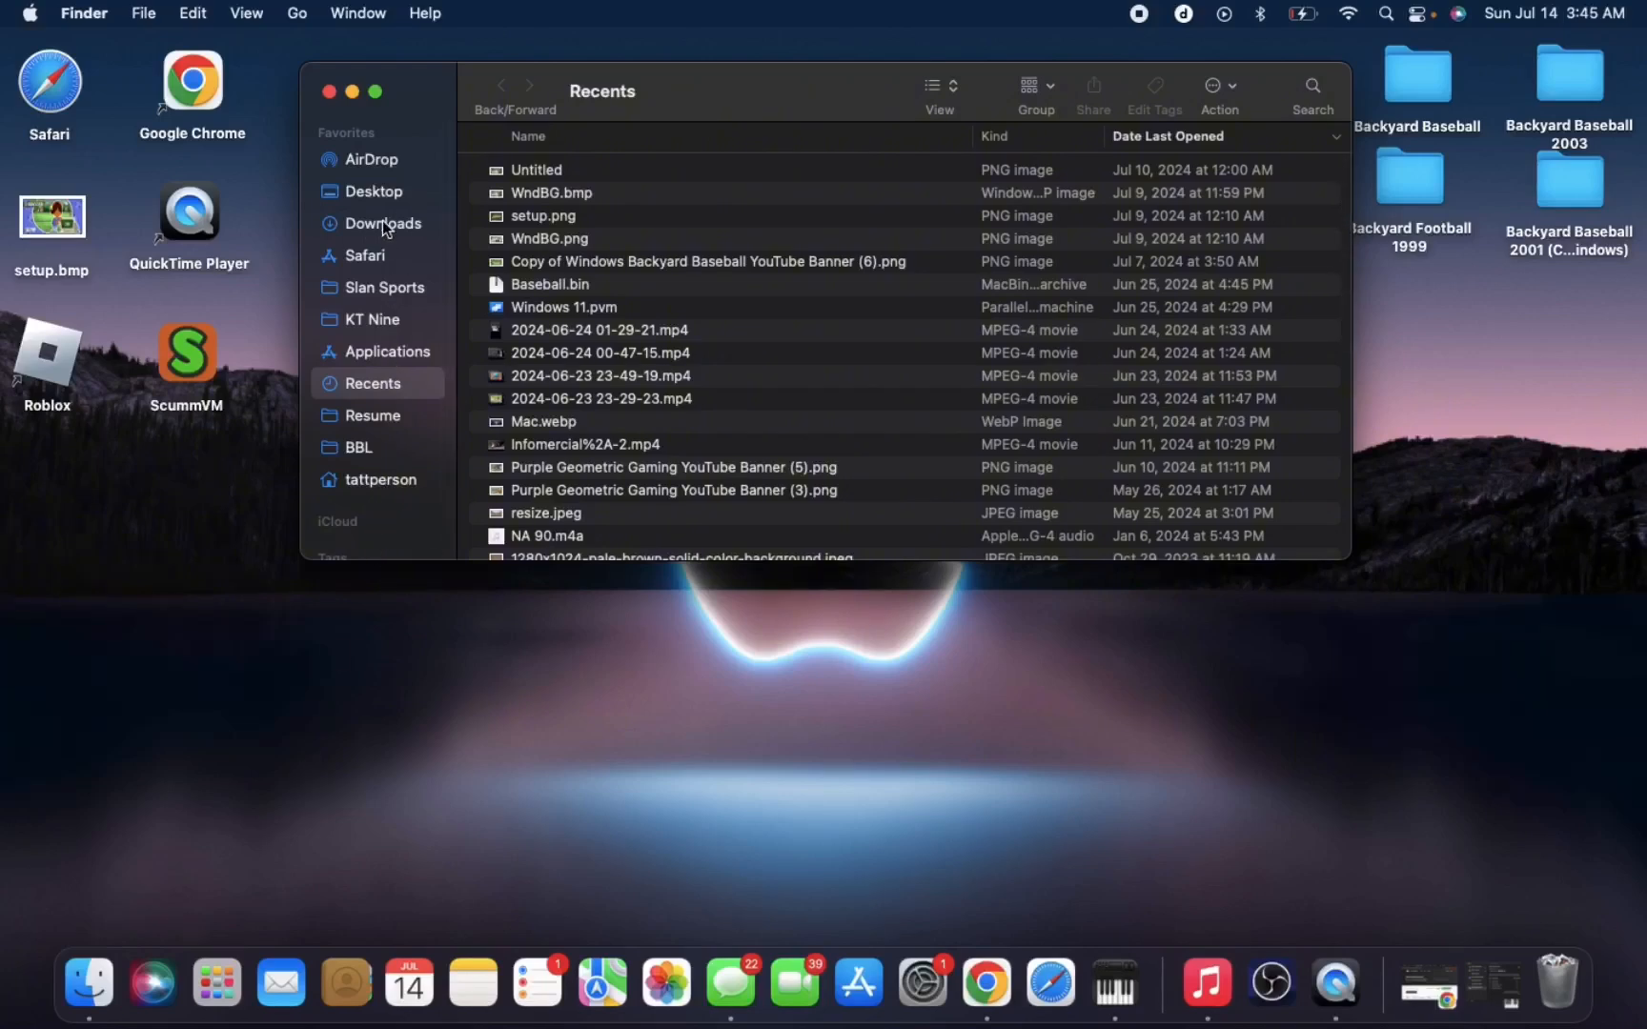
{"action": "left_click", "coordinate": [384, 223]}
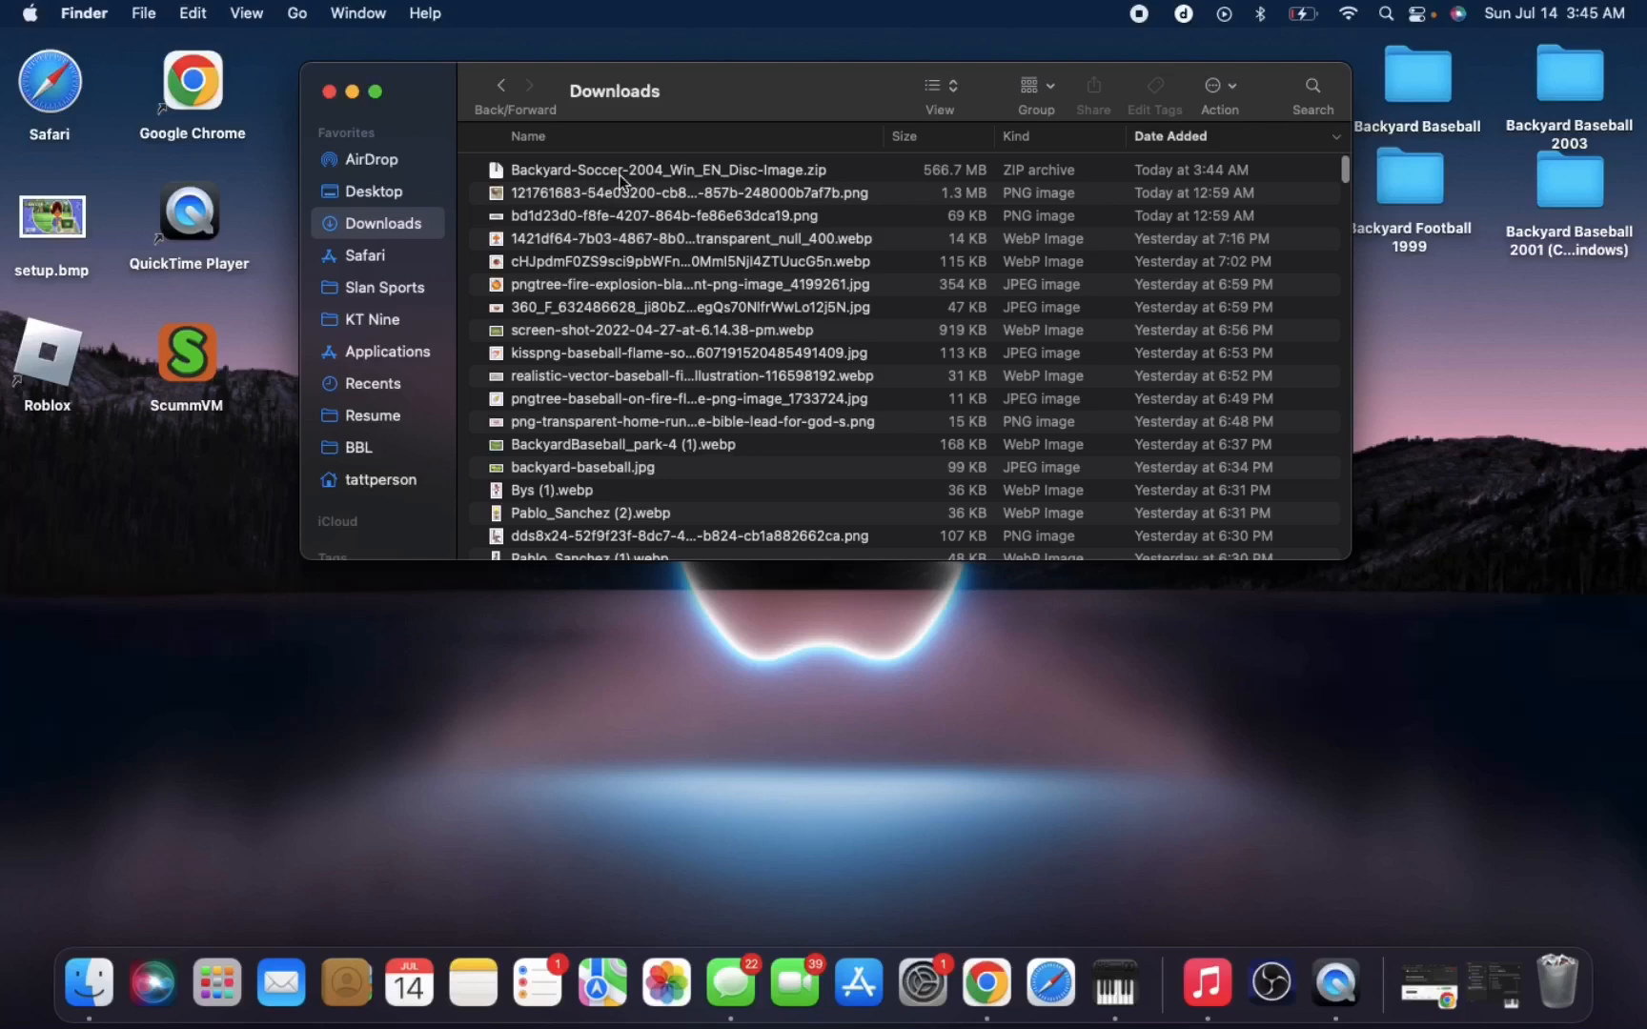
{"action": "mouse_move", "coordinate": [659, 176]}
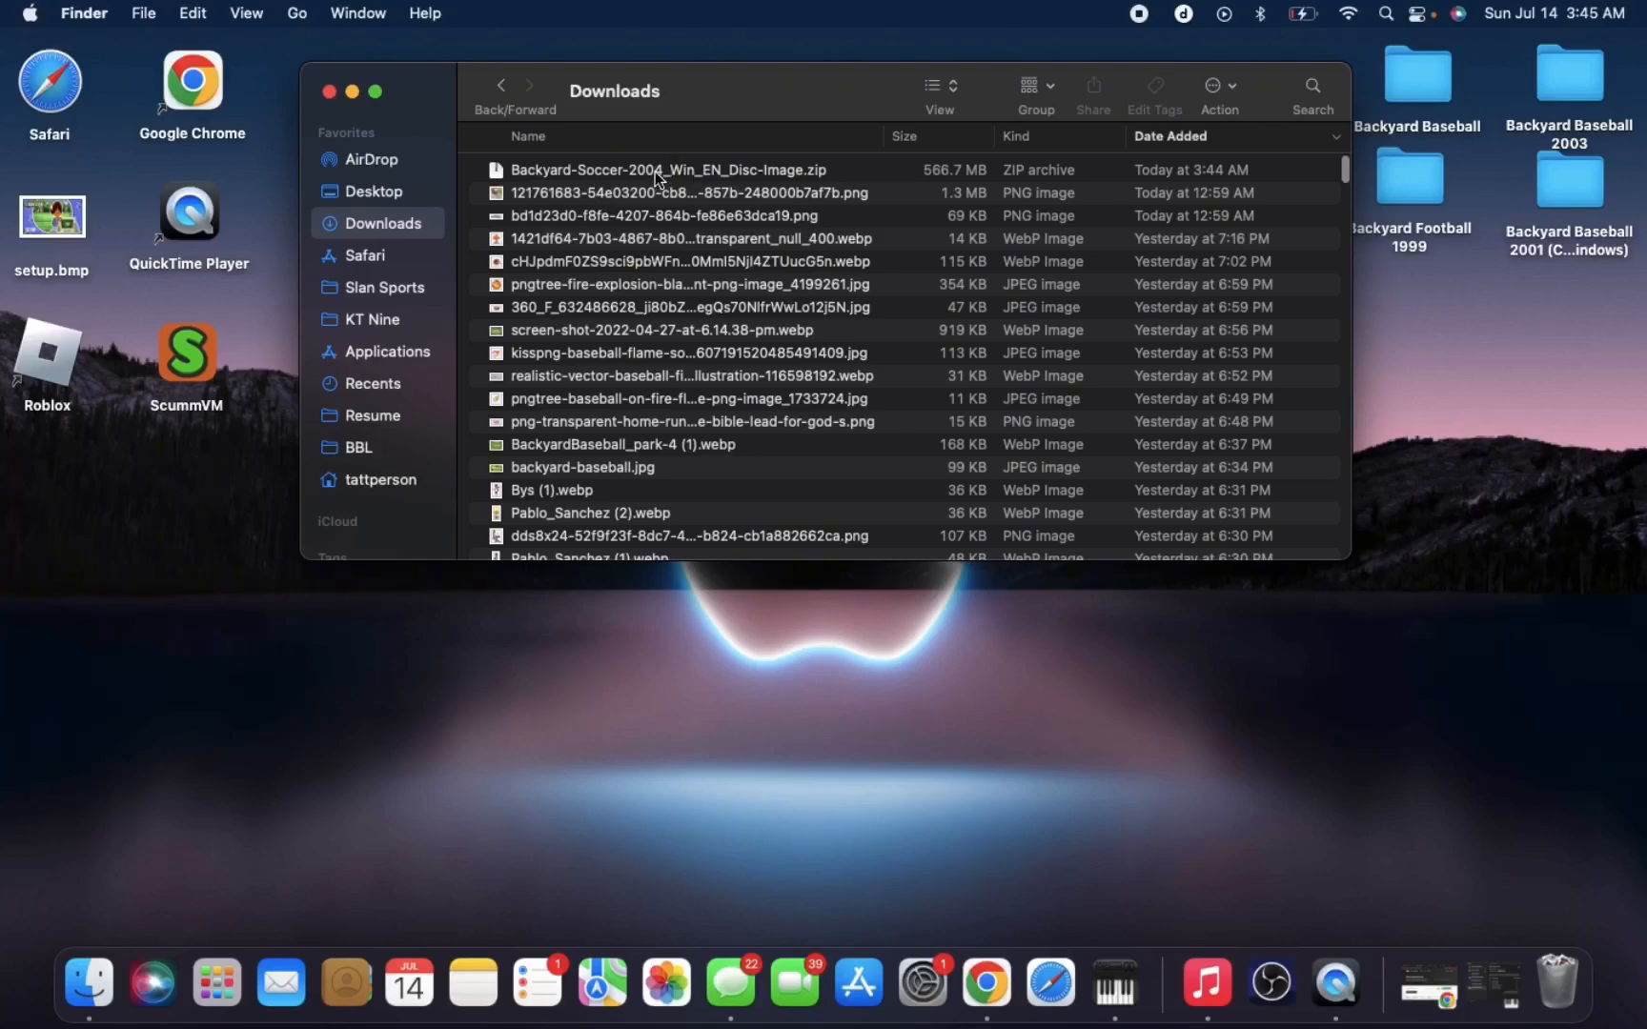
{"action": "left_click", "coordinate": [665, 169]}
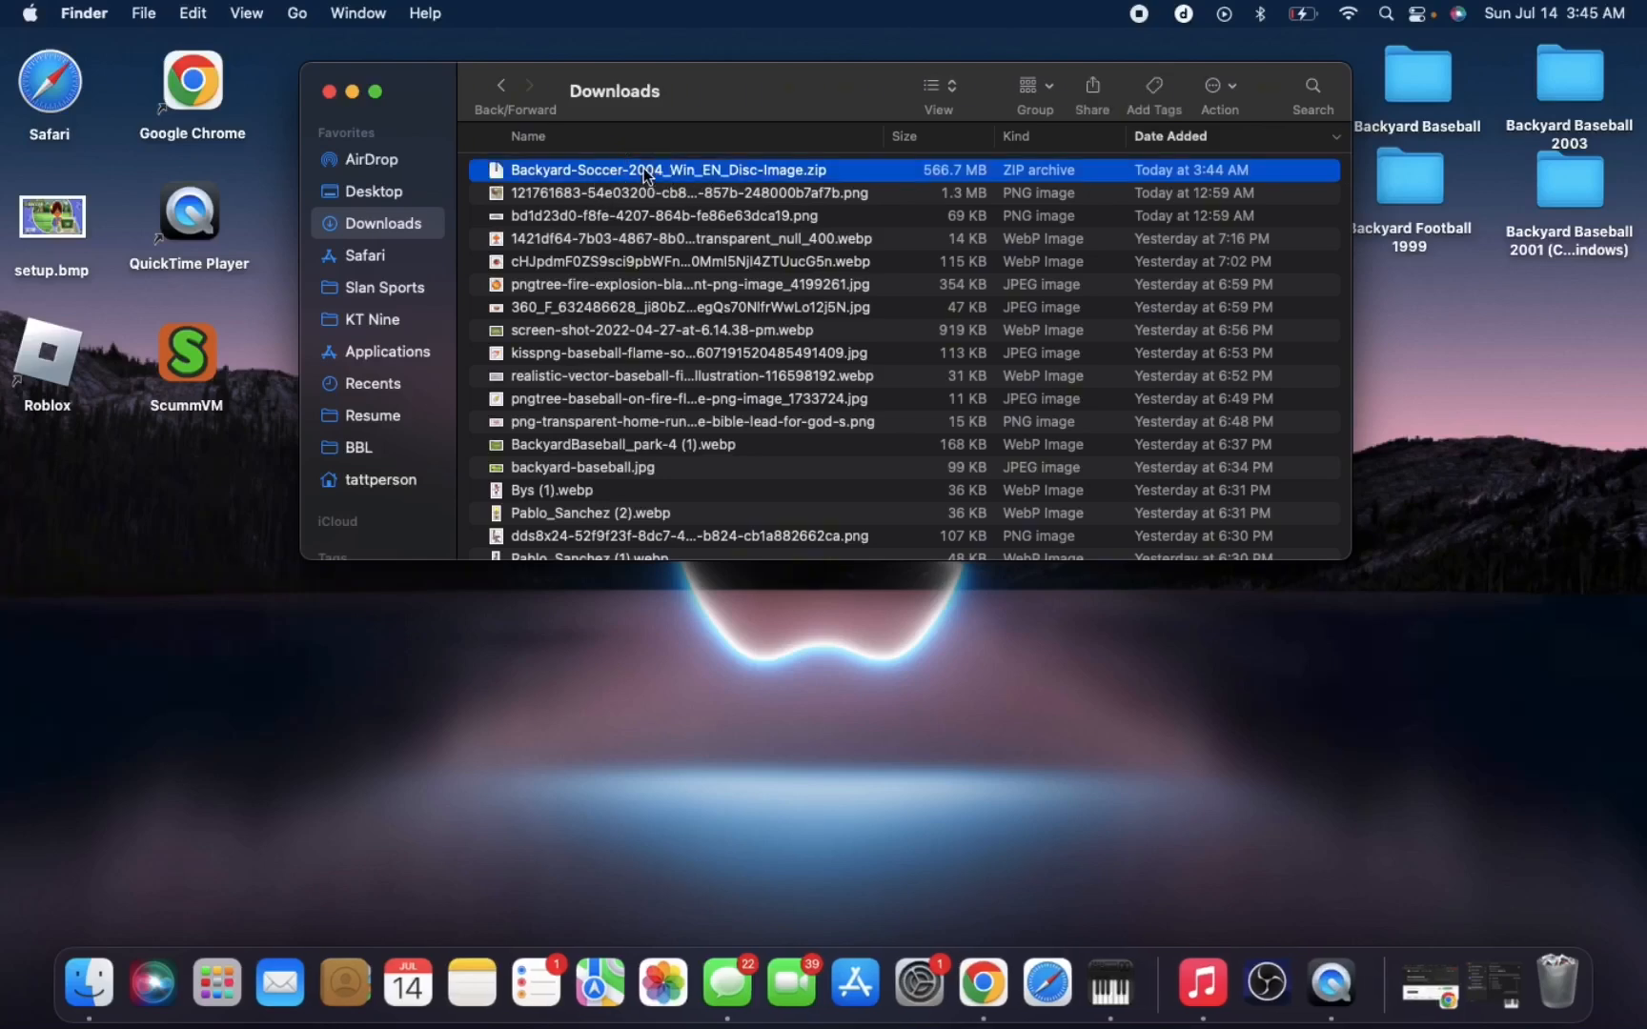
{"action": "double_click", "coordinate": [668, 169]}
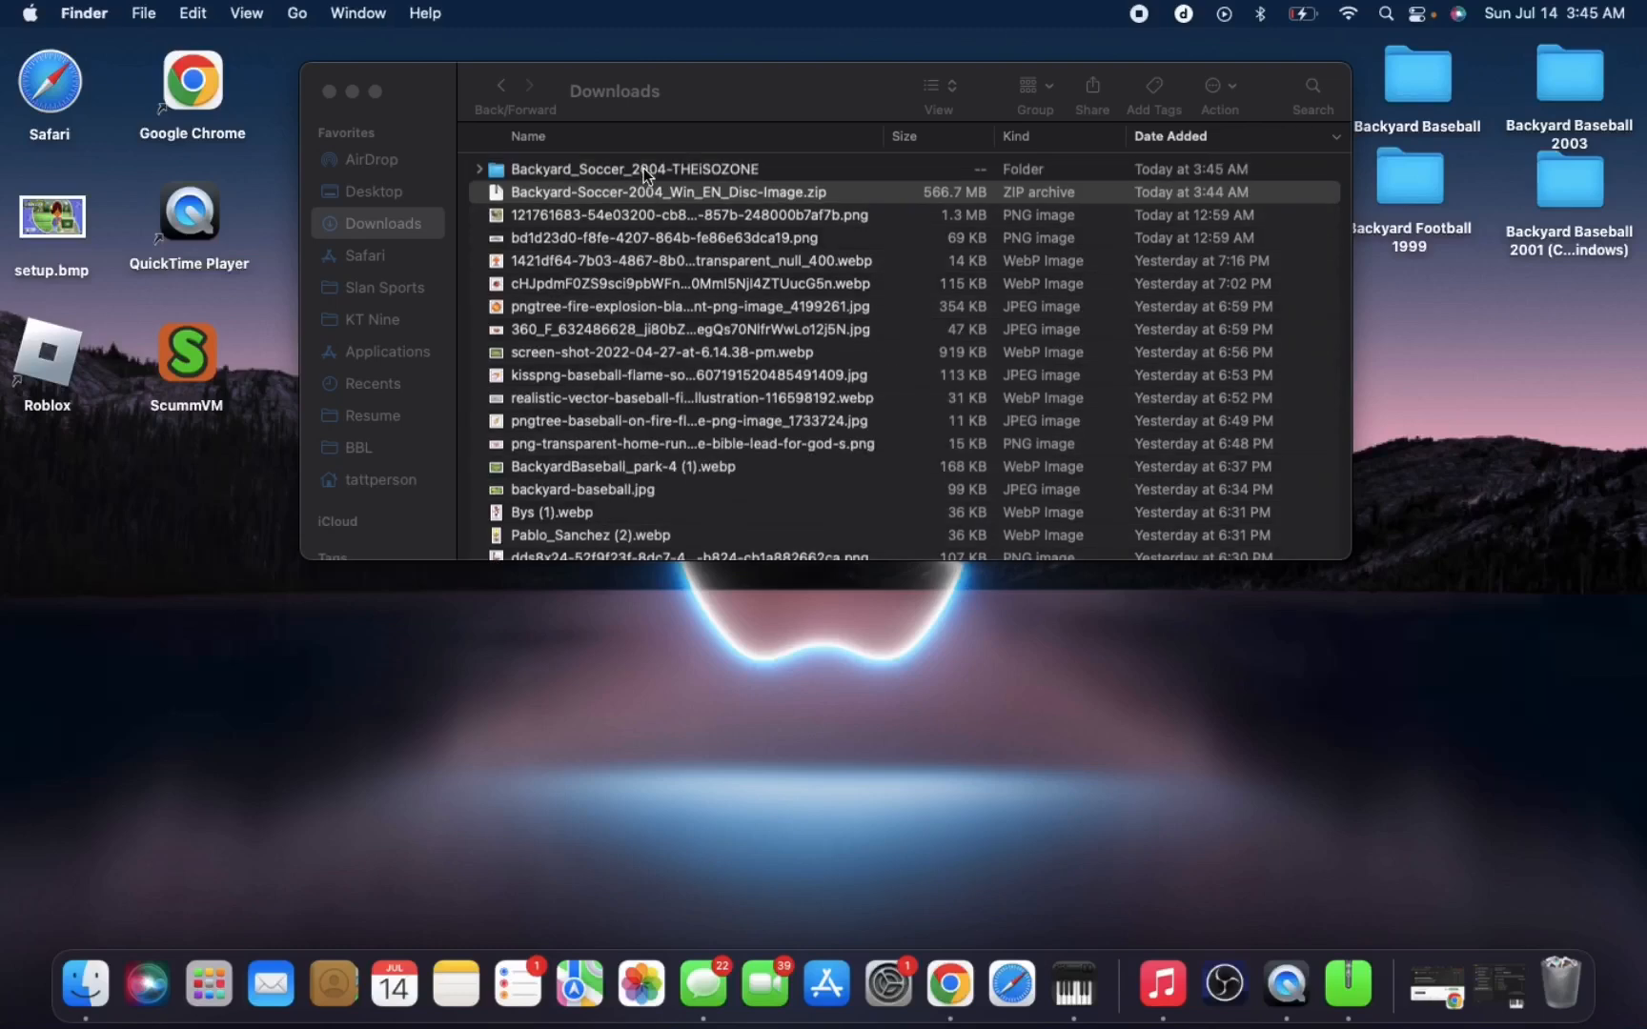
Enter the extracted Backyard Soccer folder and bring up actions for BACKYARDSOCCER2004.bin.
{"action": "left_click", "coordinate": [630, 169]}
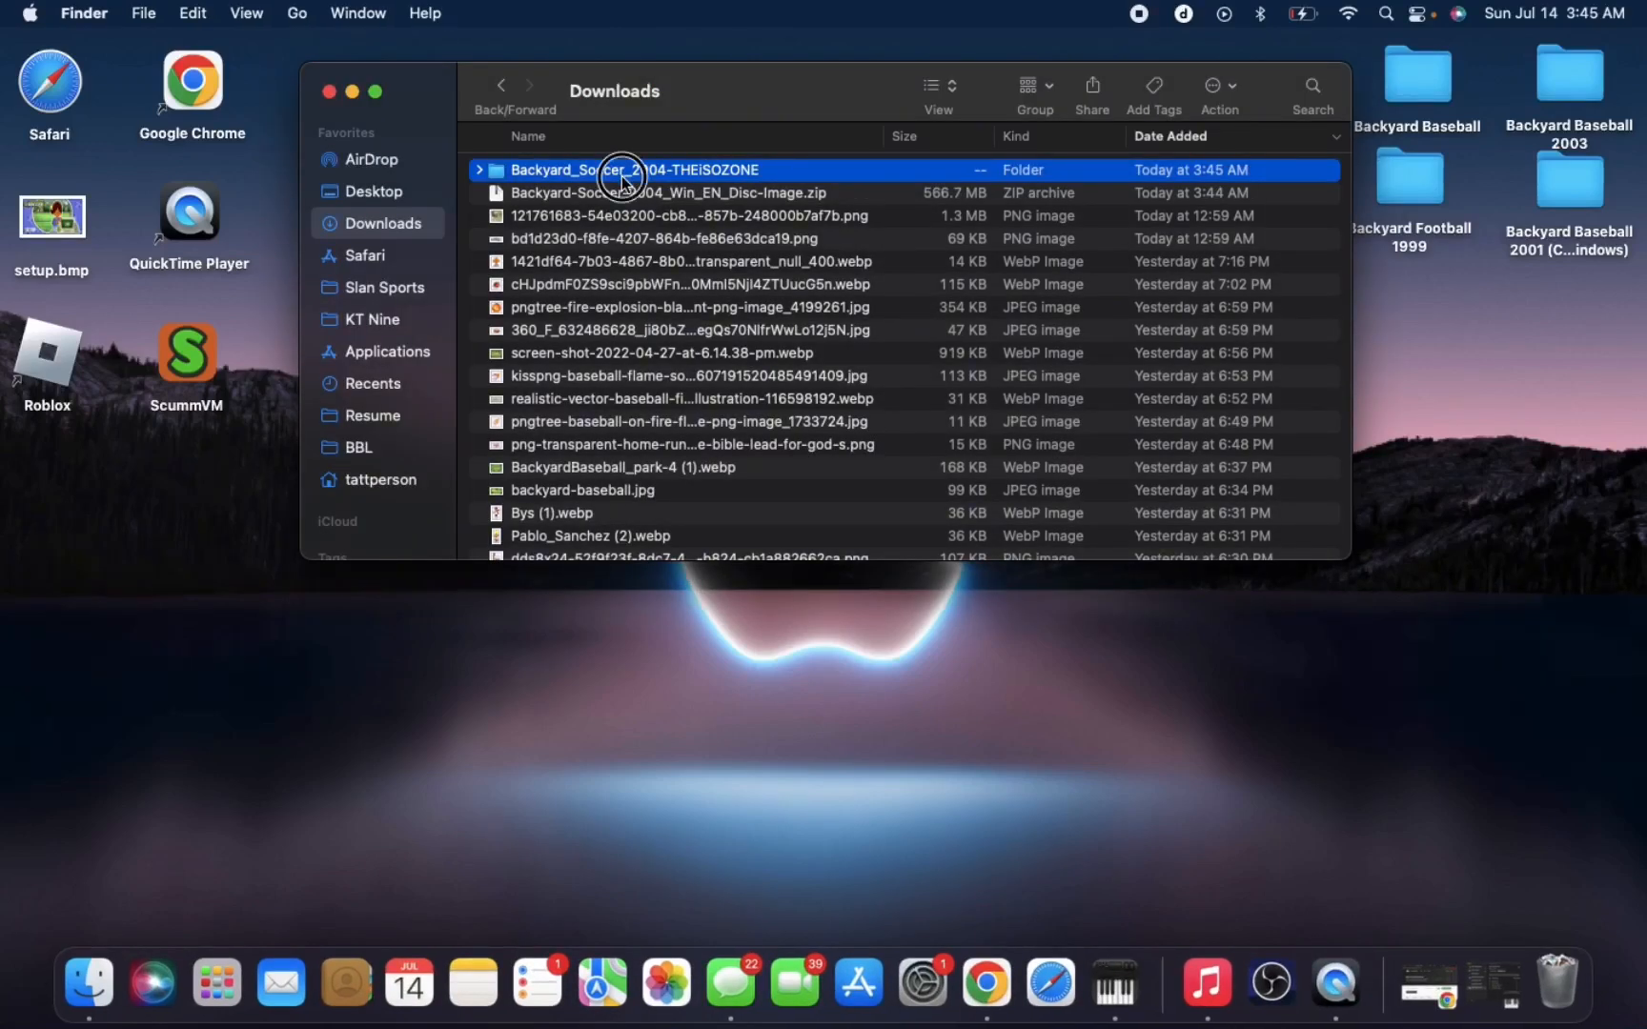
{"action": "double_click", "coordinate": [619, 168]}
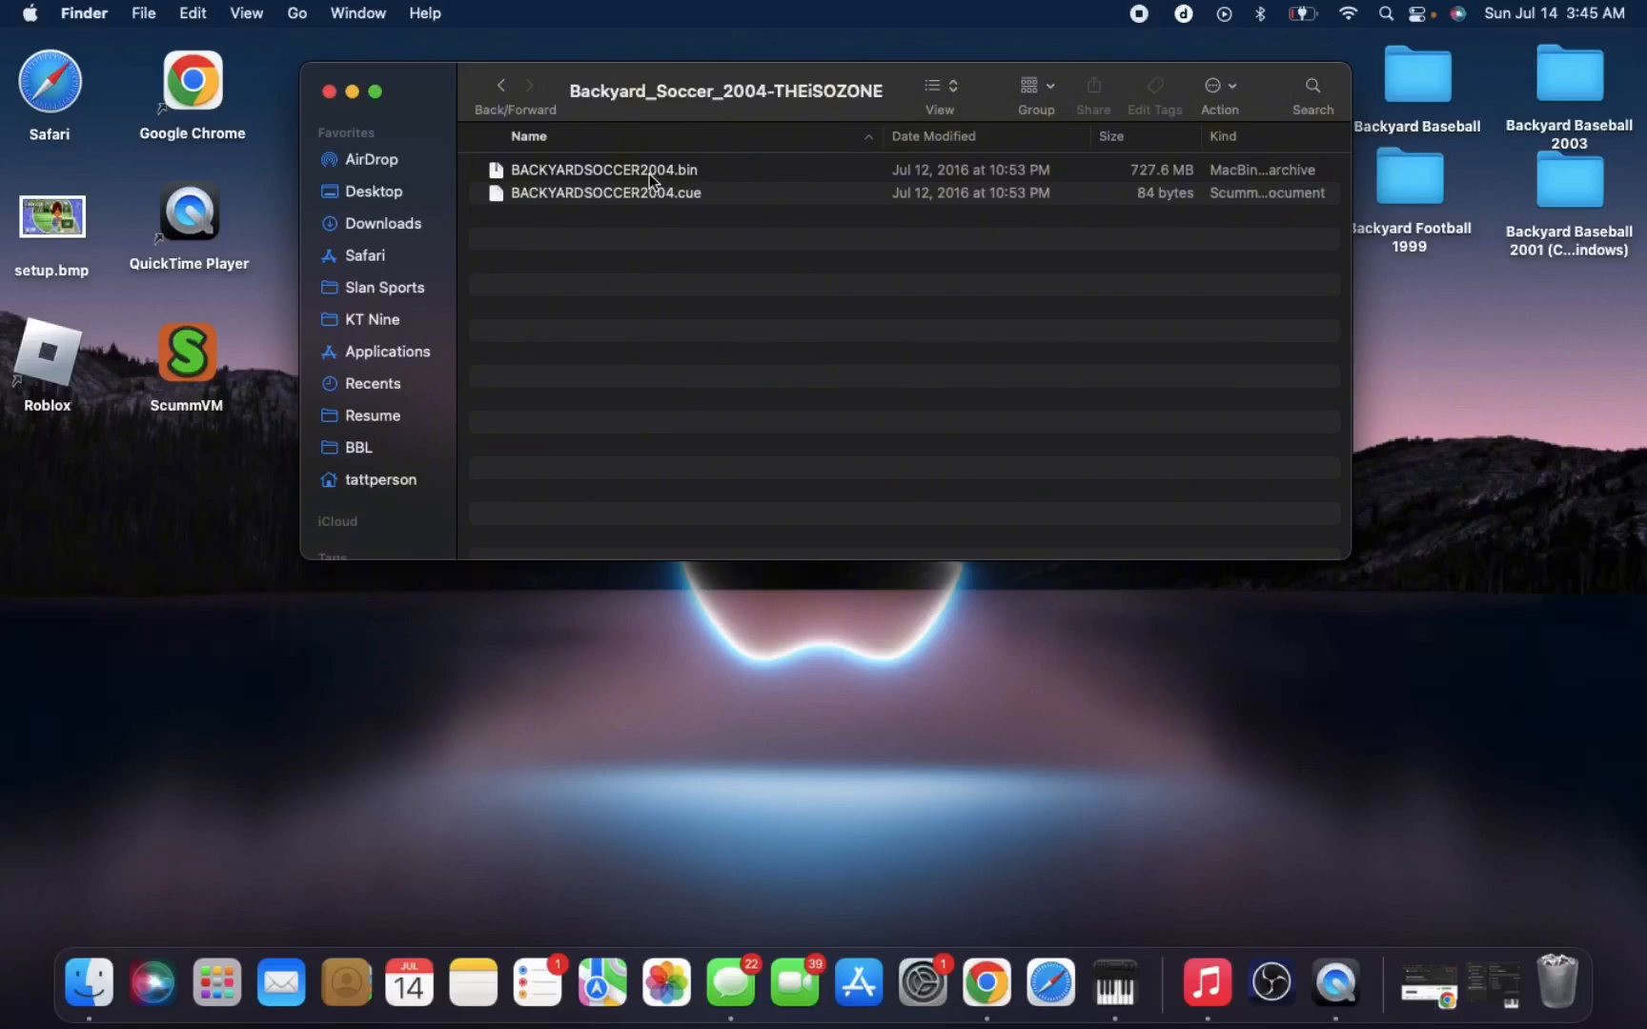
{"action": "right_click", "coordinate": [602, 169]}
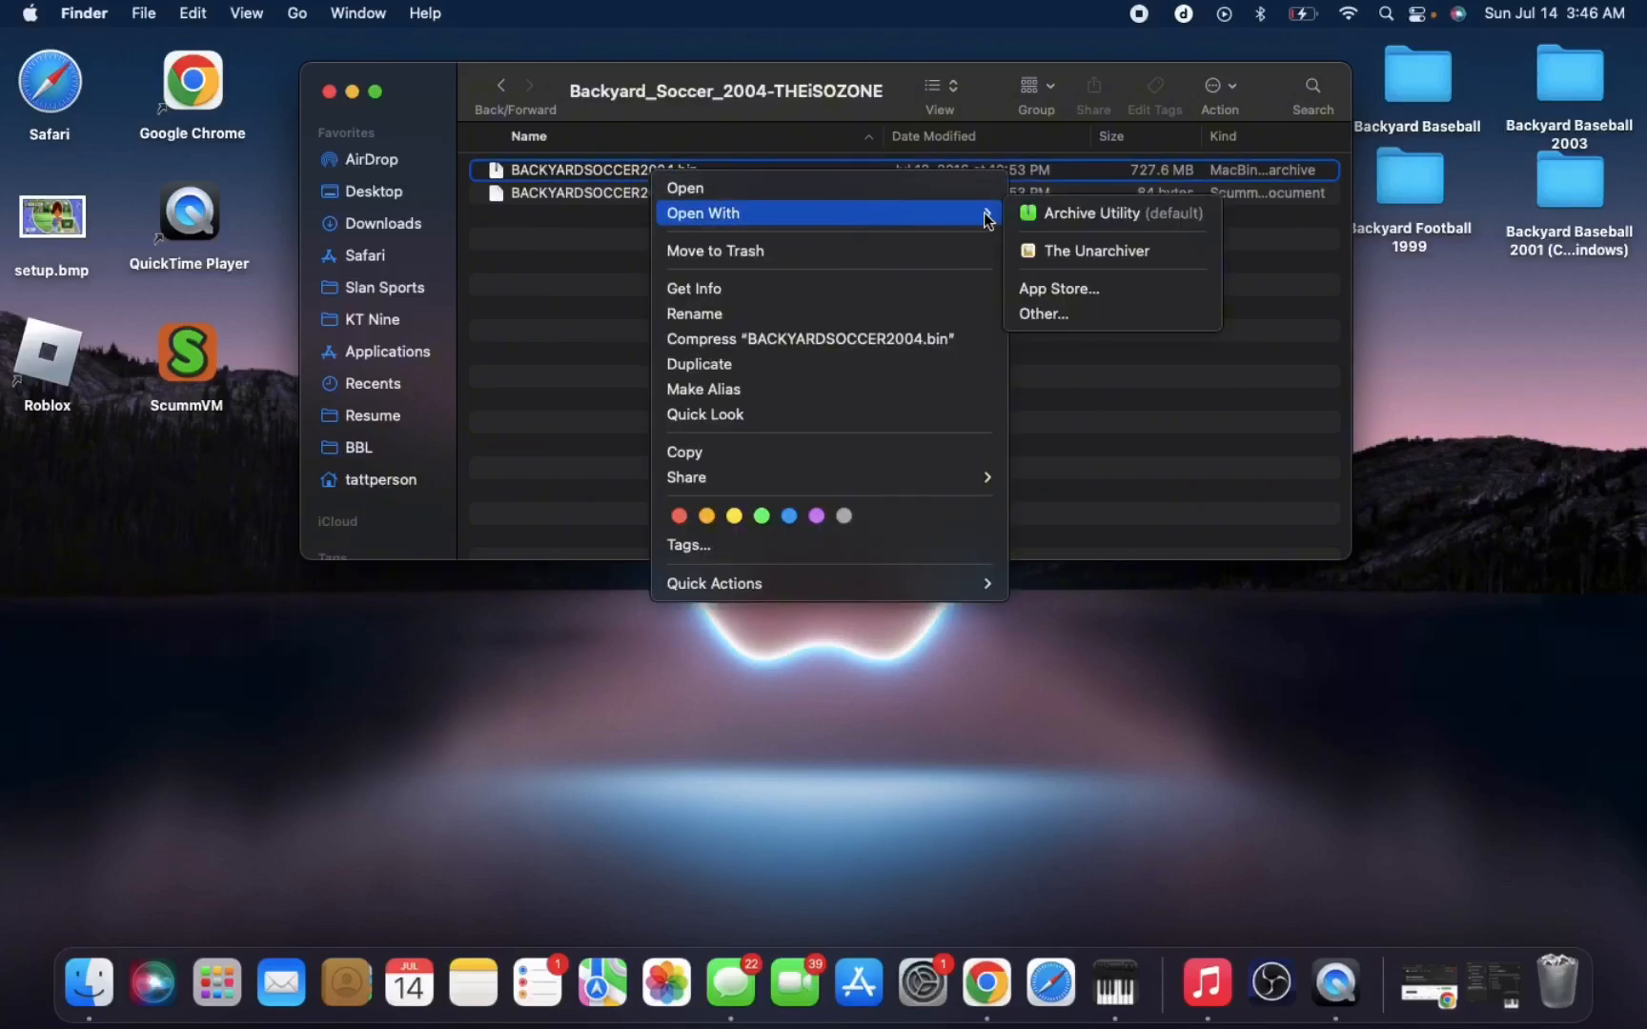
{"action": "mouse_move", "coordinate": [1084, 263]}
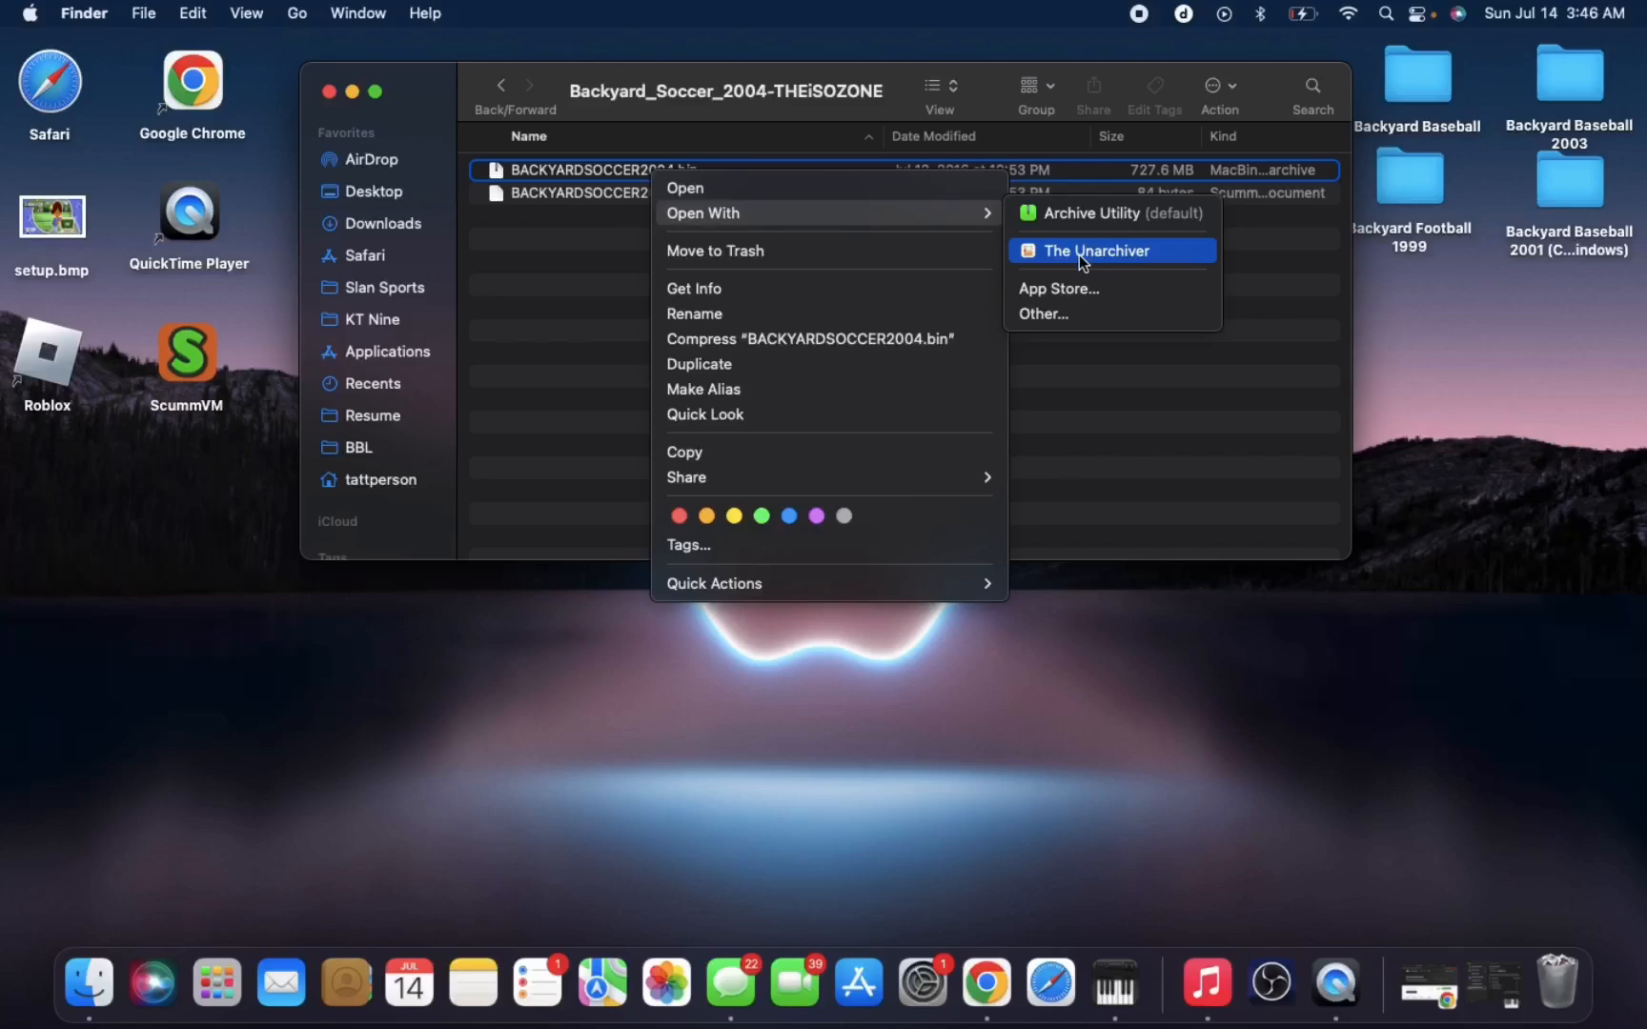
Unpack BACKYARDSOCCER2004.bin with The Unarchiver into a new BACKYARDSOCCER2004 folder.
{"action": "left_click", "coordinate": [1094, 250]}
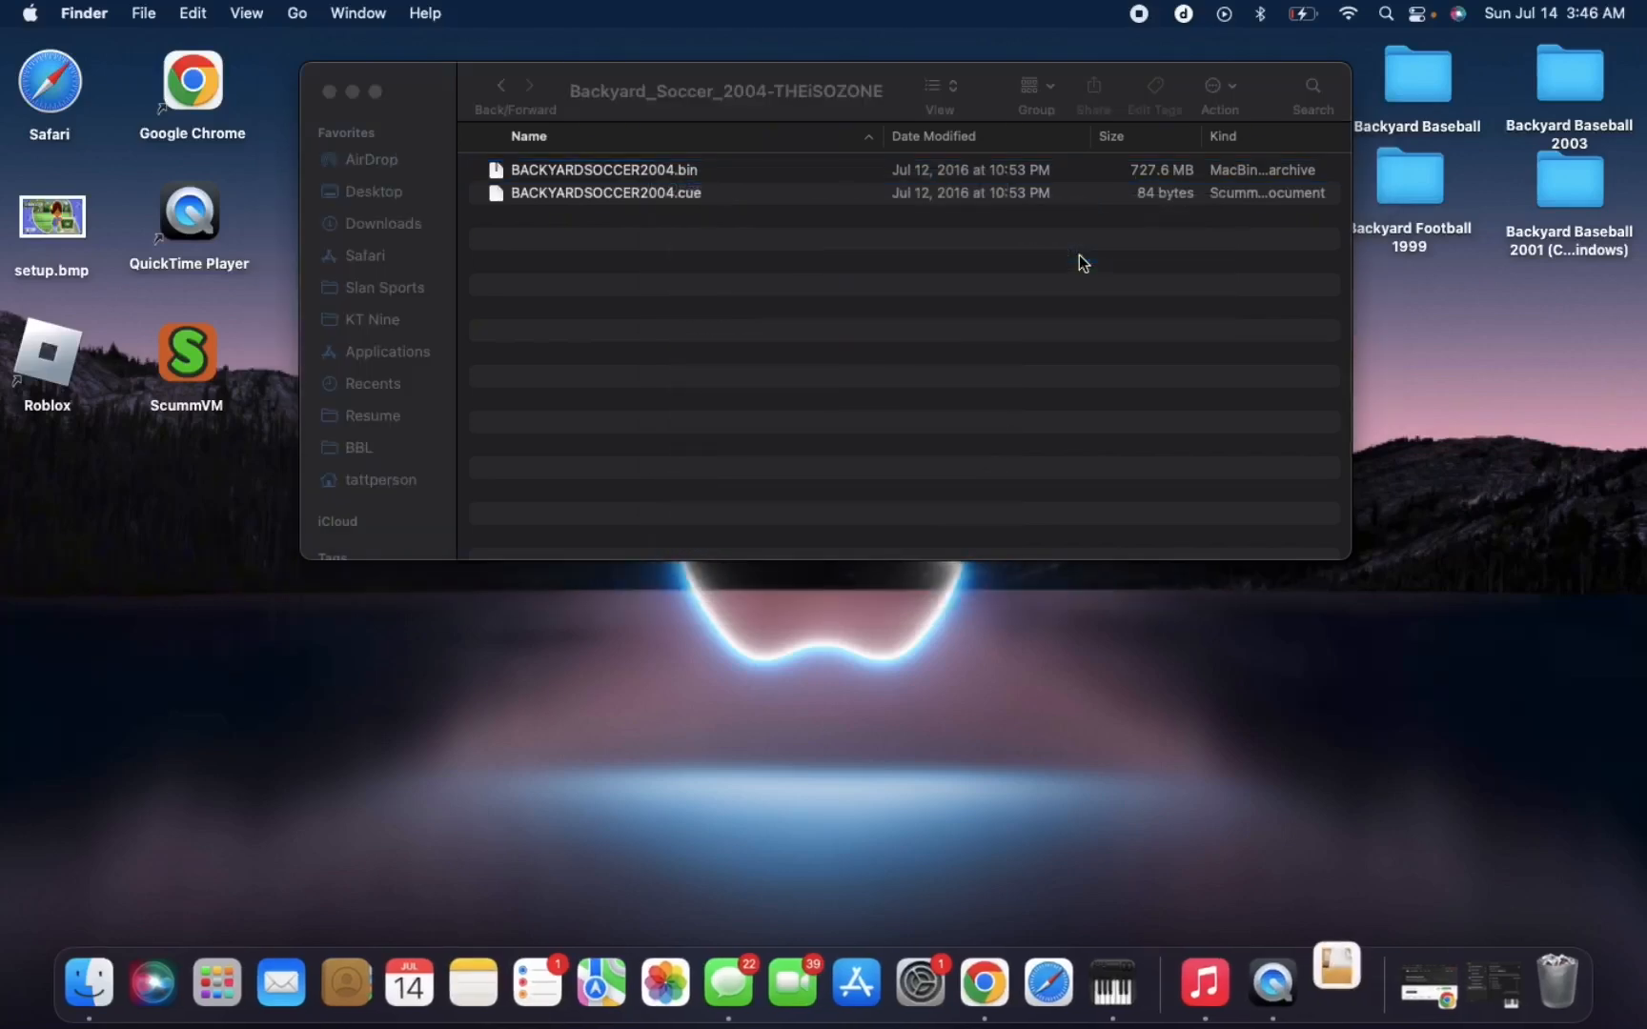
{"action": "double_click", "coordinate": [602, 169]}
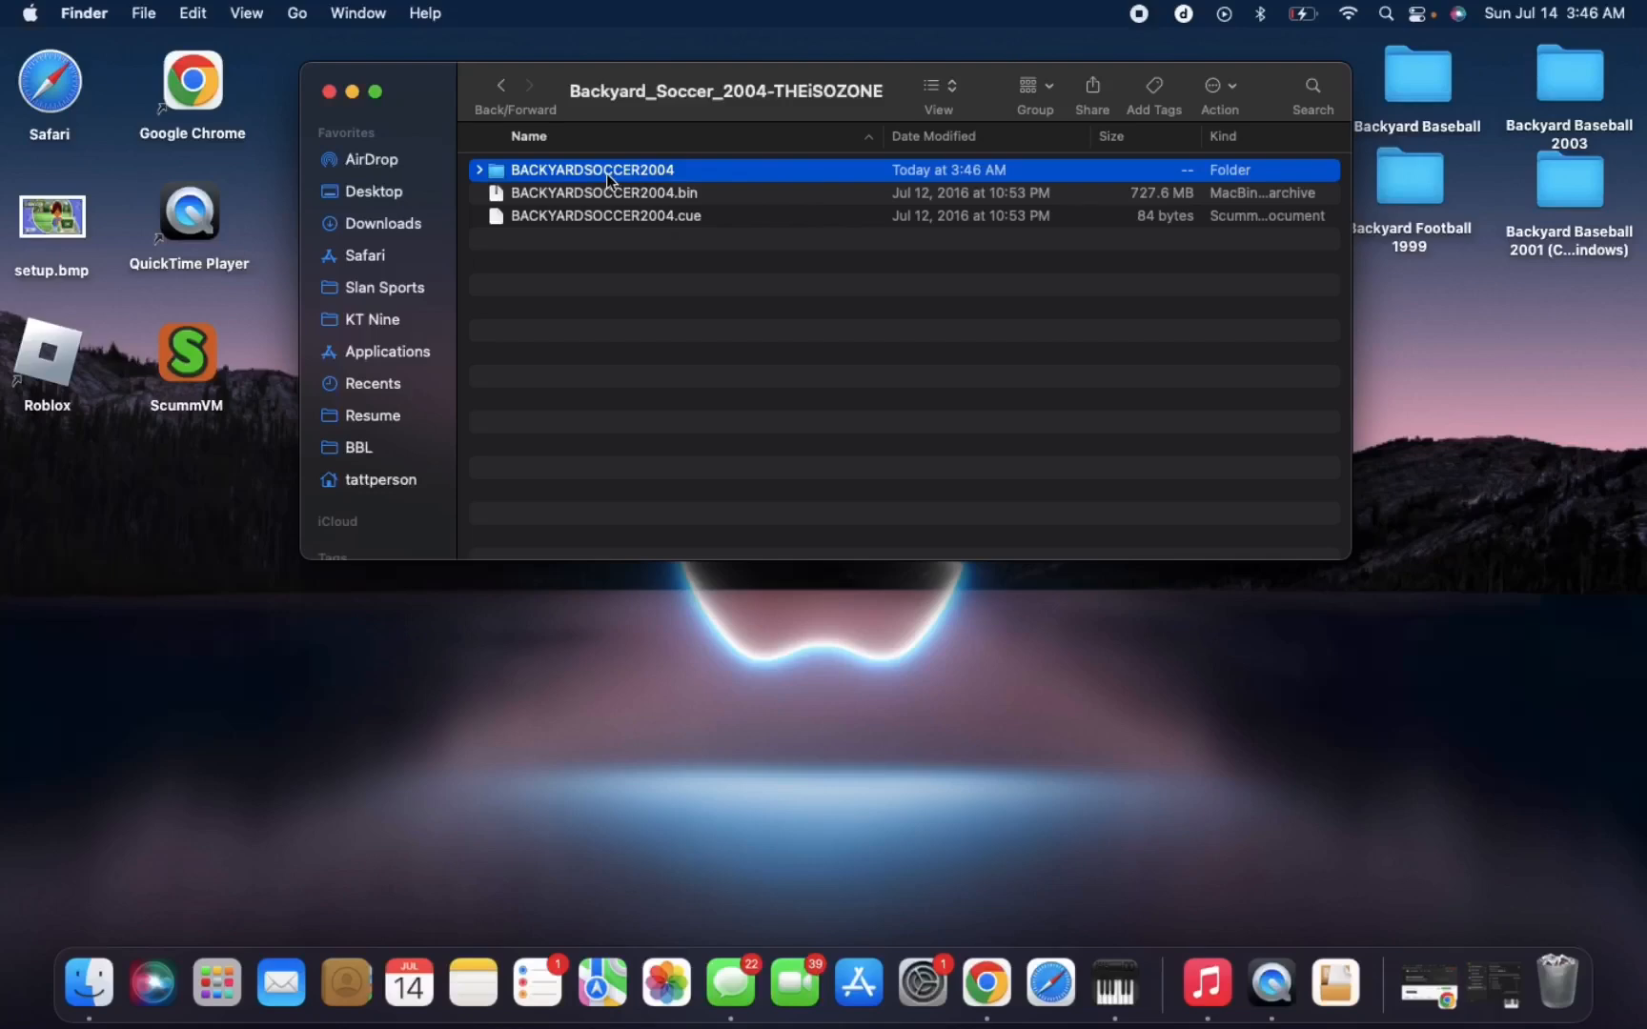
Browse the extracted disc through Game, program files and Infogrames Interactive to Backyard Soccer 2004.
{"action": "double_click", "coordinate": [591, 169]}
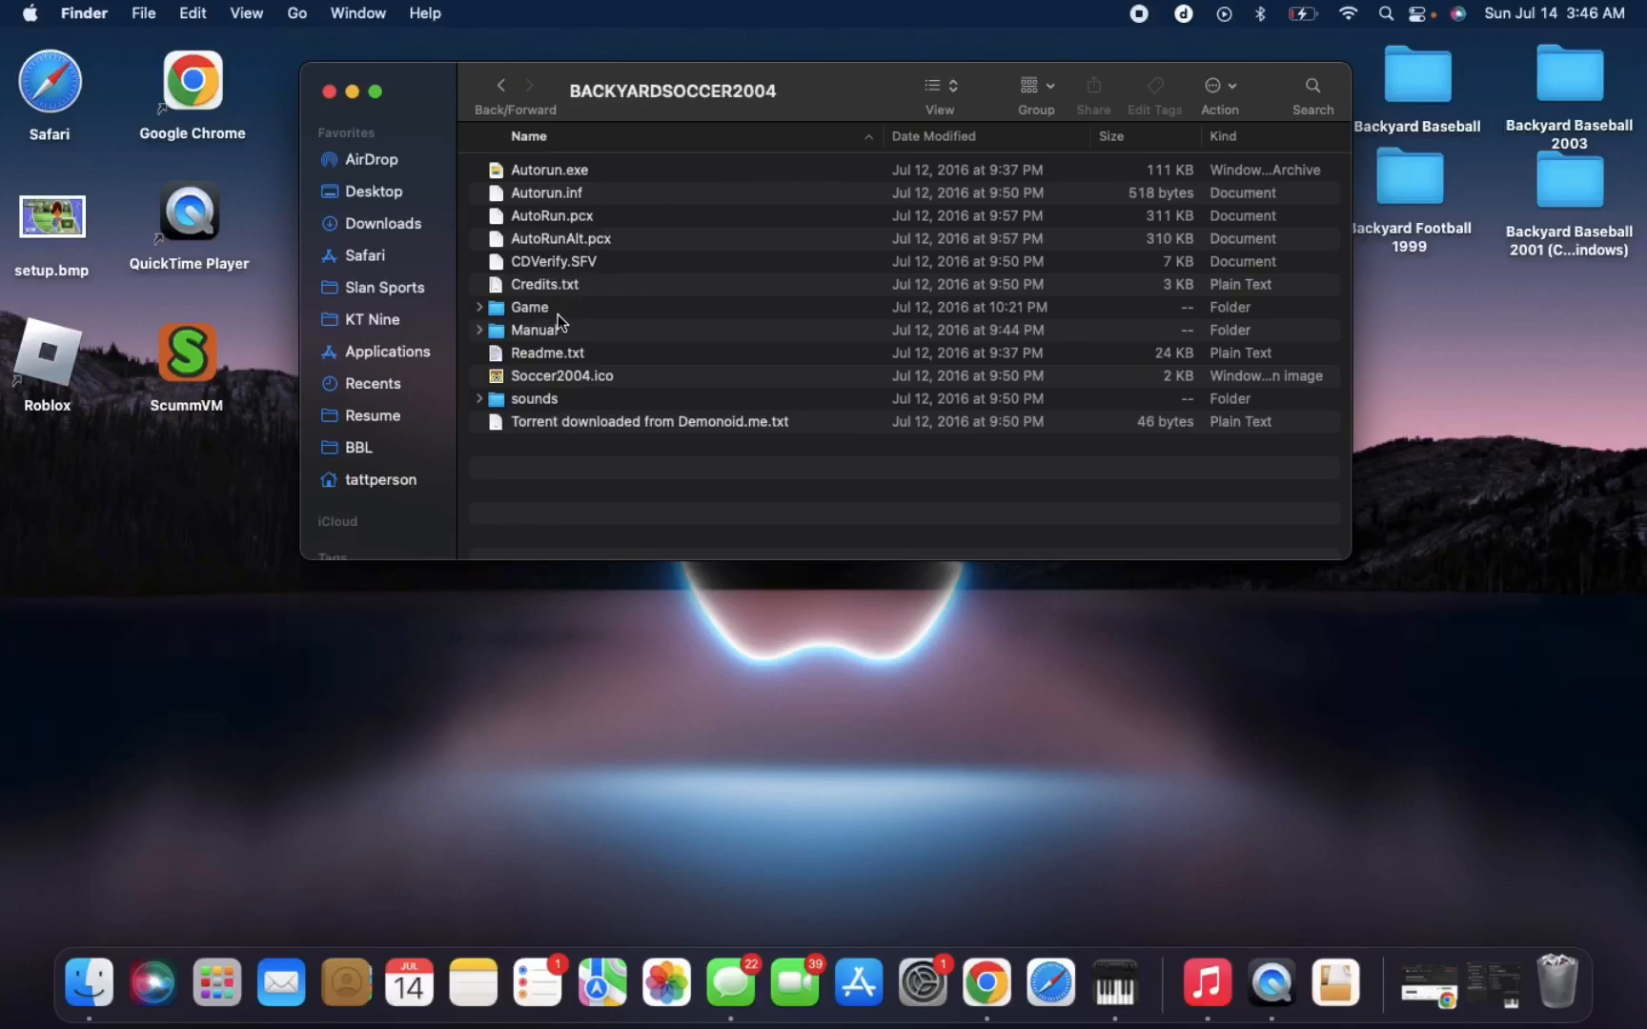
{"action": "left_click", "coordinate": [531, 307]}
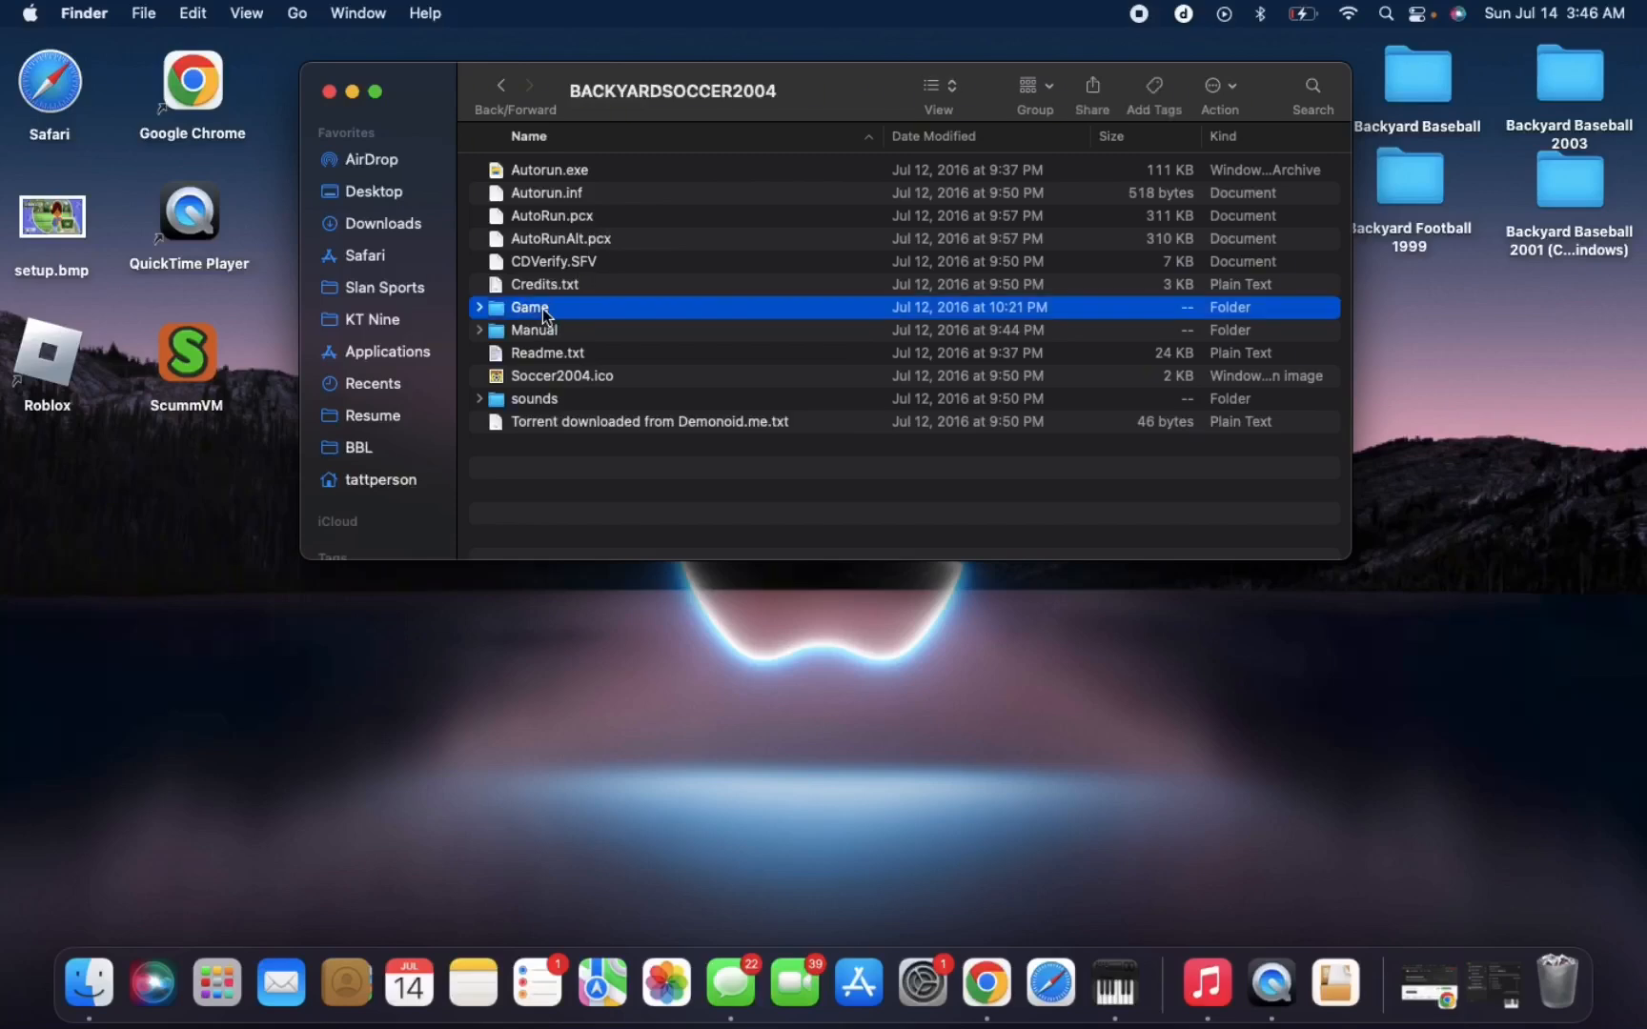
{"action": "double_click", "coordinate": [528, 307]}
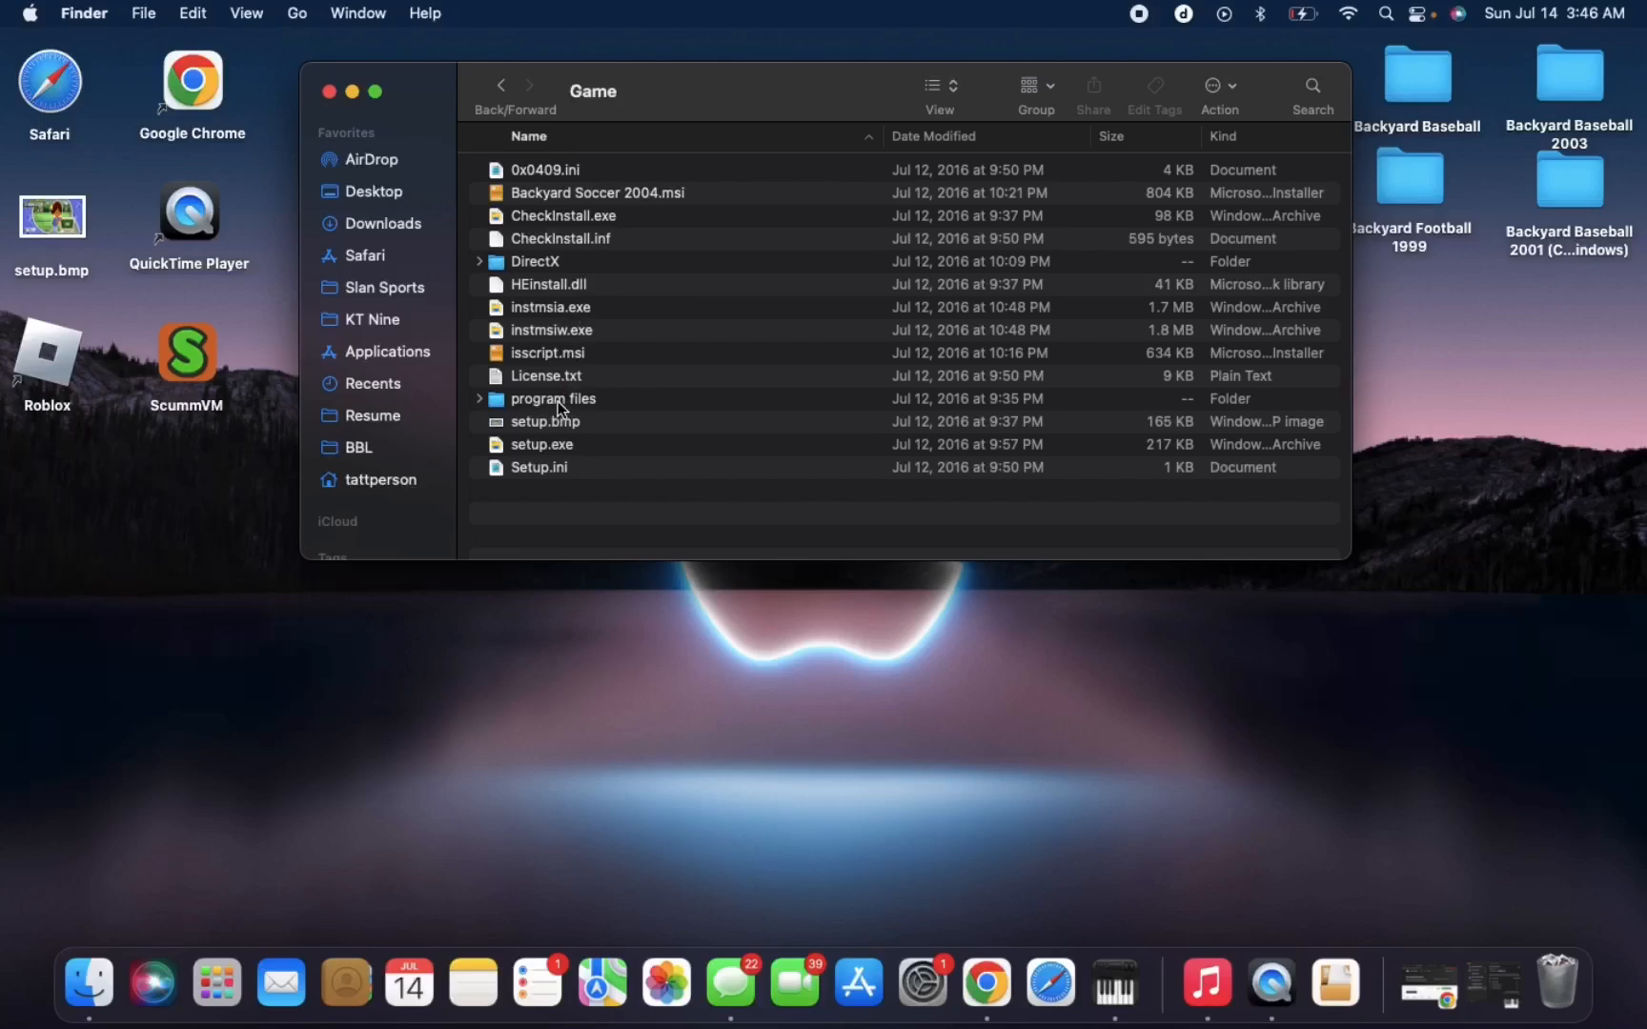
{"action": "double_click", "coordinate": [553, 398]}
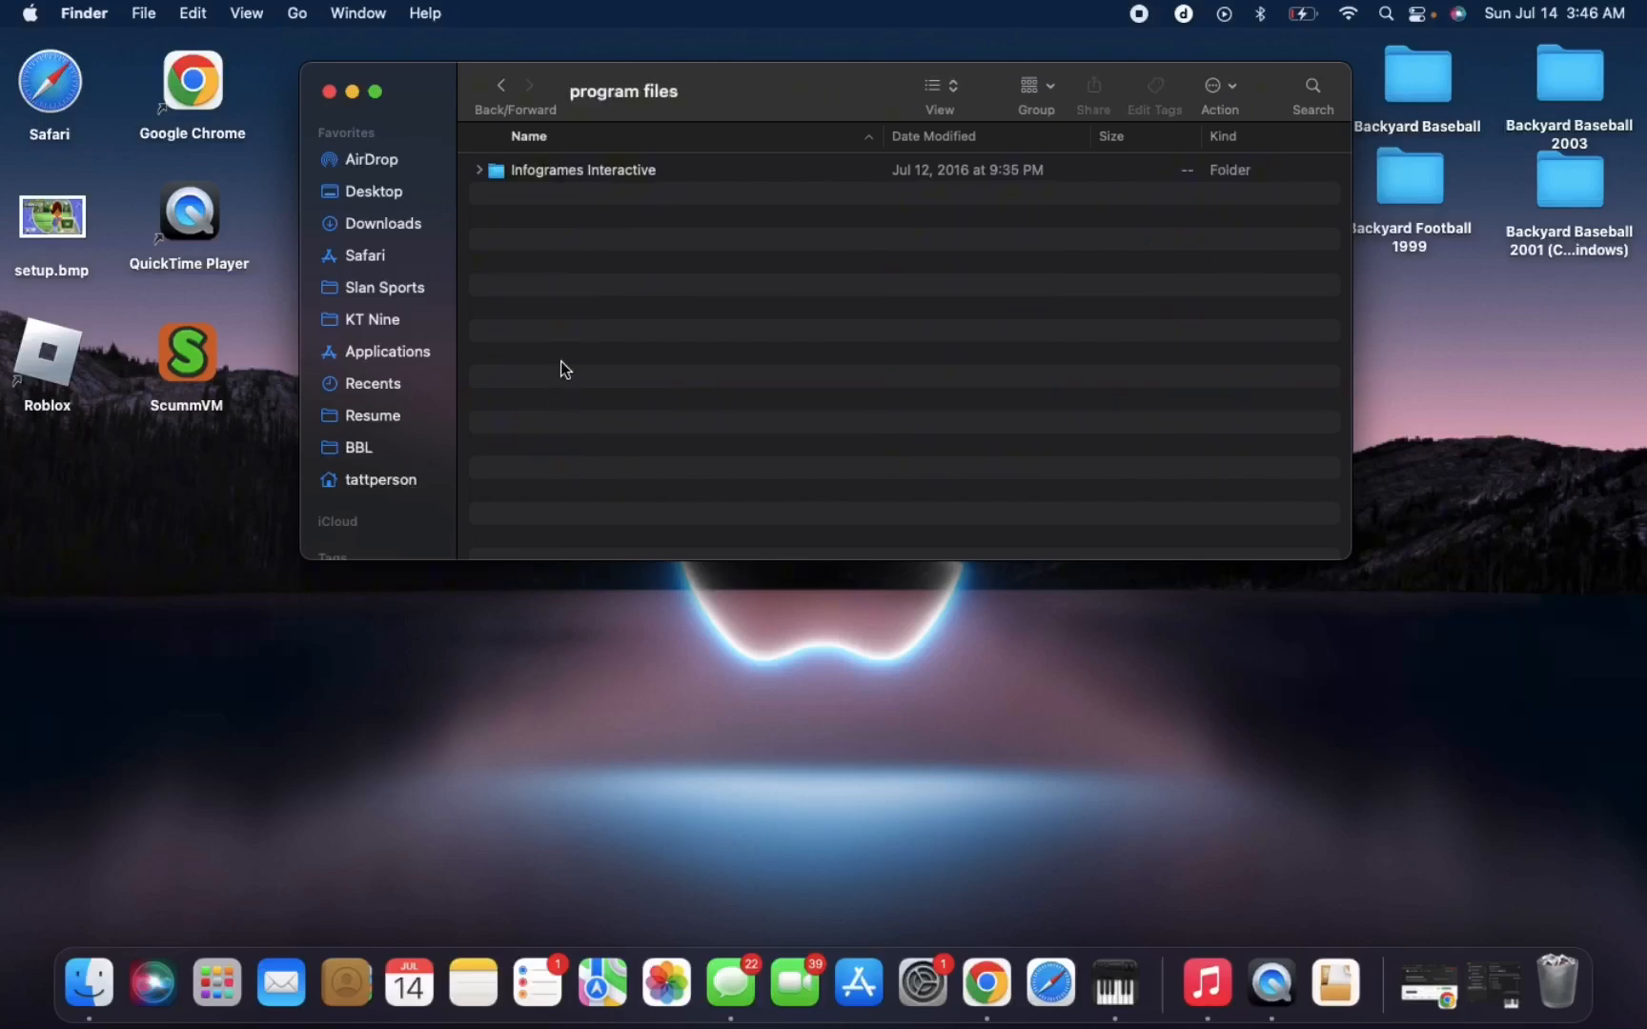
{"action": "left_click", "coordinate": [582, 168]}
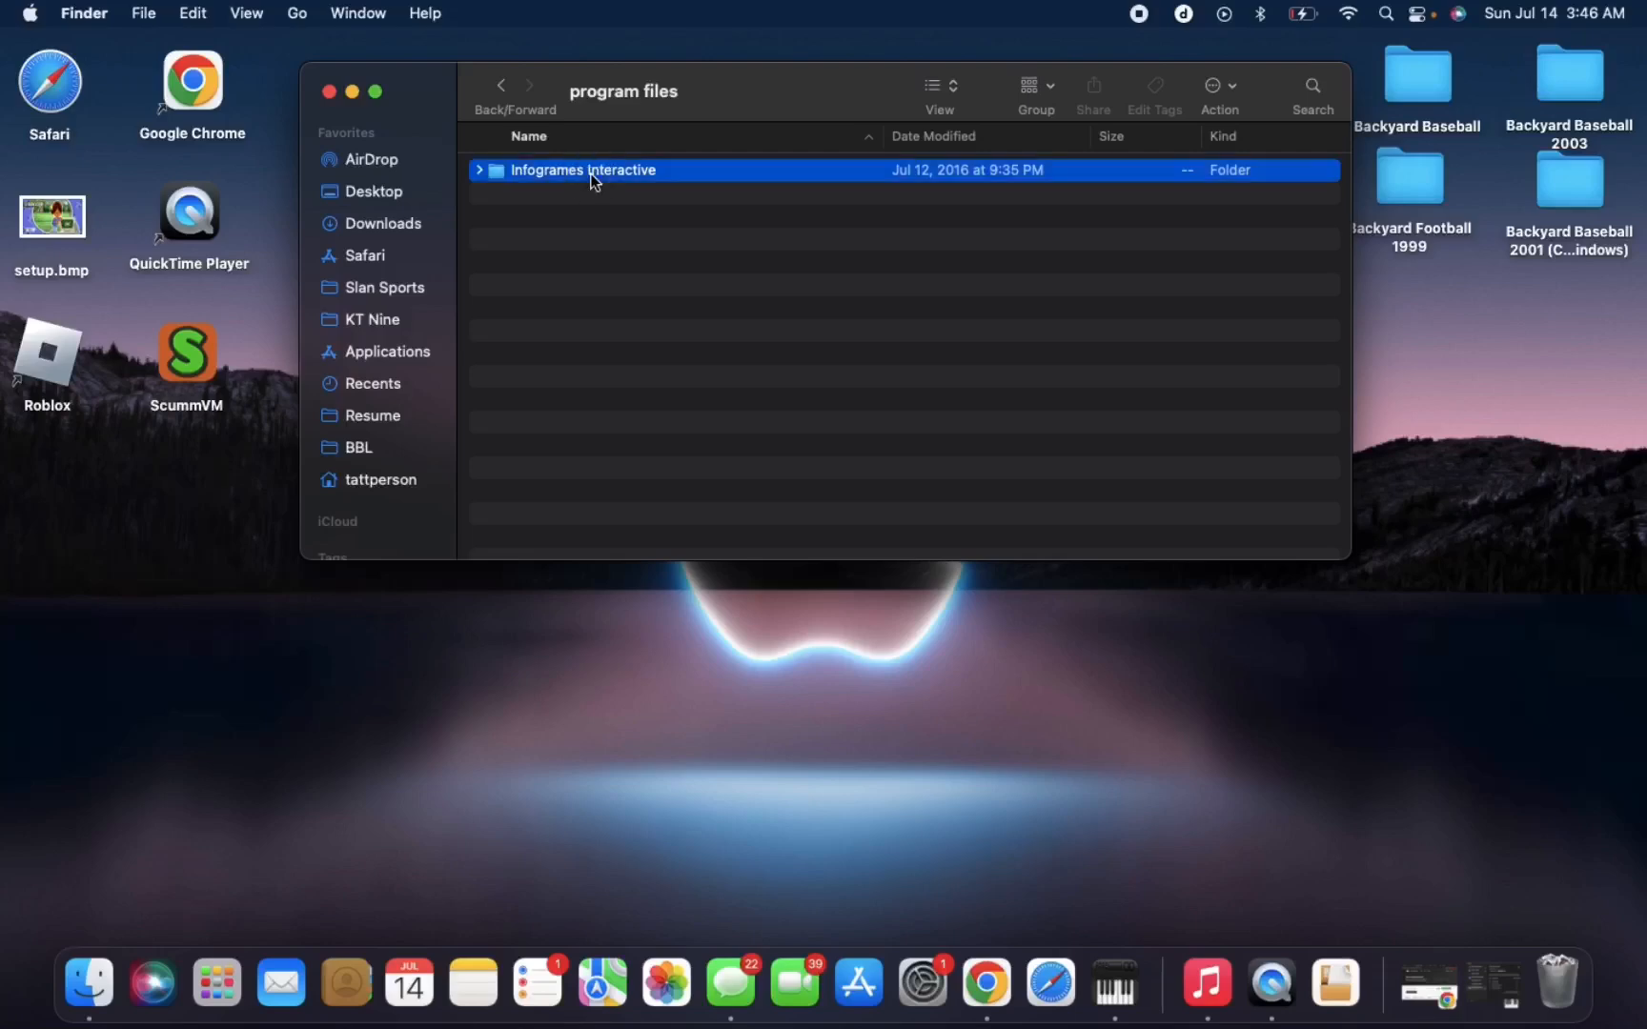
{"action": "double_click", "coordinate": [585, 170]}
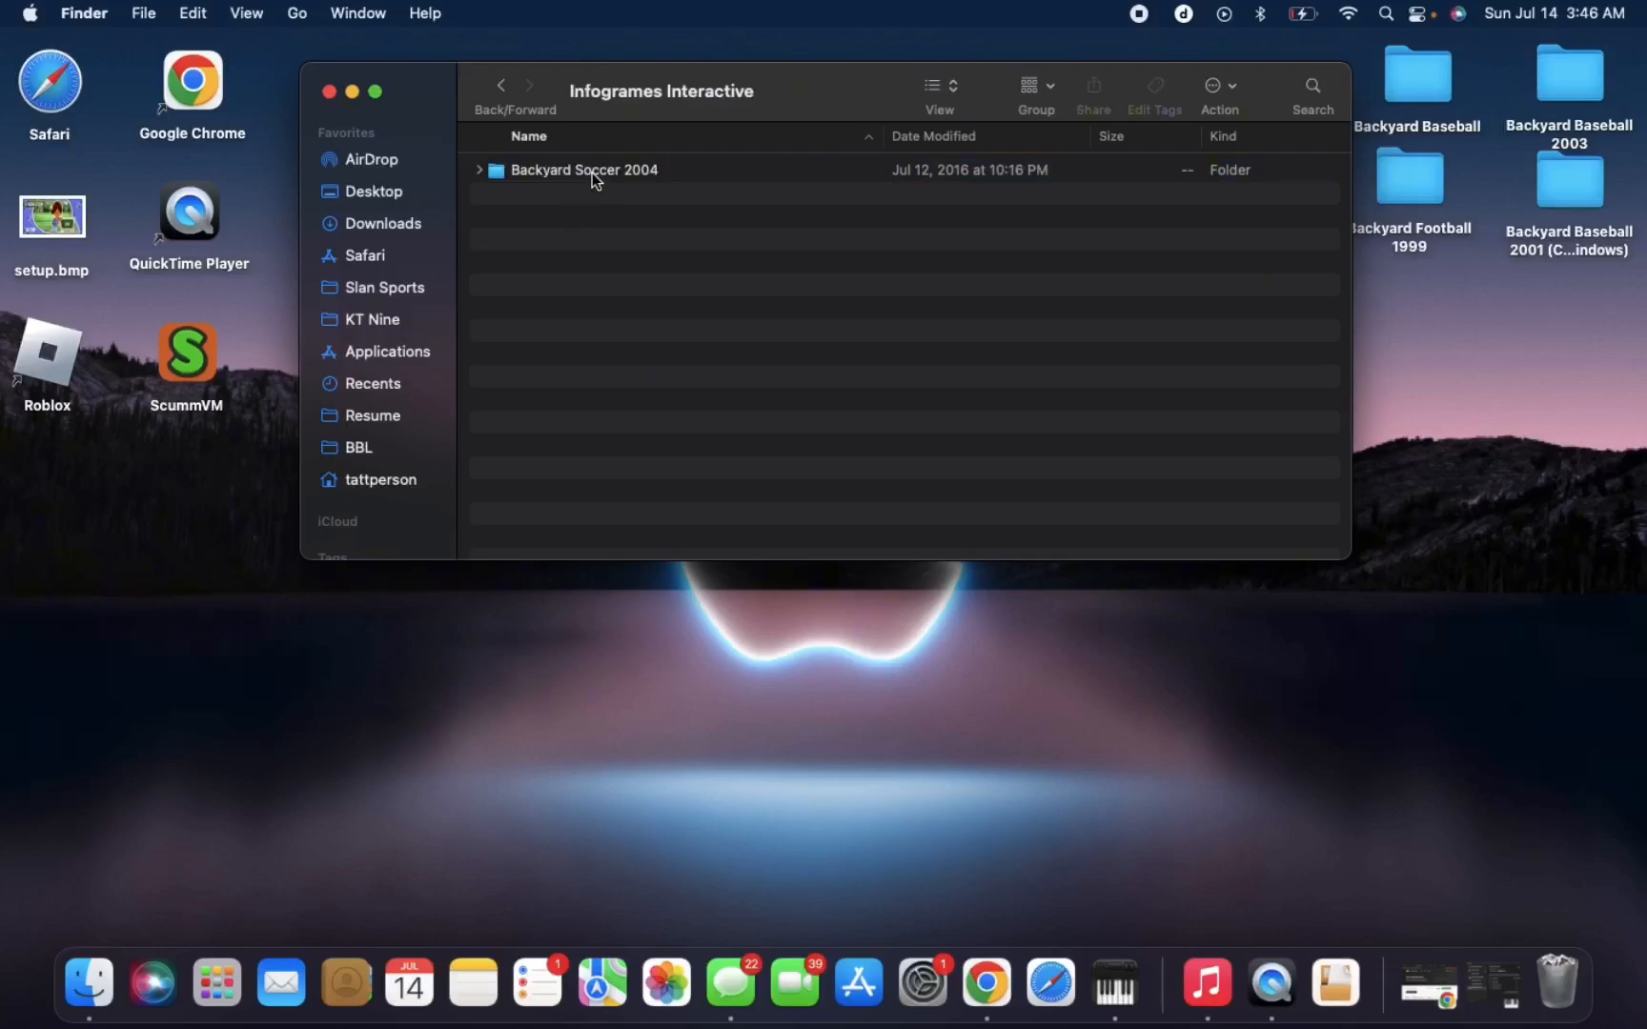
{"action": "double_click", "coordinate": [586, 168]}
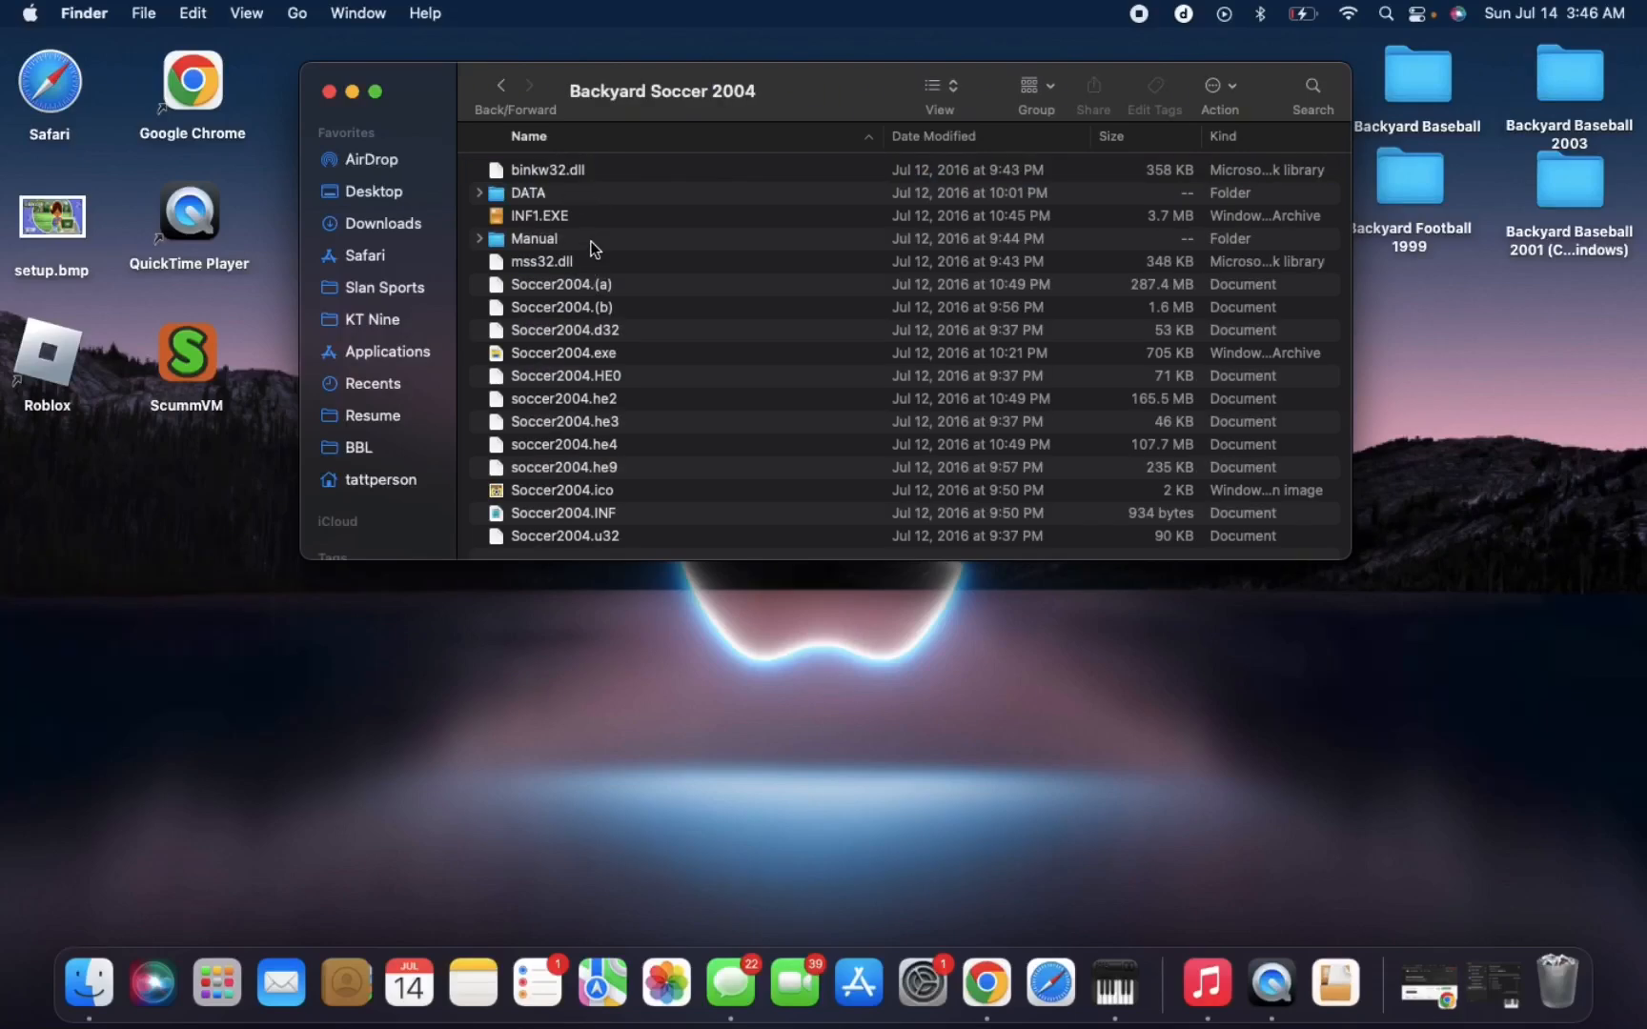
{"action": "mouse_move", "coordinate": [604, 198]}
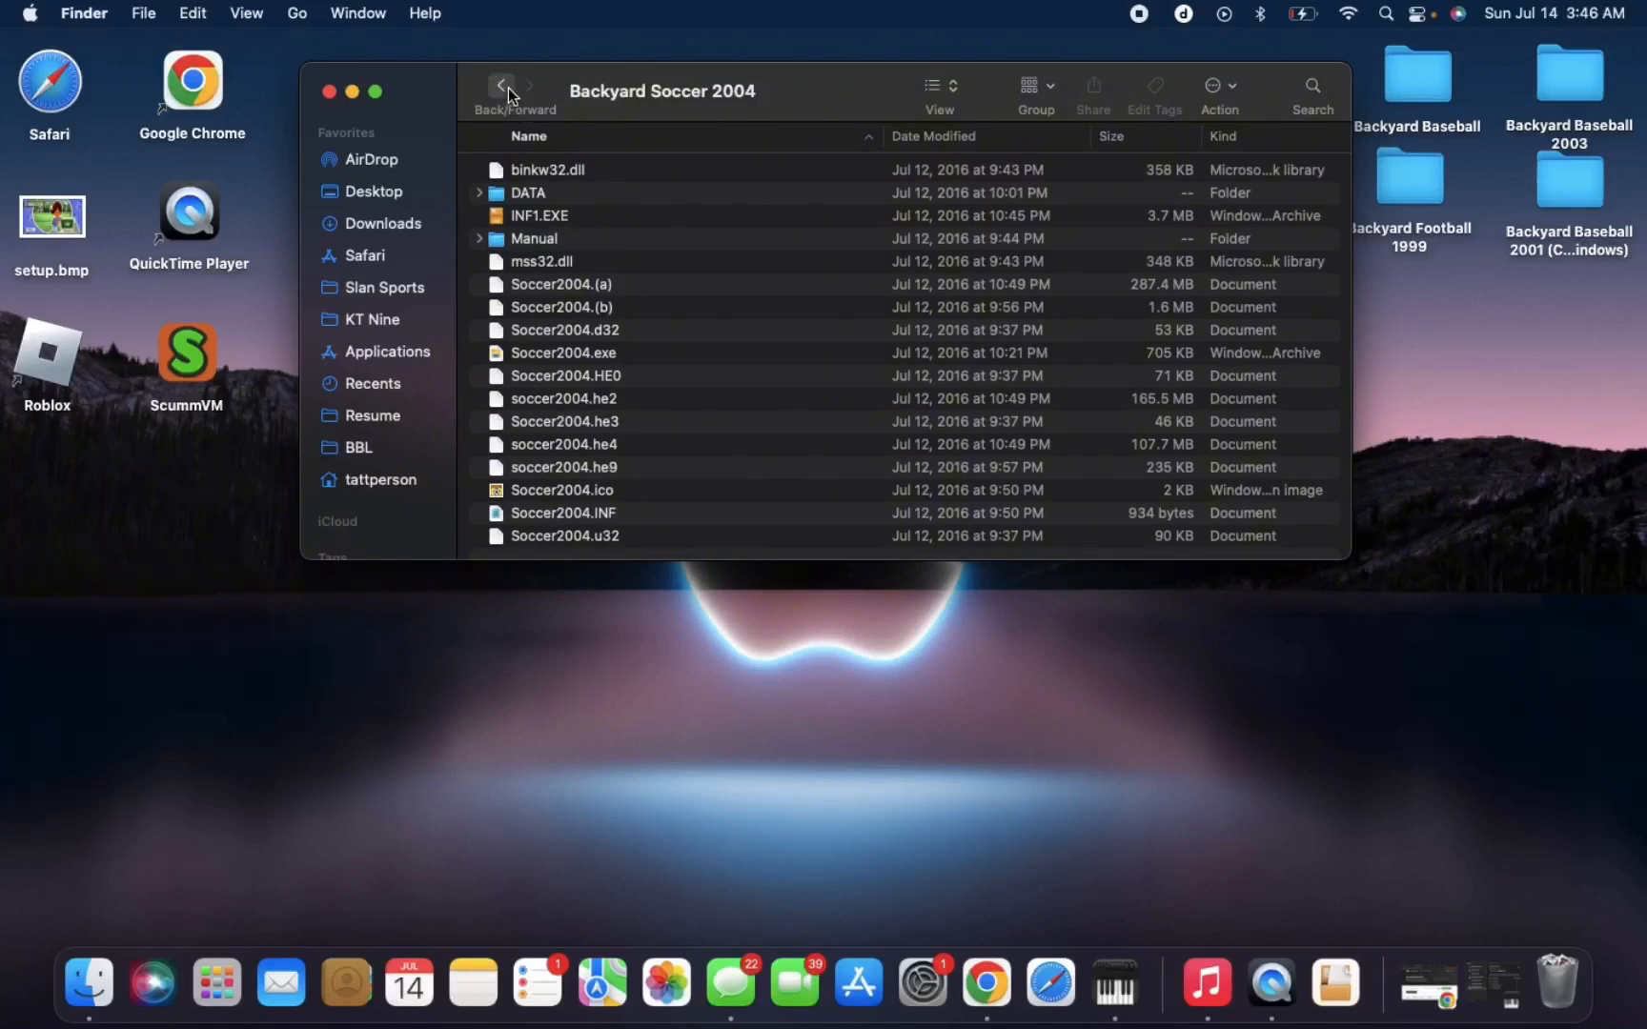
Copy the Backyard Soccer 2004 folder to the desktop and close the Finder window.
{"action": "left_click", "coordinate": [502, 85]}
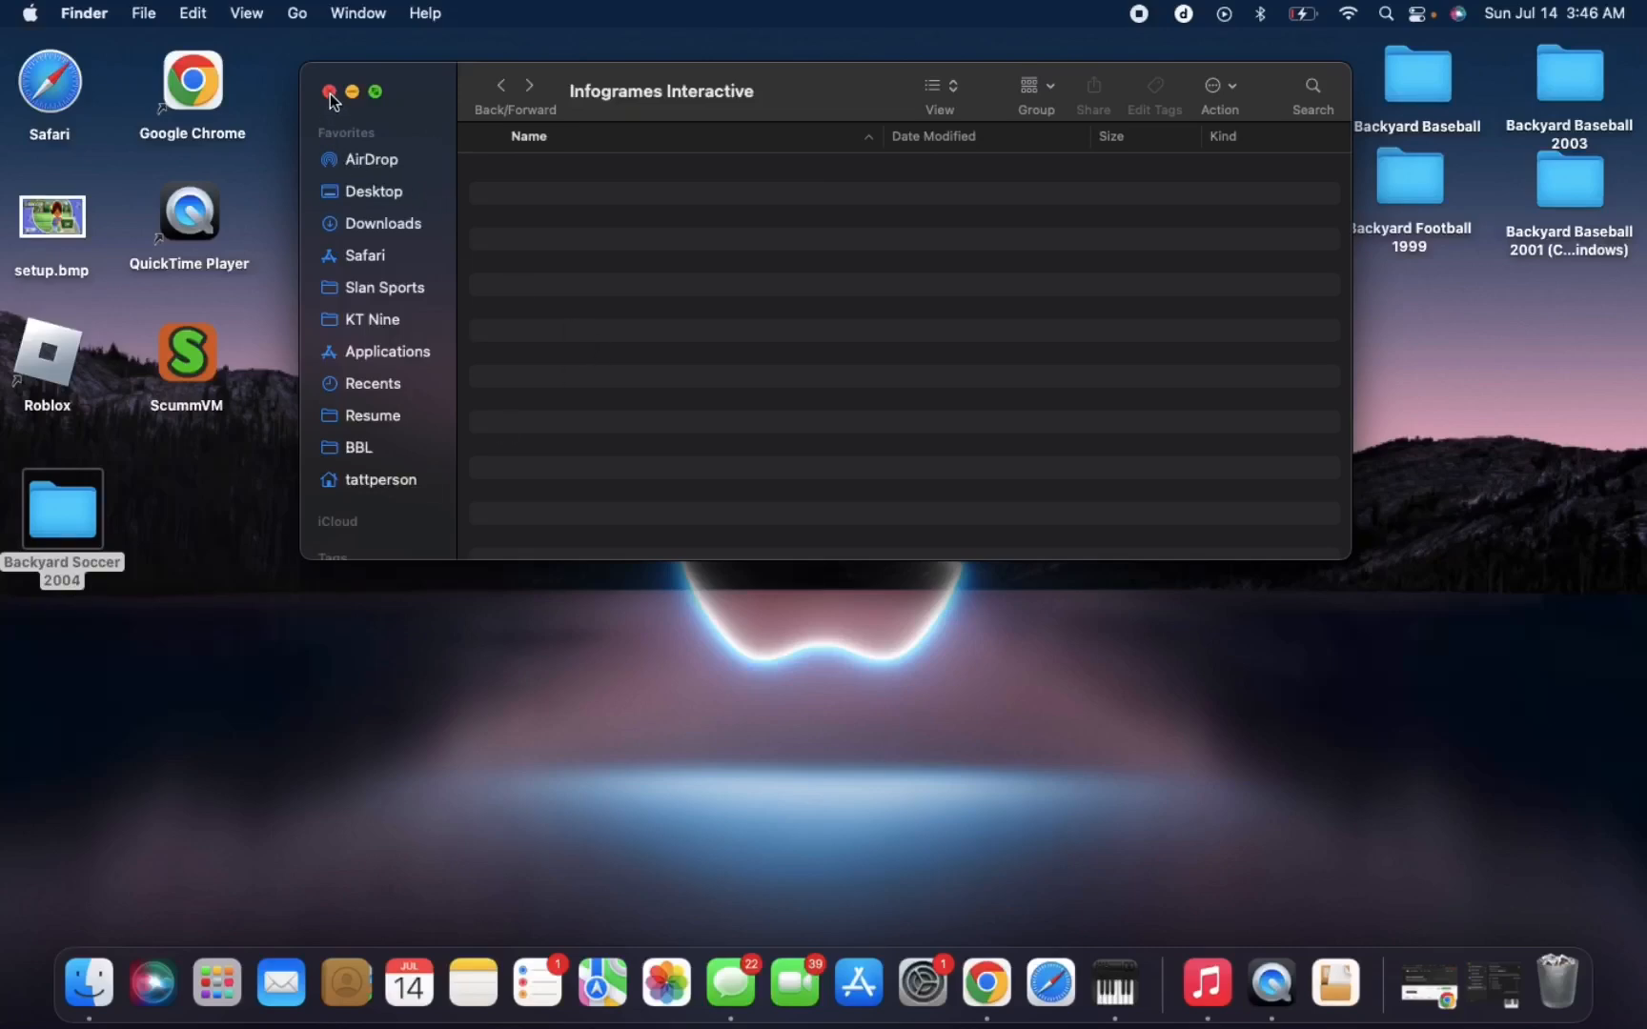
{"action": "left_click", "coordinate": [330, 91]}
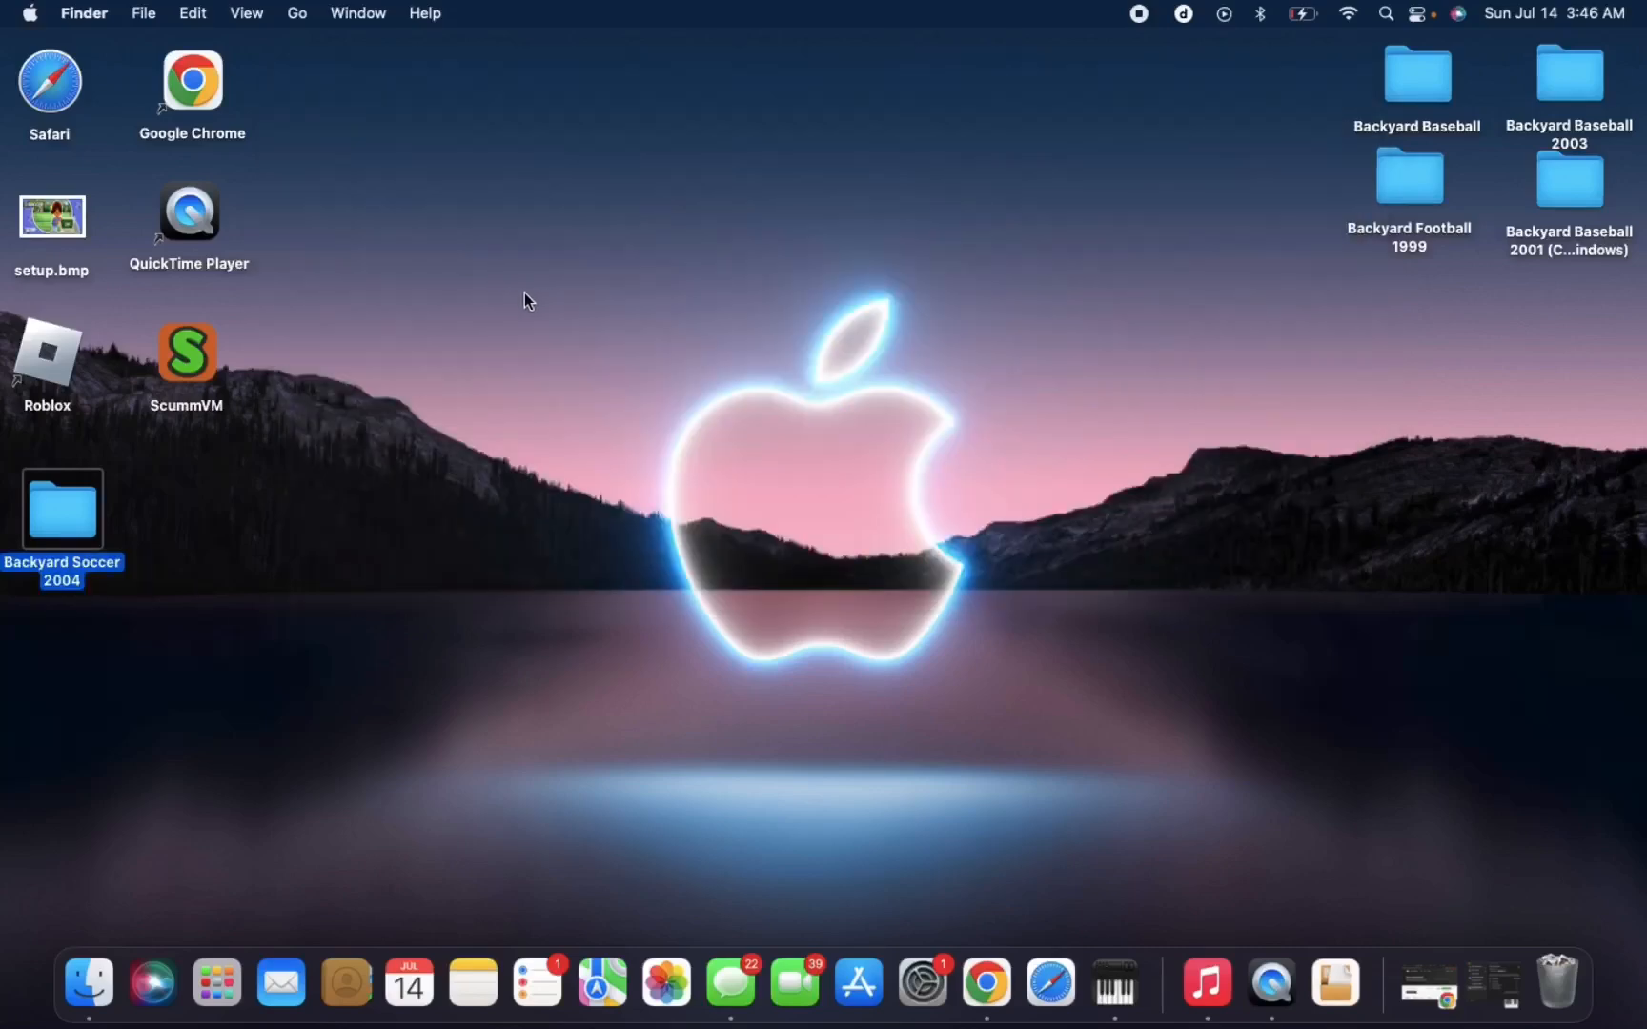
{"action": "mouse_move", "coordinate": [194, 368]}
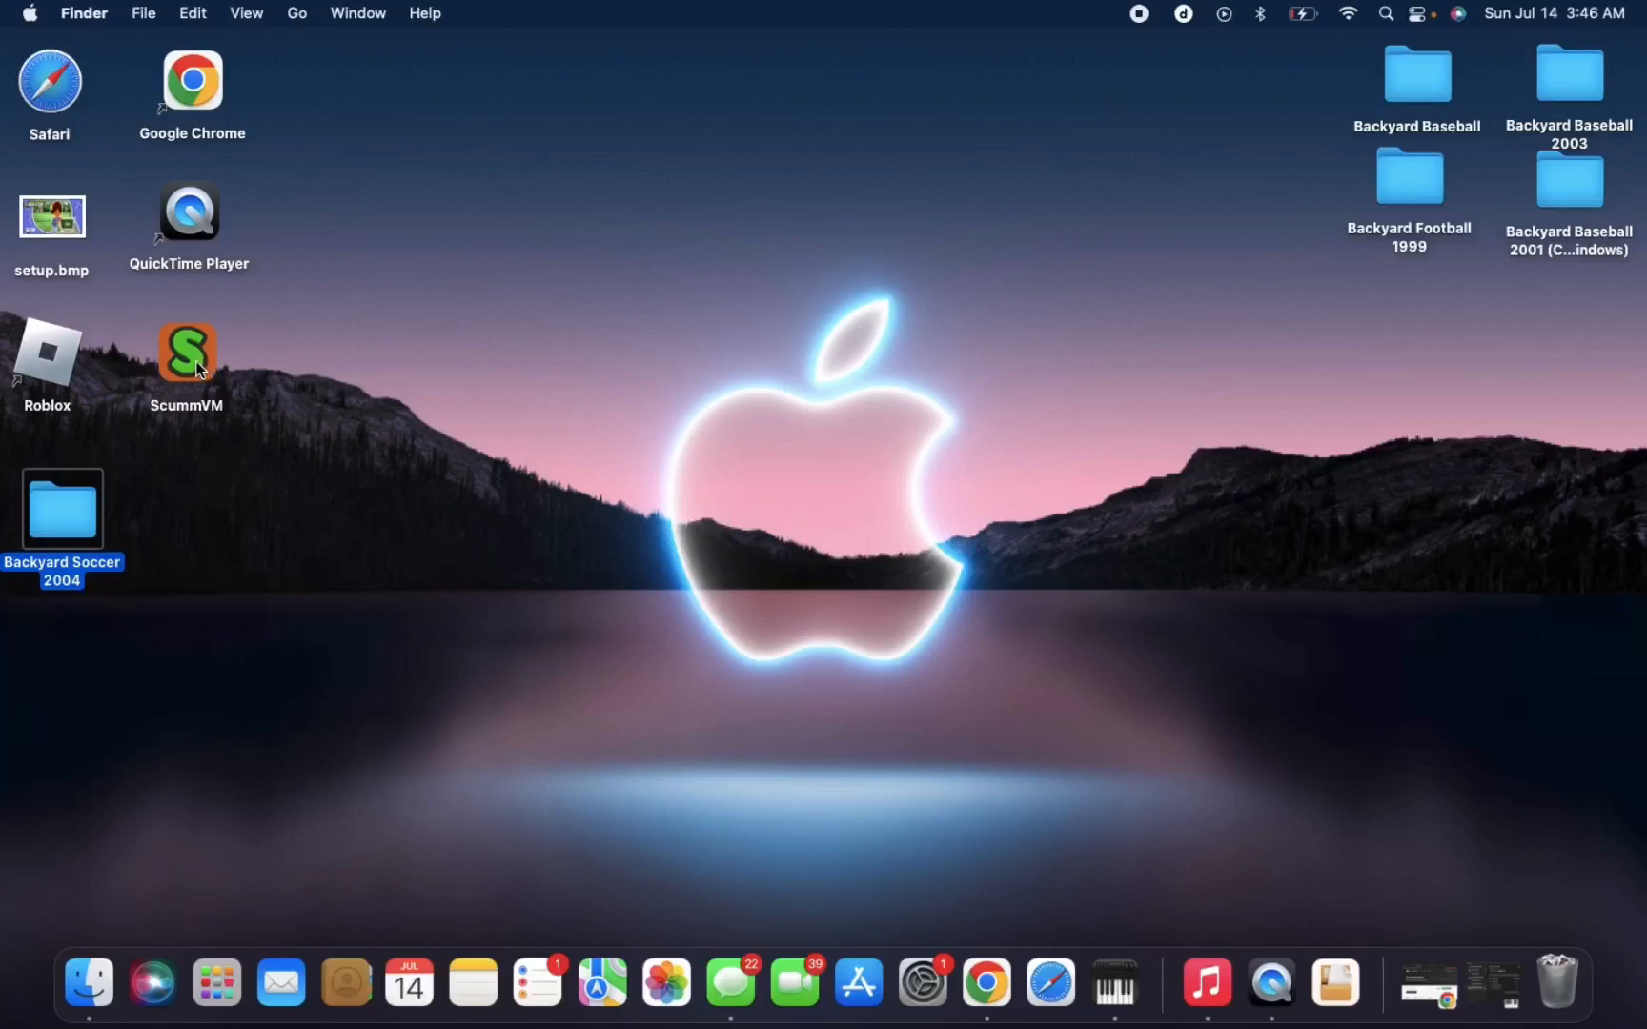
Launch ScummVM from the desktop, showing the four installed Backyard games.
{"action": "double_click", "coordinate": [187, 352]}
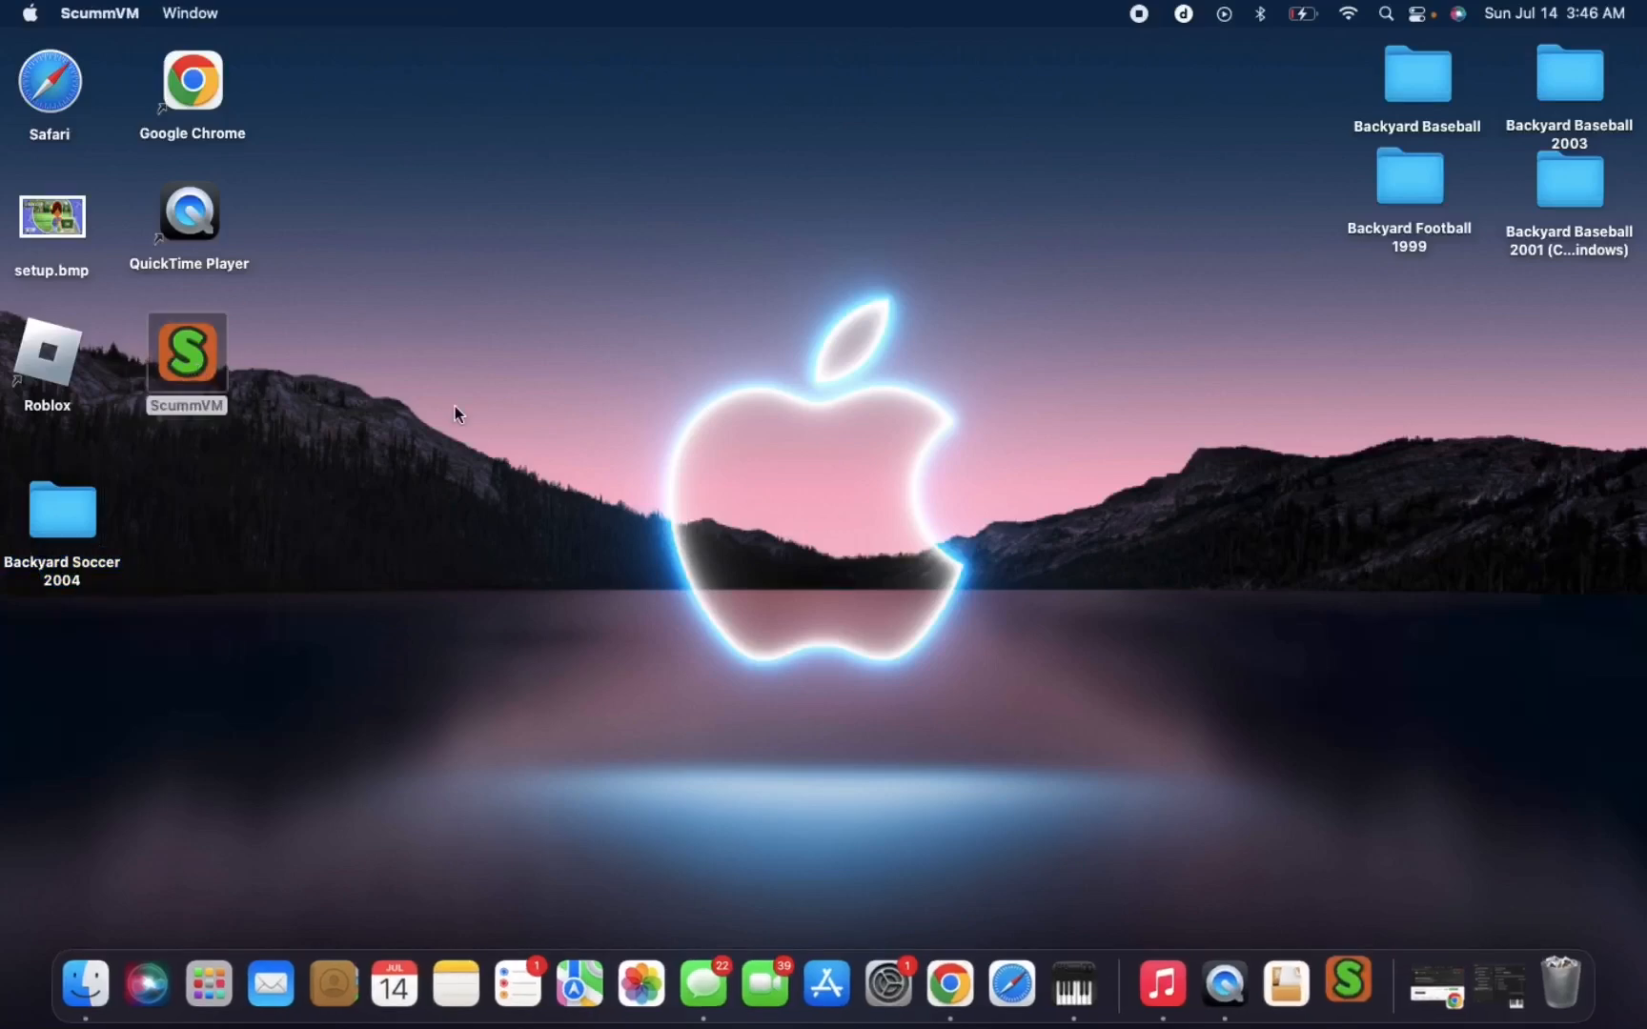
{"action": "double_click", "coordinate": [187, 351]}
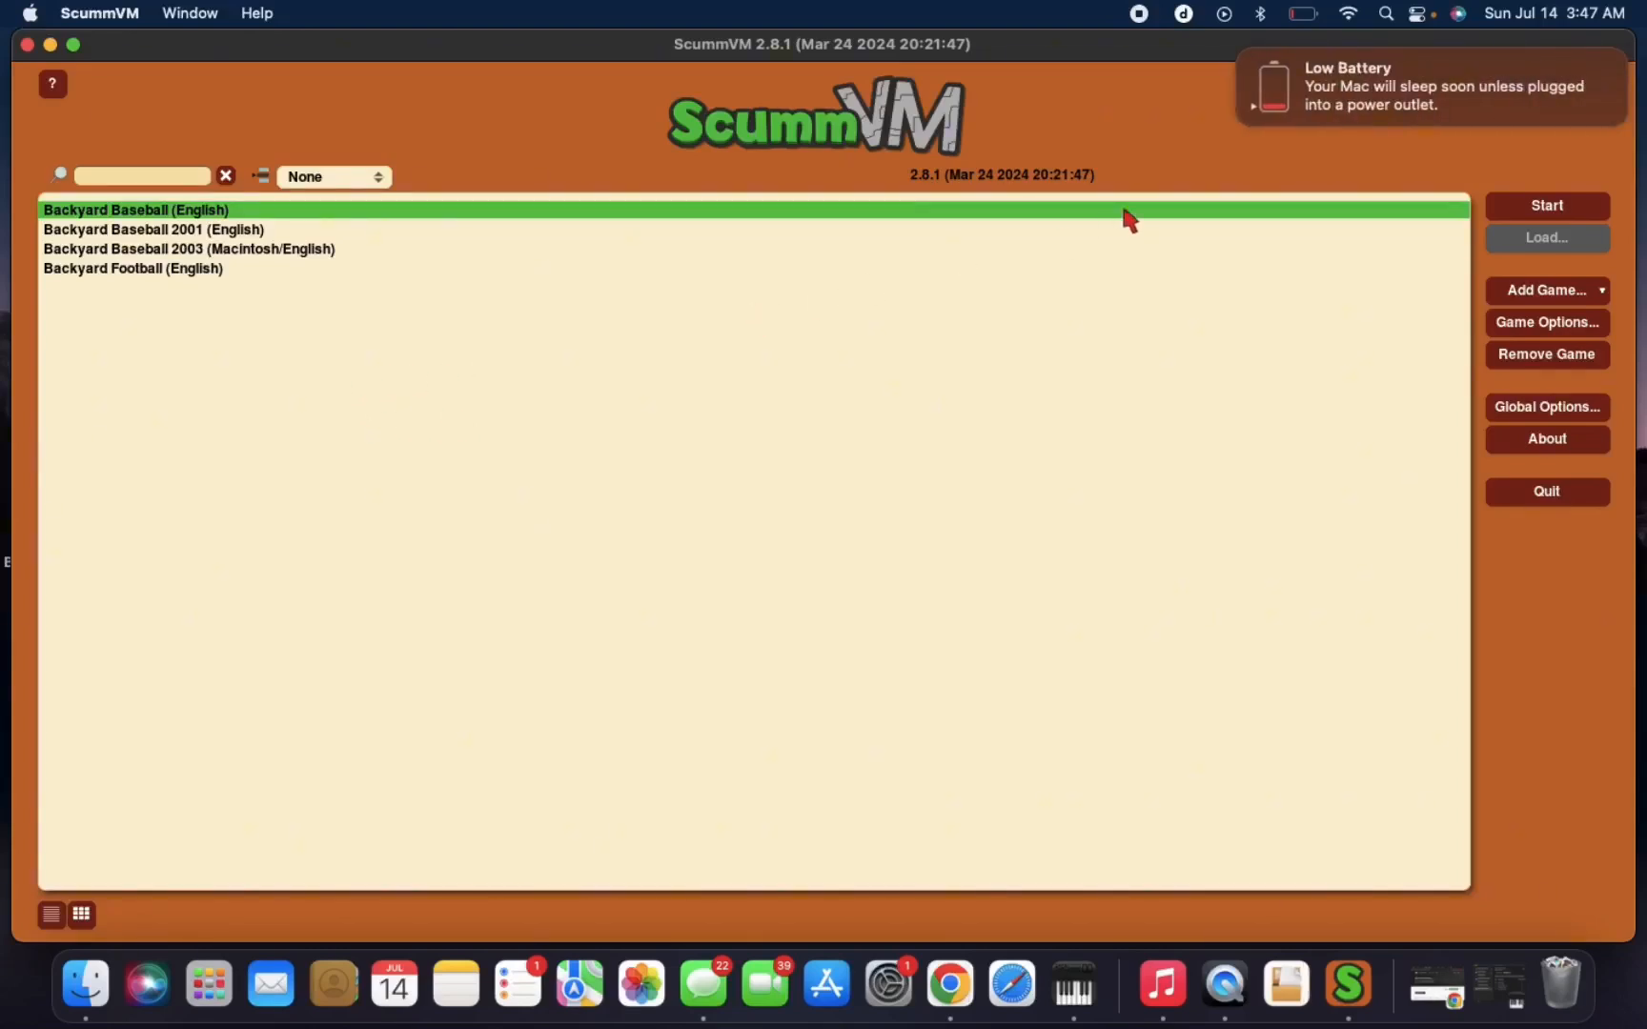
{"action": "mouse_move", "coordinate": [1270, 156]}
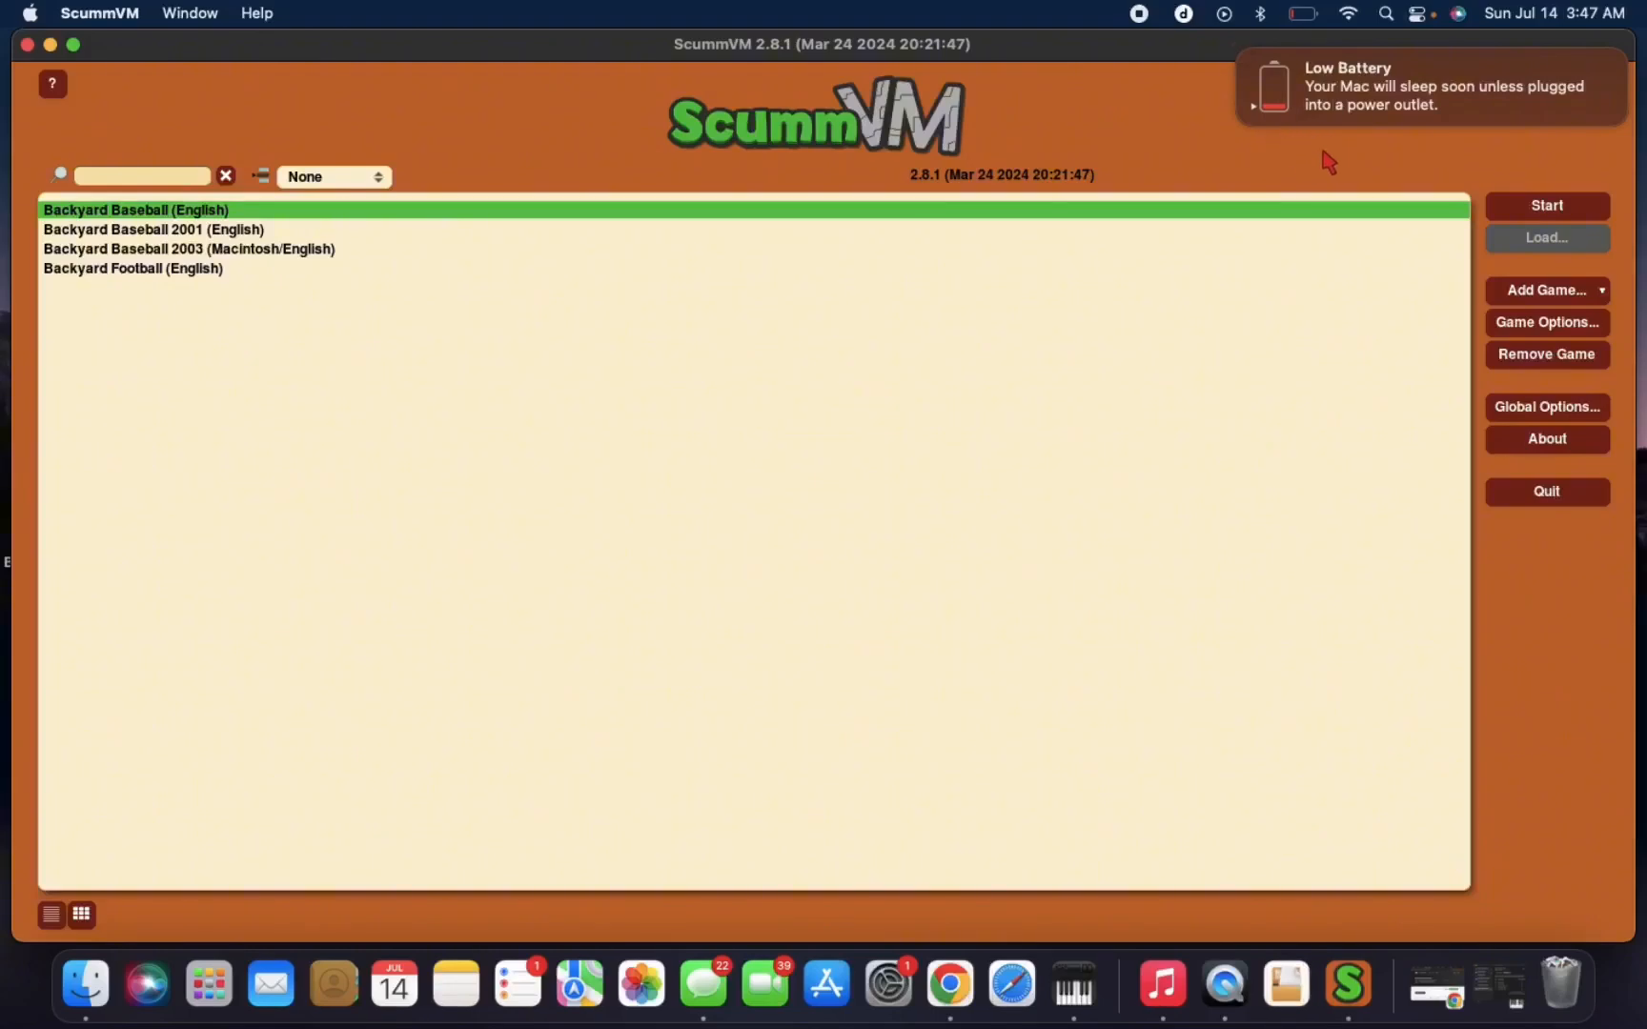
{"action": "mouse_move", "coordinate": [1440, 199]}
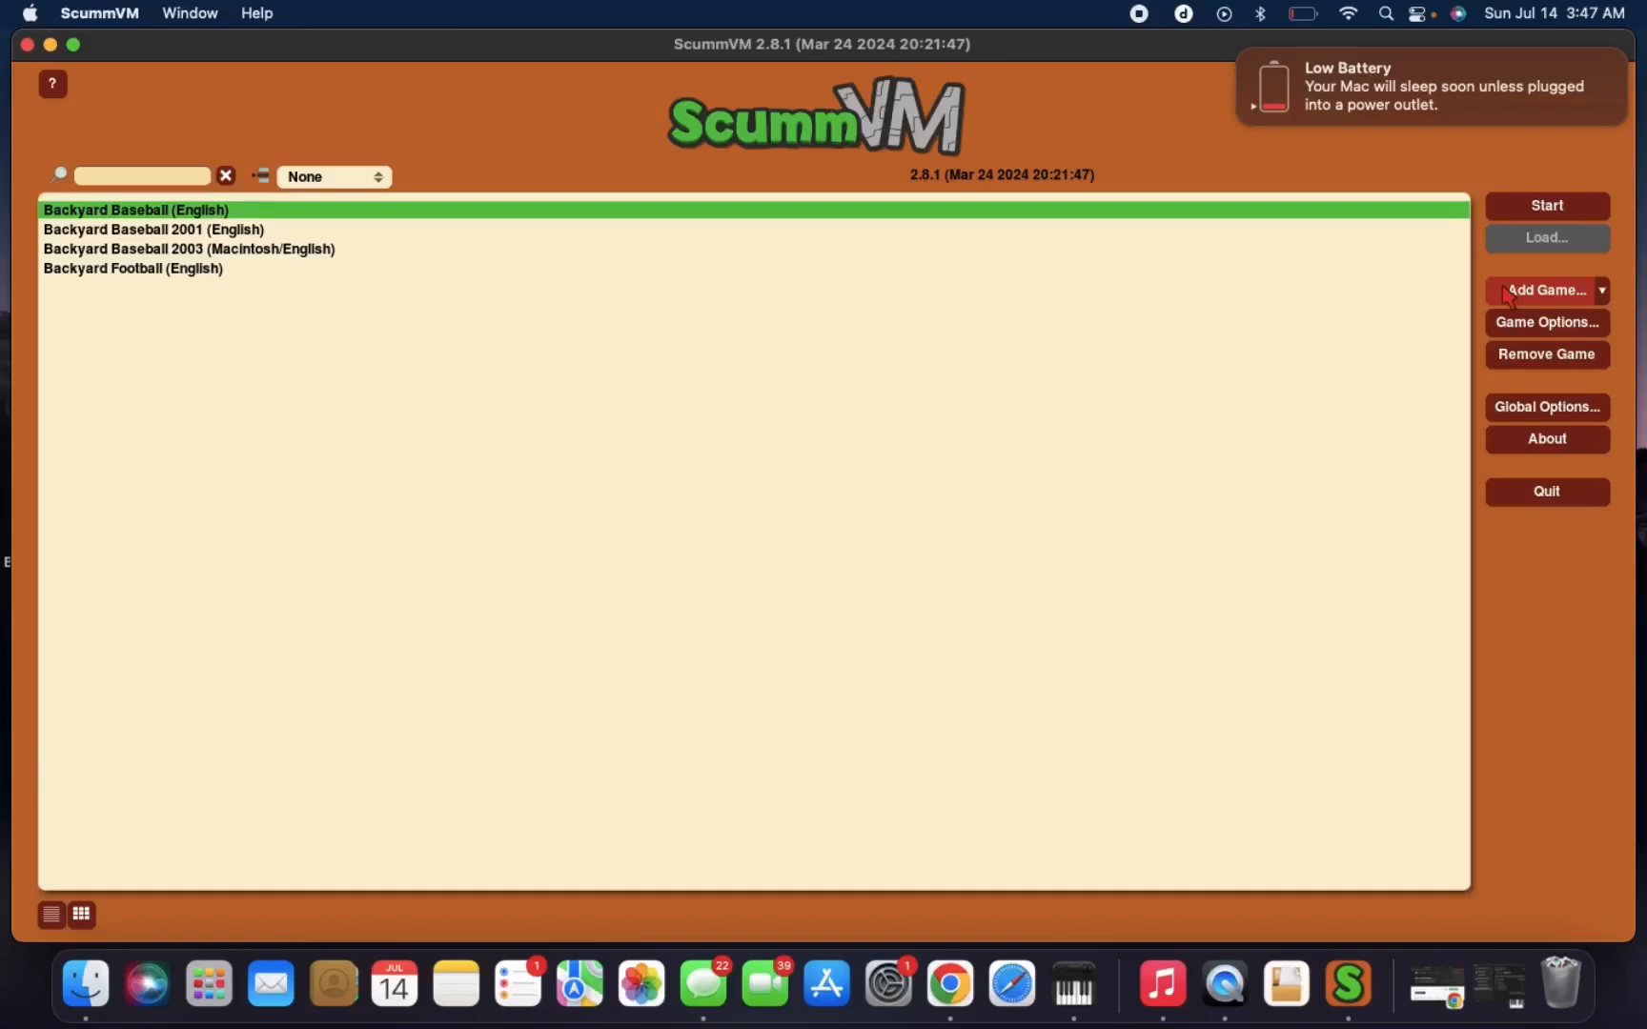
Add the desktop Backyard Soccer 2004 folder with detected settings and start the game.
{"action": "left_click", "coordinate": [1545, 289]}
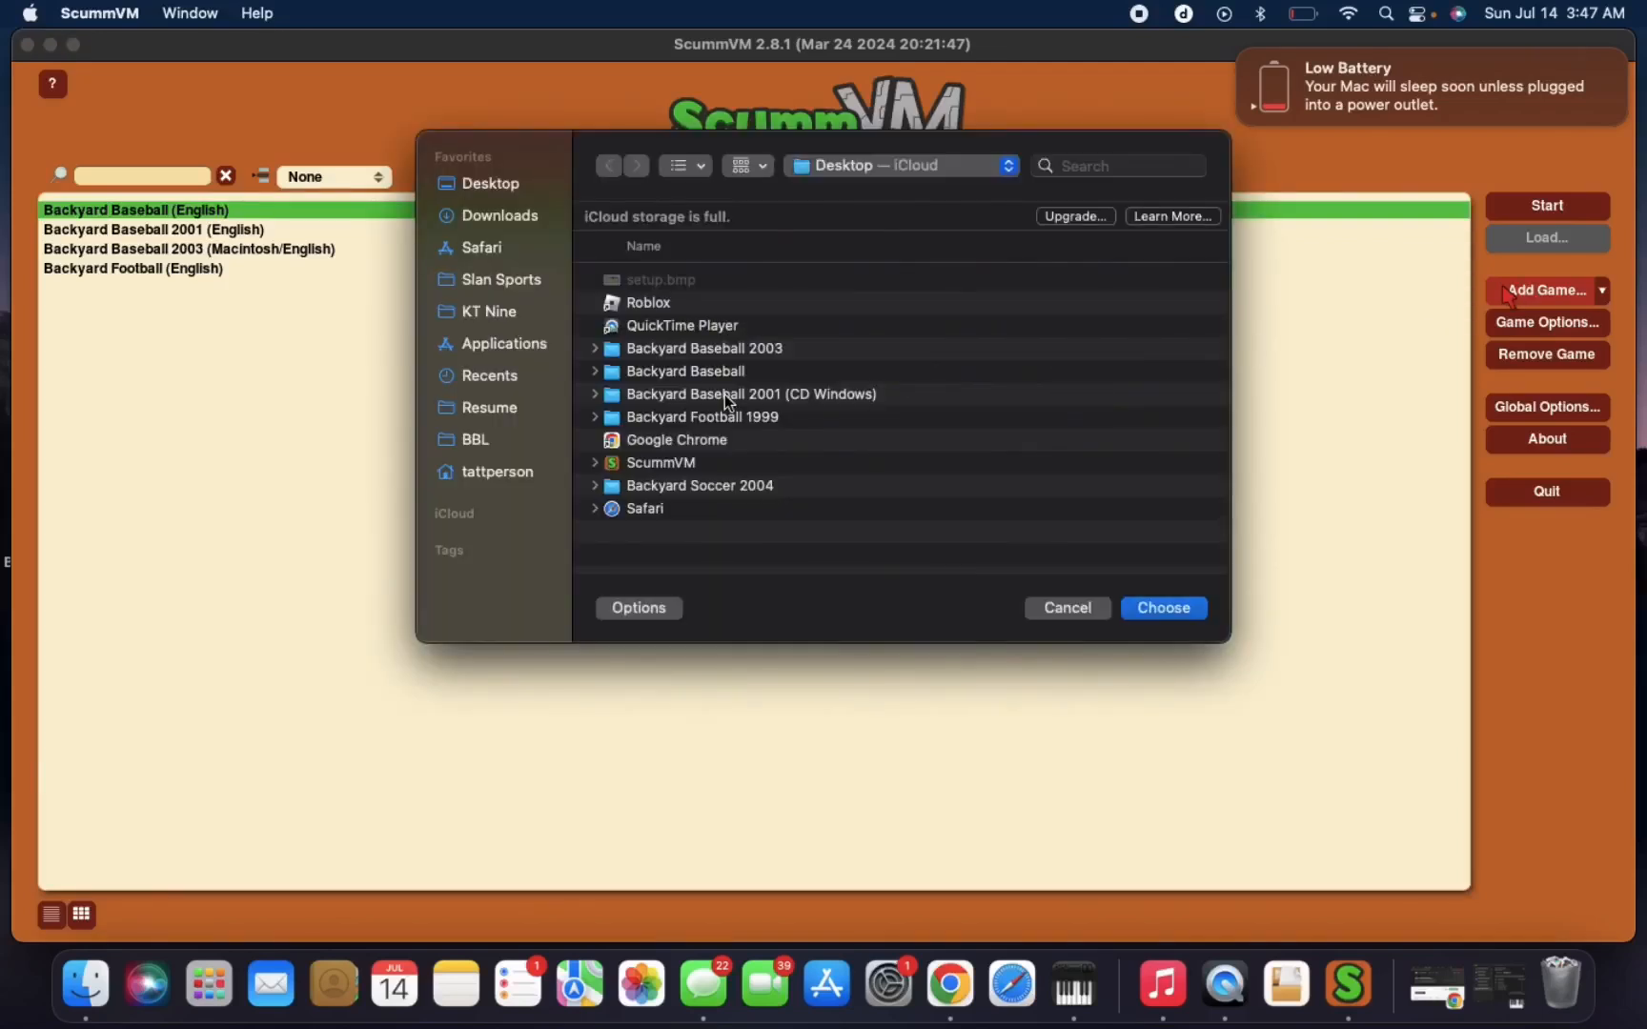
{"action": "mouse_move", "coordinate": [559, 267]}
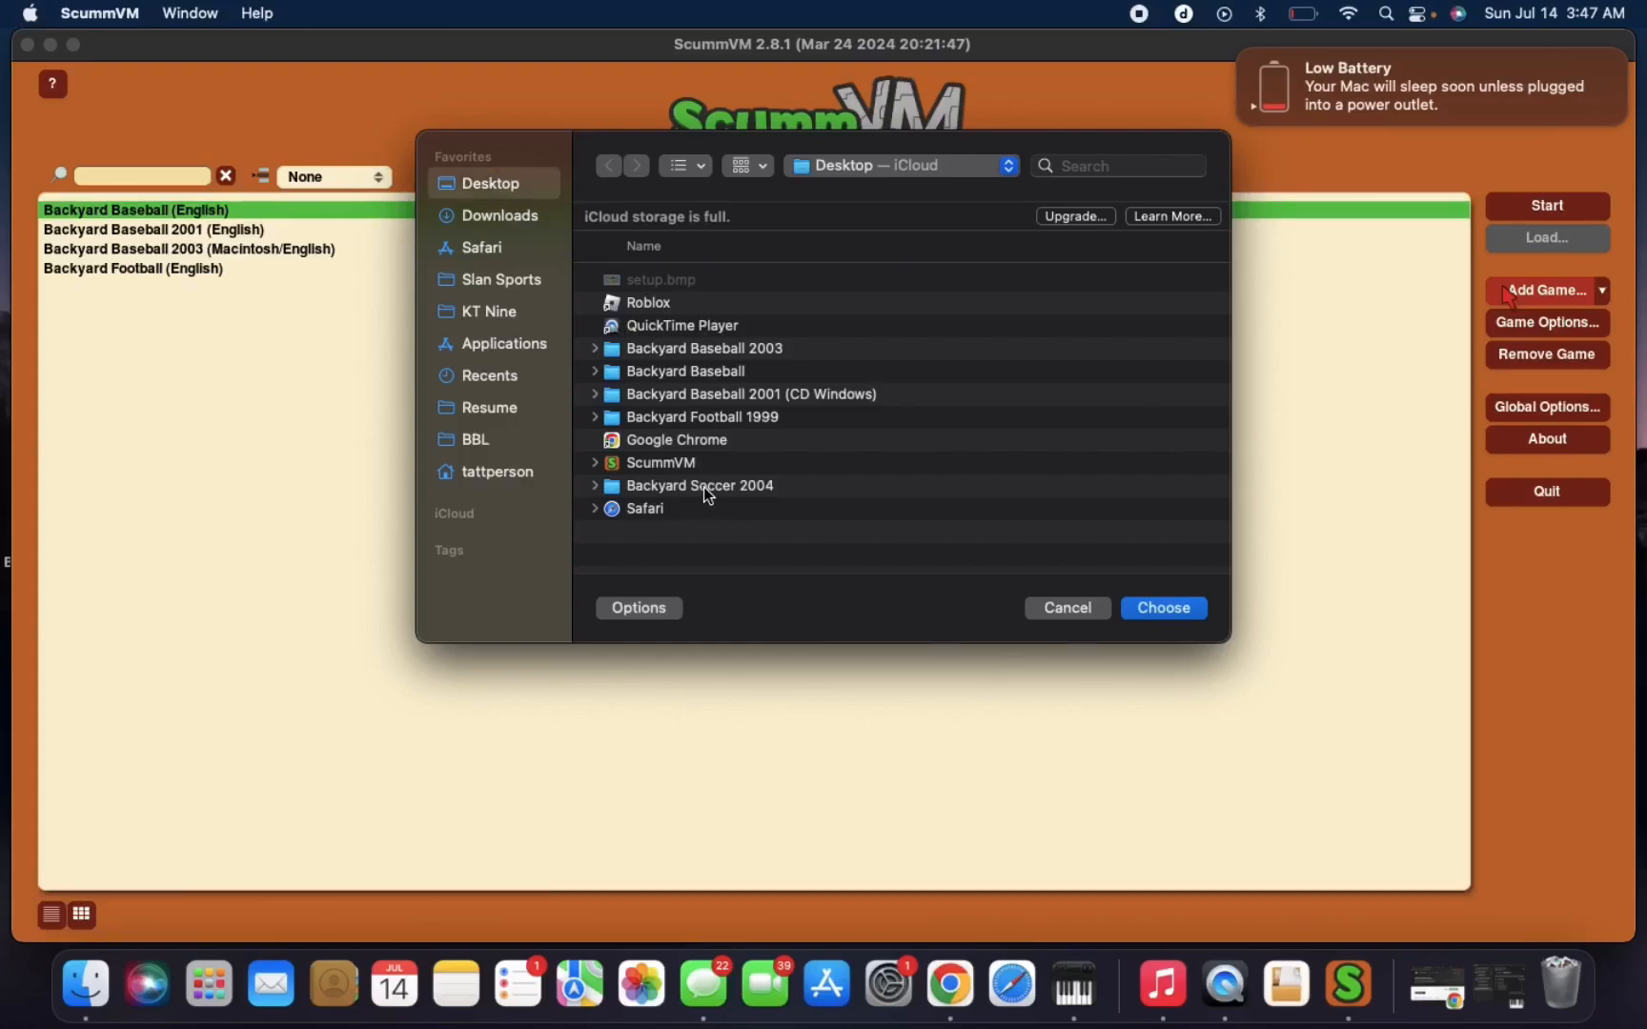
{"action": "left_click", "coordinate": [699, 485]}
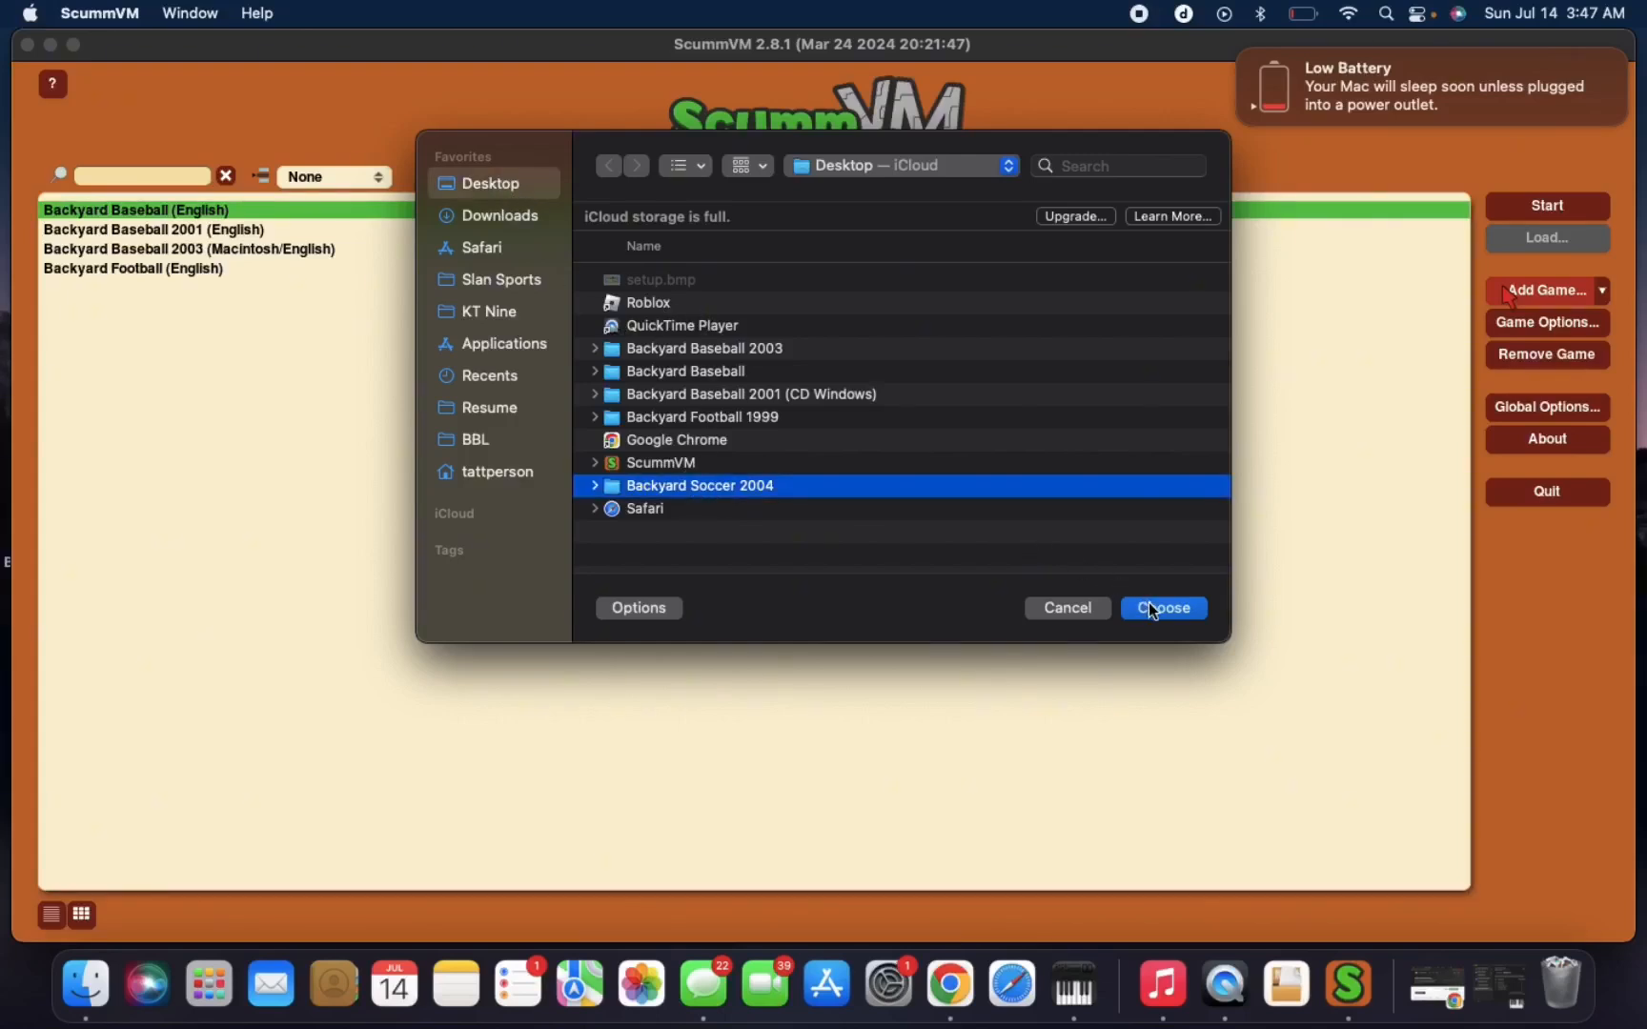
{"action": "left_click", "coordinate": [1163, 608]}
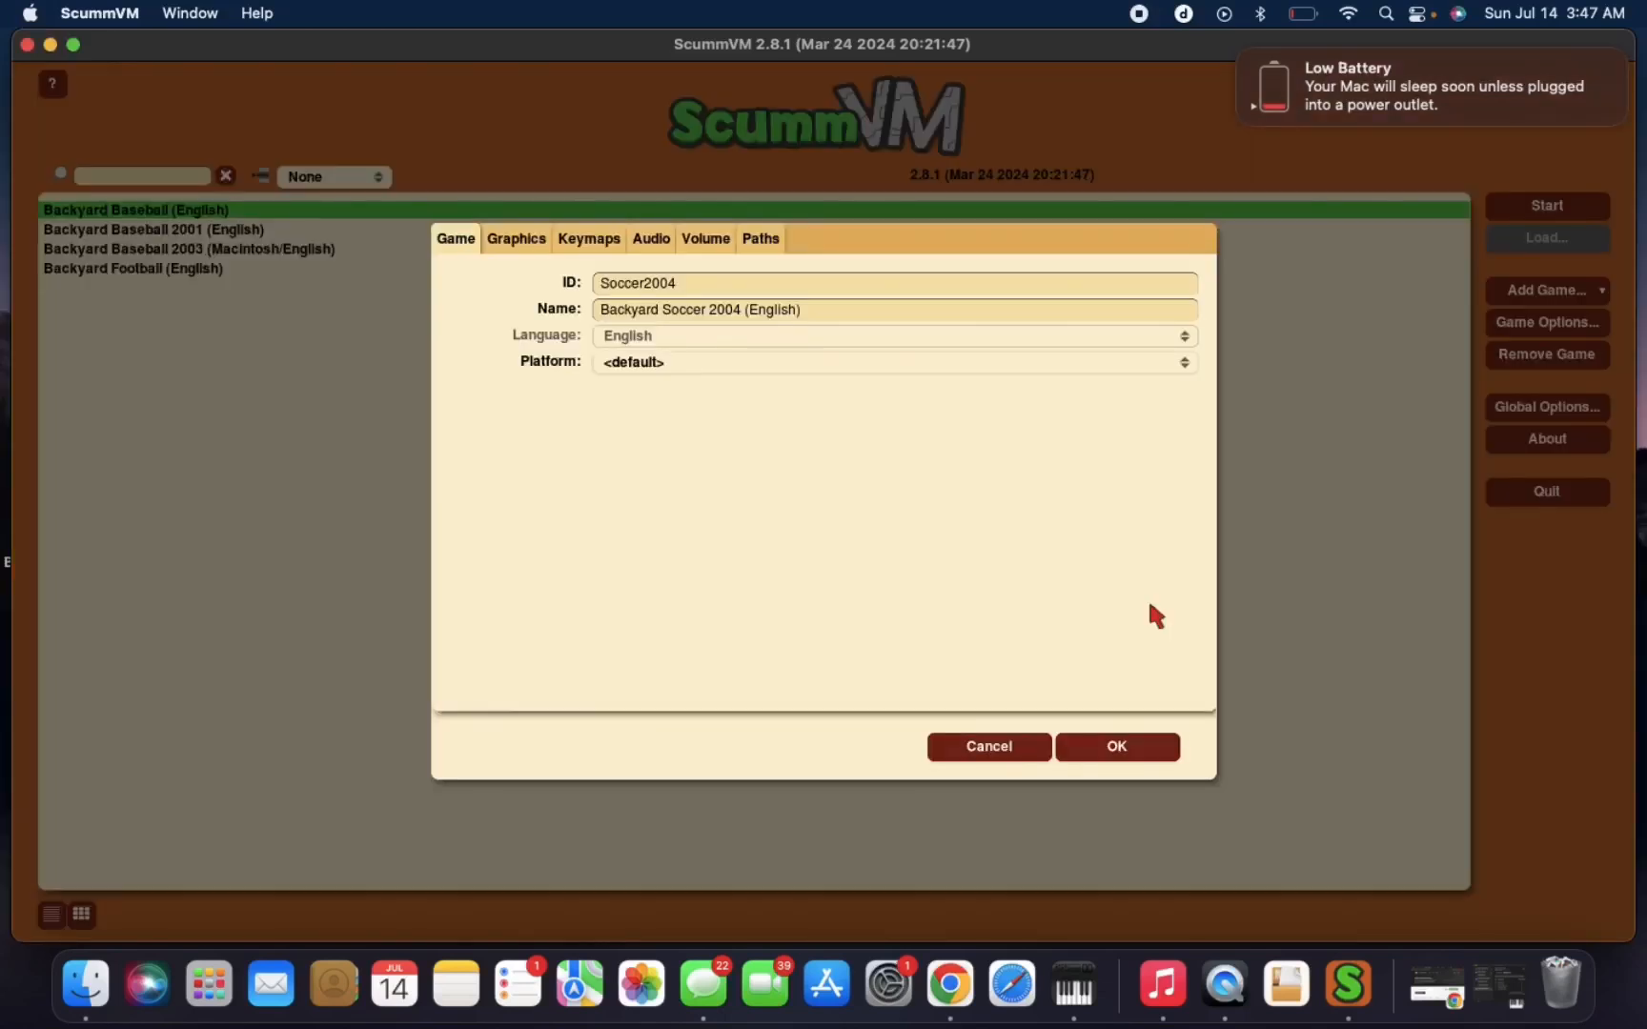
{"action": "mouse_move", "coordinate": [985, 397]}
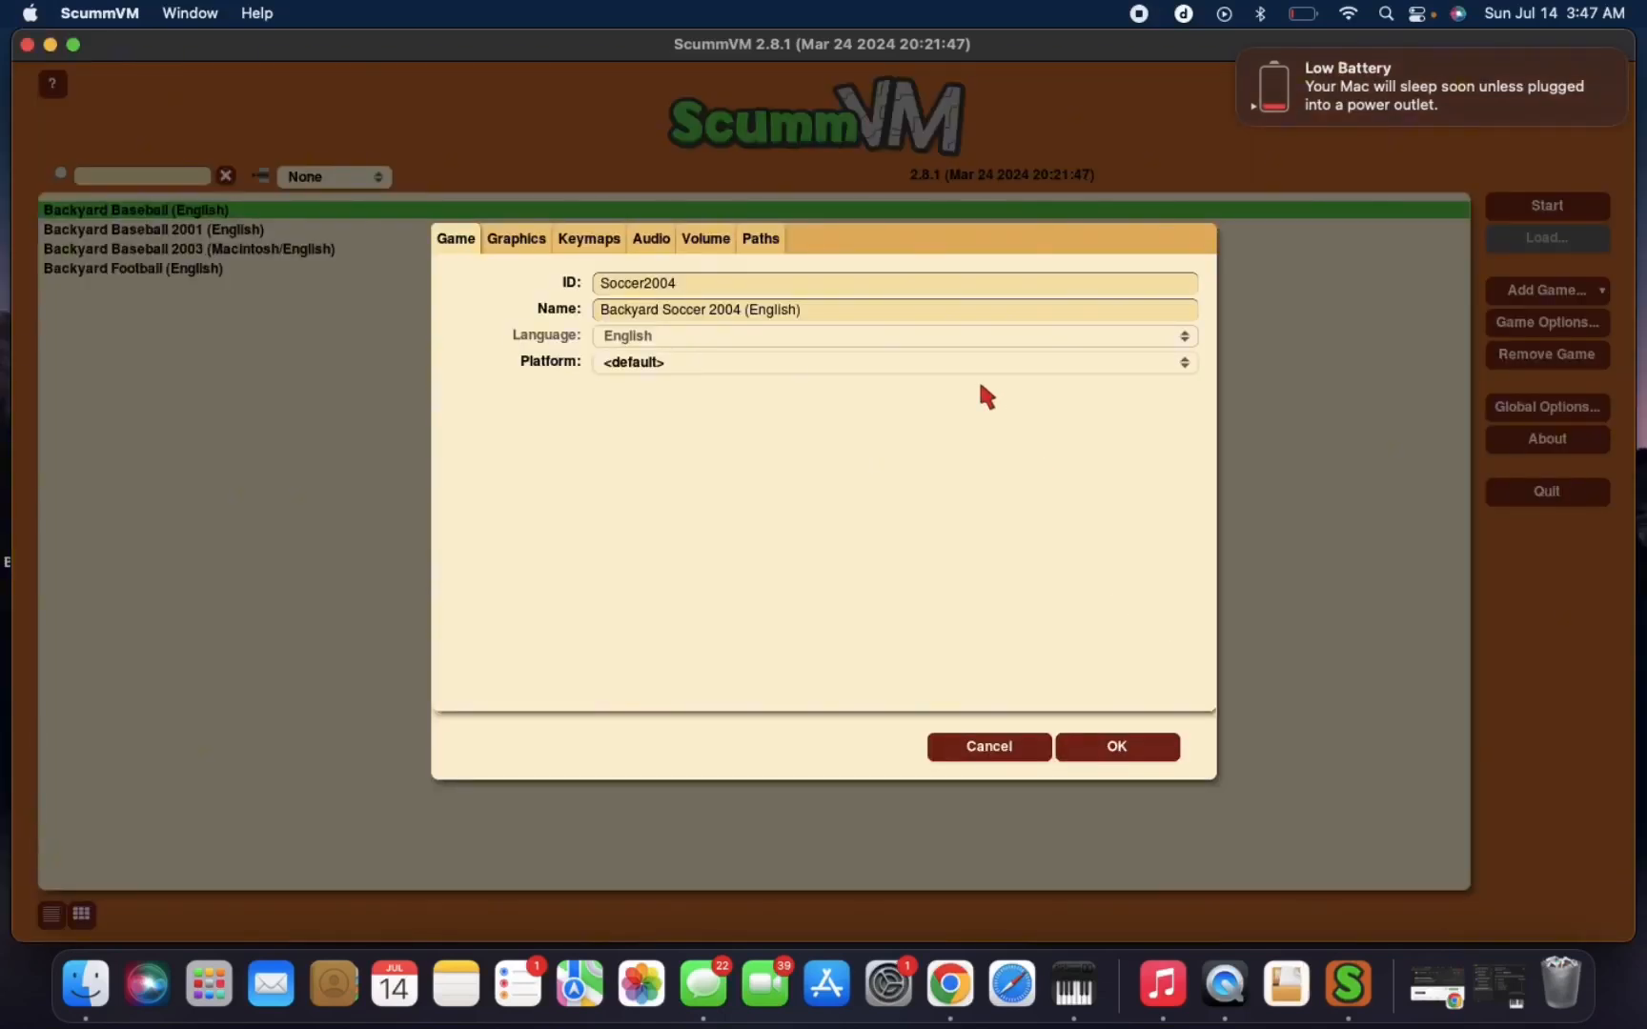
{"action": "mouse_move", "coordinate": [1103, 686]}
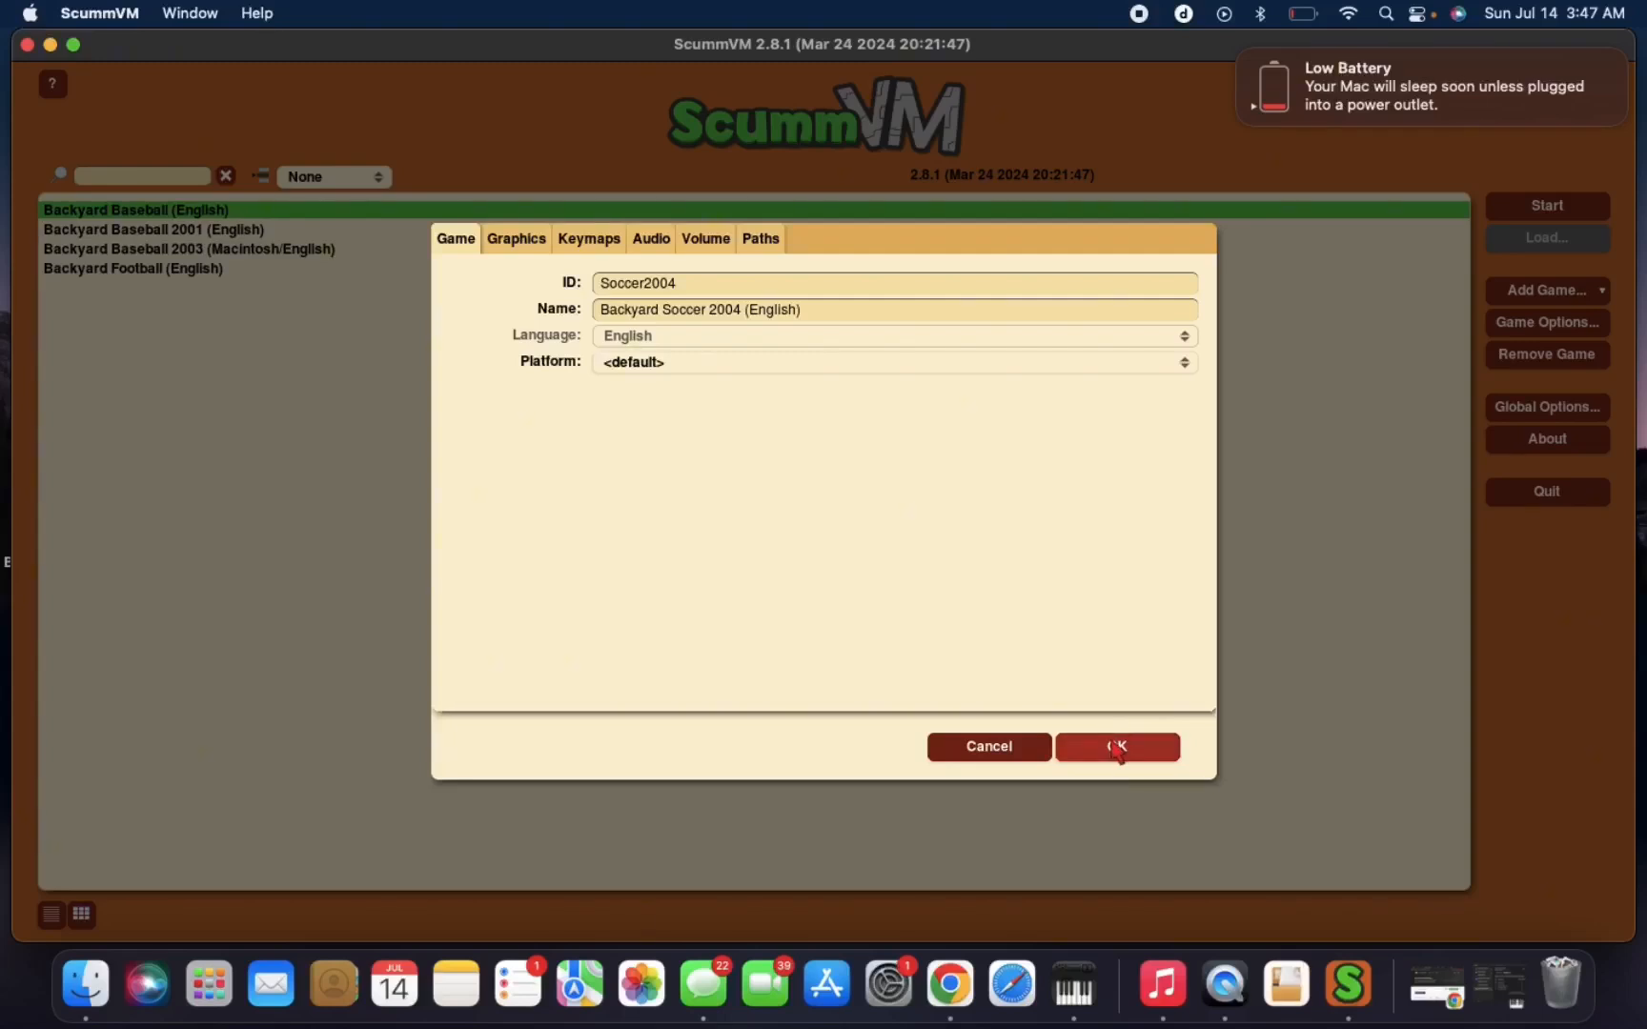
{"action": "left_click", "coordinate": [1116, 745]}
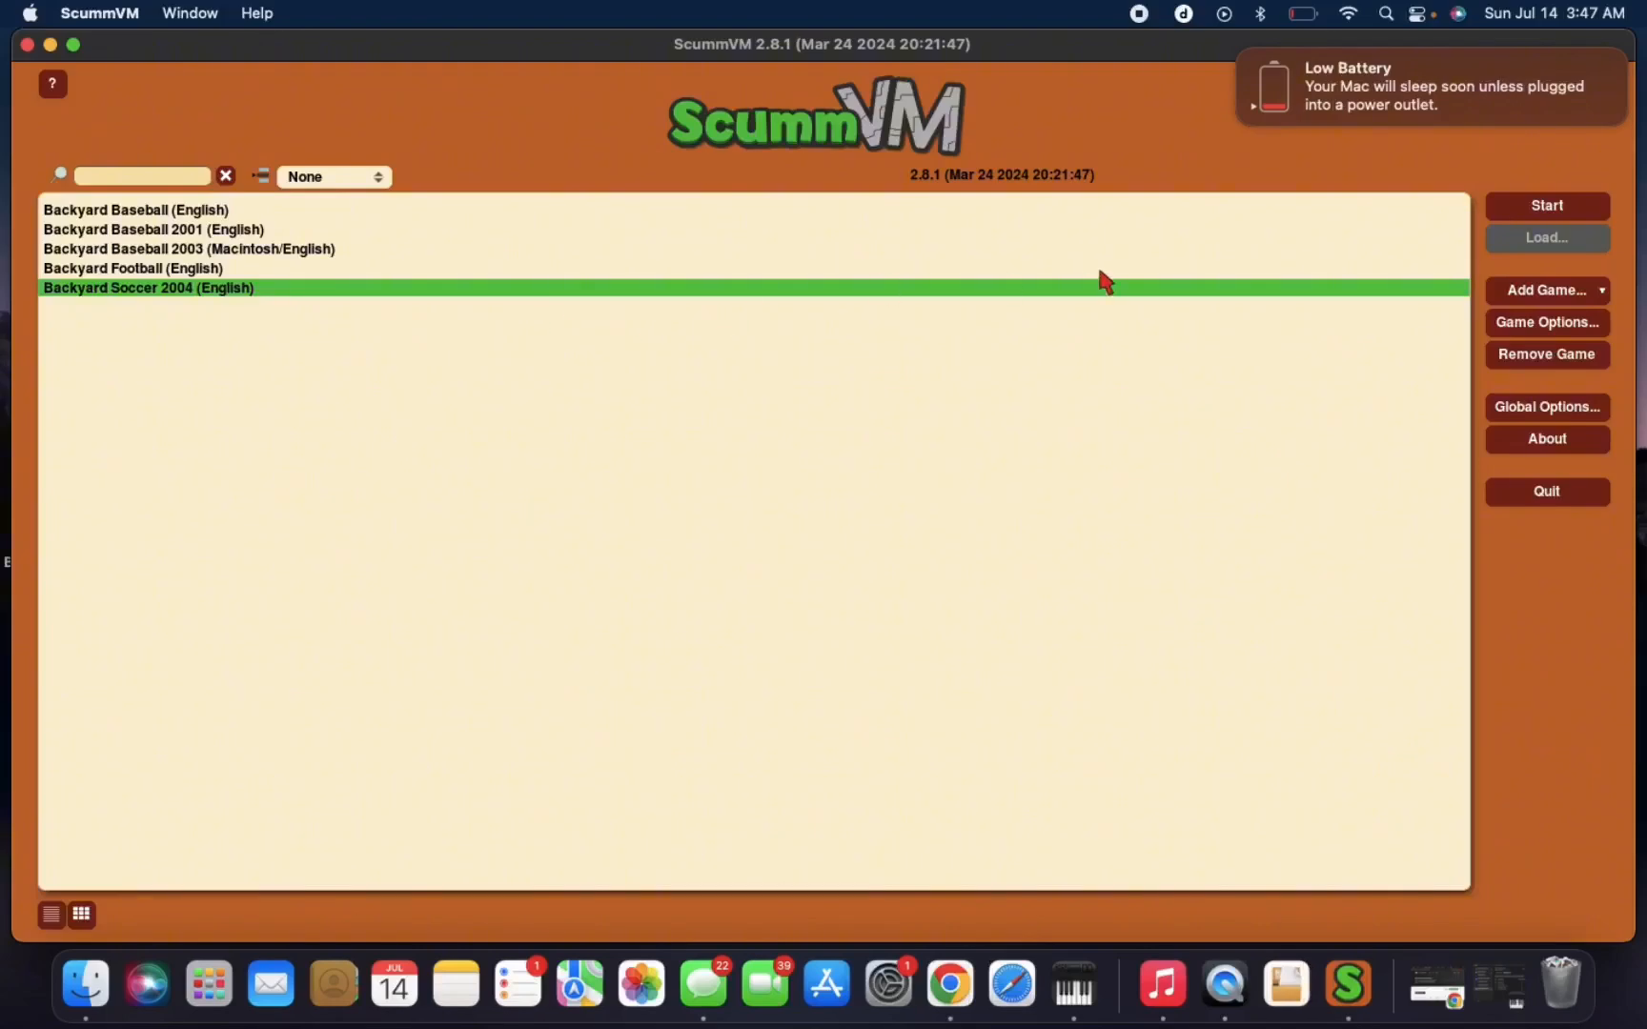
{"action": "left_click", "coordinate": [1545, 205]}
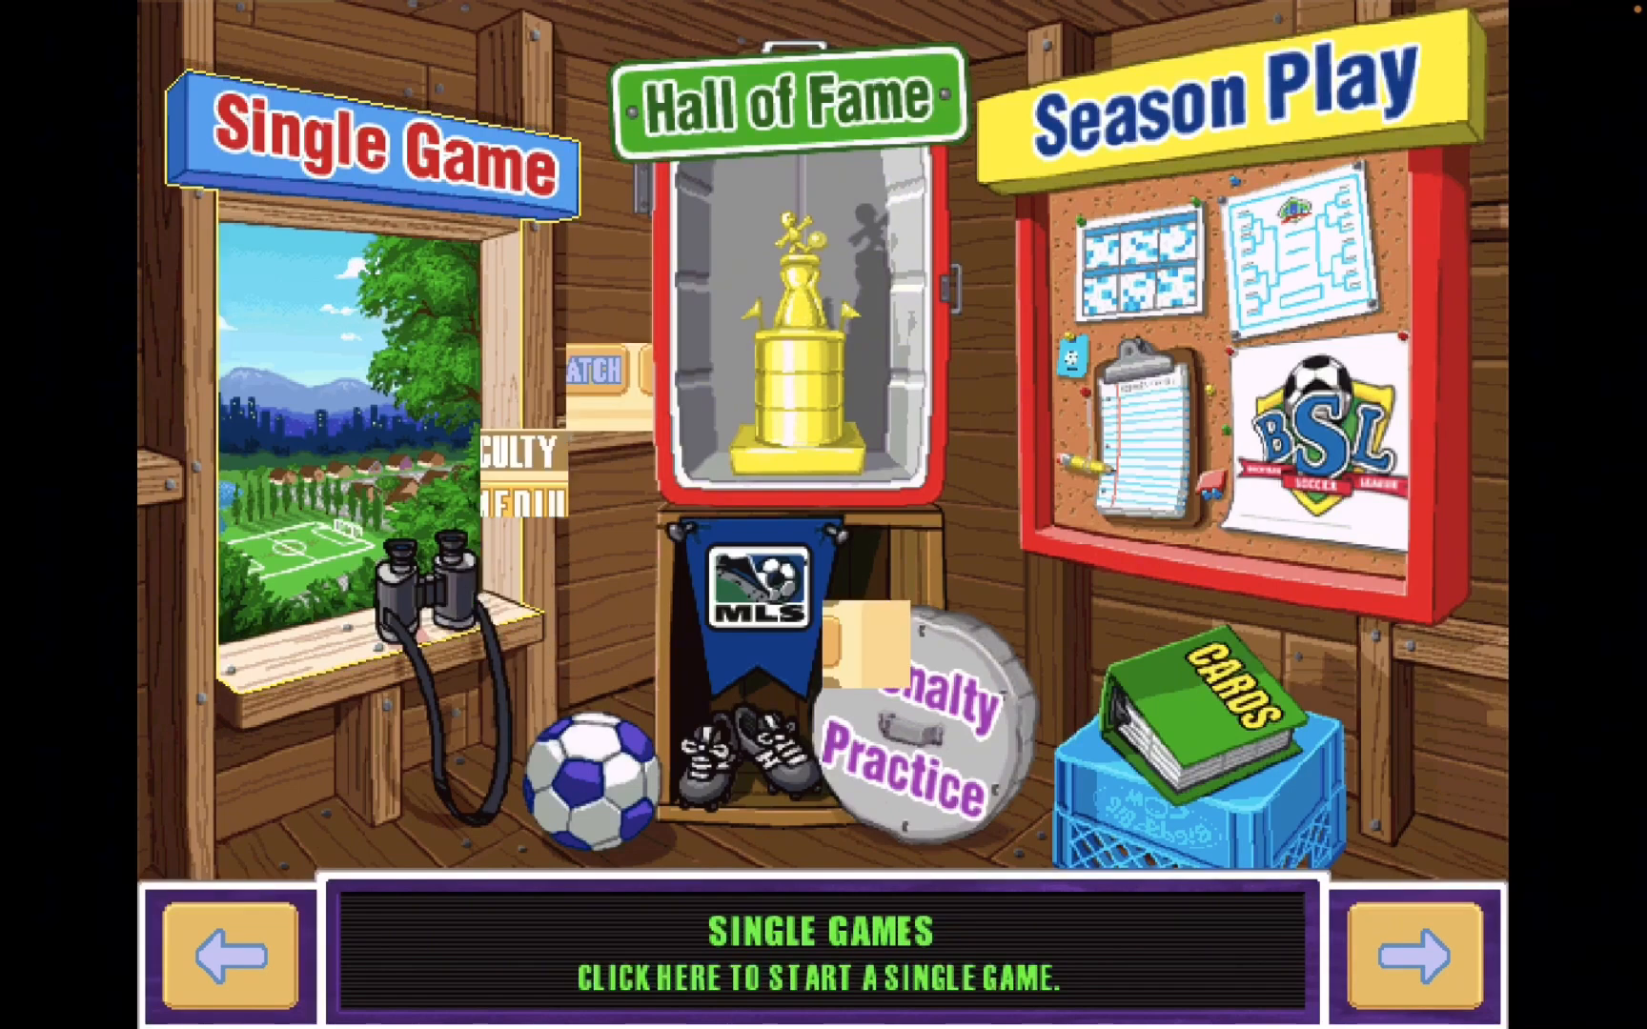
Start a single game as the San Jose Earthquakes and call tails on the coin toss.
{"action": "left_click", "coordinate": [381, 135]}
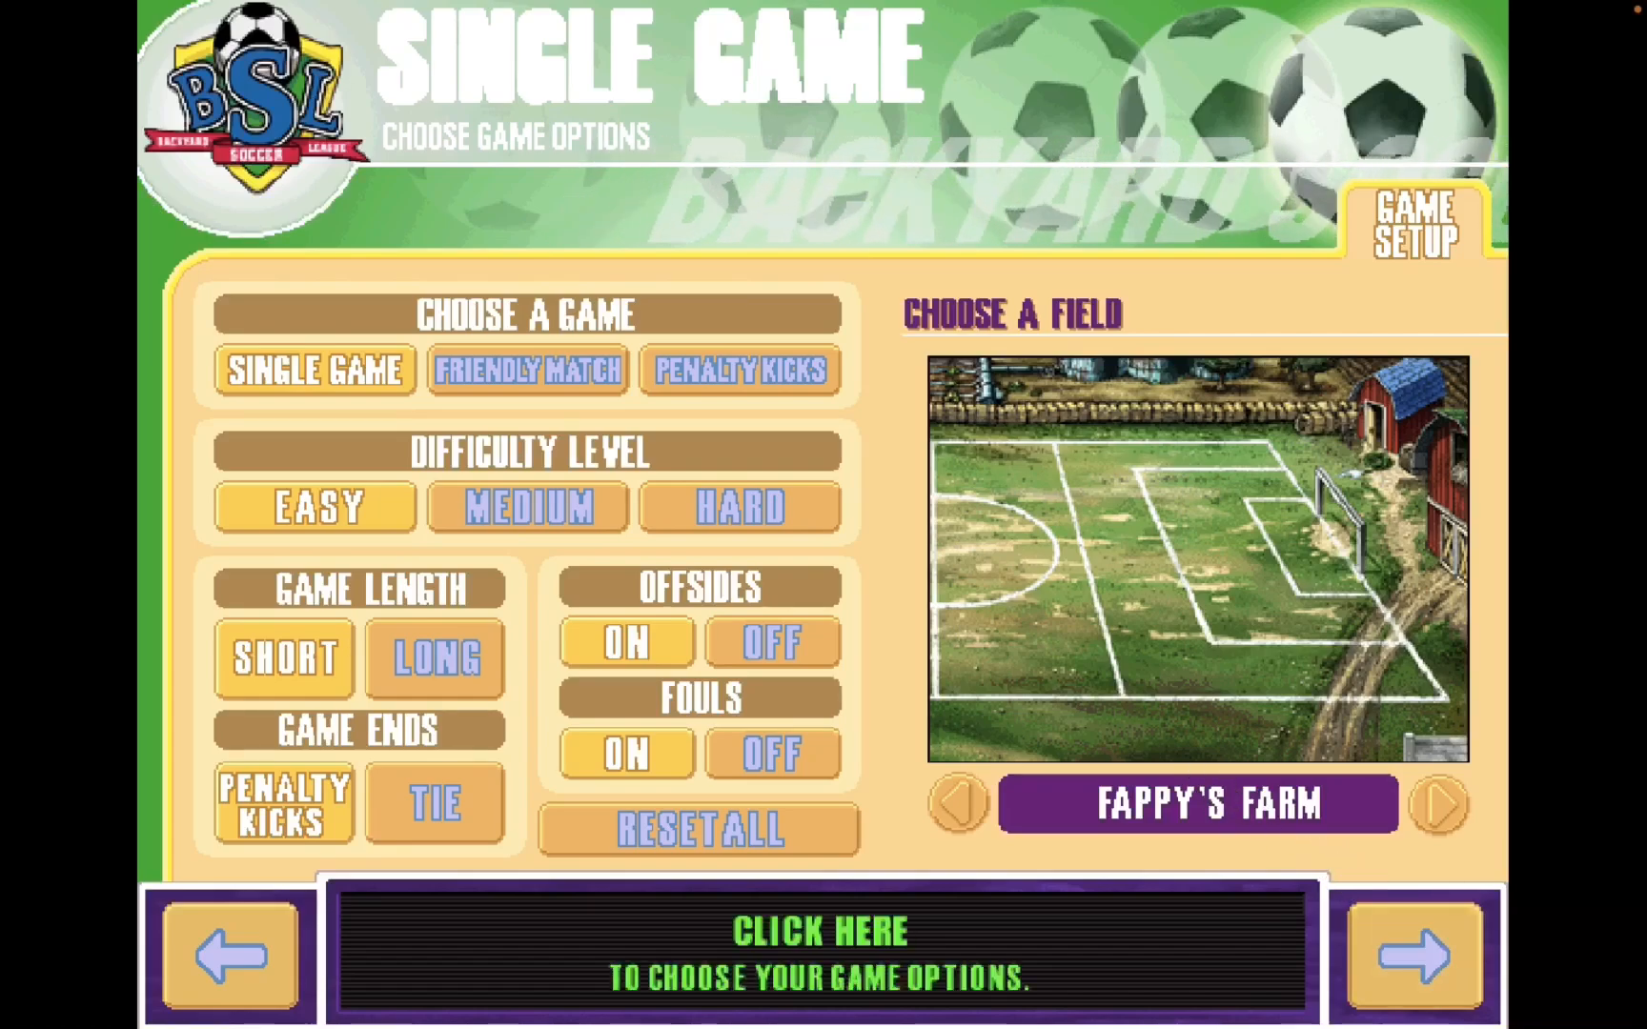
{"action": "left_click", "coordinate": [1410, 956]}
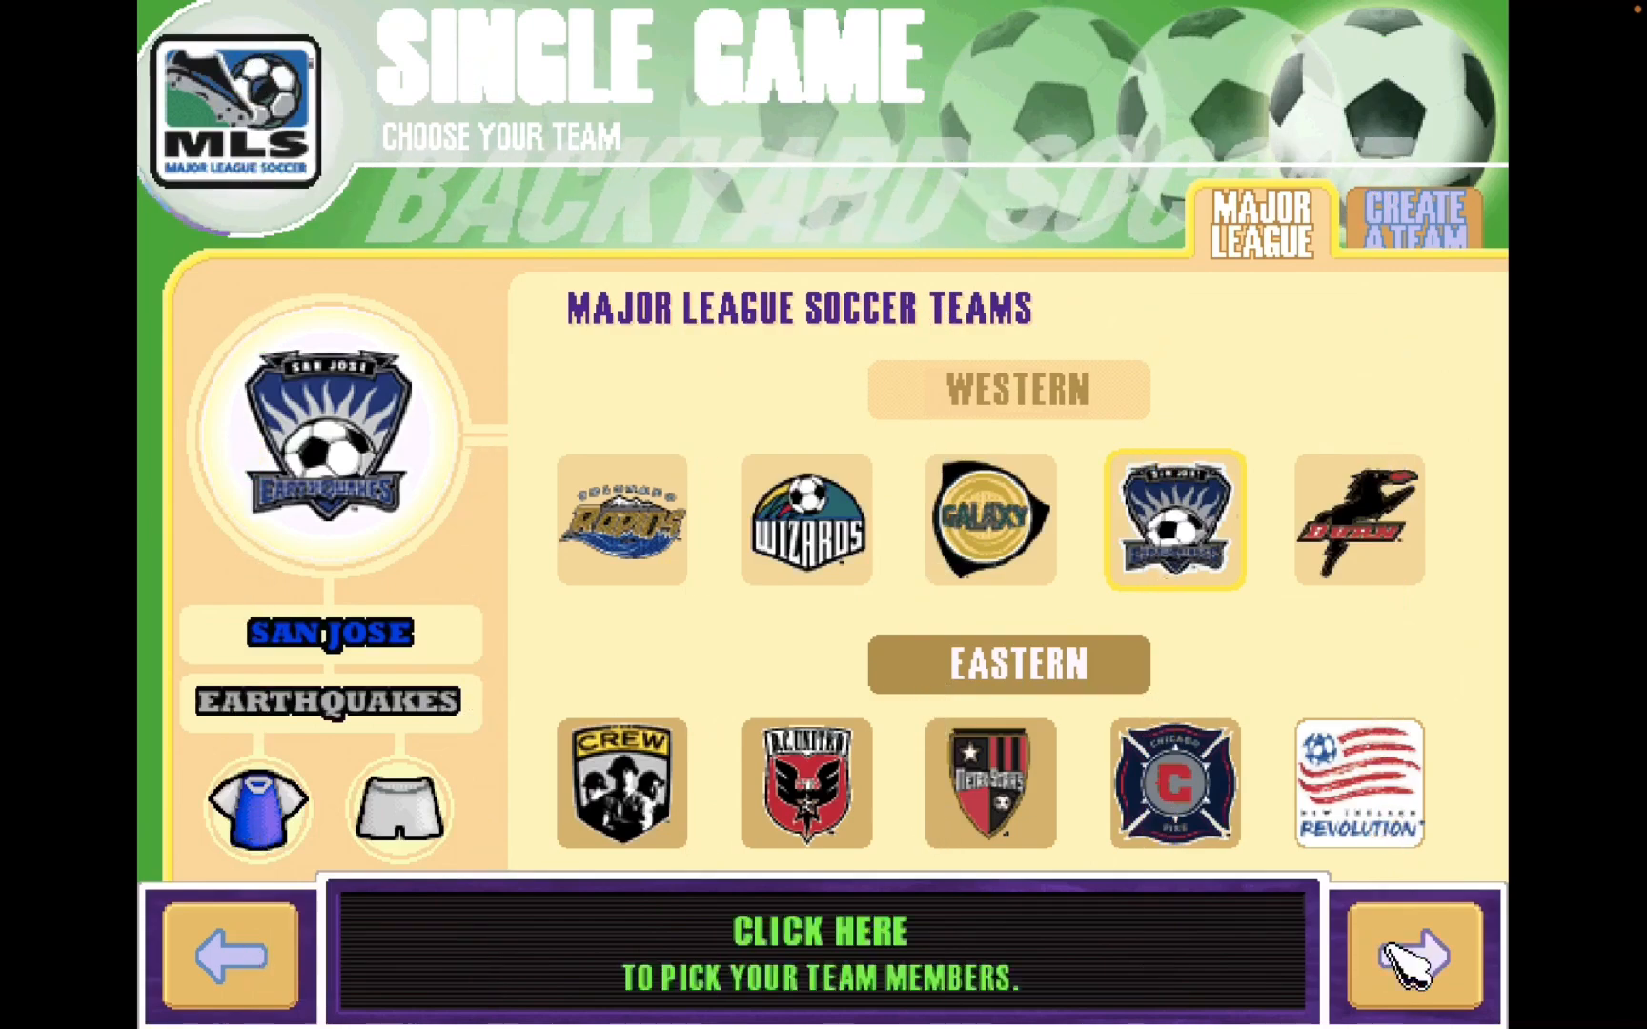
{"action": "left_click", "coordinate": [1412, 956]}
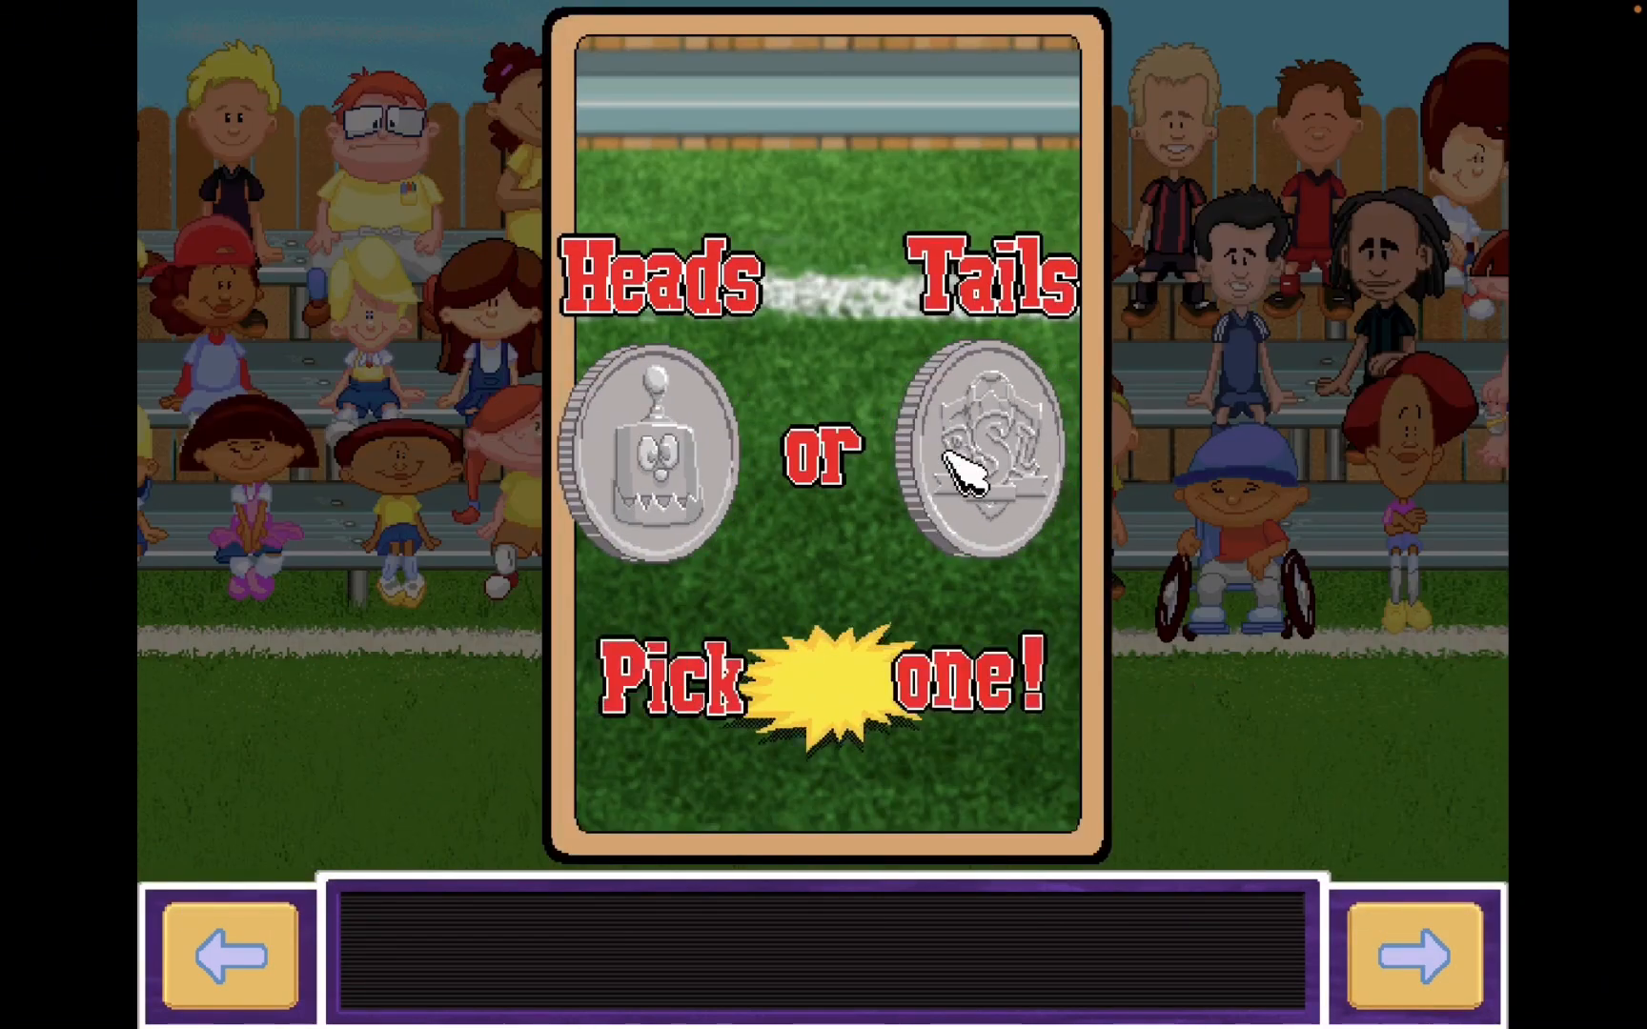
{"action": "left_click", "coordinate": [977, 457]}
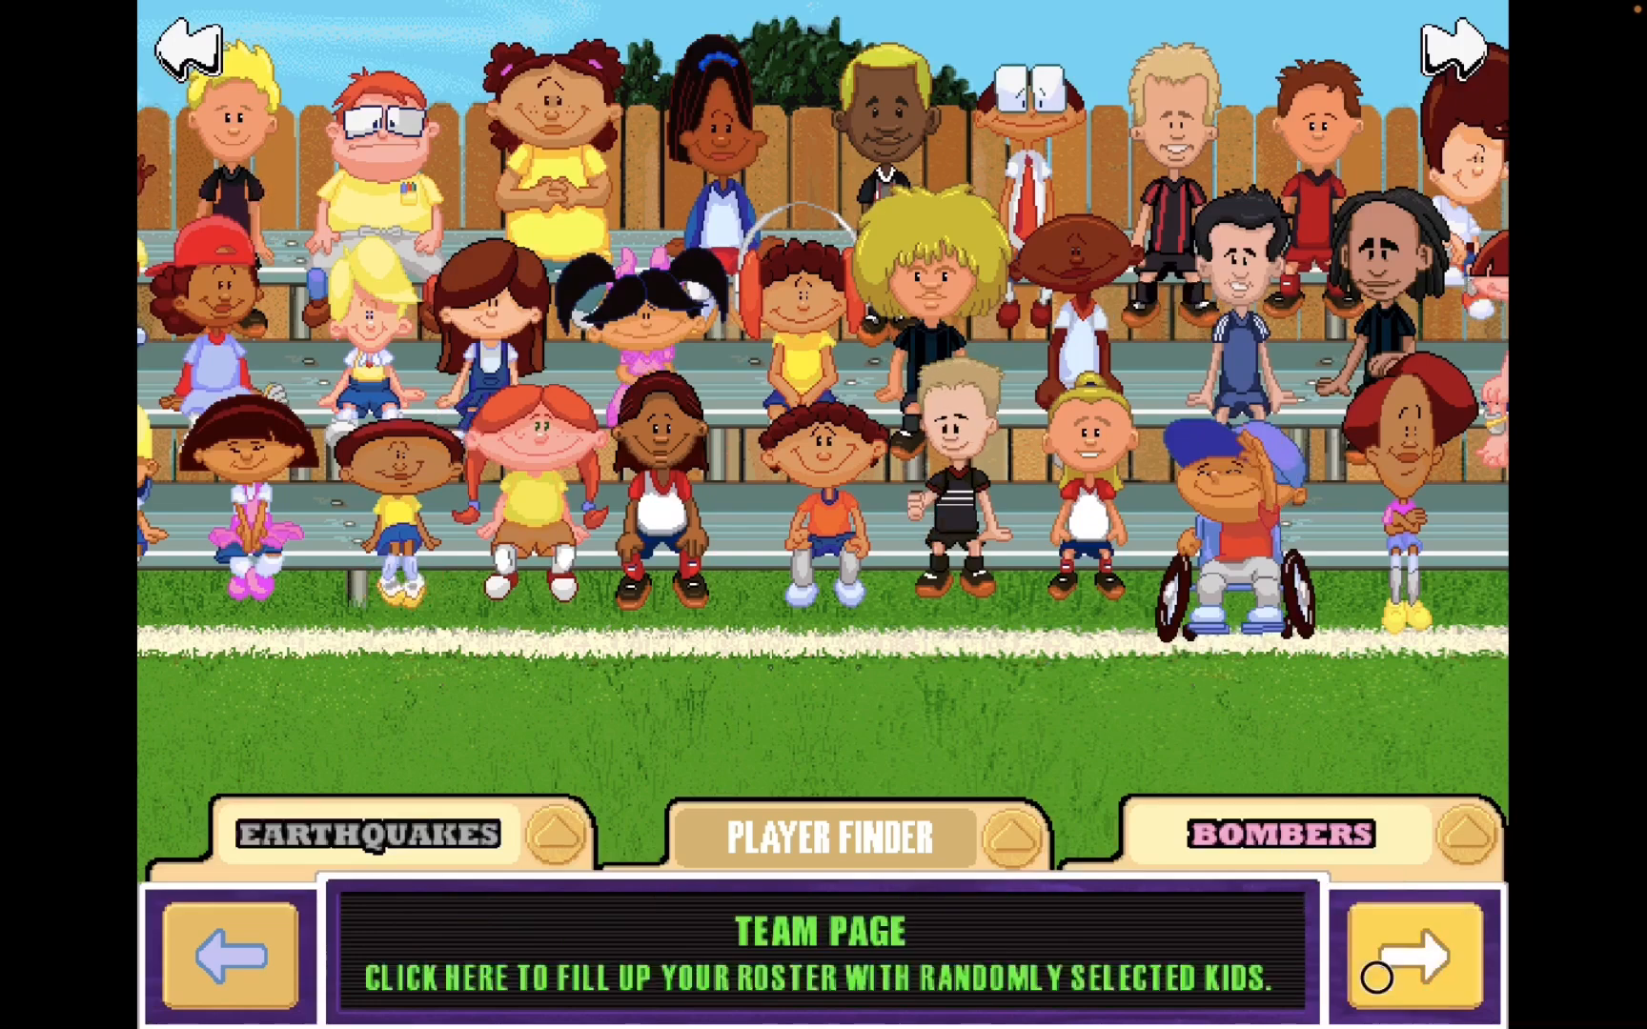
Fill the roster with randomly selected kids, review it and begin the match.
{"action": "left_click", "coordinate": [1411, 958]}
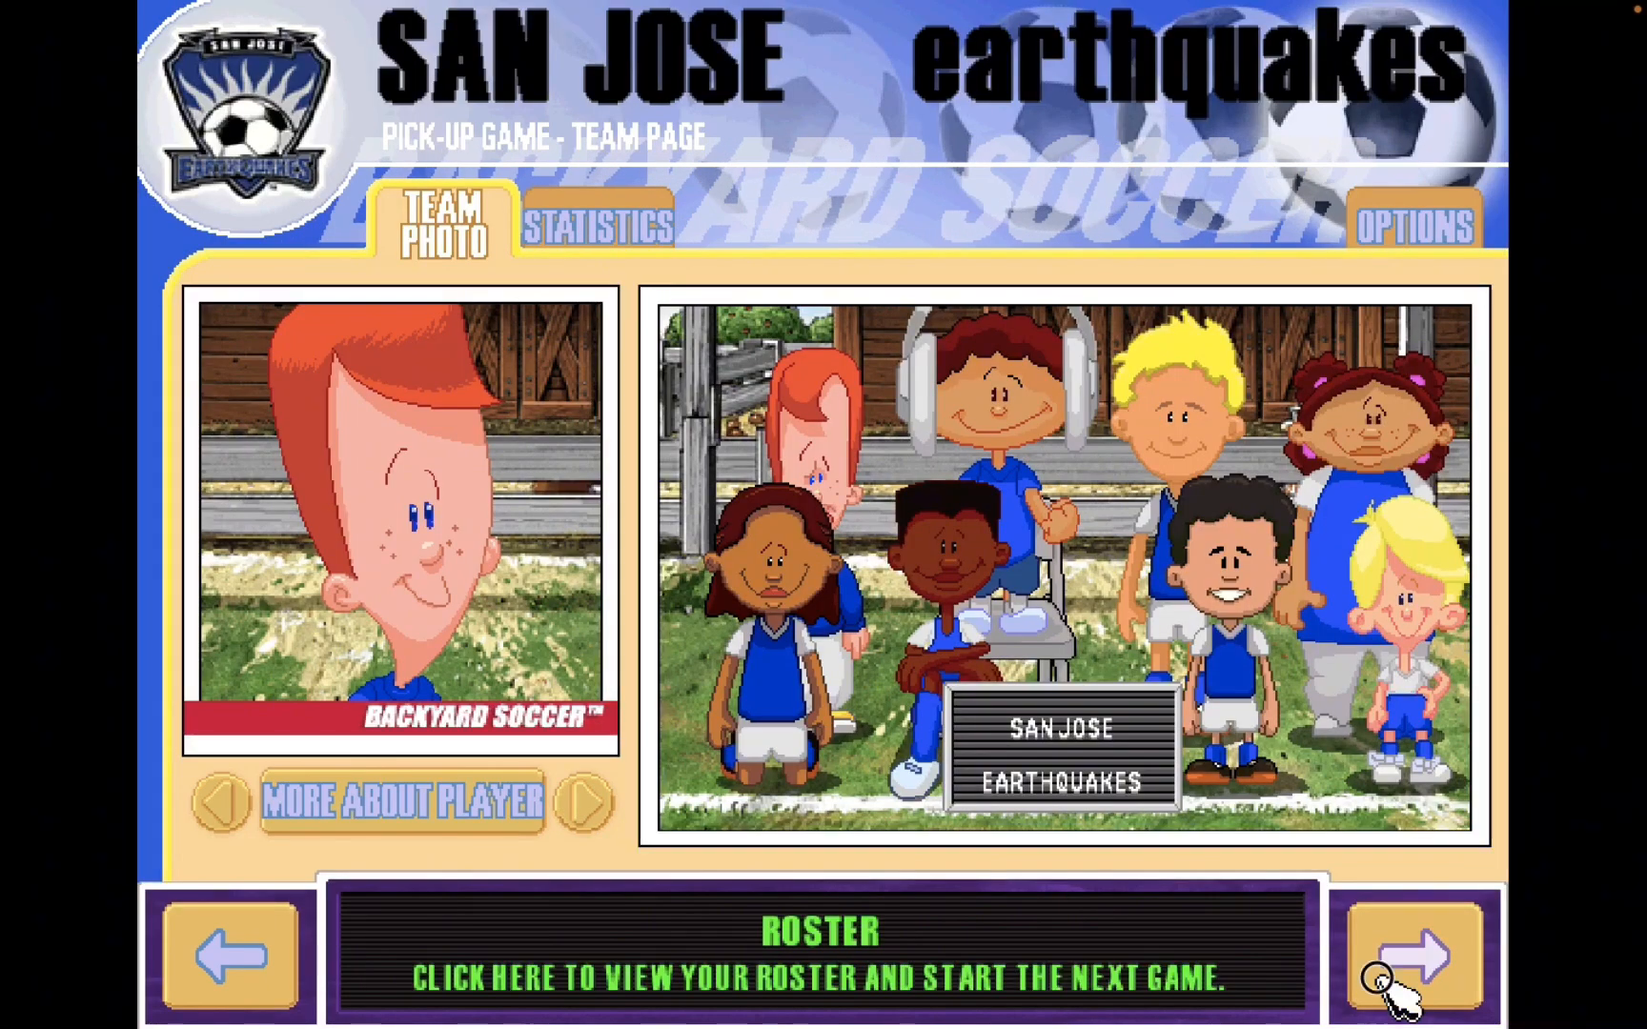
{"action": "left_click", "coordinate": [1412, 956]}
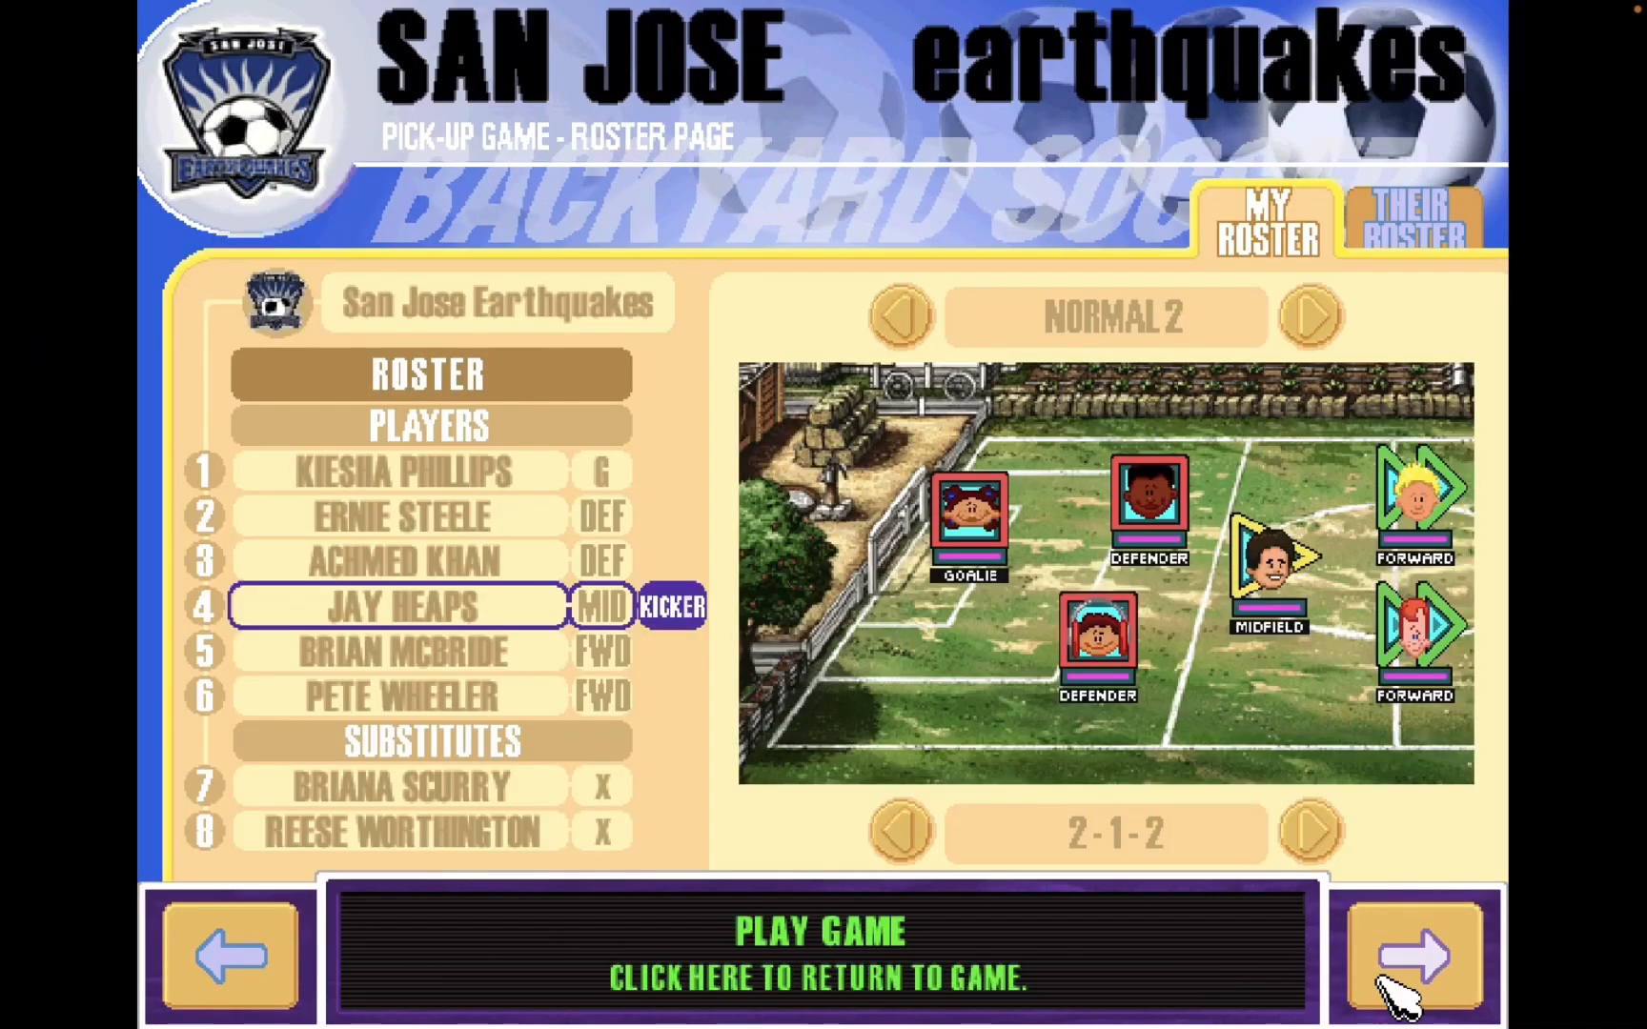
{"action": "left_click", "coordinate": [1411, 958]}
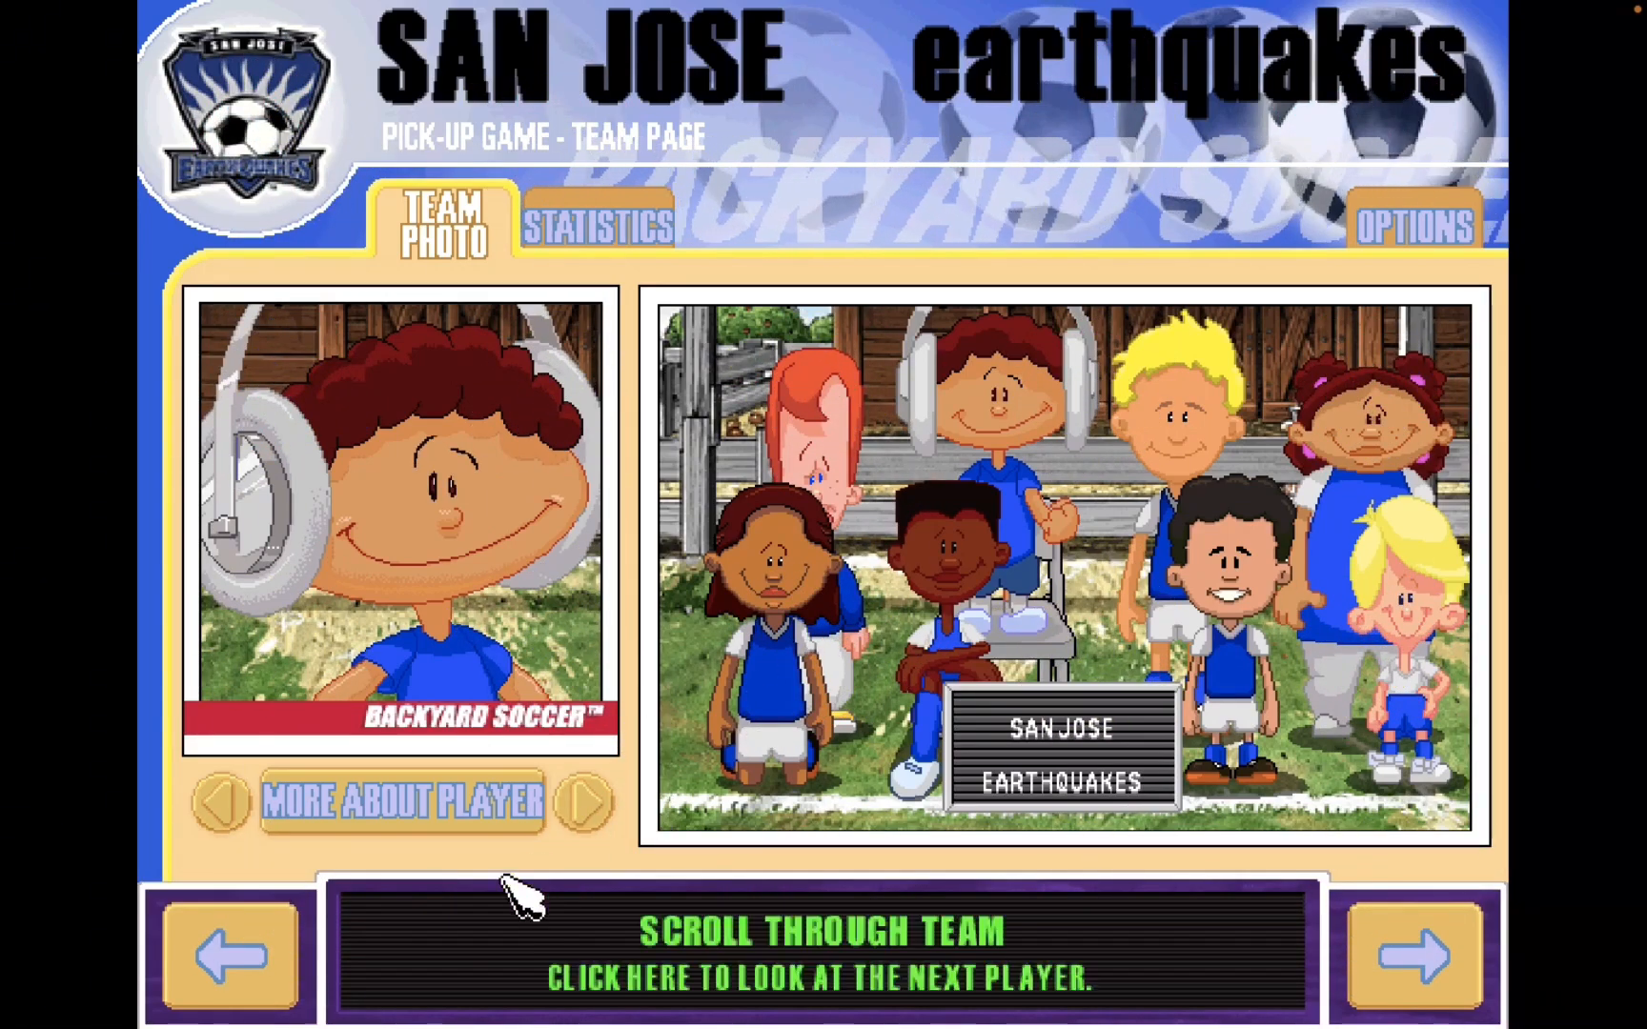
Ask to leave the current game, bringing up the leave confirmation.
{"action": "left_click", "coordinate": [228, 957]}
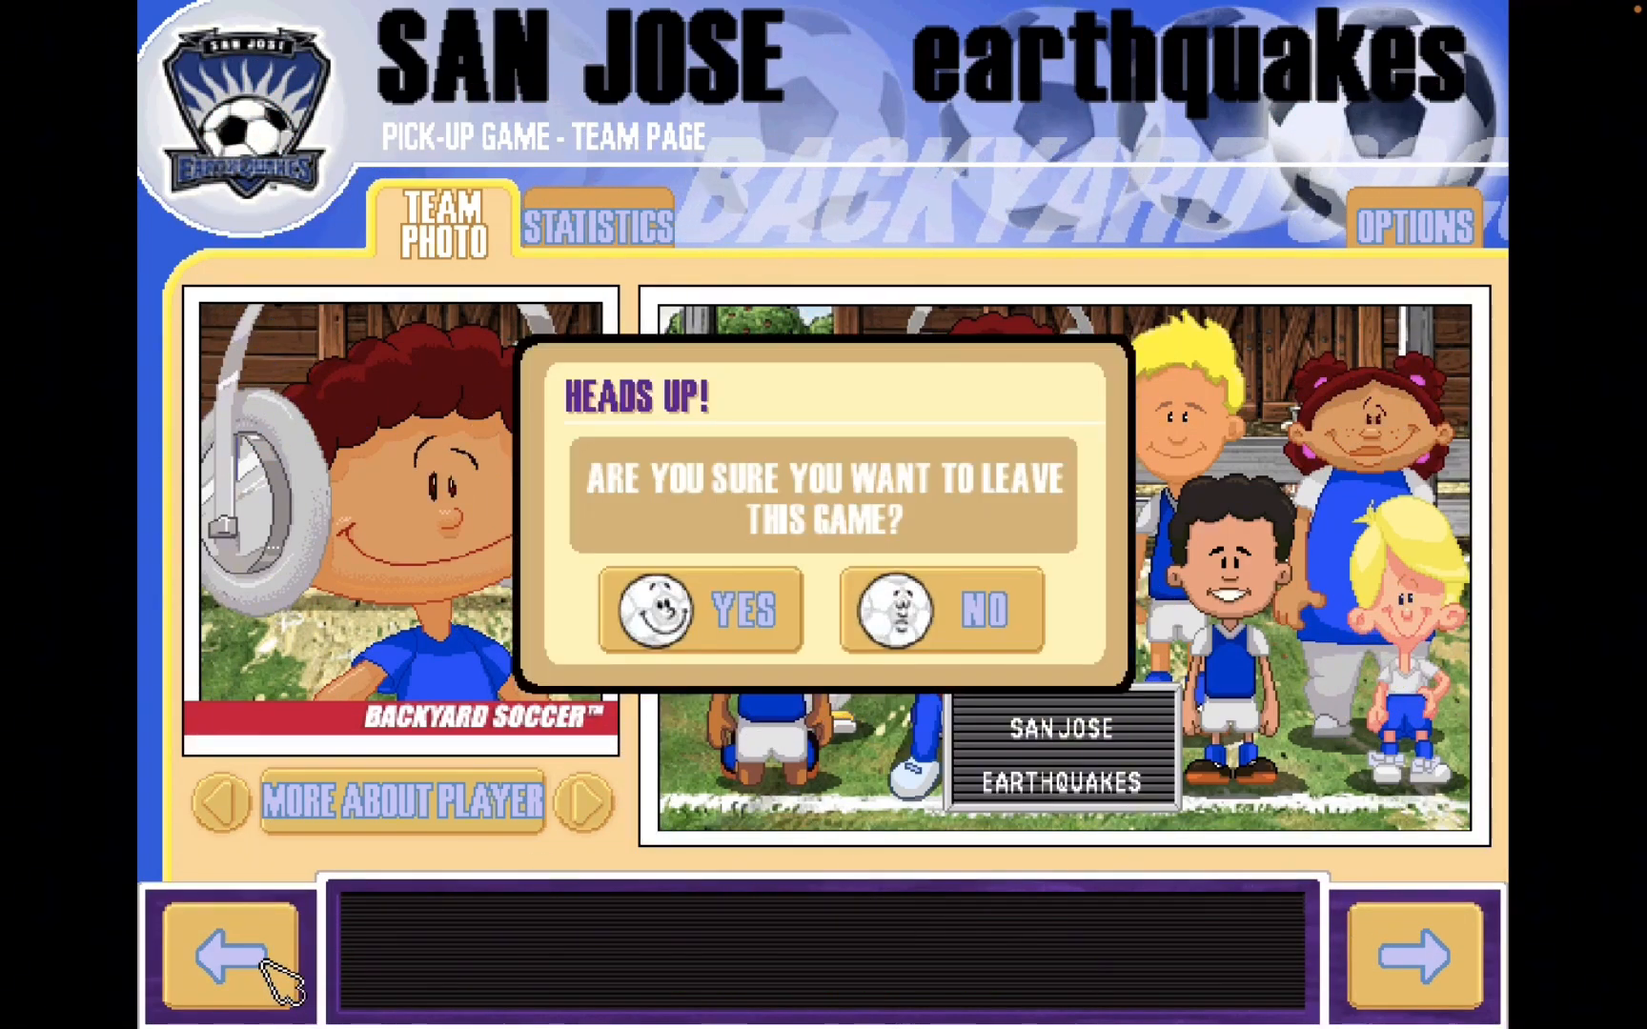